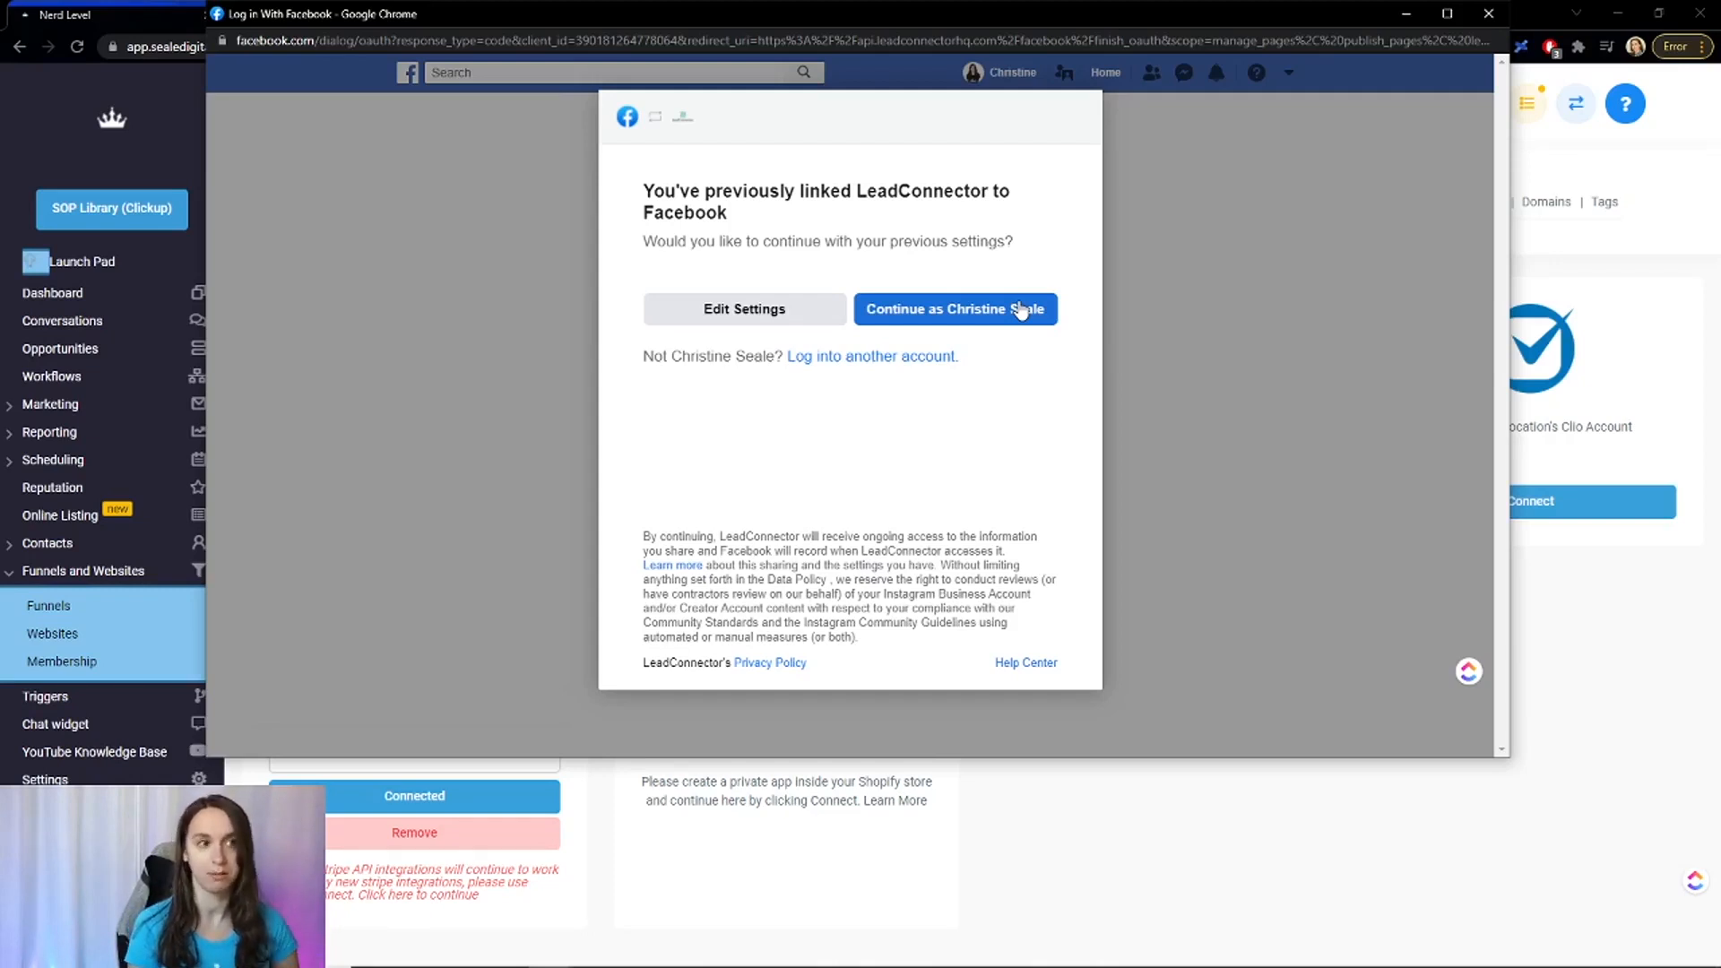
{"action": "mouse_move", "coordinate": [1488, 14]}
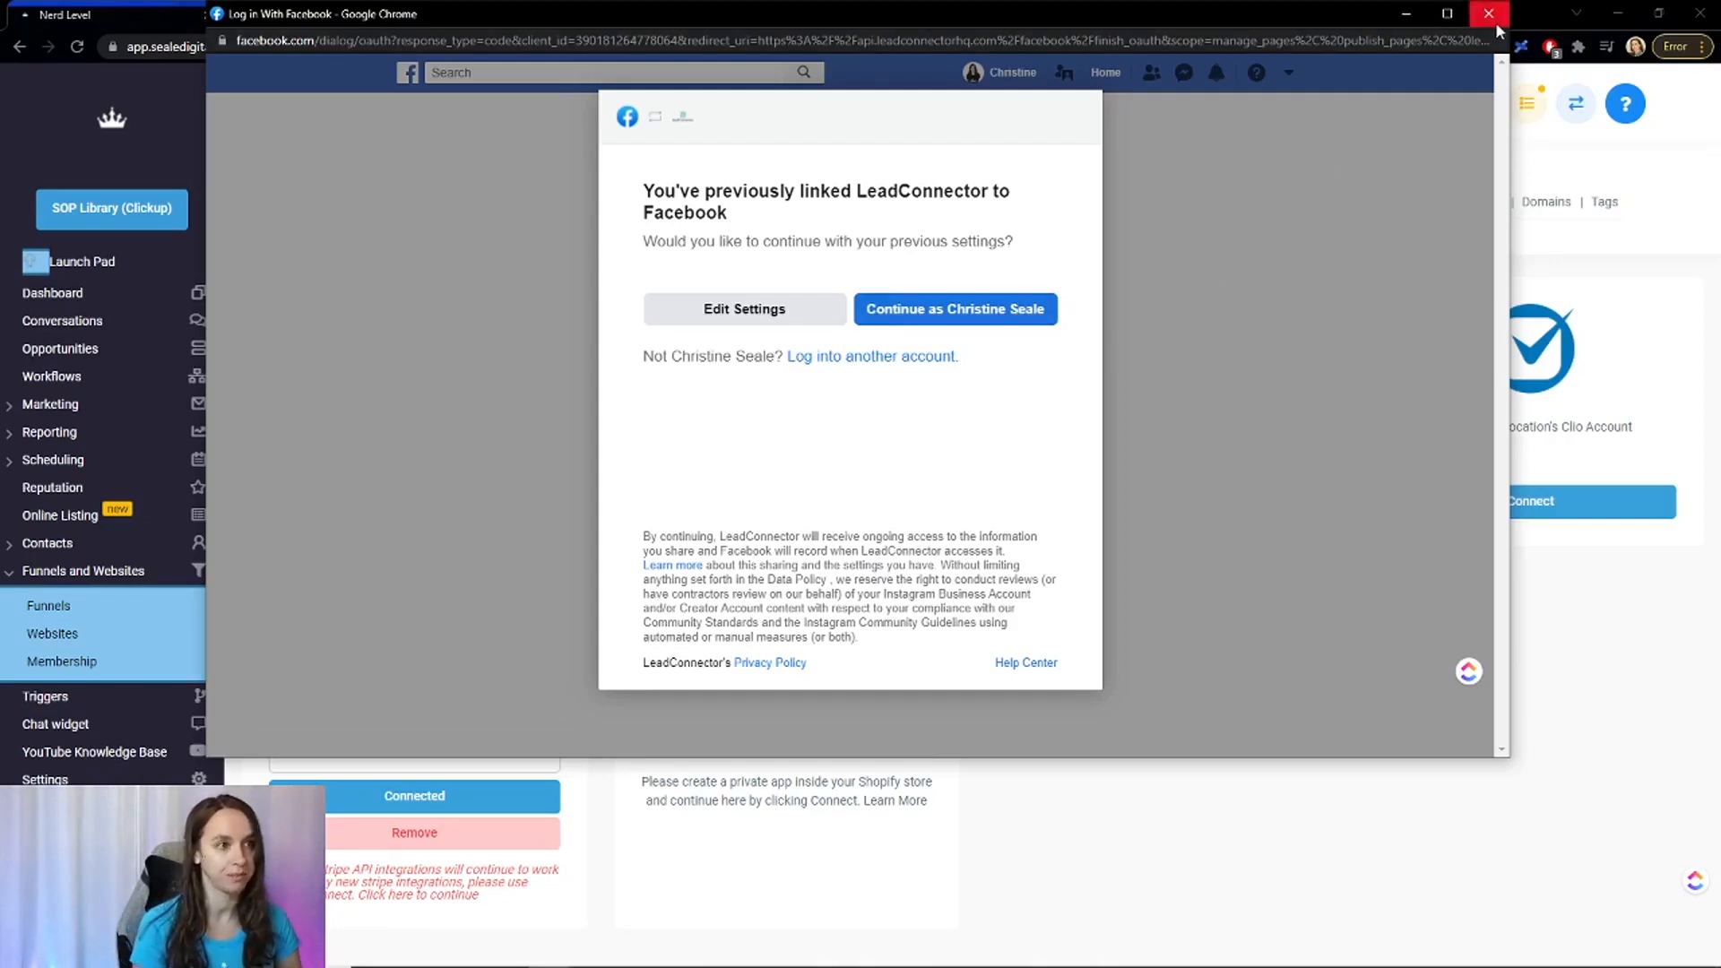
{"action": "mouse_move", "coordinate": [1490, 14]}
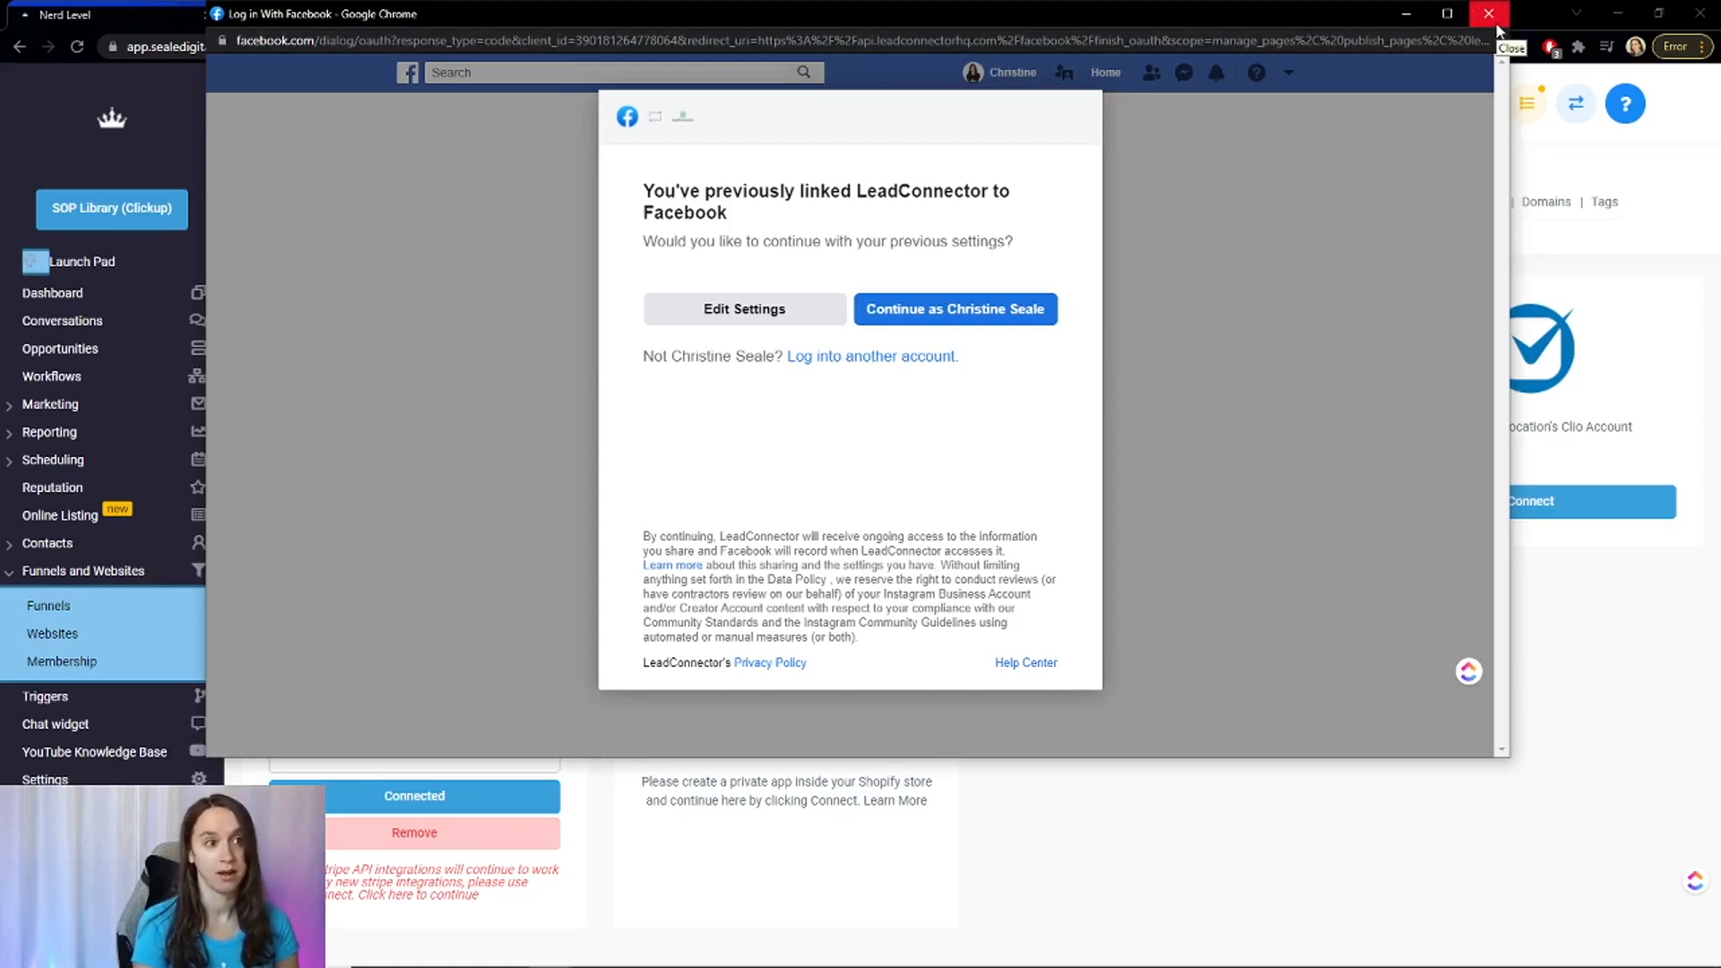
{"action": "mouse_move", "coordinate": [933, 271]}
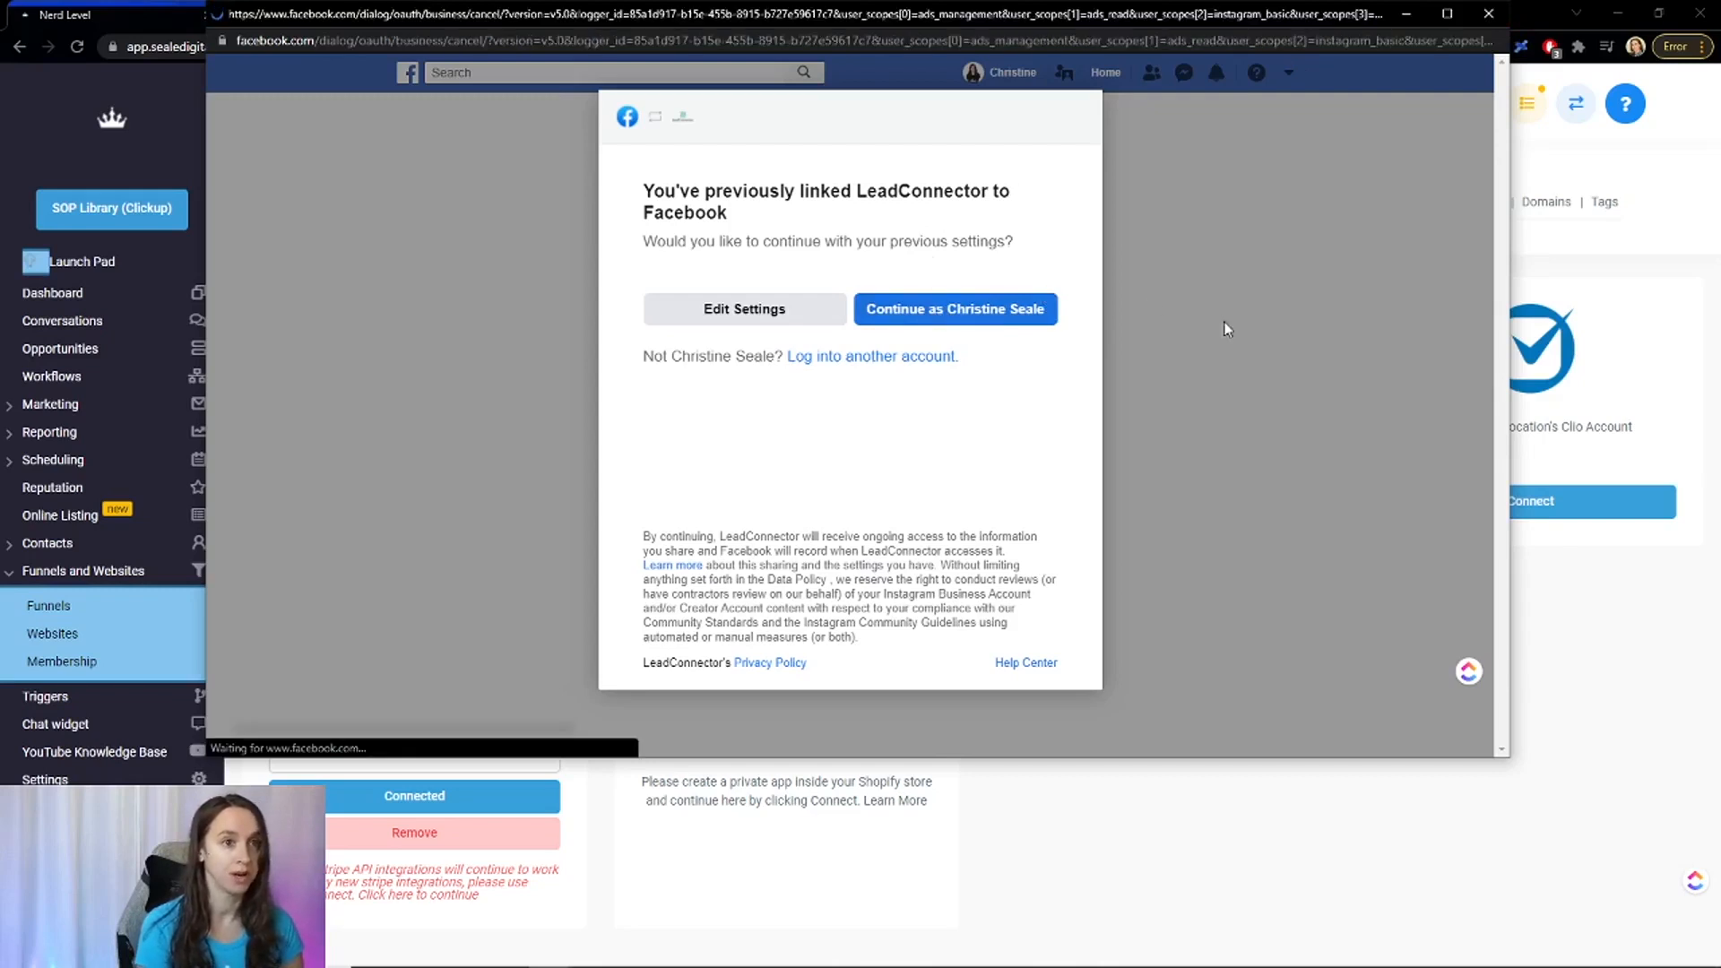
Confirm the LeadConnector Facebook login to reach the page-linking choice.
{"action": "left_click", "coordinate": [953, 309]}
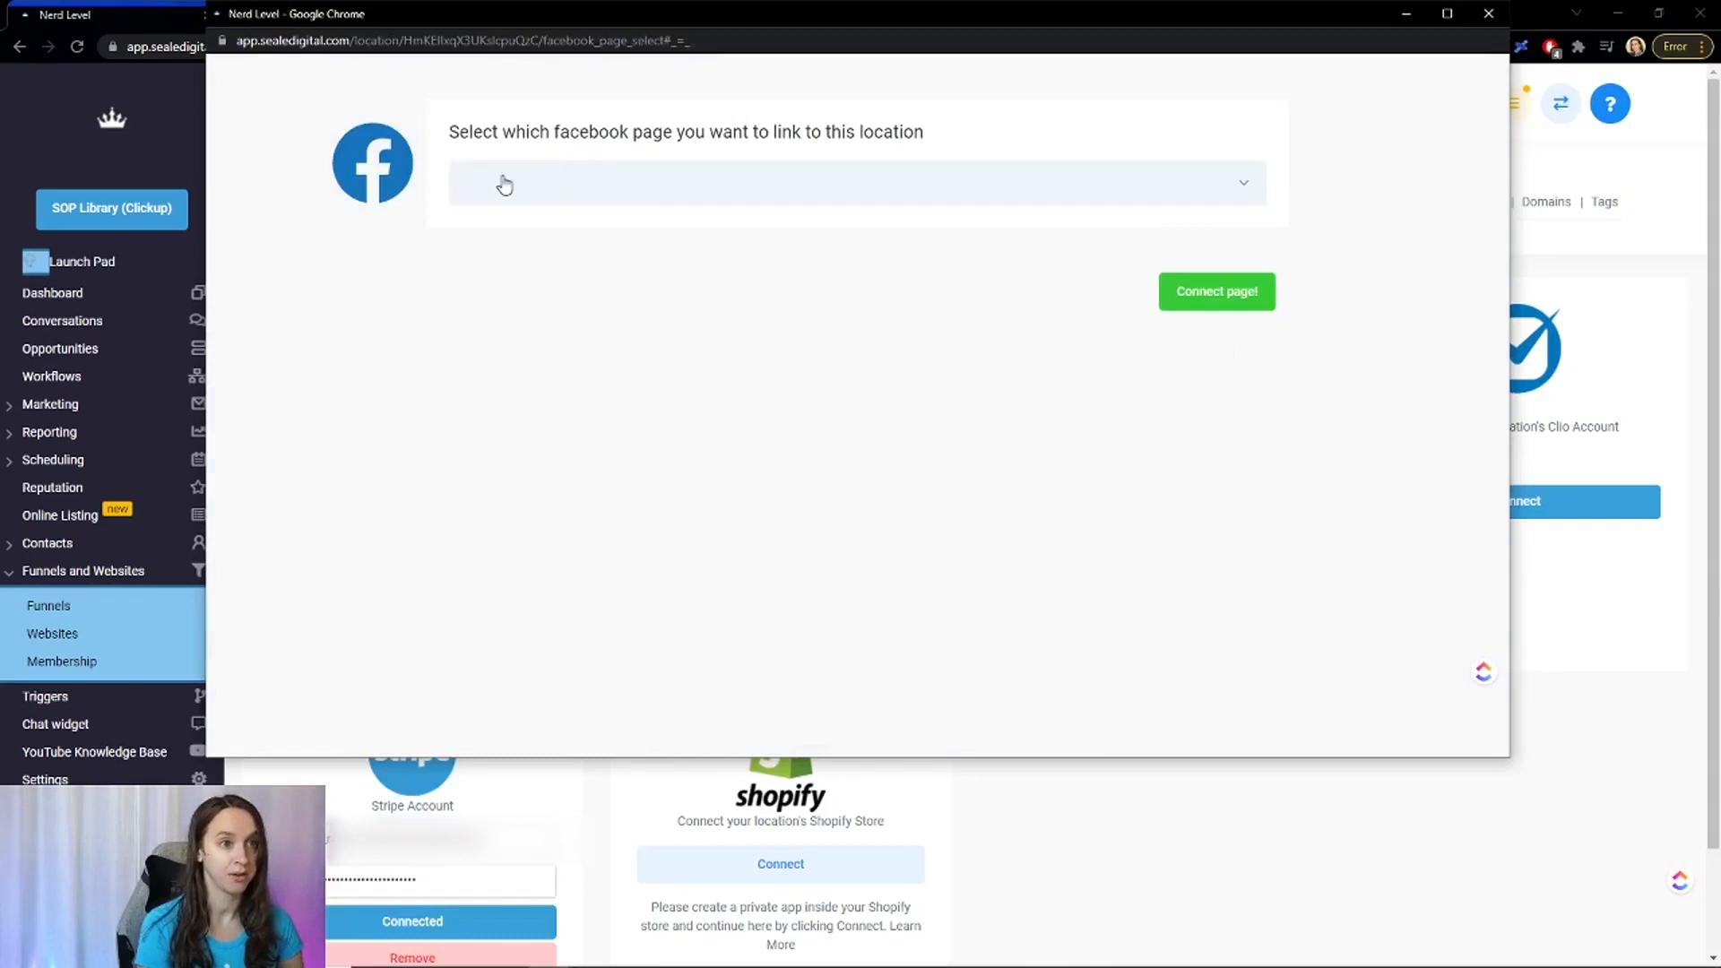
{"action": "mouse_move", "coordinate": [707, 187]}
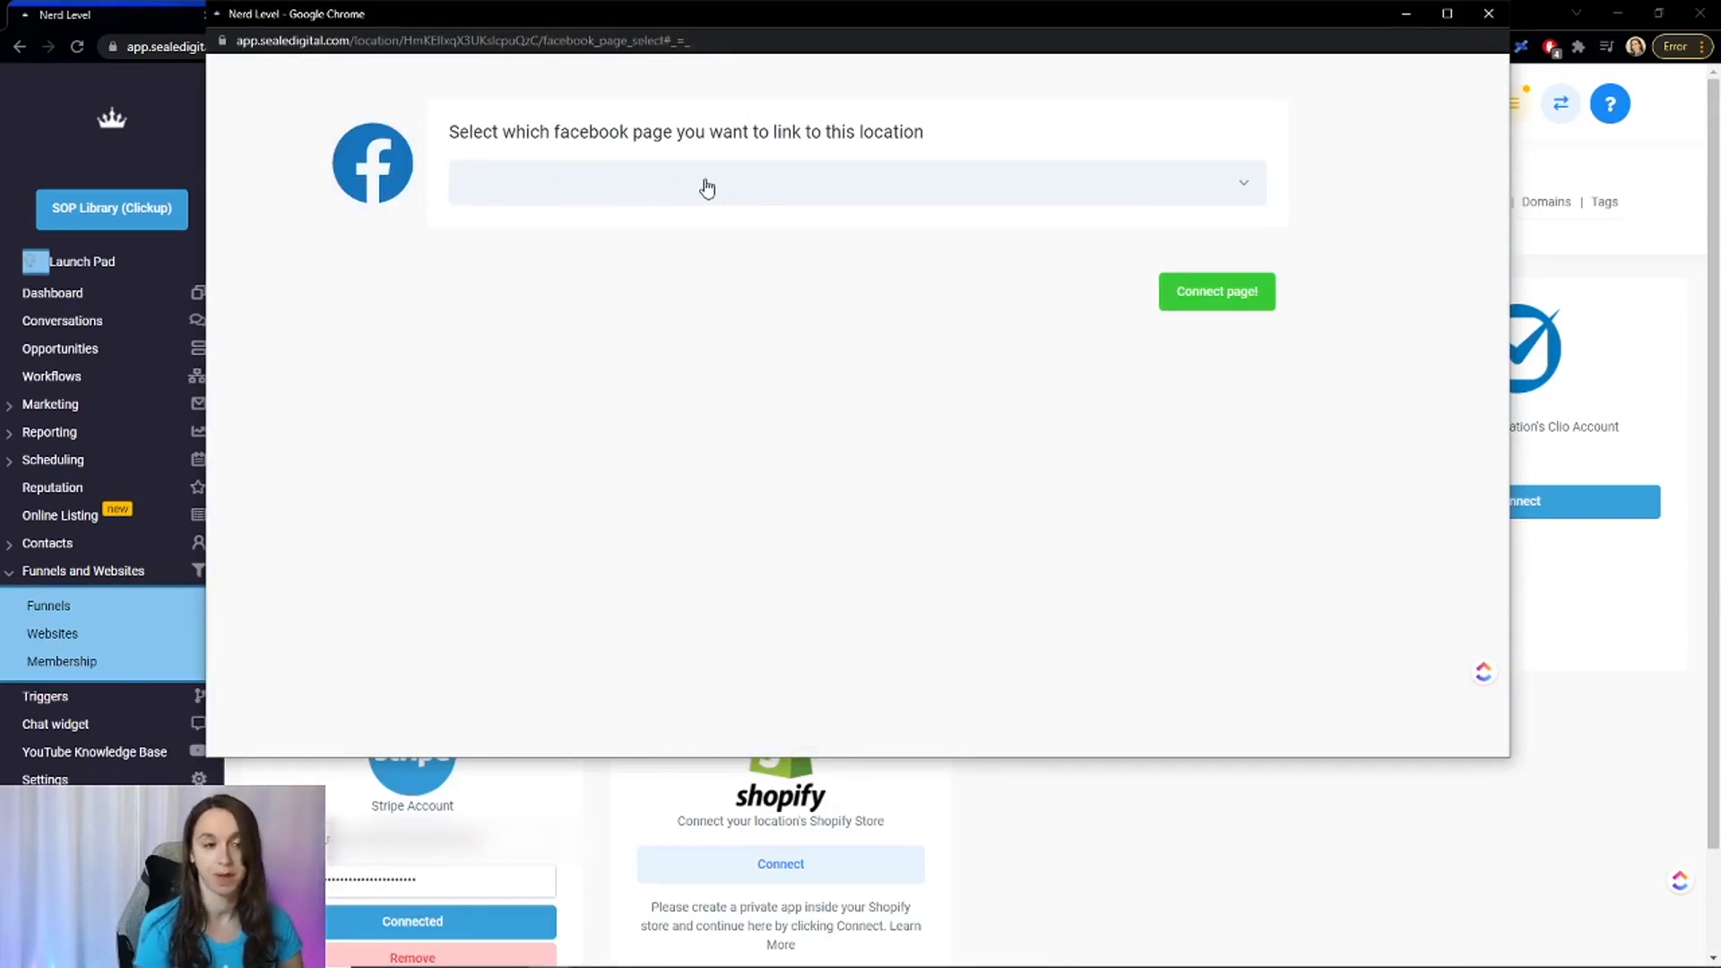
{"action": "mouse_move", "coordinate": [1111, 174]}
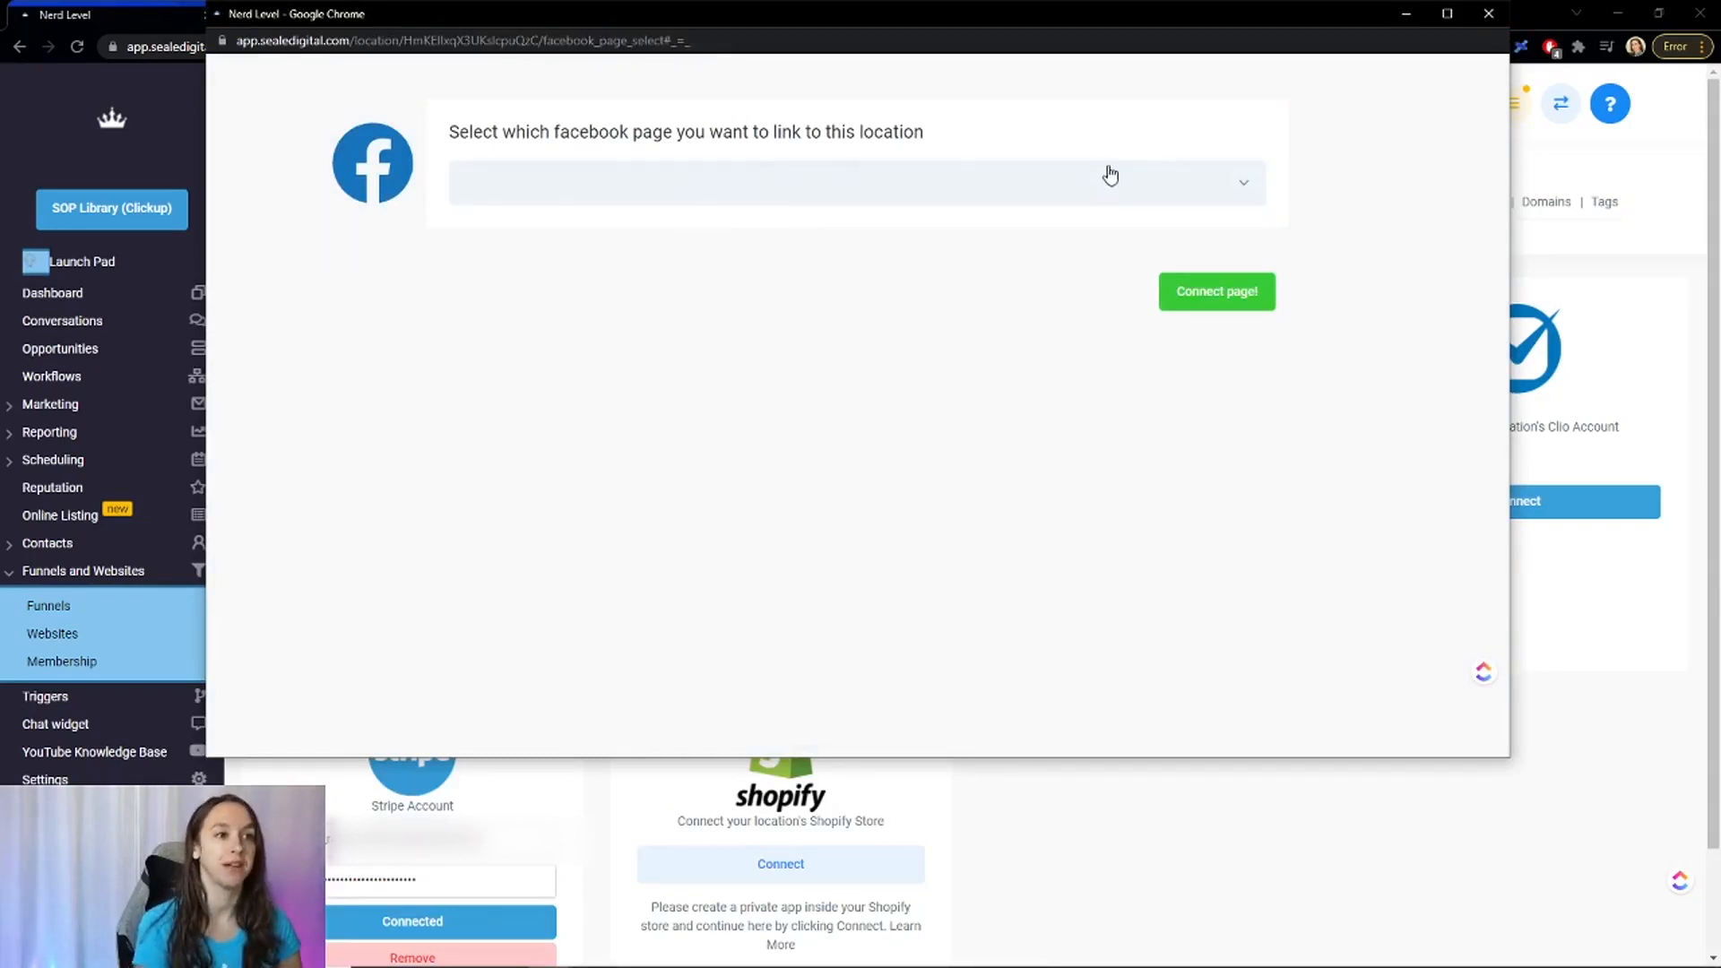
{"action": "mouse_move", "coordinate": [1488, 14]}
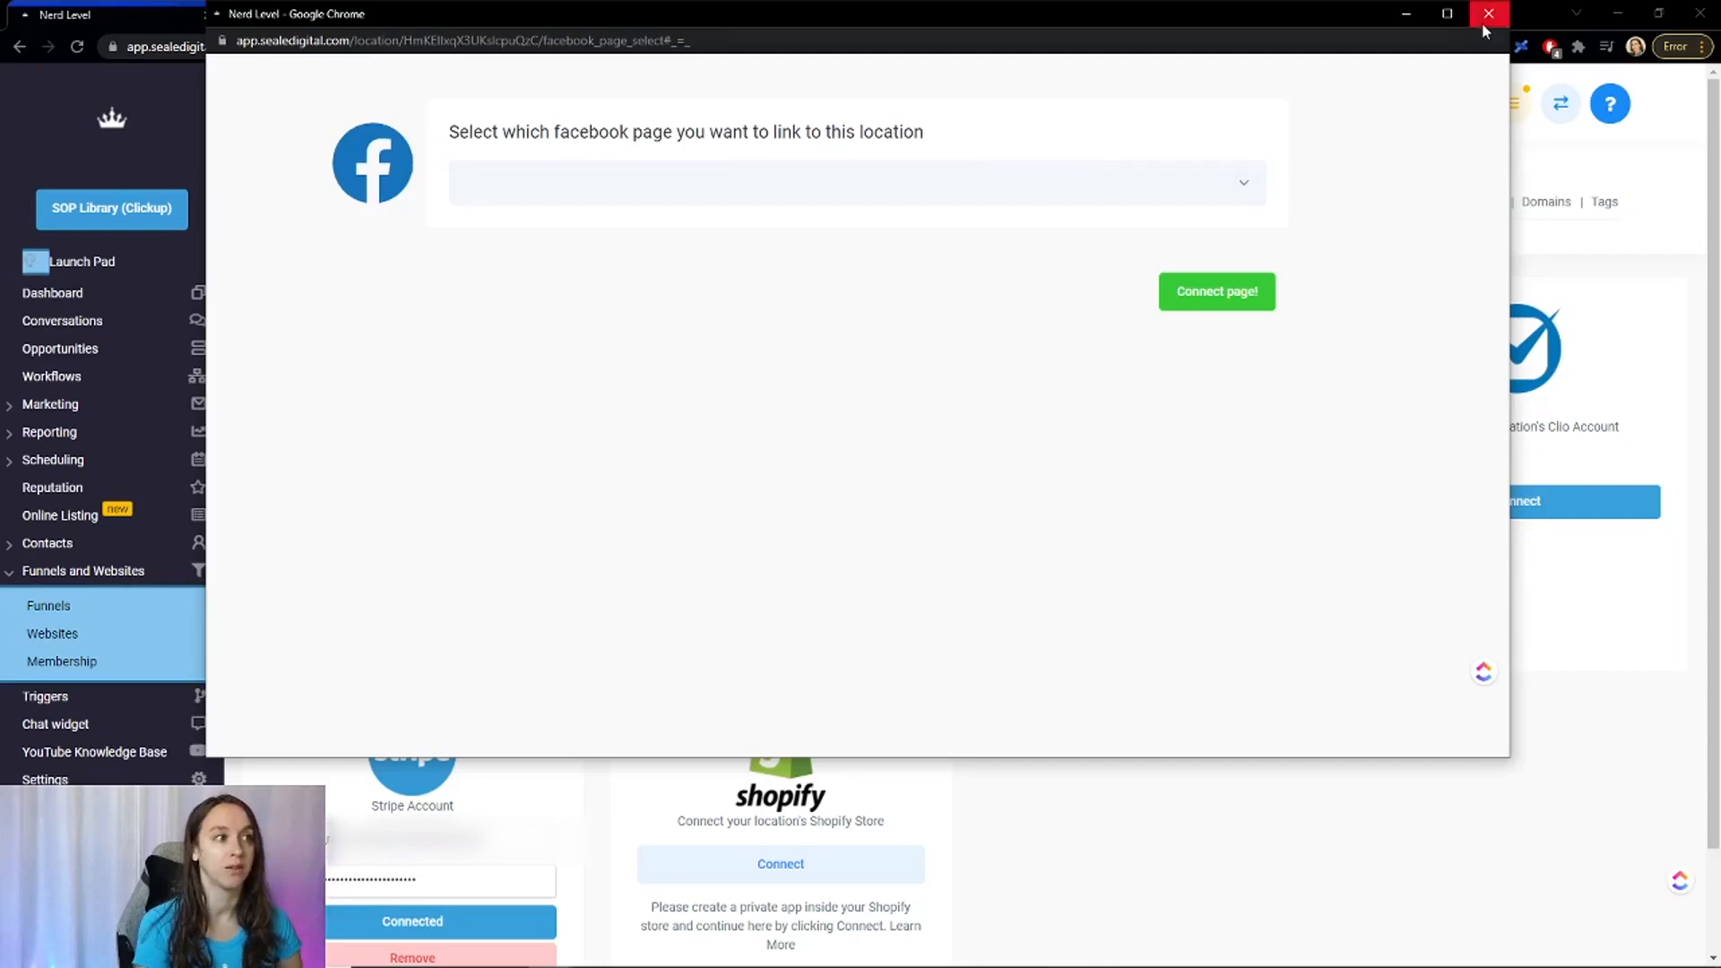
{"action": "mouse_move", "coordinate": [1488, 15]}
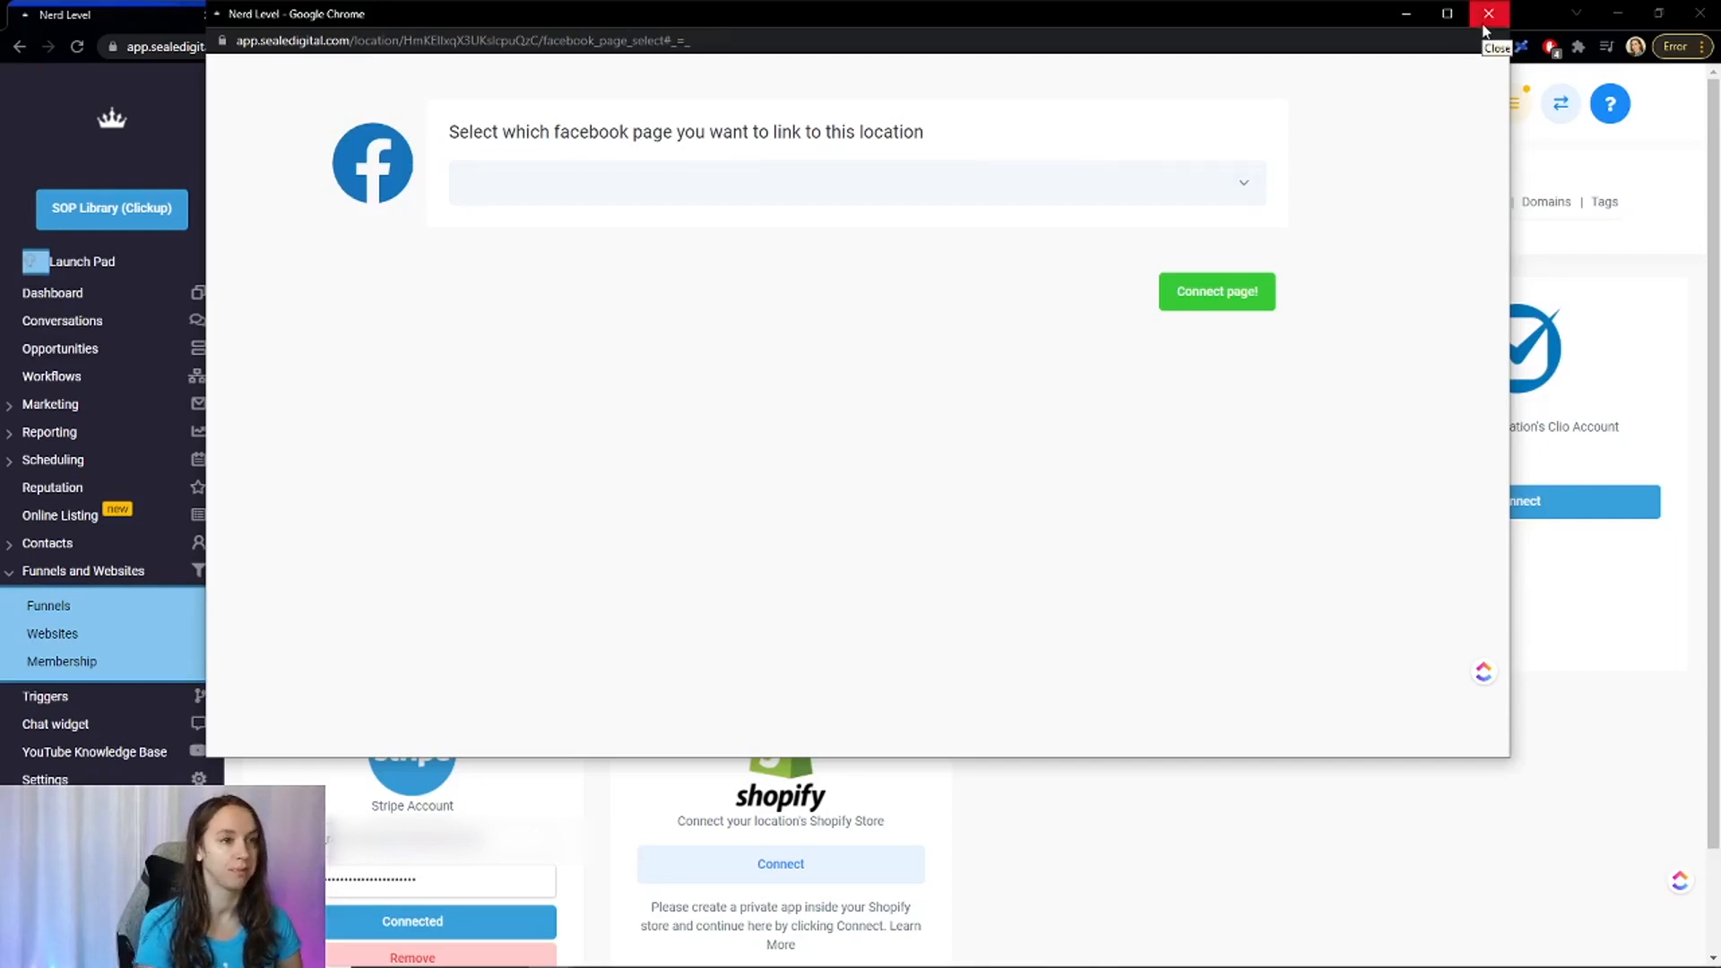
Close the page-linking window and create a Lead generation campaign in Ads Manager.
{"action": "left_click", "coordinate": [1488, 14]}
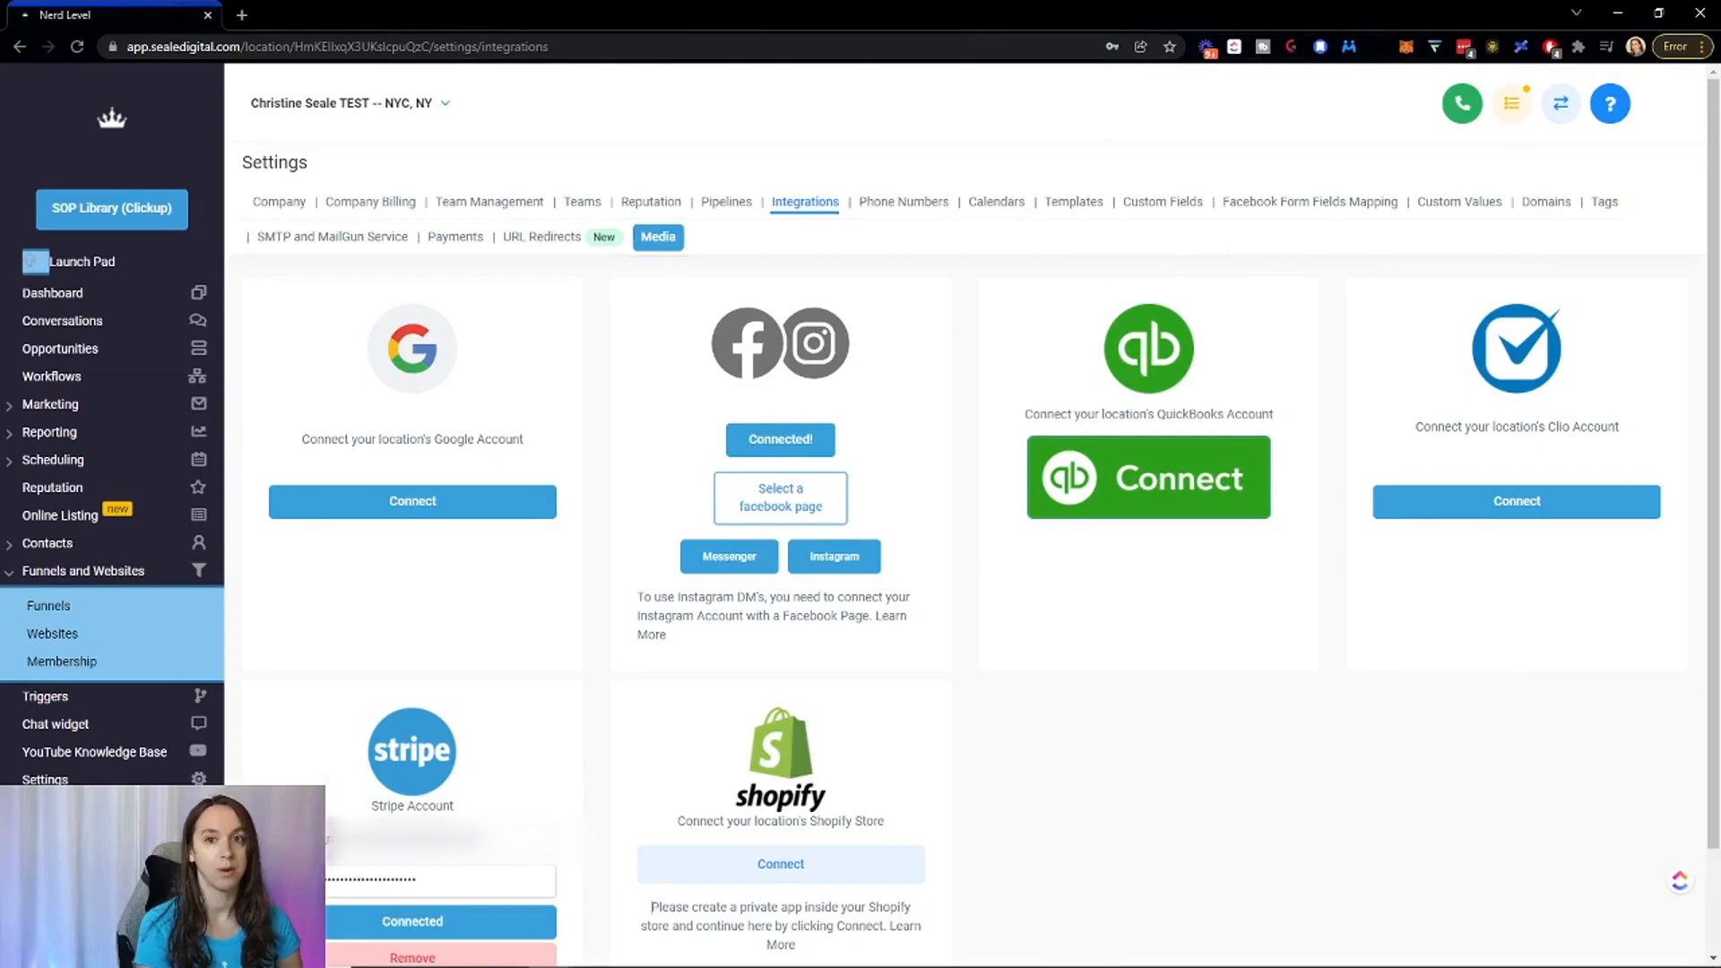
{"action": "left_click", "coordinate": [326, 15]}
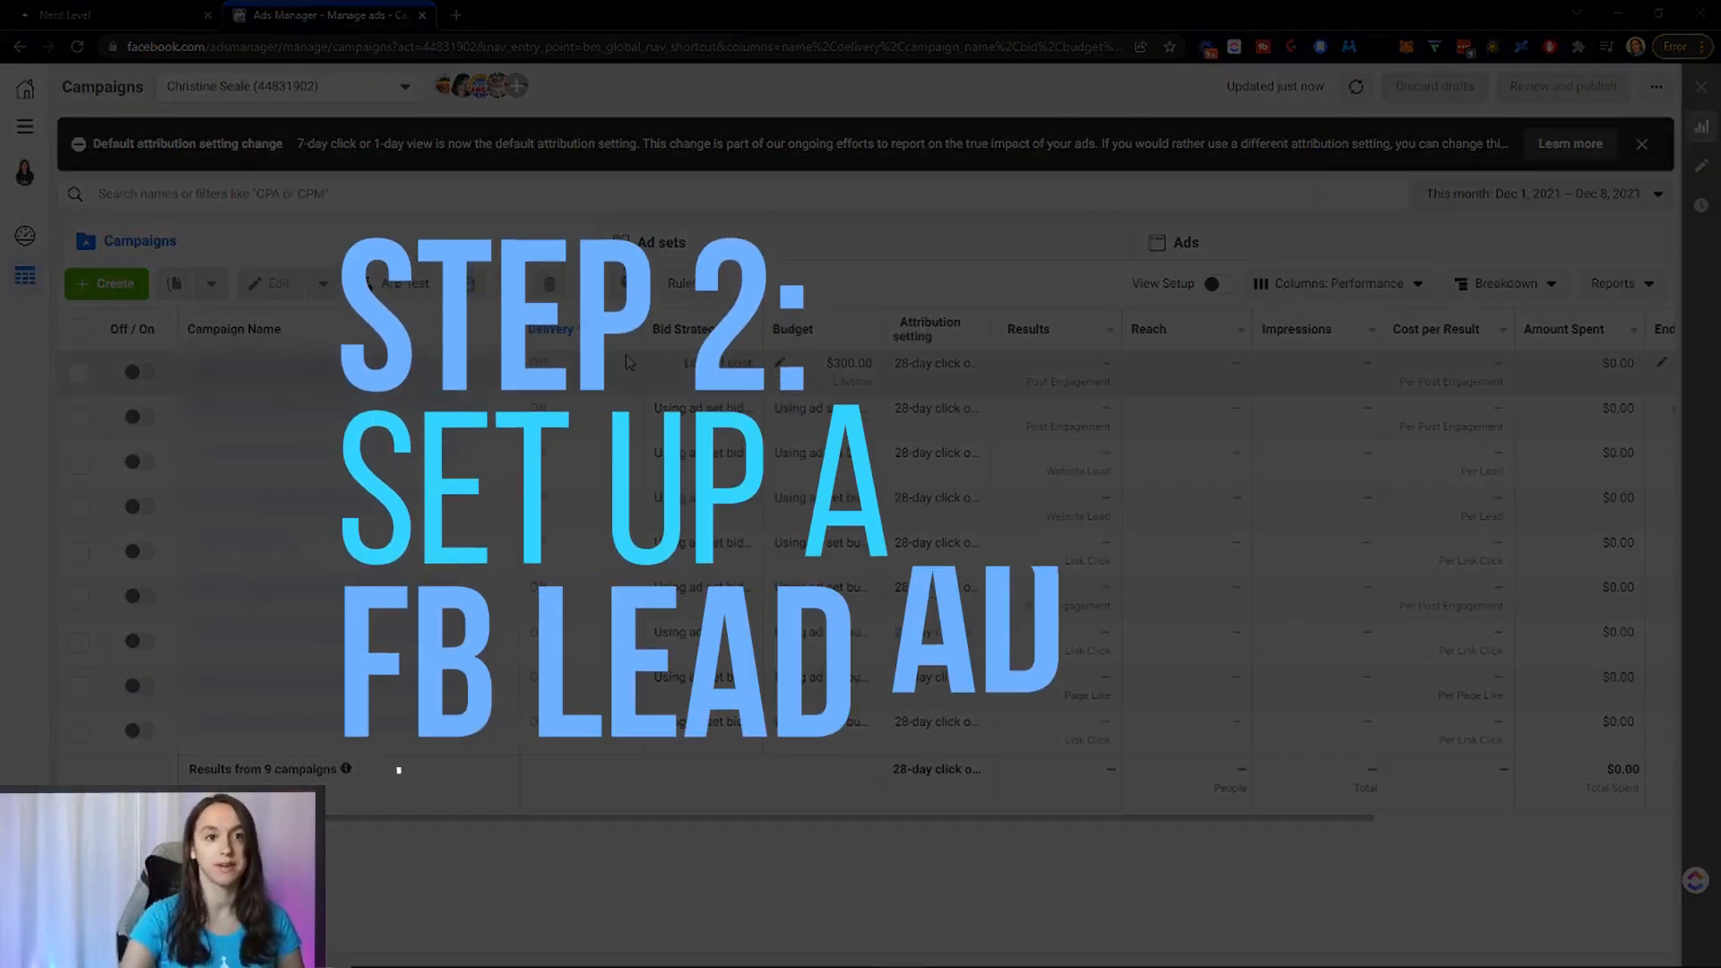
{"action": "left_click", "coordinate": [106, 284]}
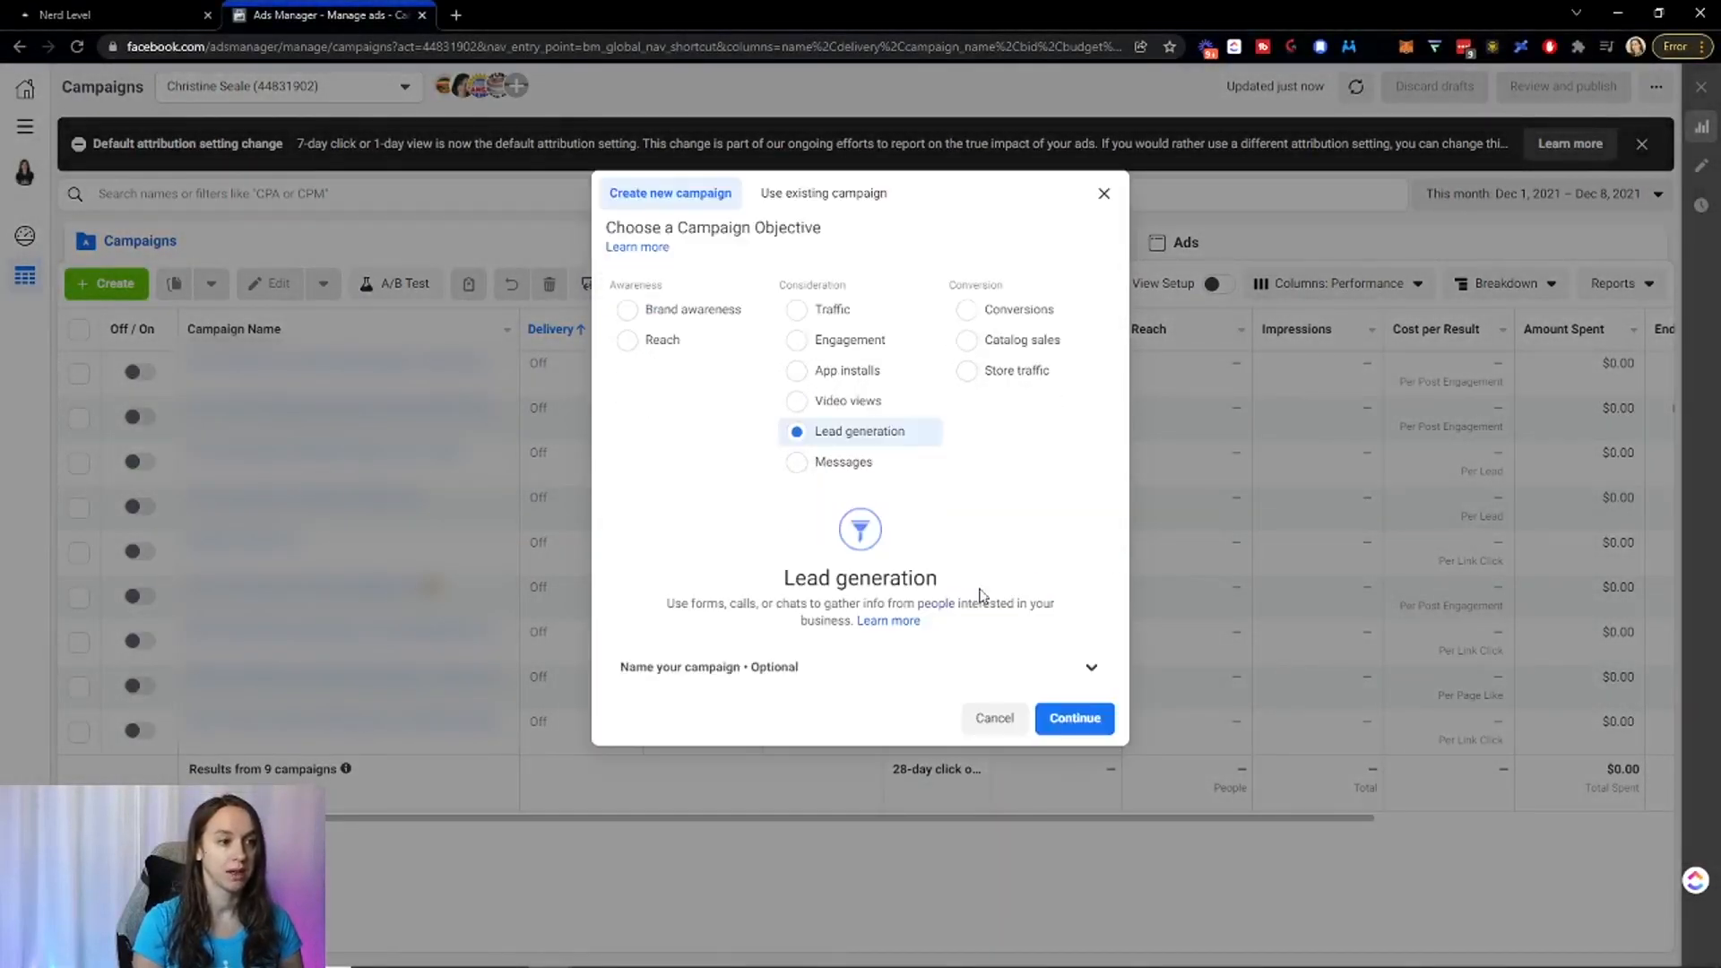
{"action": "left_click", "coordinate": [1072, 718]}
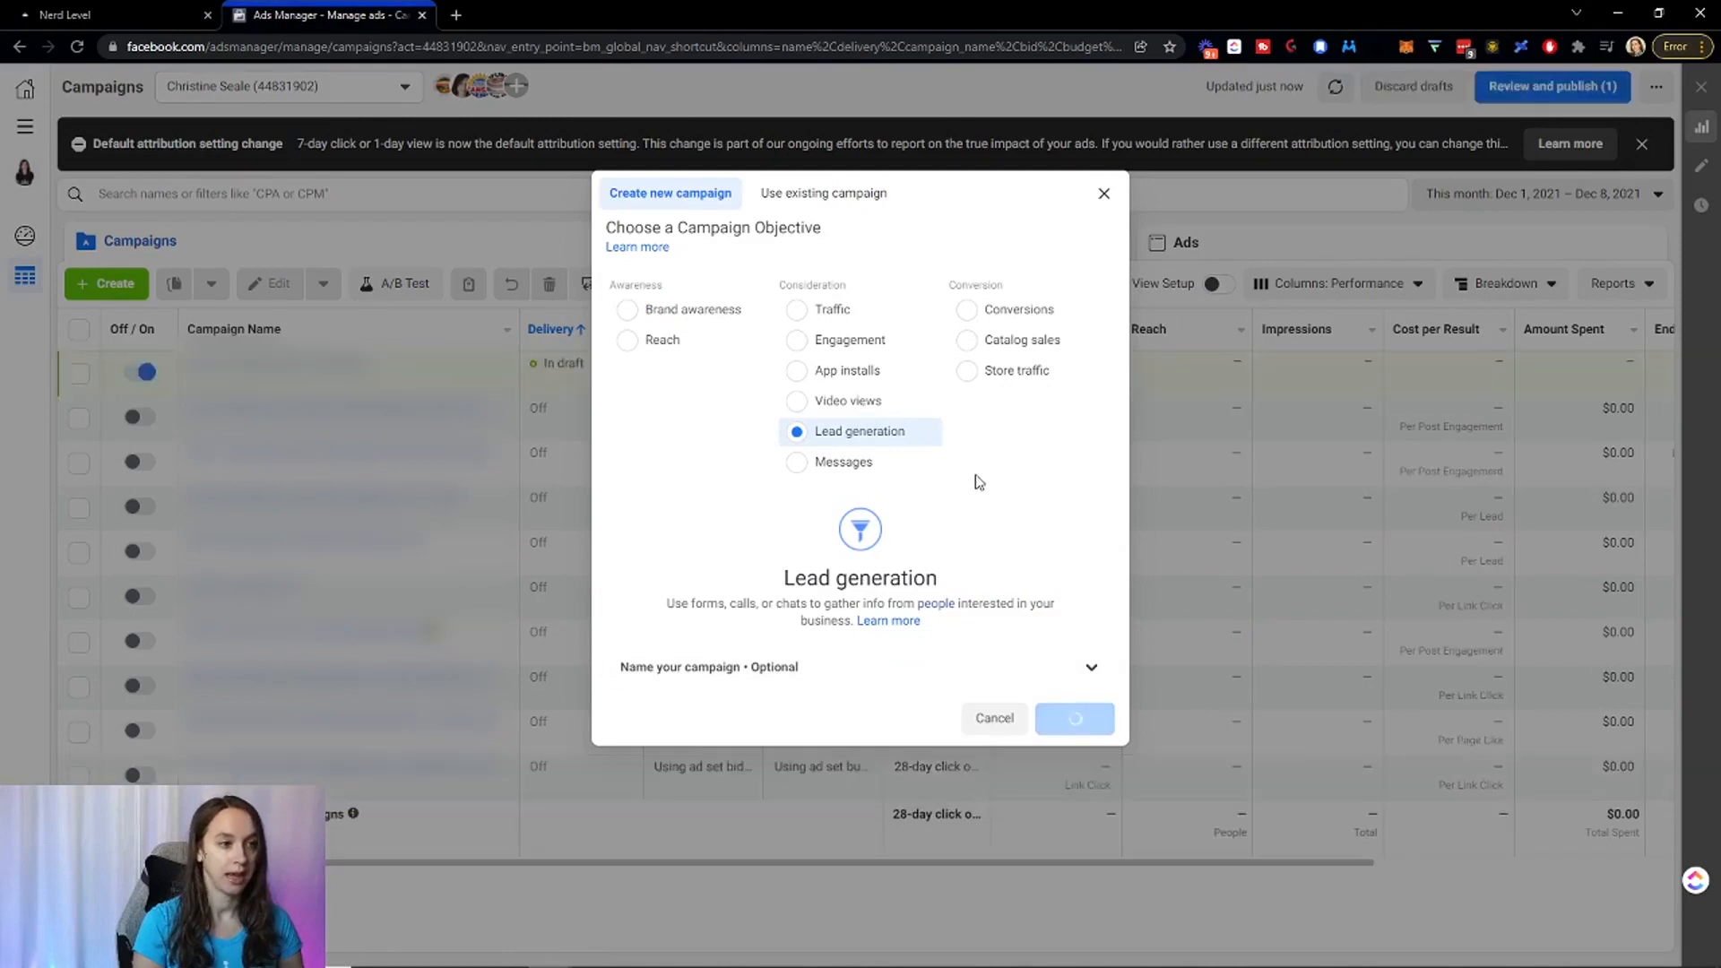
{"action": "left_click", "coordinate": [1073, 718]}
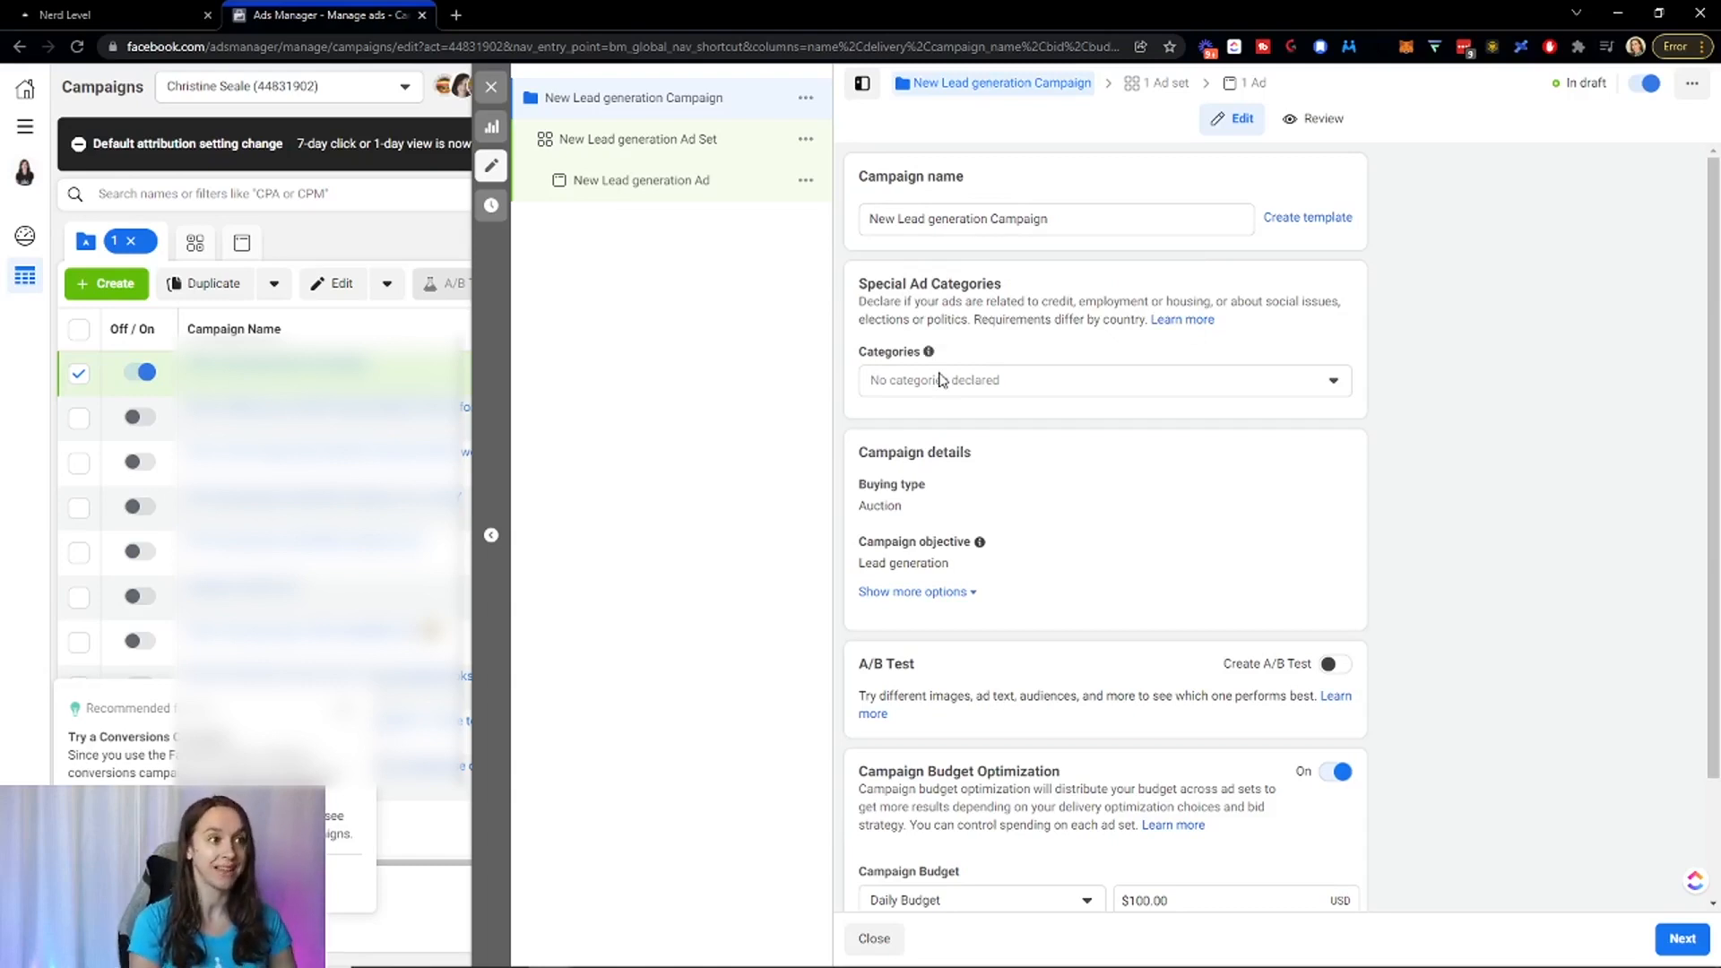
{"action": "scroll", "scroll_direction": "down", "scroll_amount": 3}
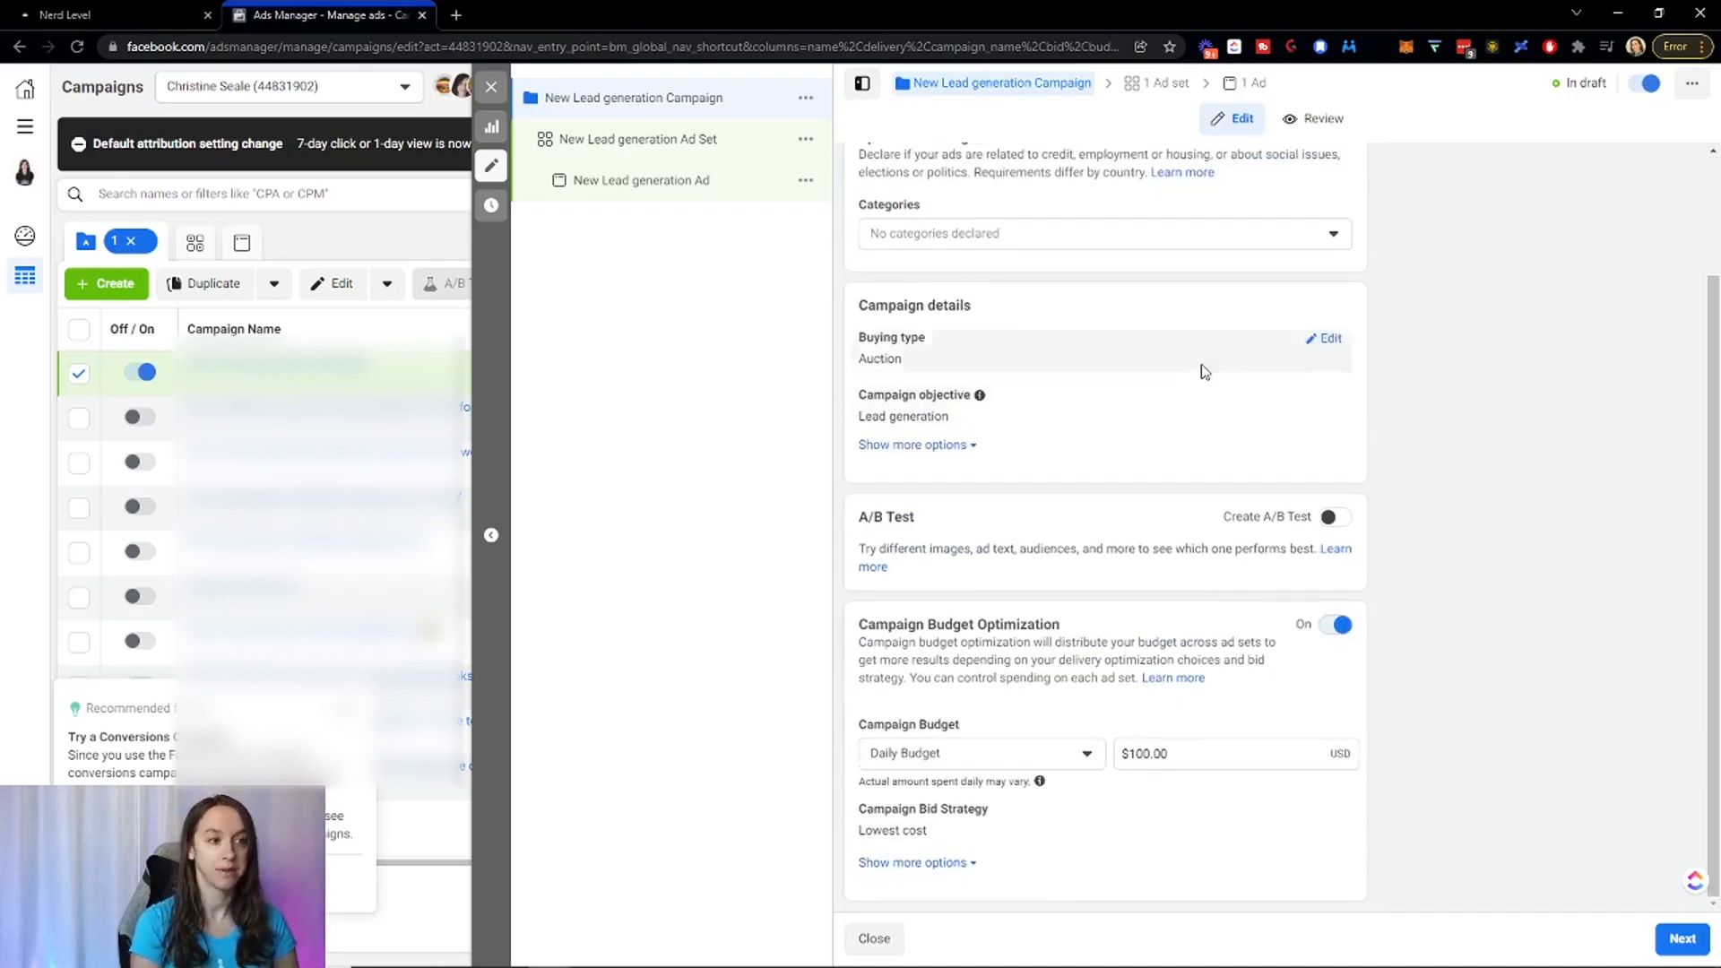
{"action": "scroll", "scroll_direction": "up", "scroll_amount": 3}
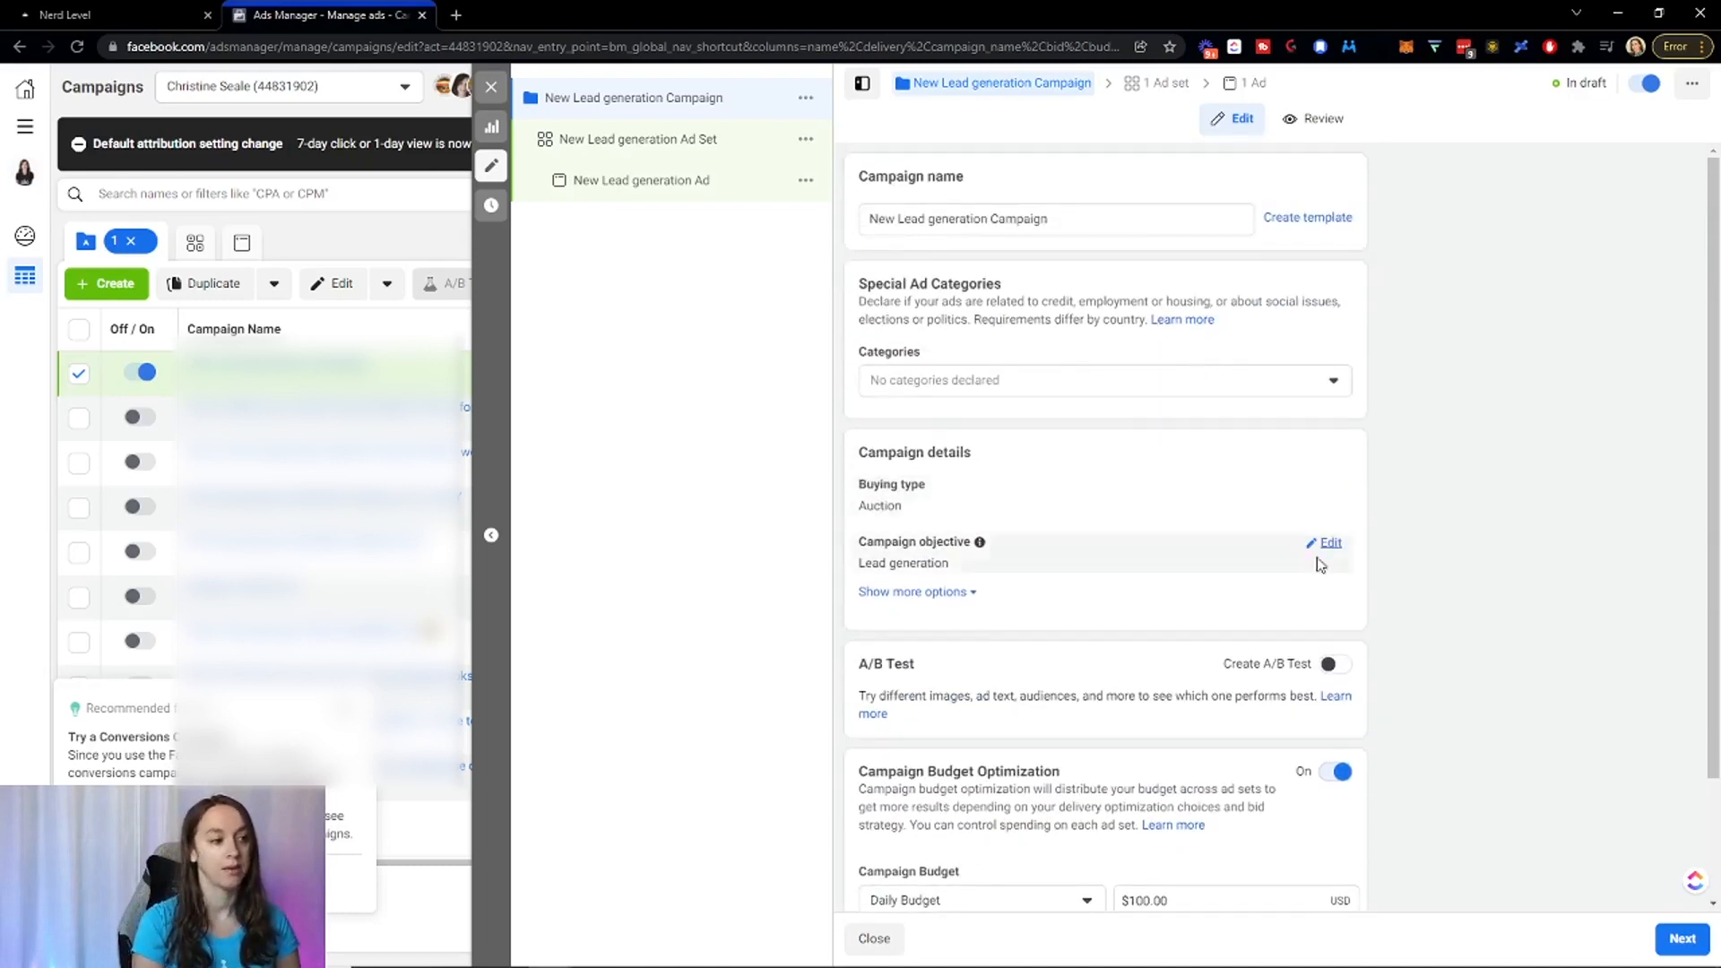
{"action": "mouse_move", "coordinate": [683, 195]}
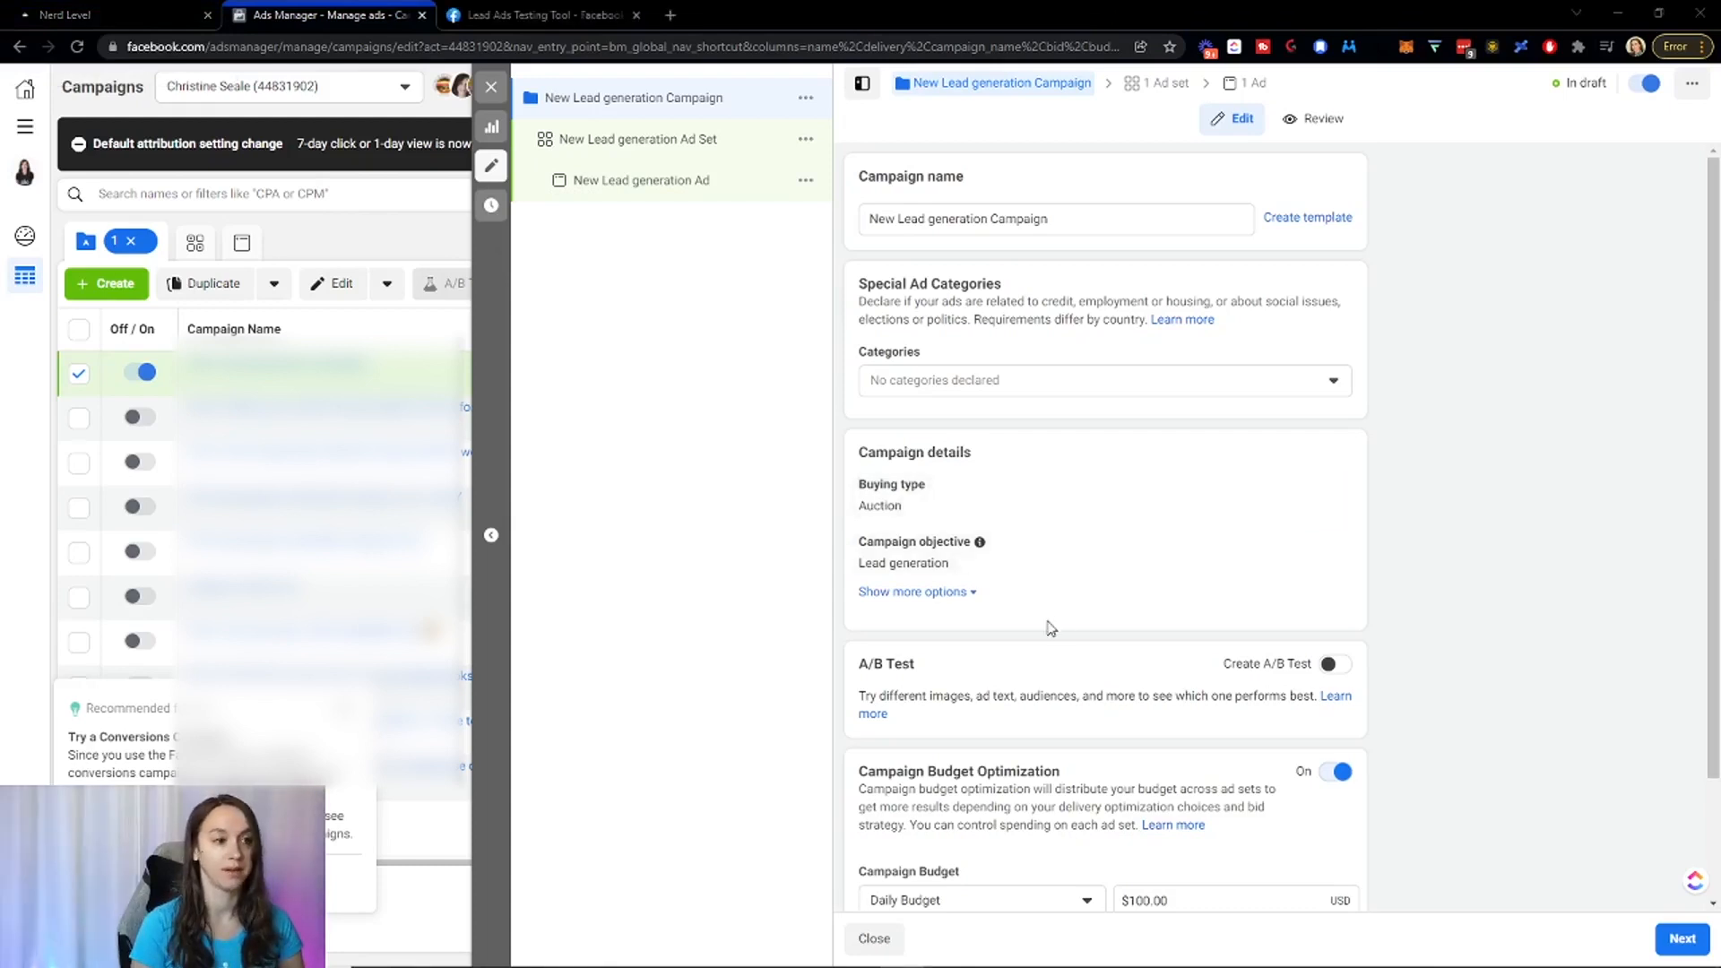
Return to HighLevel and create a new blank workflow from the Workflows list.
{"action": "left_click", "coordinate": [87, 14]}
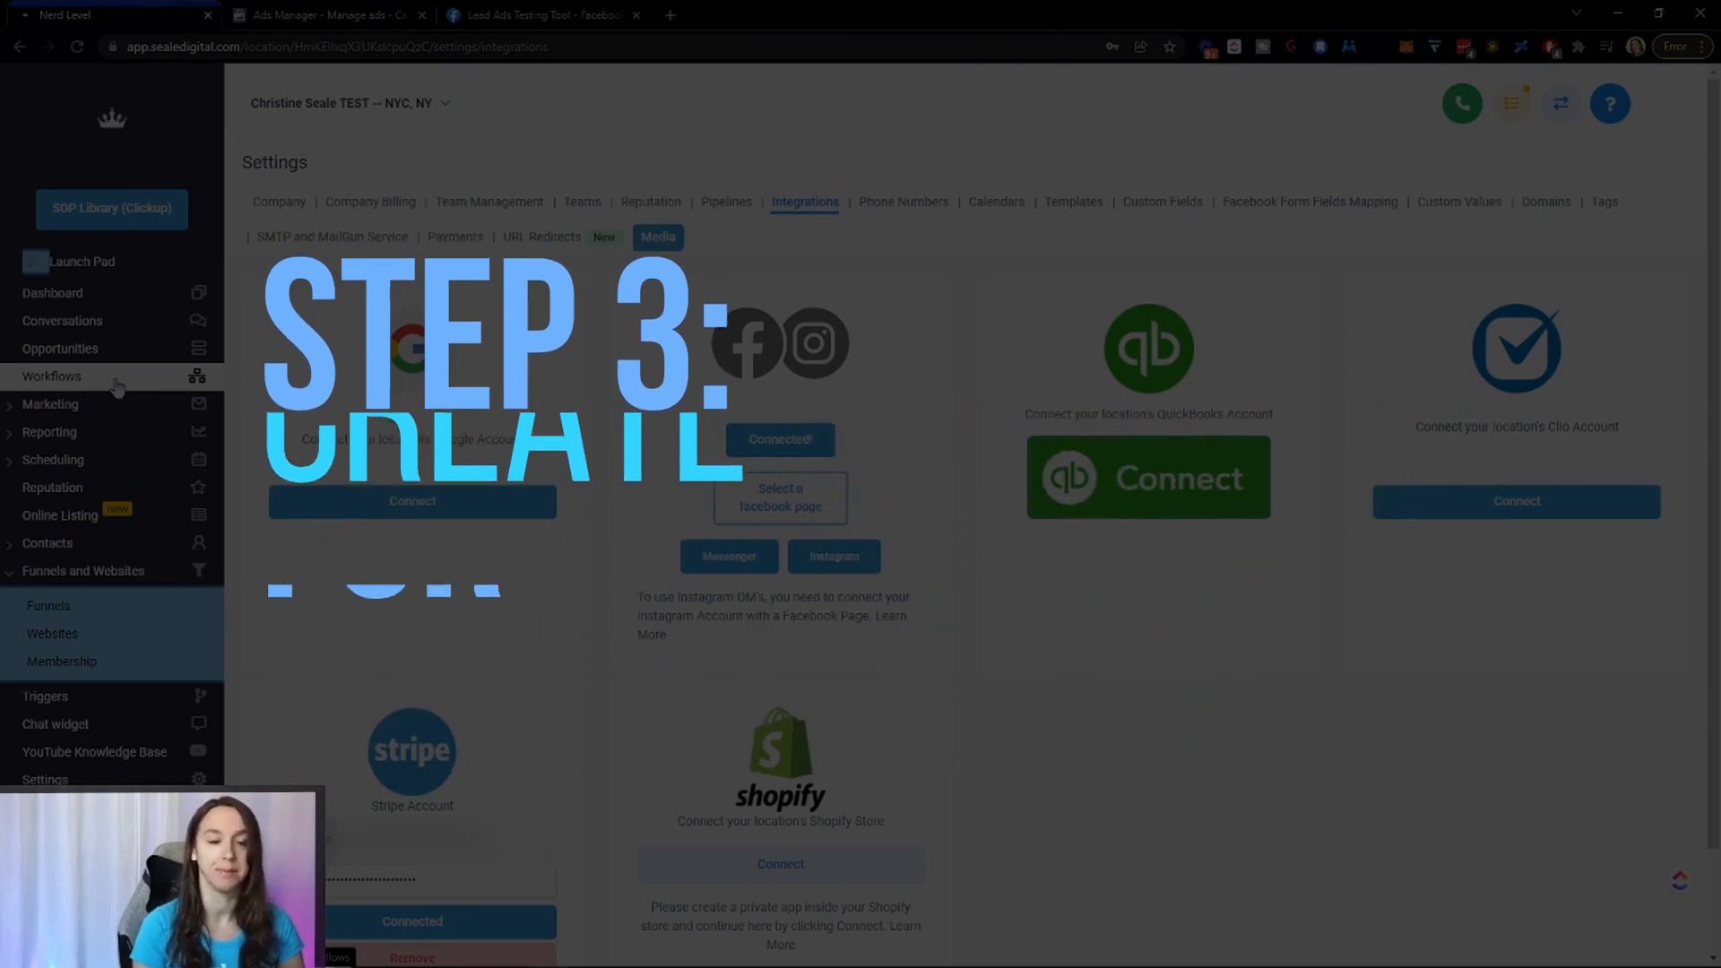
{"action": "left_click", "coordinate": [52, 377]}
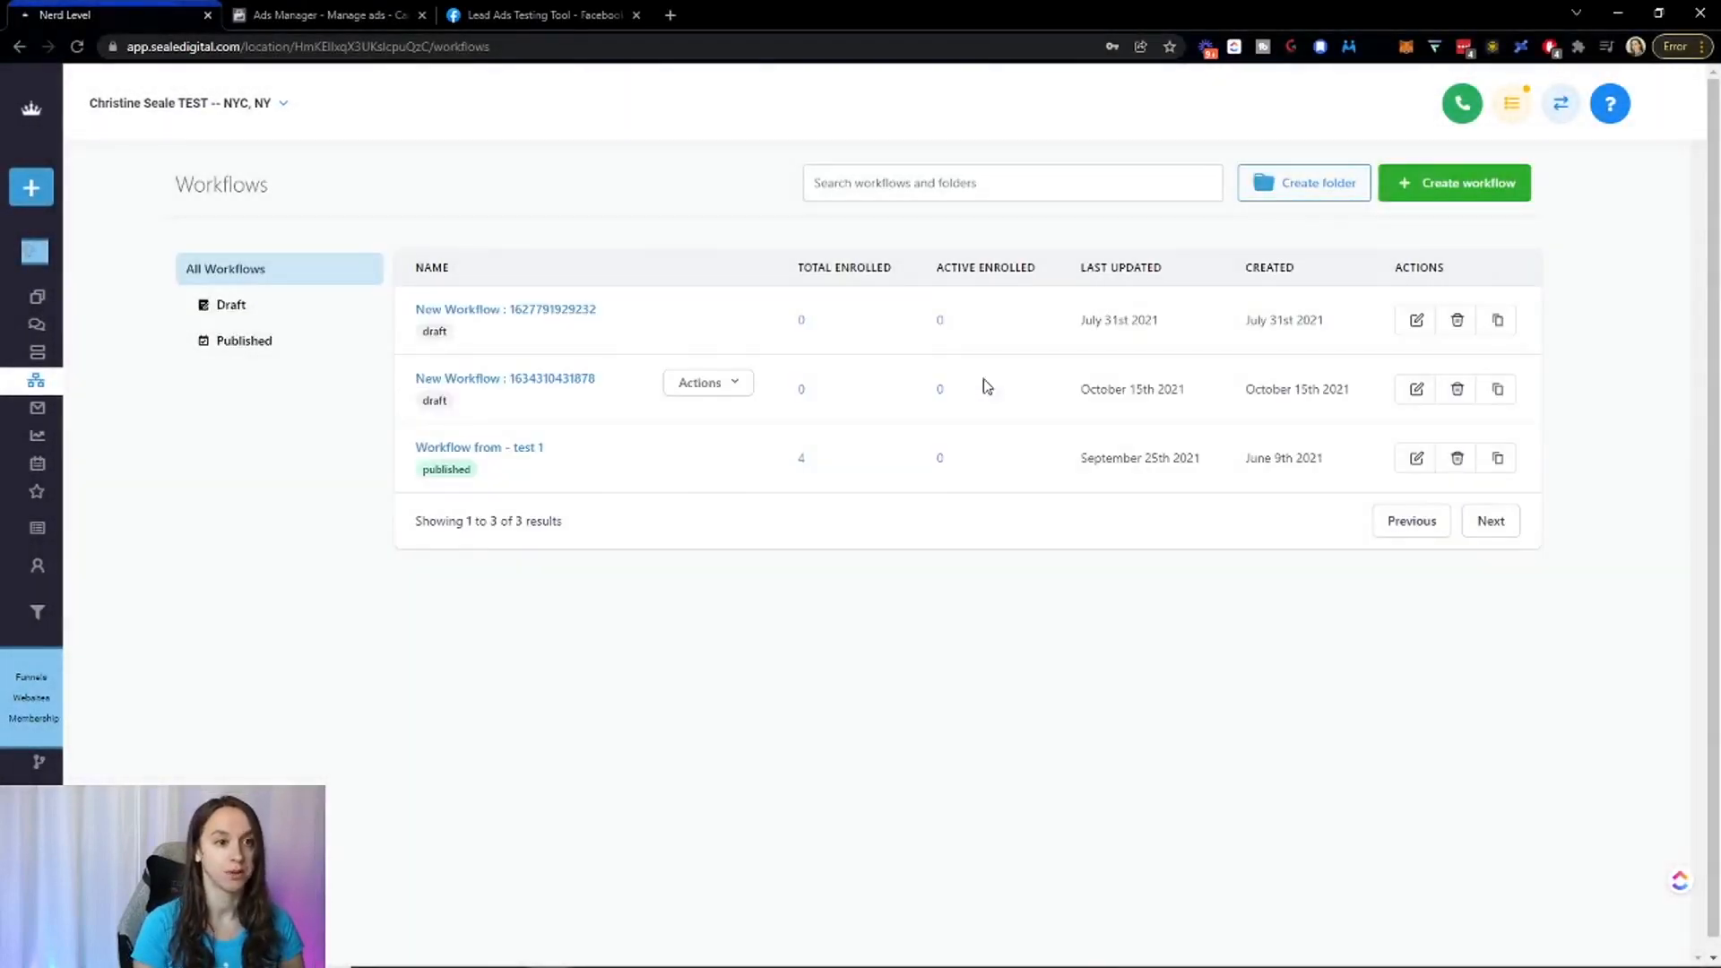
{"action": "mouse_move", "coordinate": [970, 390]}
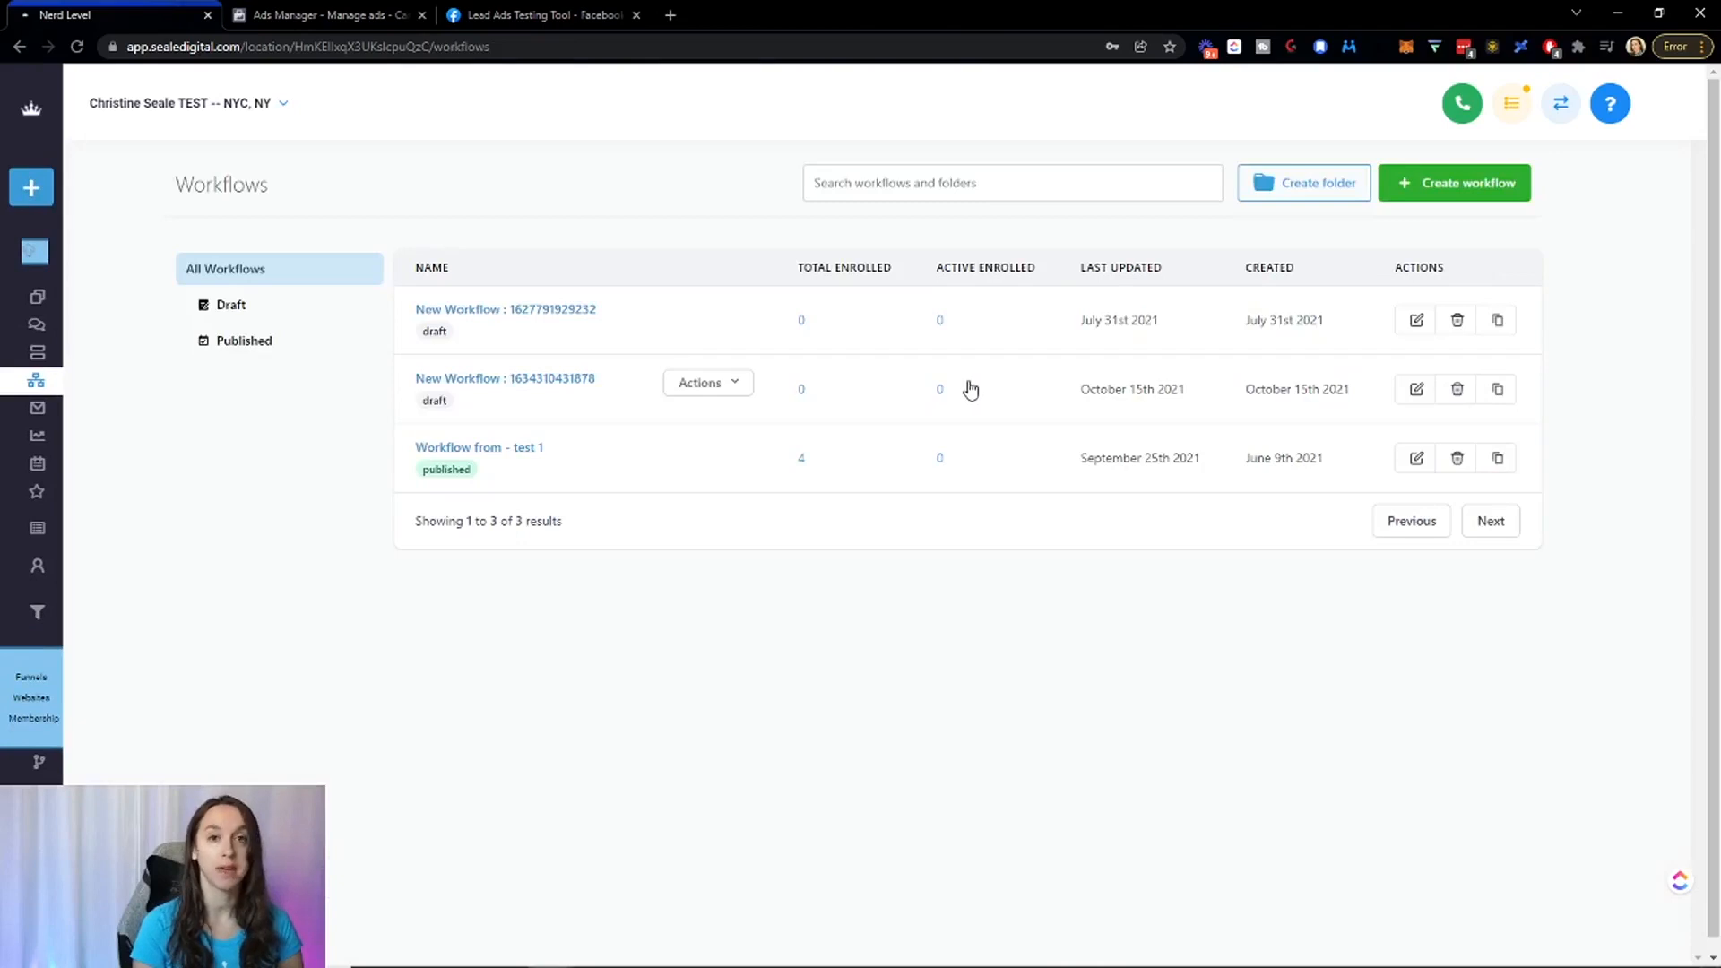
{"action": "mouse_move", "coordinate": [1131, 356]}
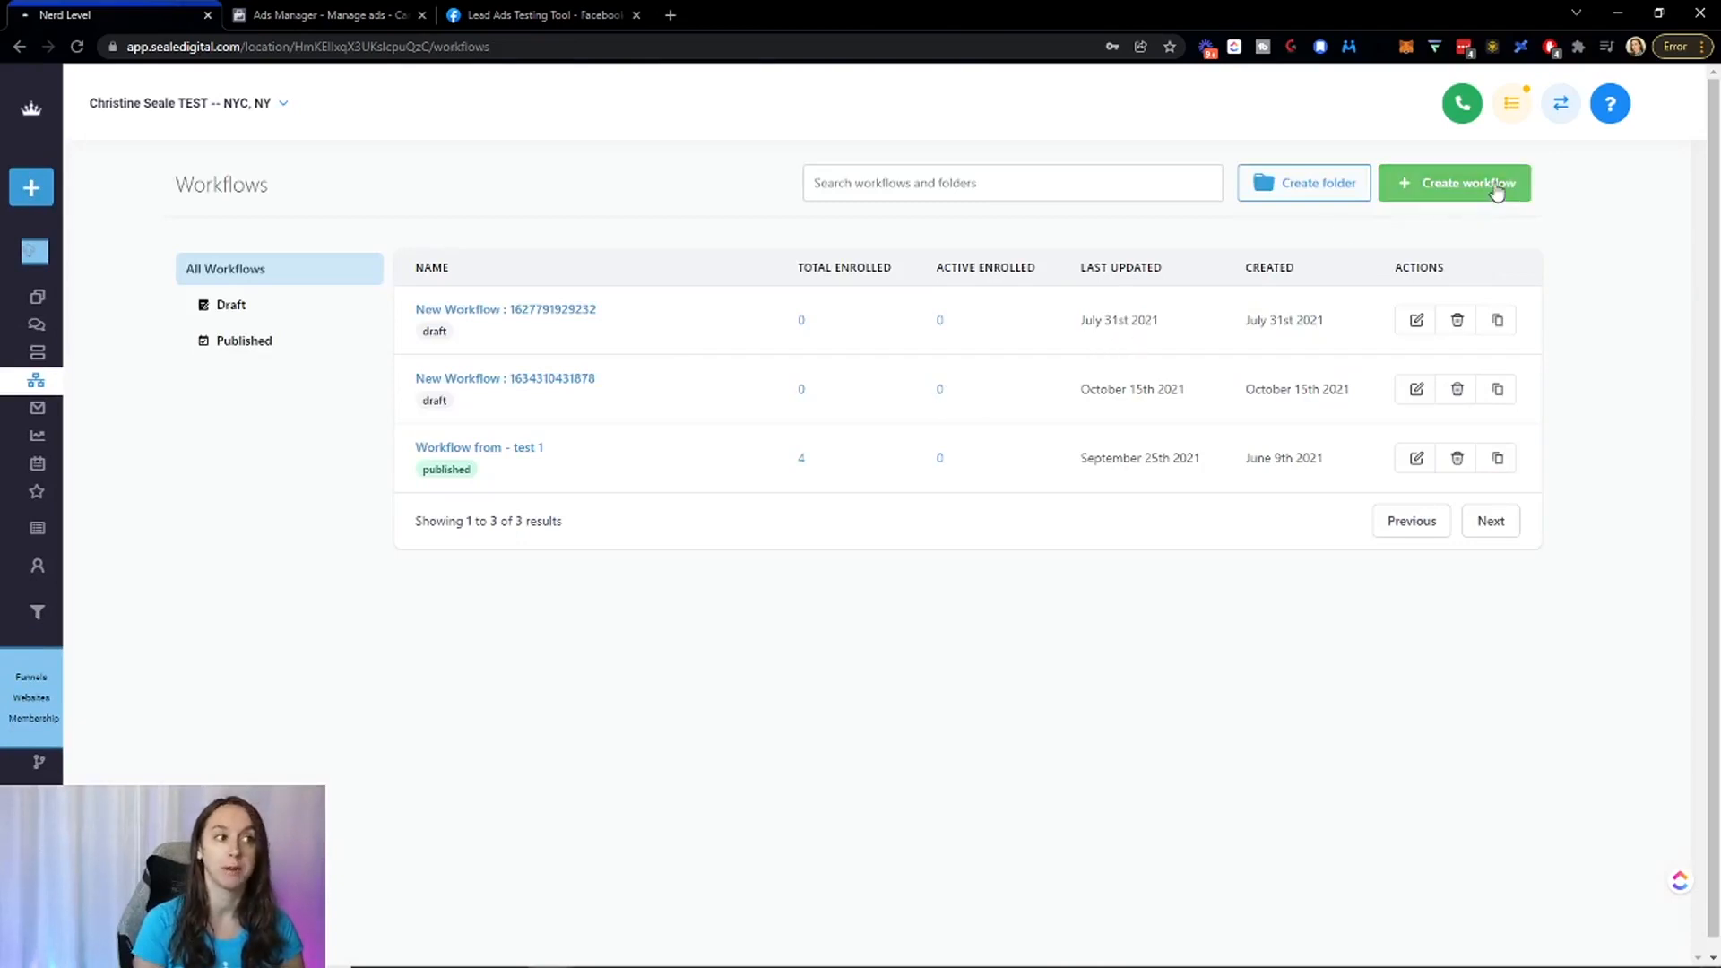
{"action": "left_click", "coordinate": [1453, 182]}
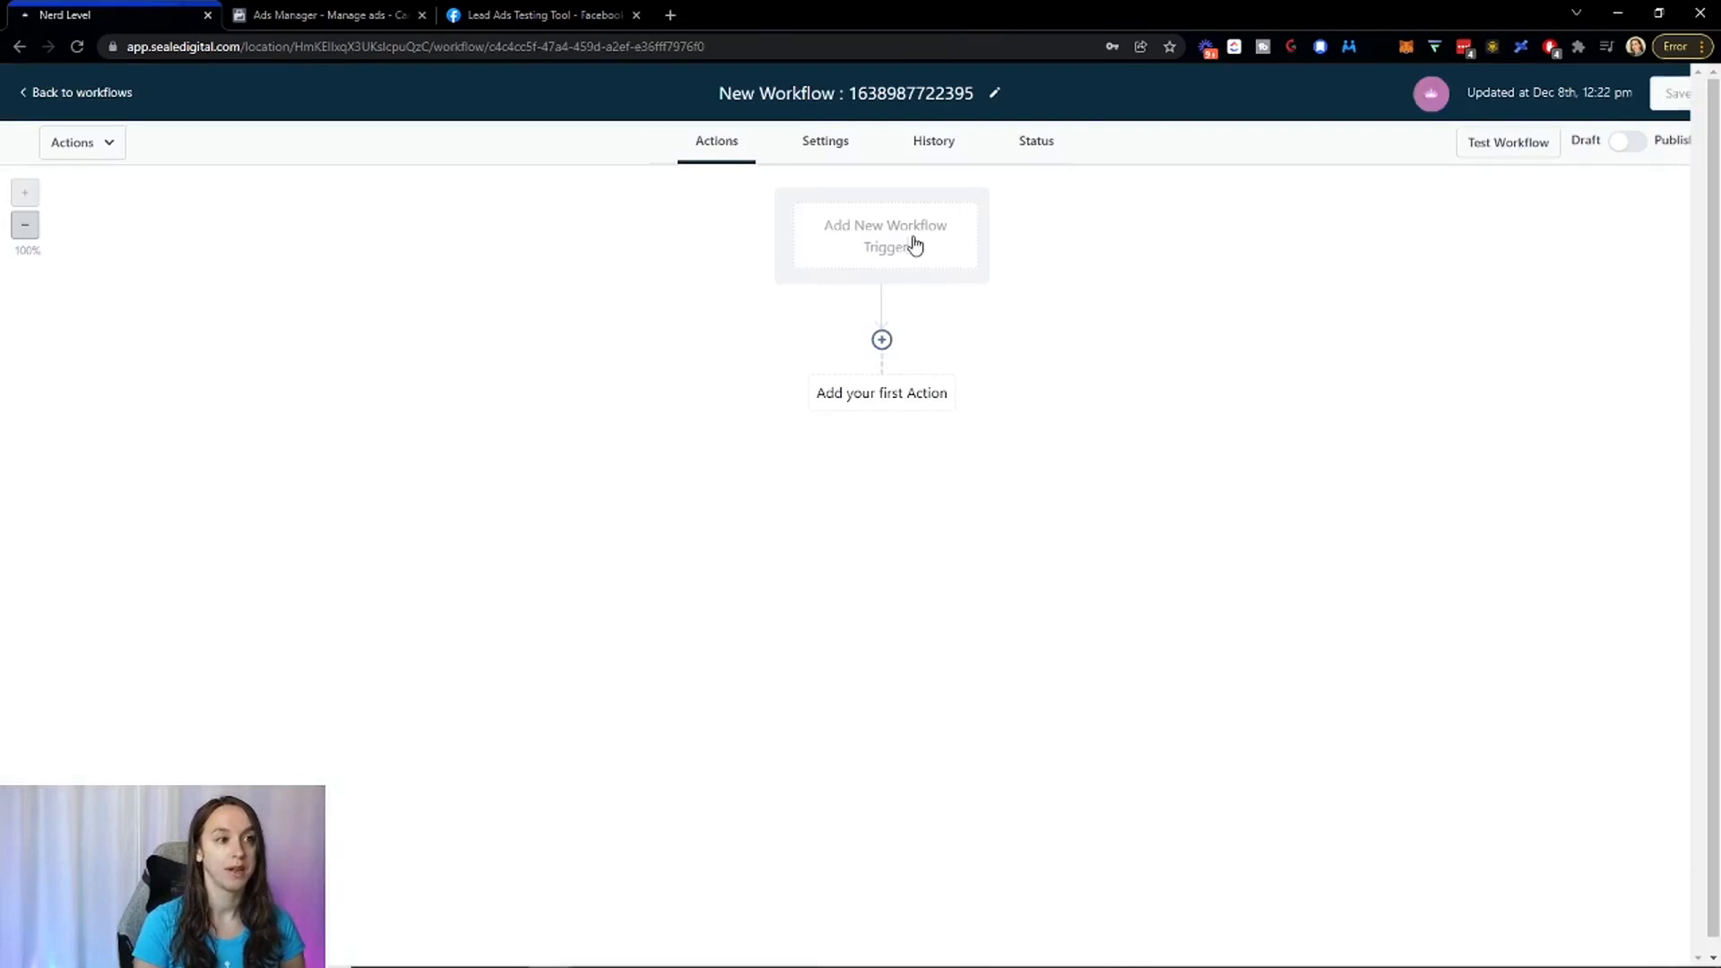
Save a Facebook Lead Form Submitted trigger after removing a trial In Form filter.
{"action": "left_click", "coordinate": [884, 235]}
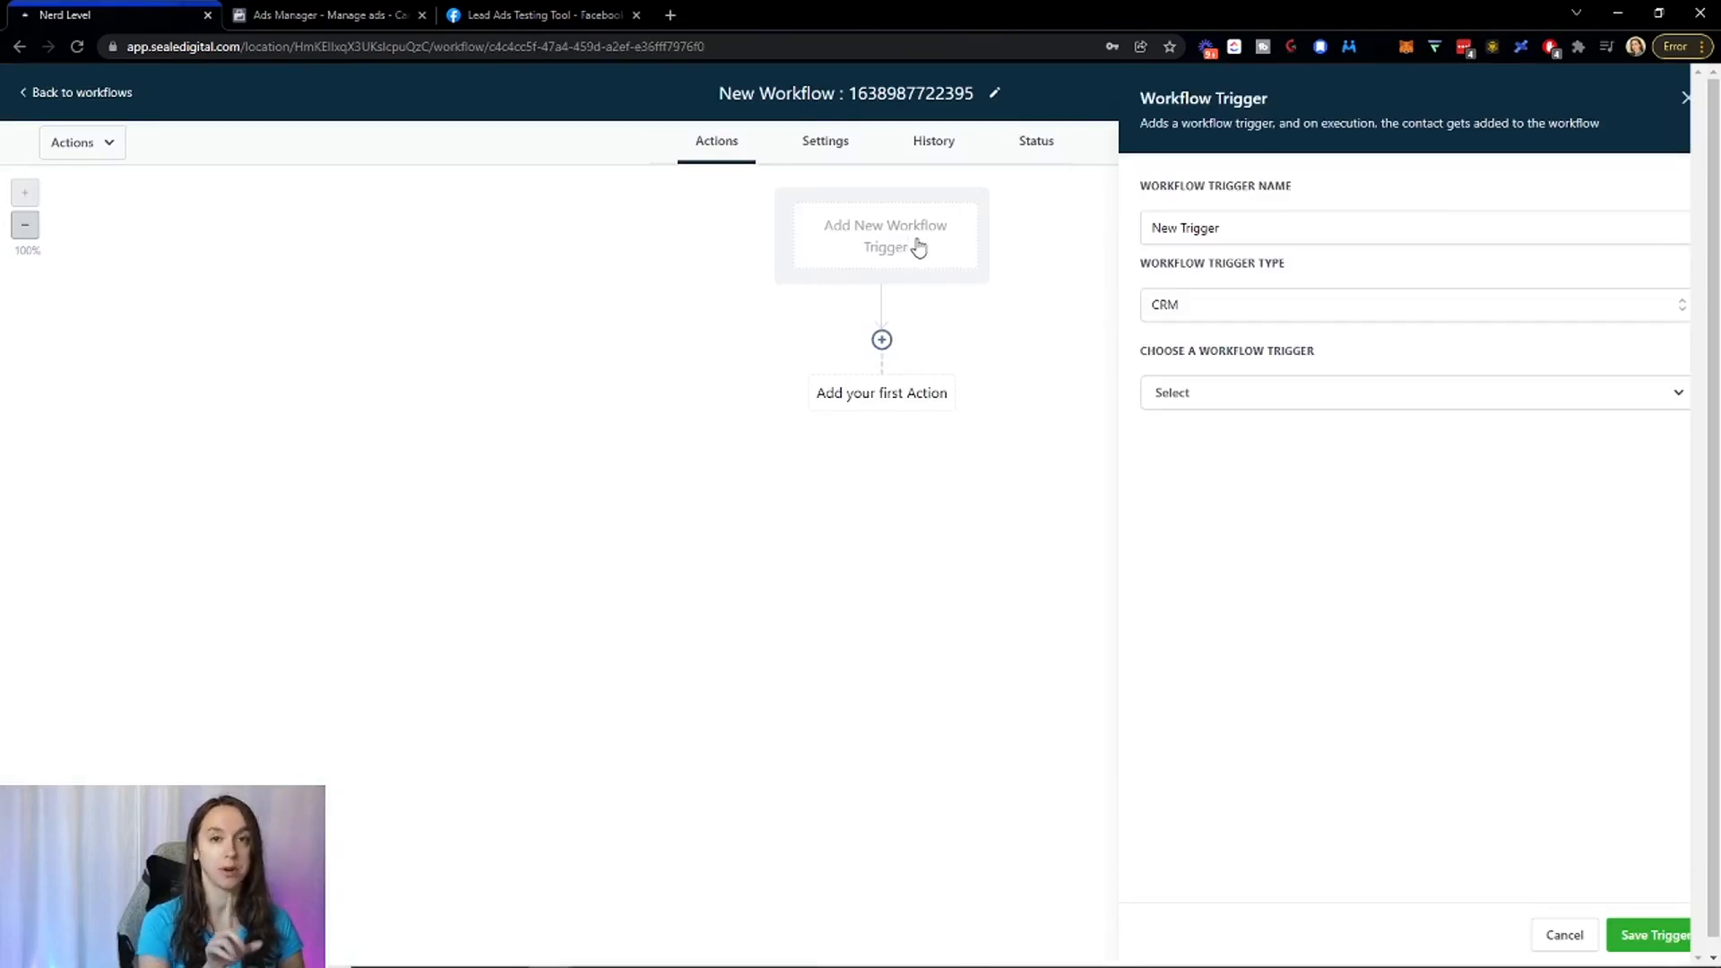
{"action": "left_click", "coordinate": [1413, 391]}
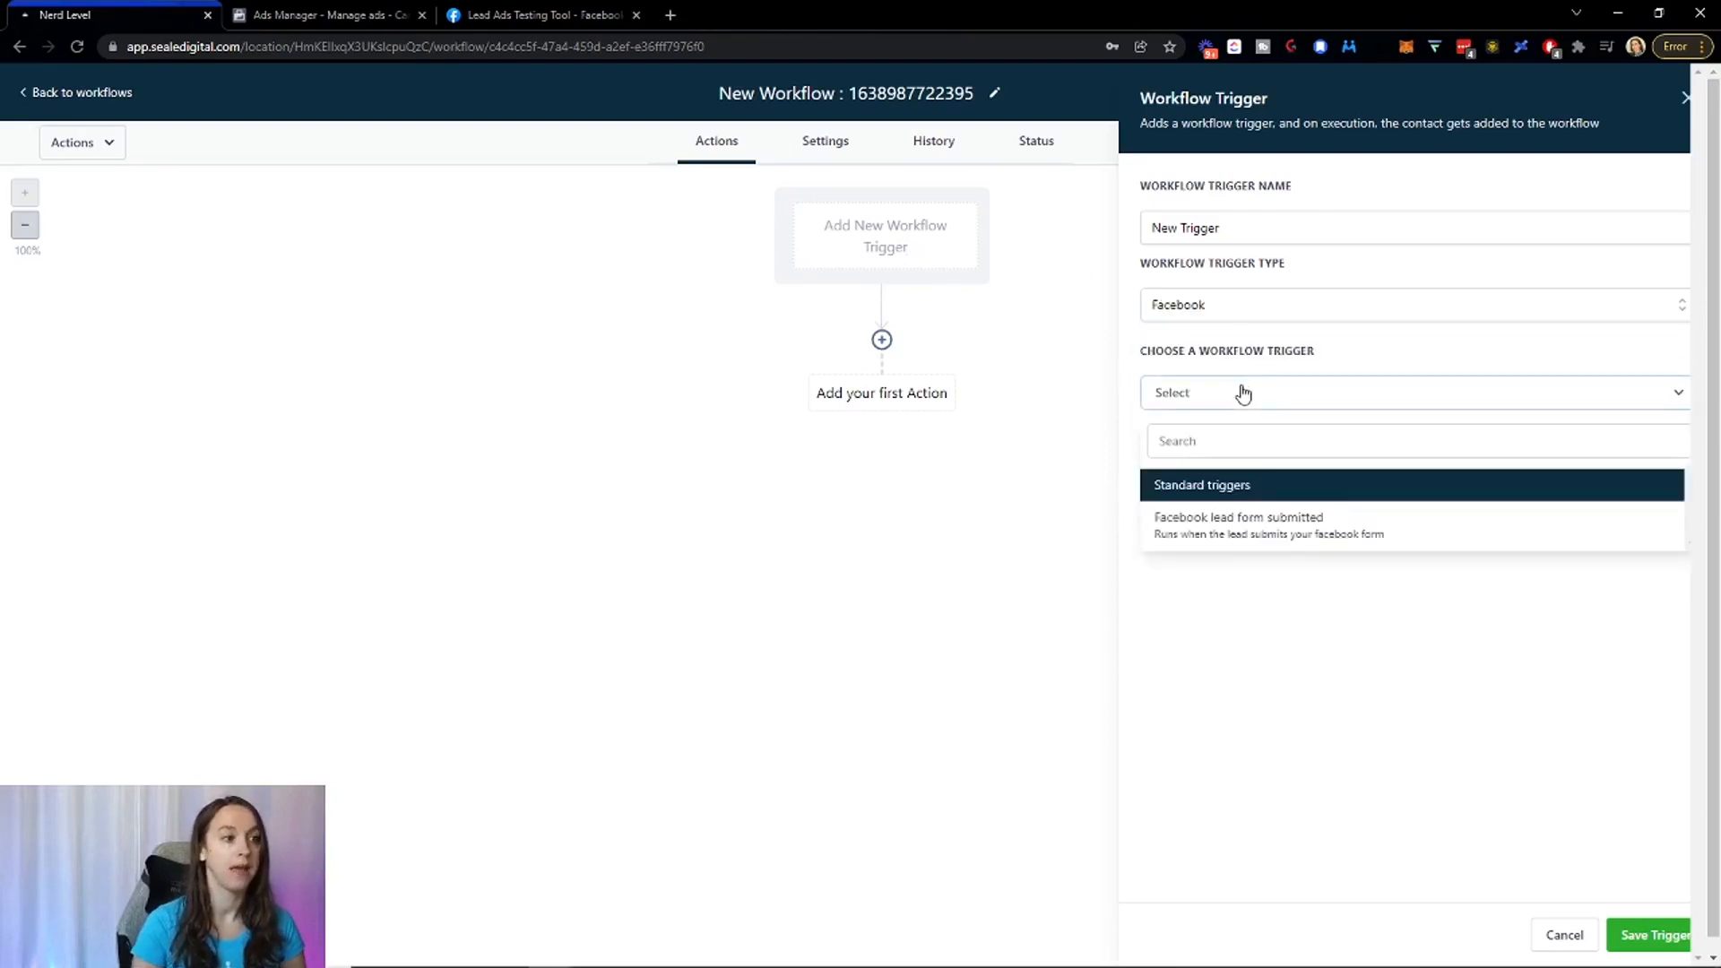
{"action": "left_click", "coordinate": [1239, 525]}
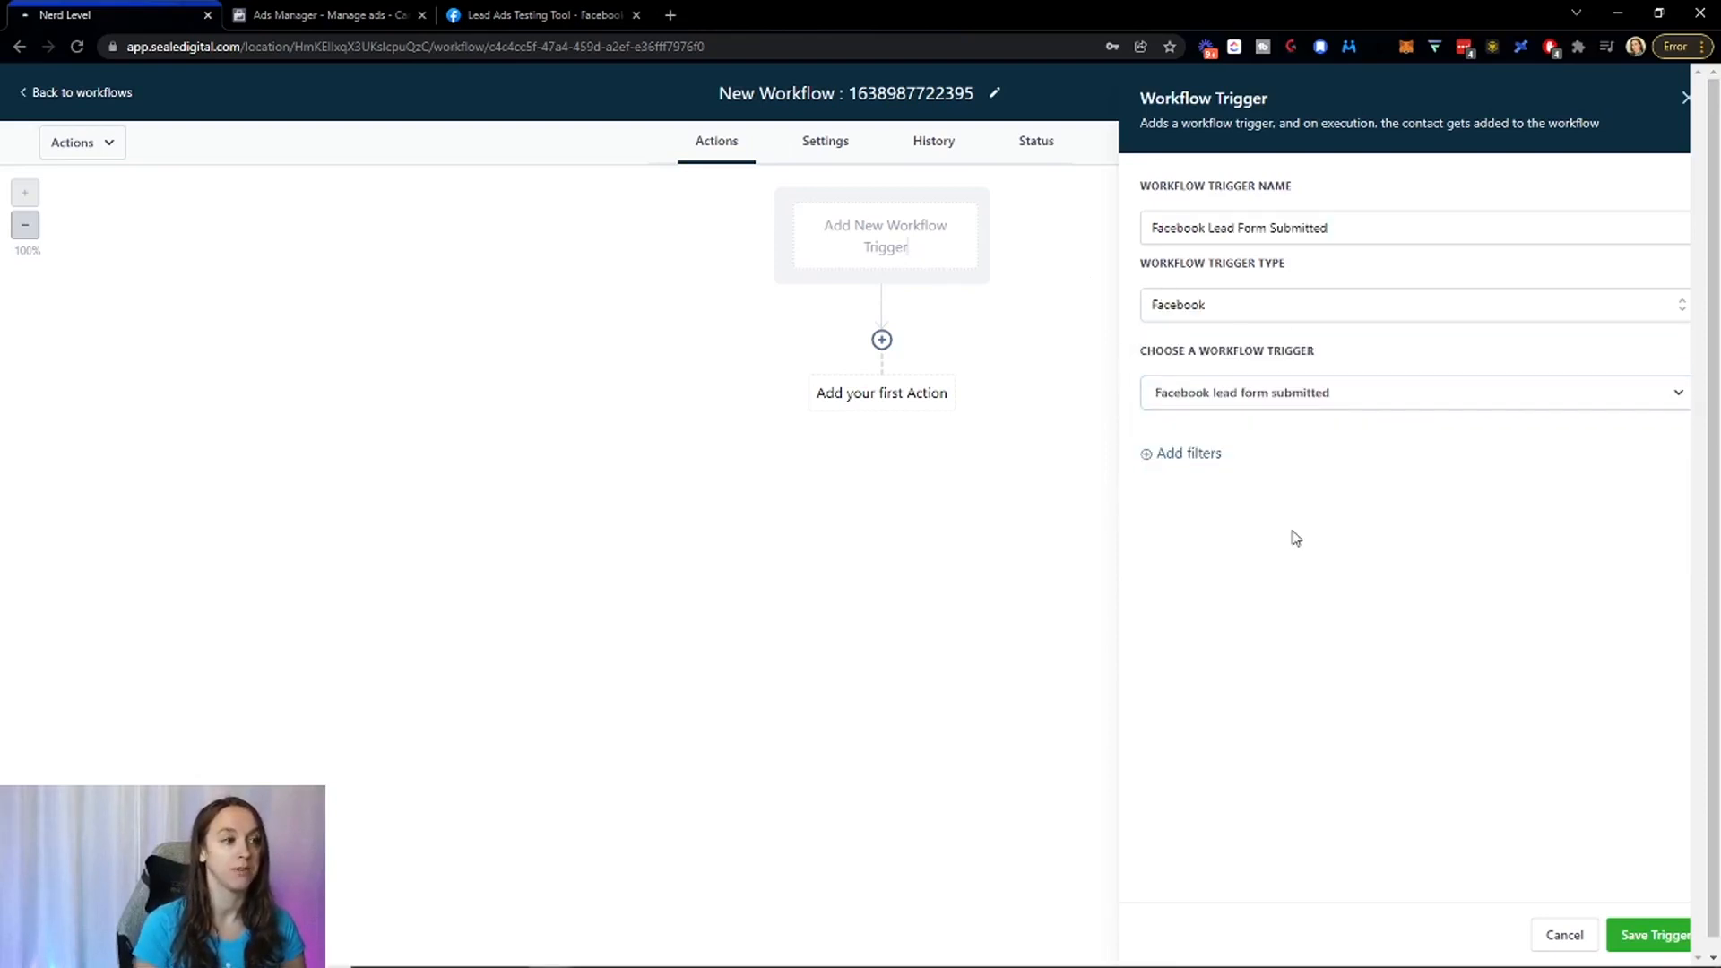
{"action": "mouse_move", "coordinate": [1252, 493]}
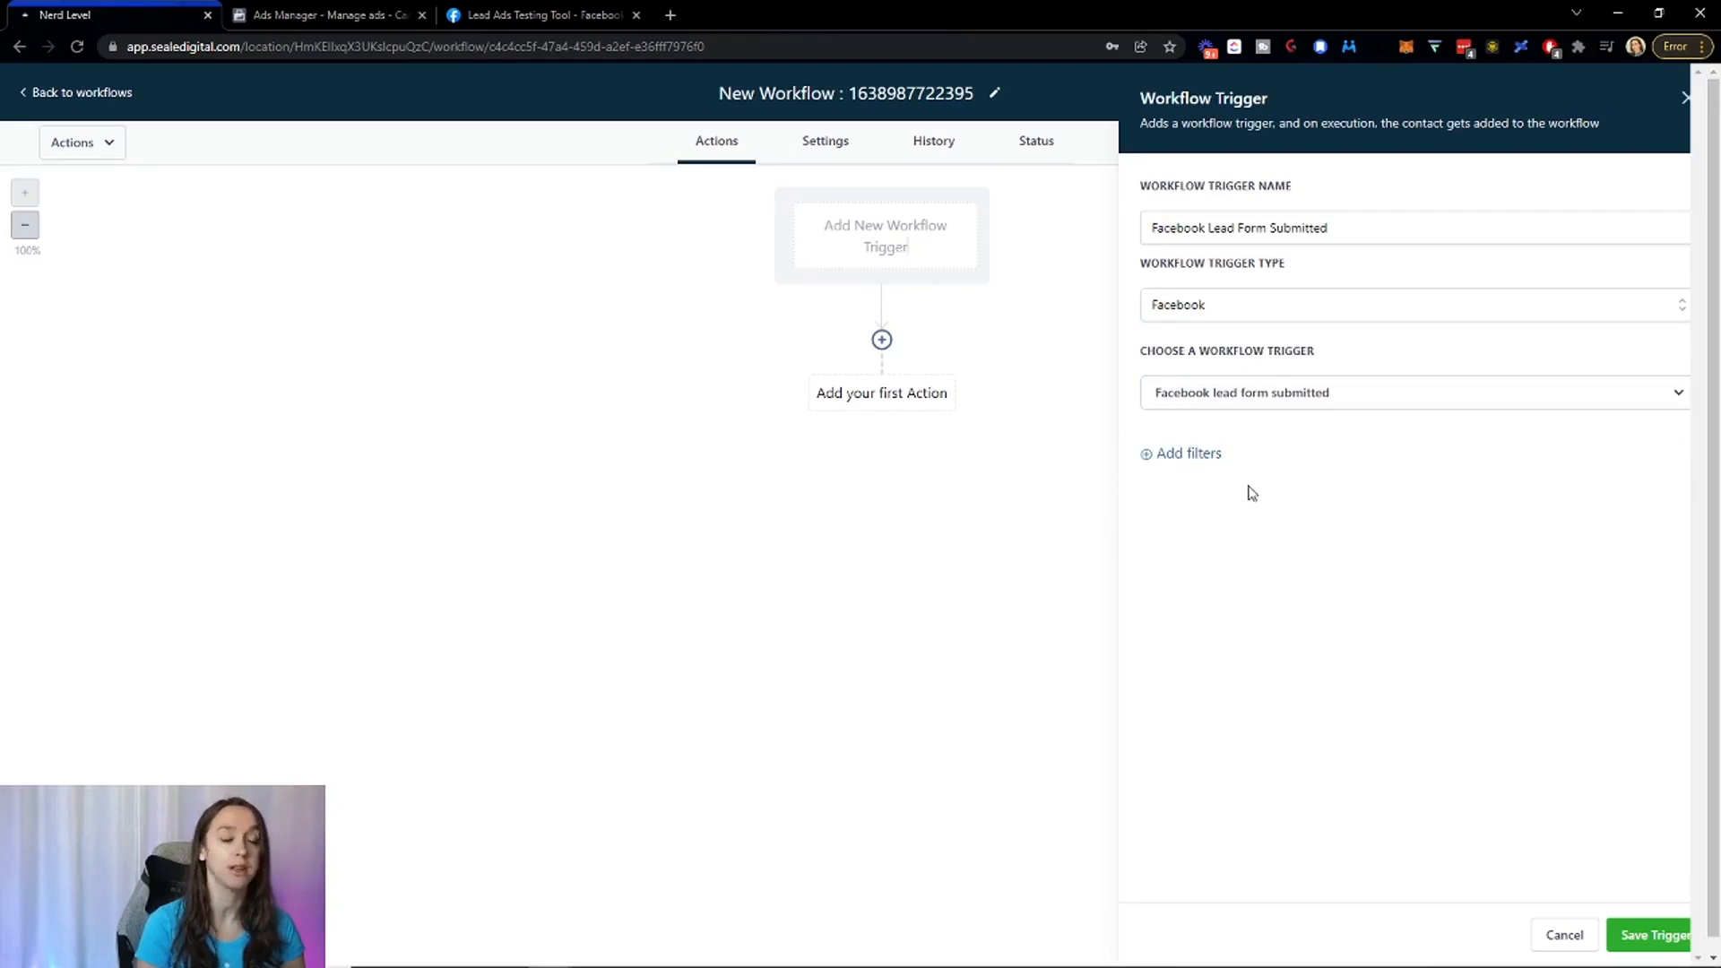
{"action": "mouse_move", "coordinate": [1148, 446]}
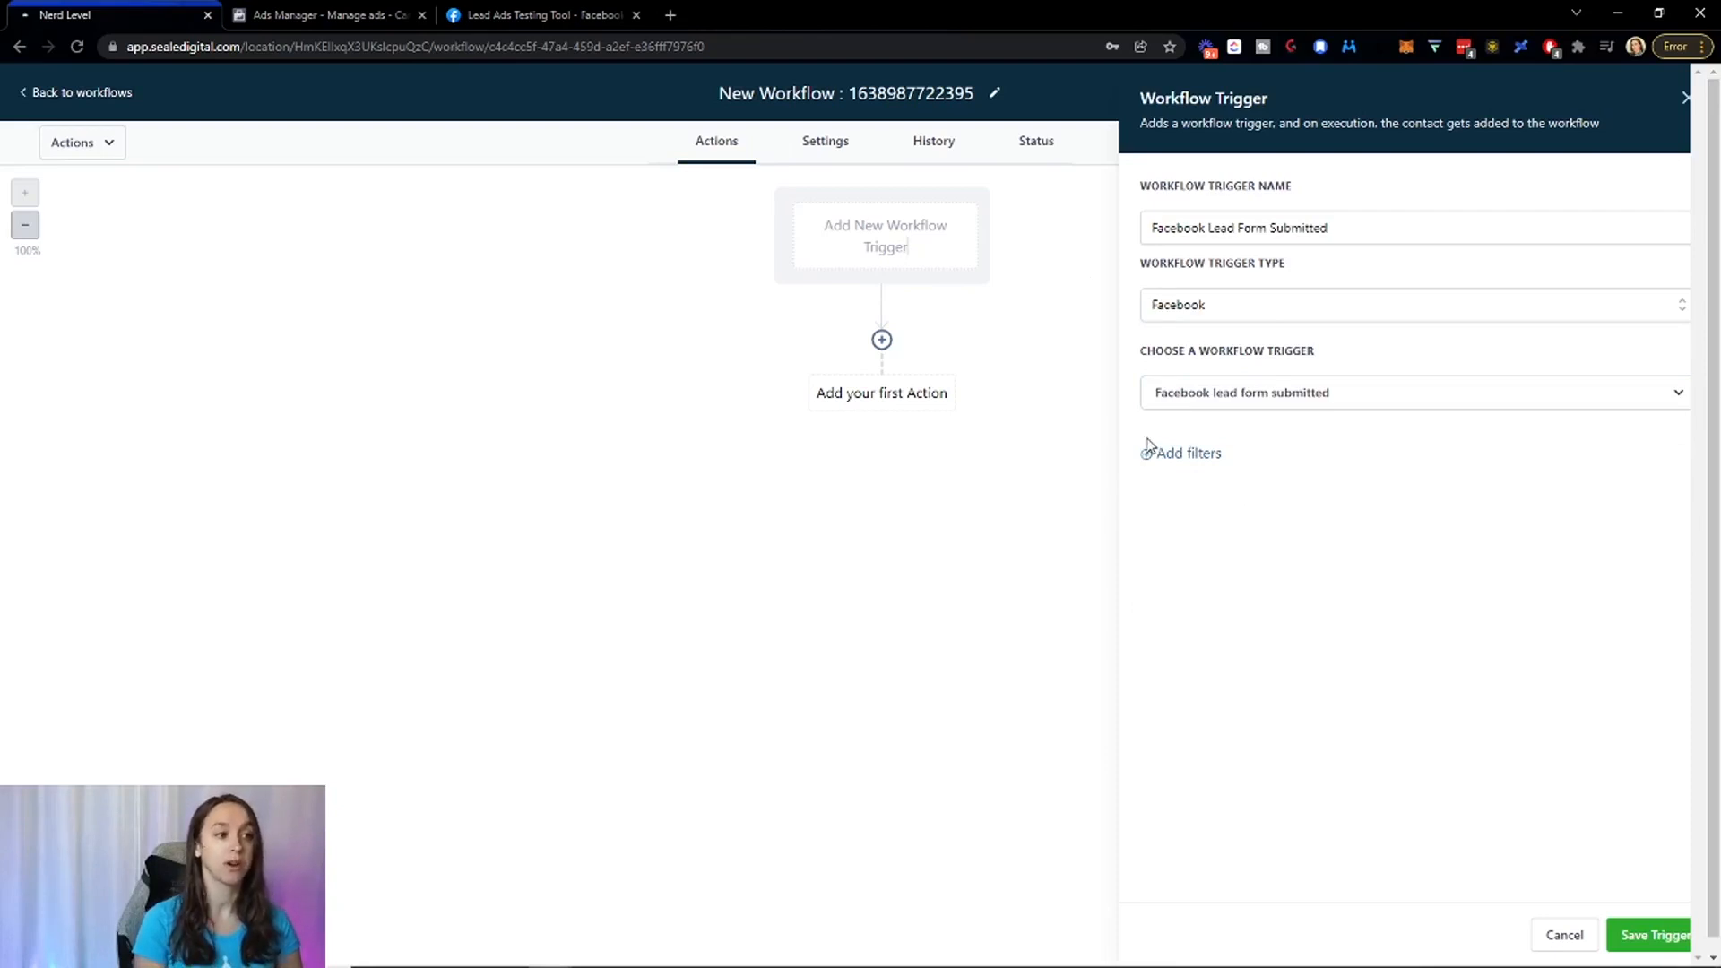
{"action": "left_click", "coordinate": [1188, 452]}
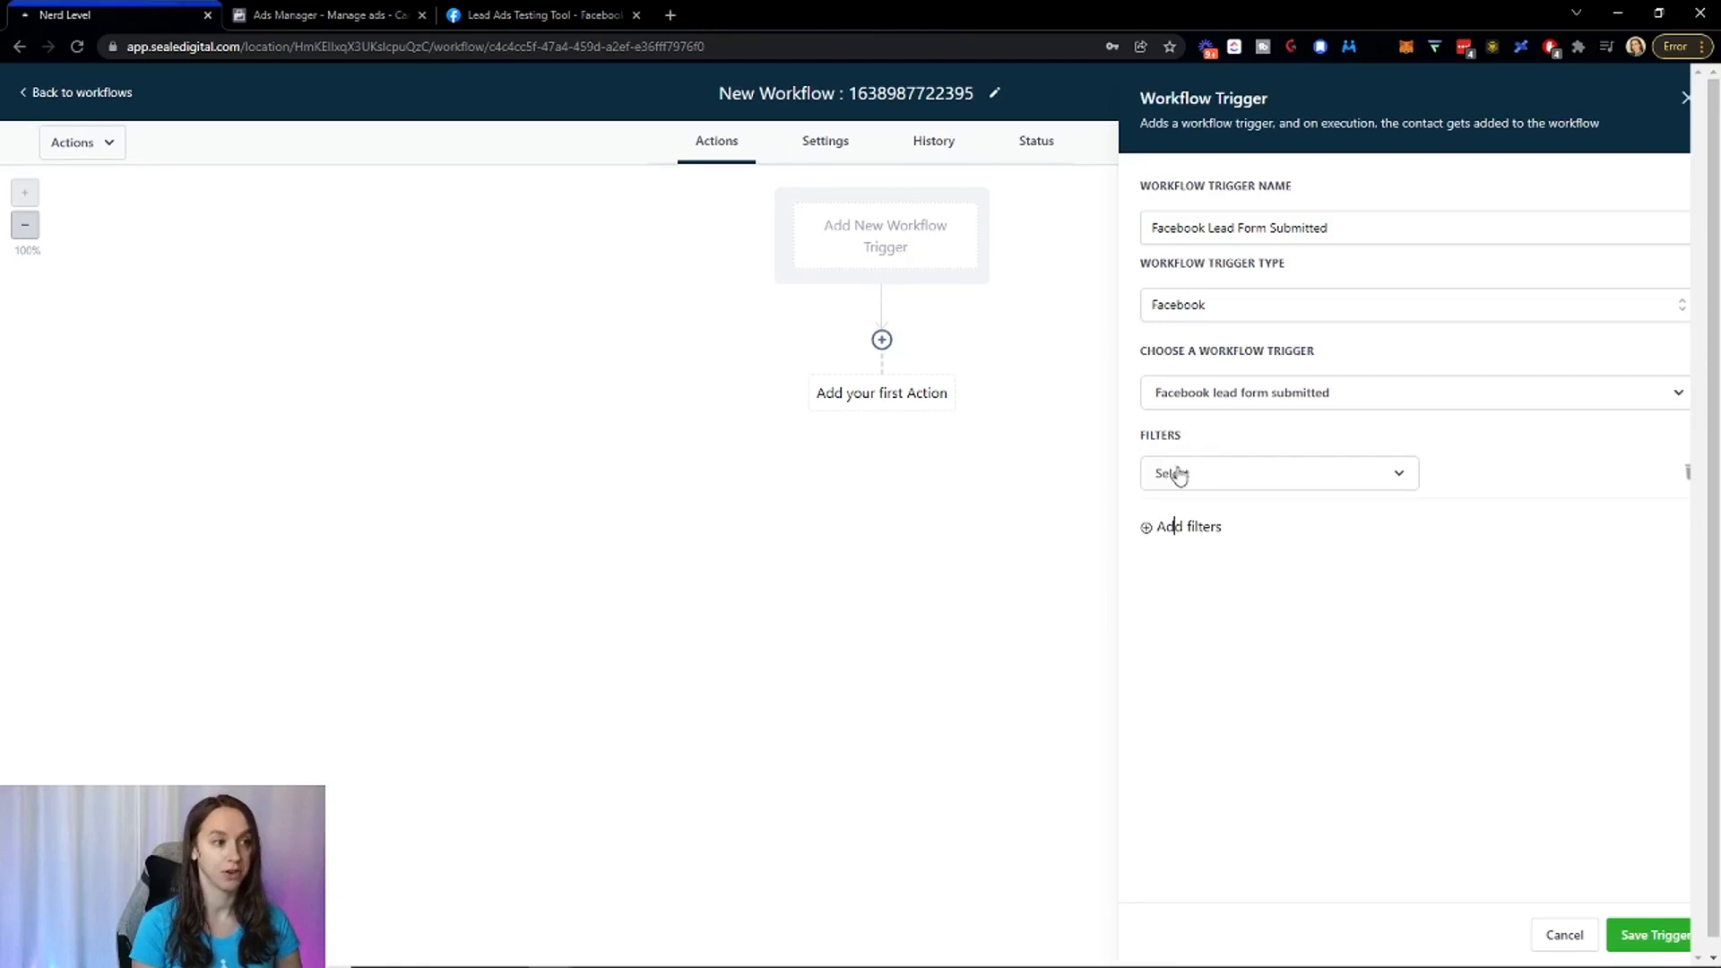
{"action": "left_click", "coordinate": [1277, 474]}
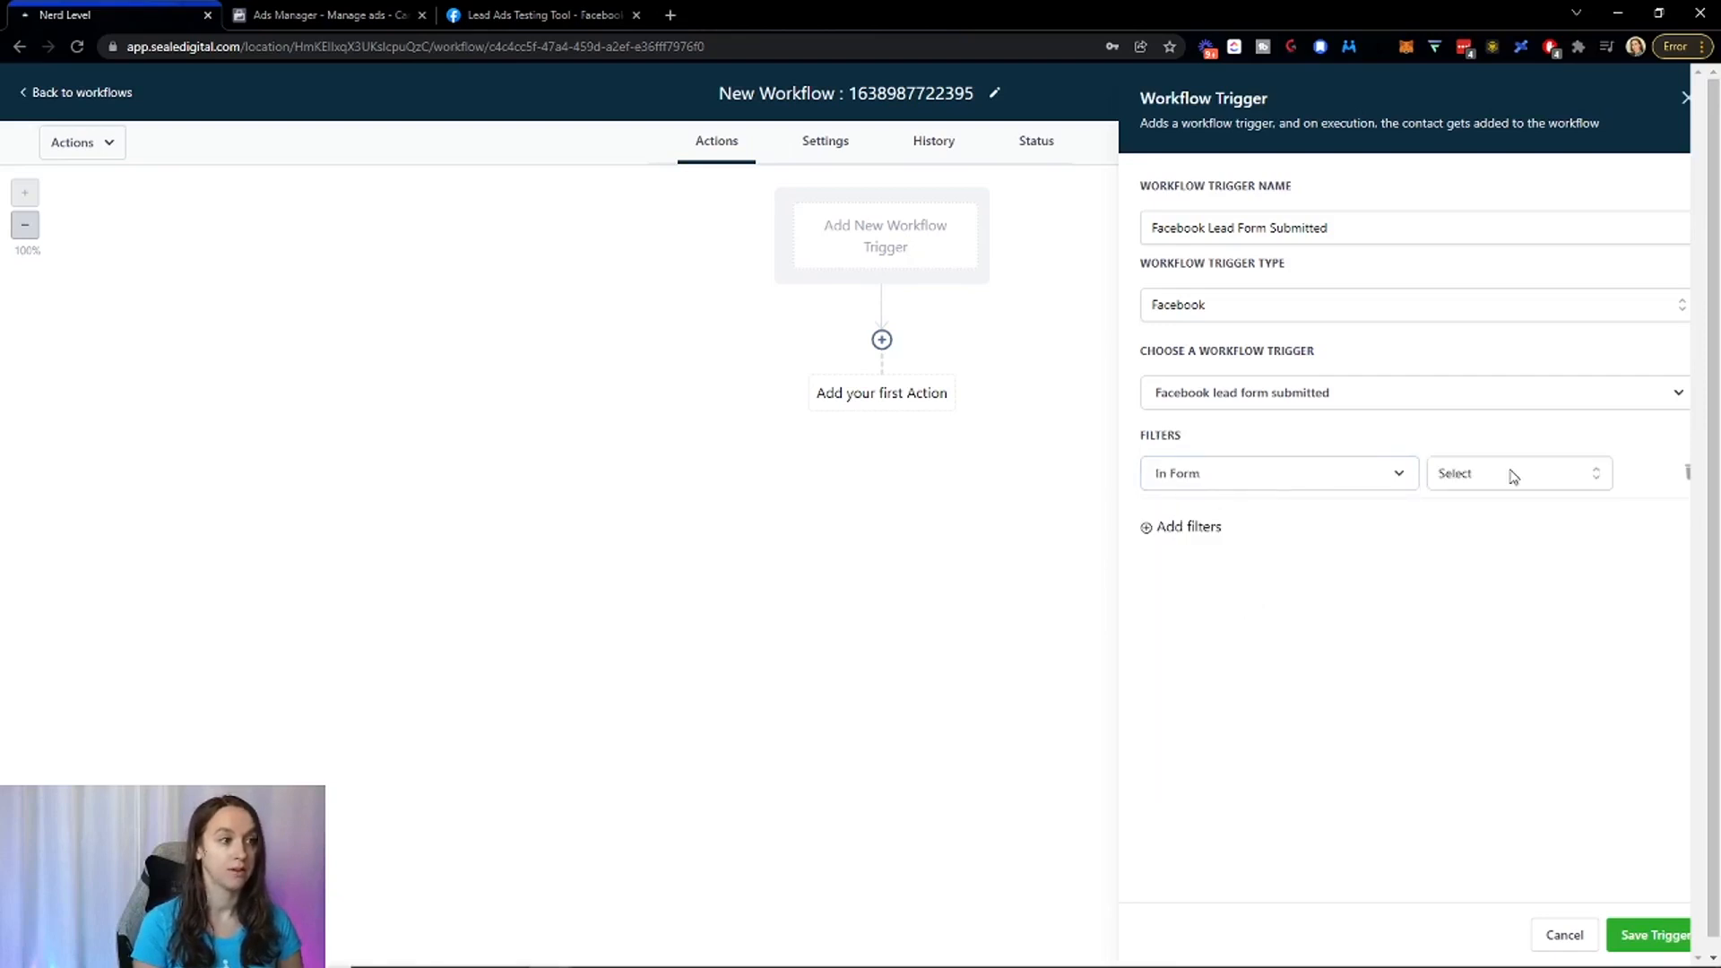
{"action": "mouse_move", "coordinate": [1604, 476]}
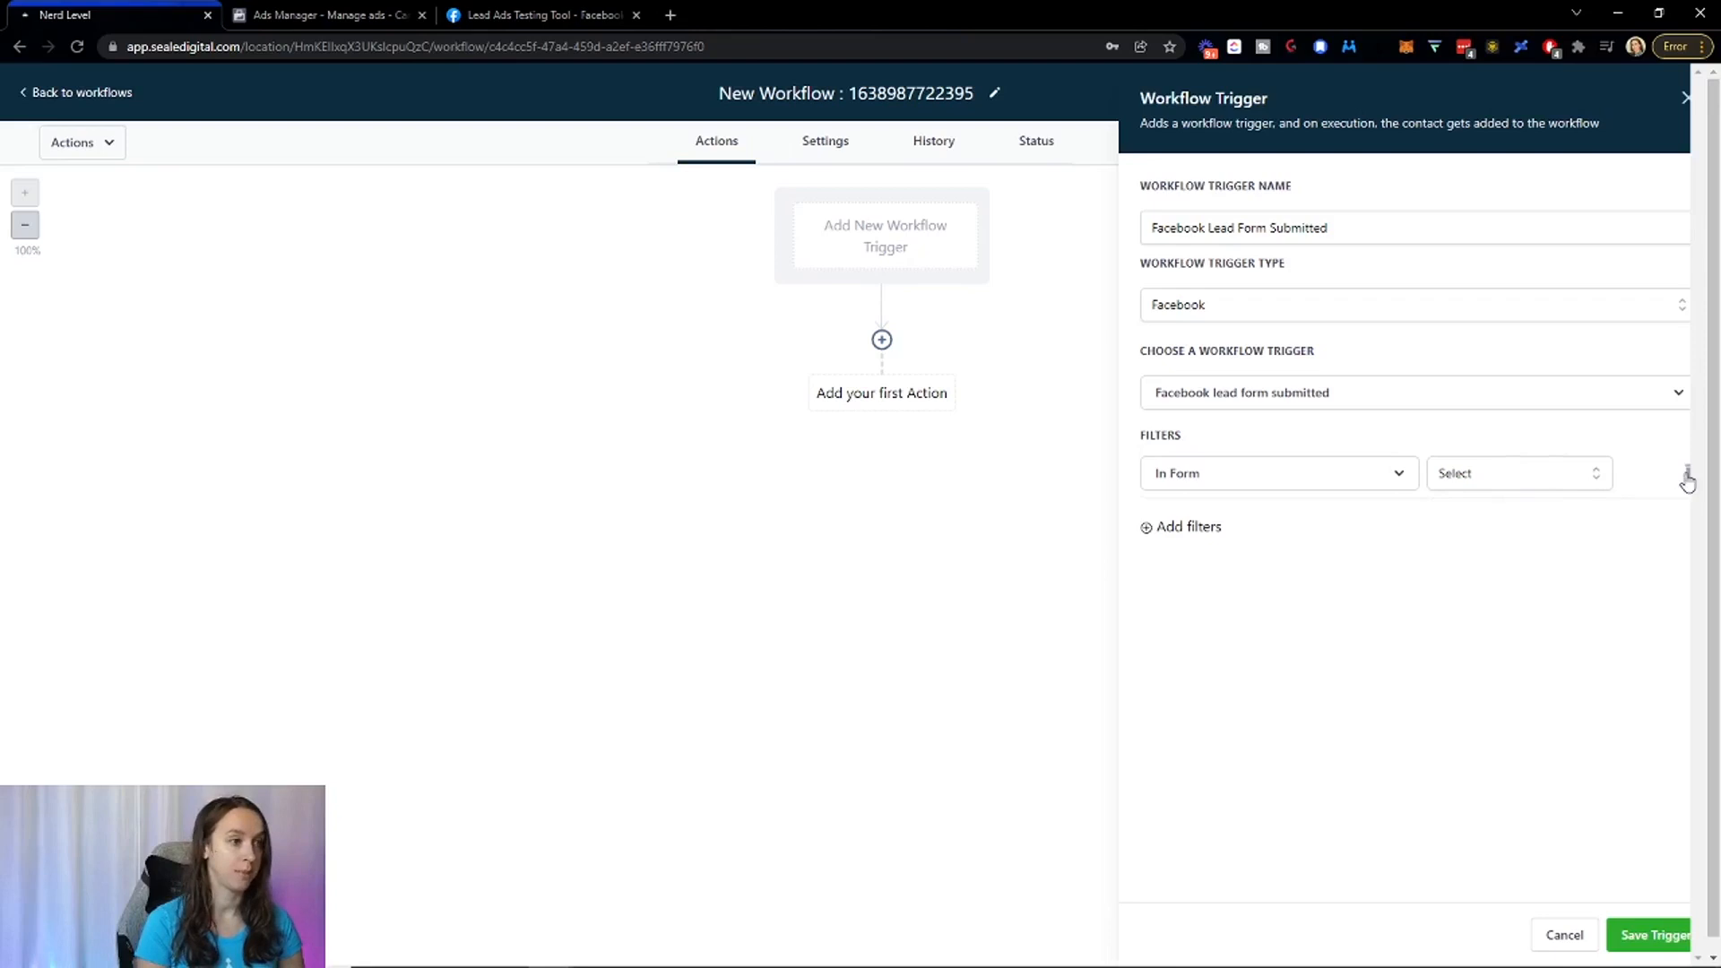
{"action": "left_click", "coordinate": [1687, 478]}
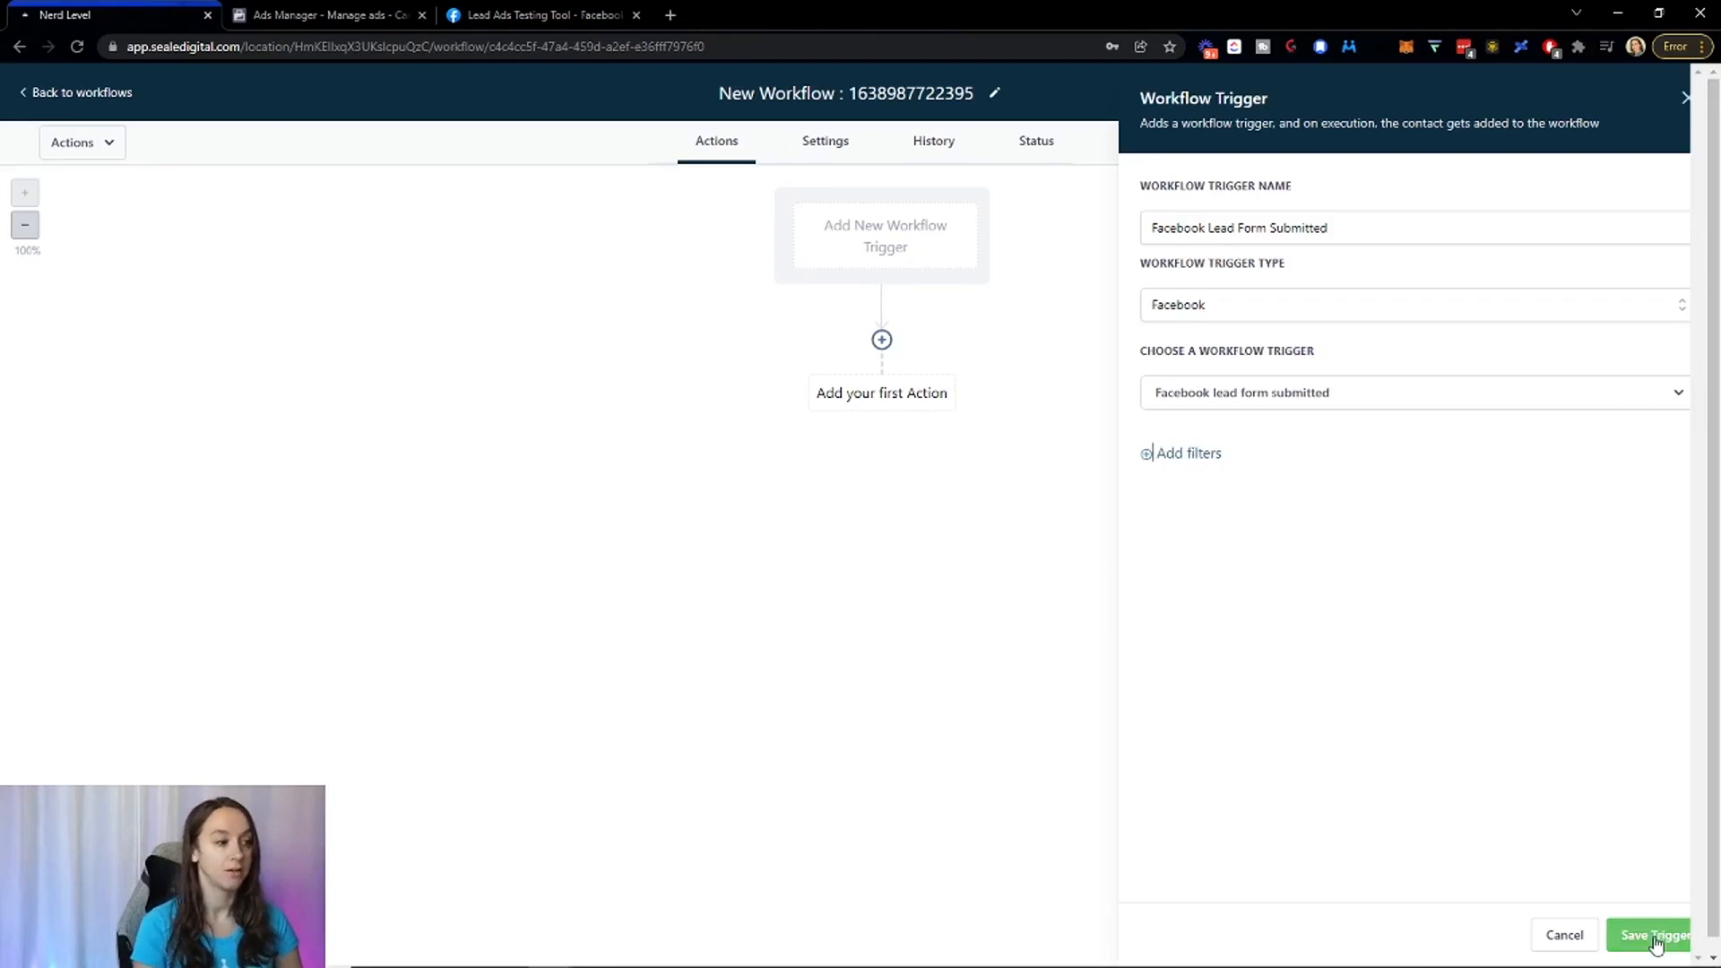
{"action": "left_click", "coordinate": [1651, 934]}
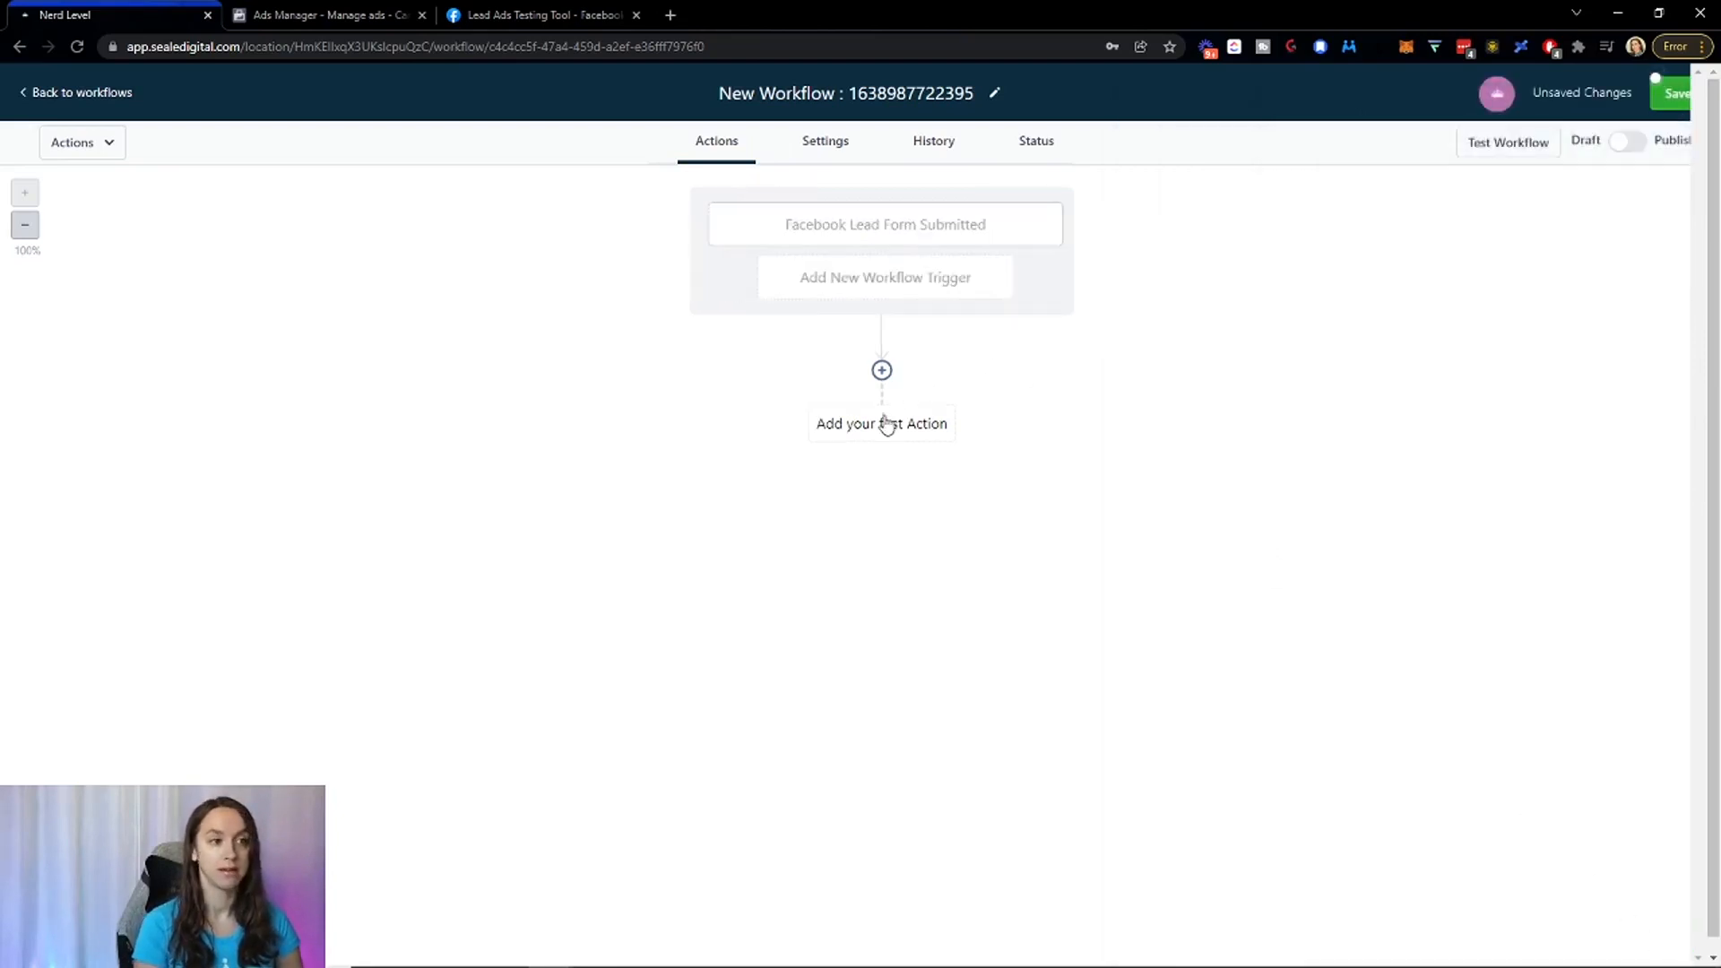
Draft a Send SMS action: 'Hey {First Name}, thanks for signing up… We will be reaching…'.
{"action": "left_click", "coordinate": [881, 370]}
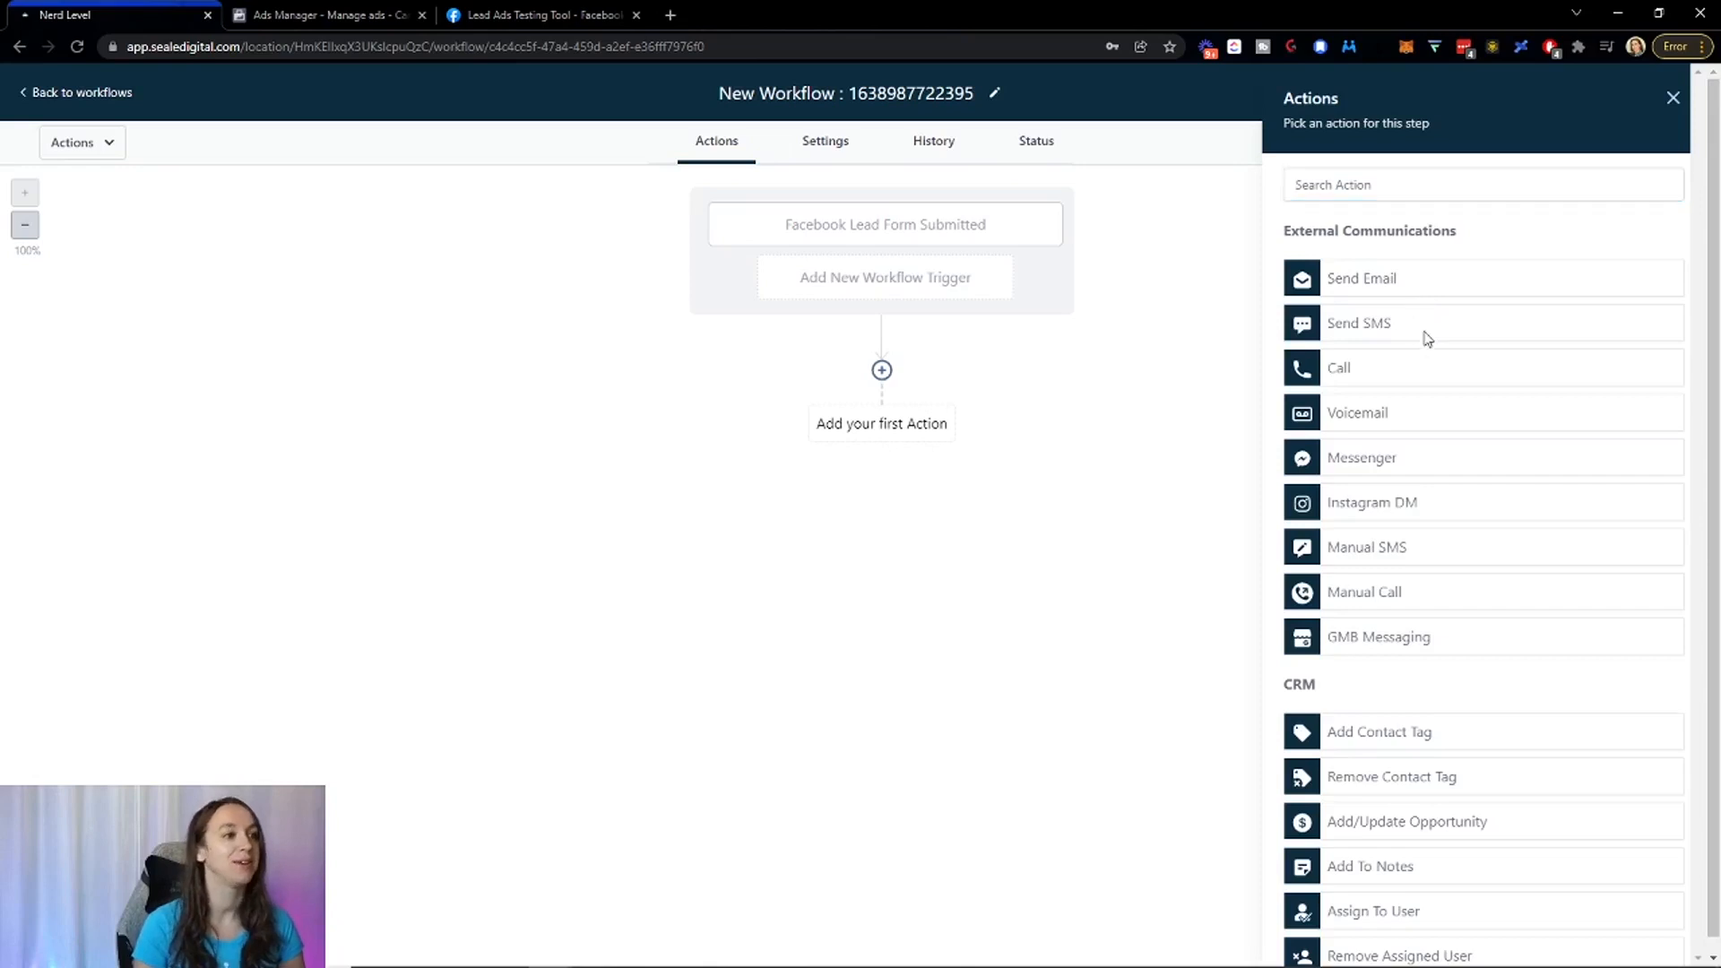
{"action": "left_click", "coordinate": [1358, 323]}
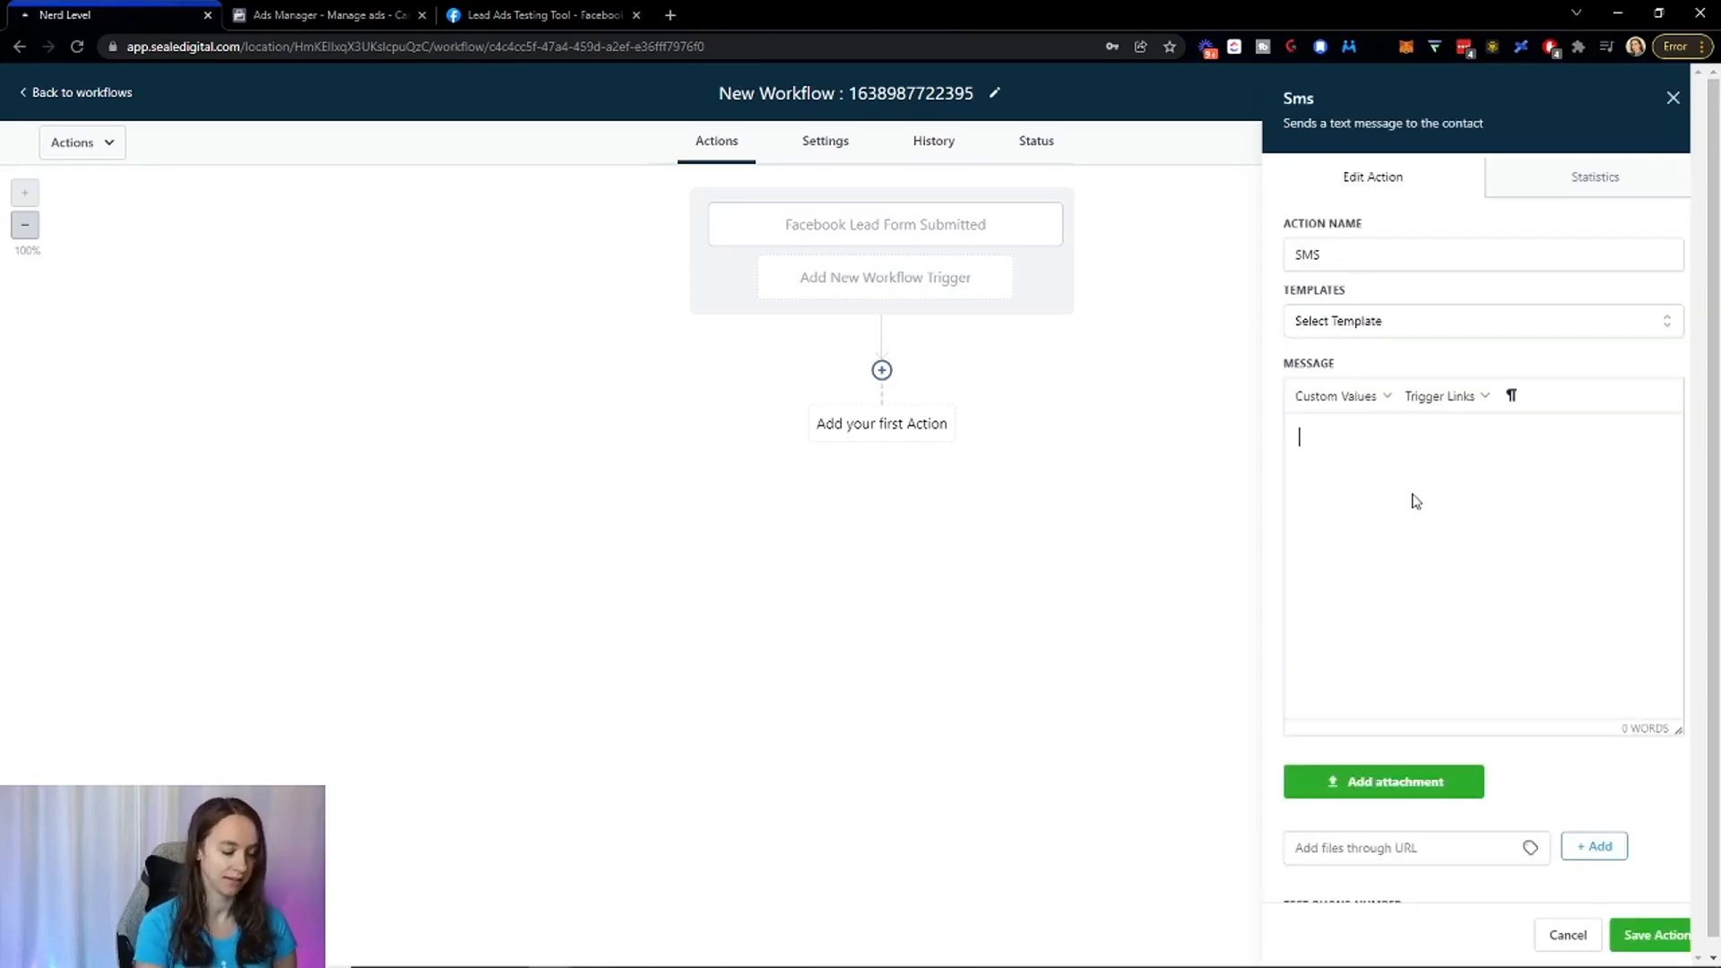
{"action": "type", "text": "Hey"}
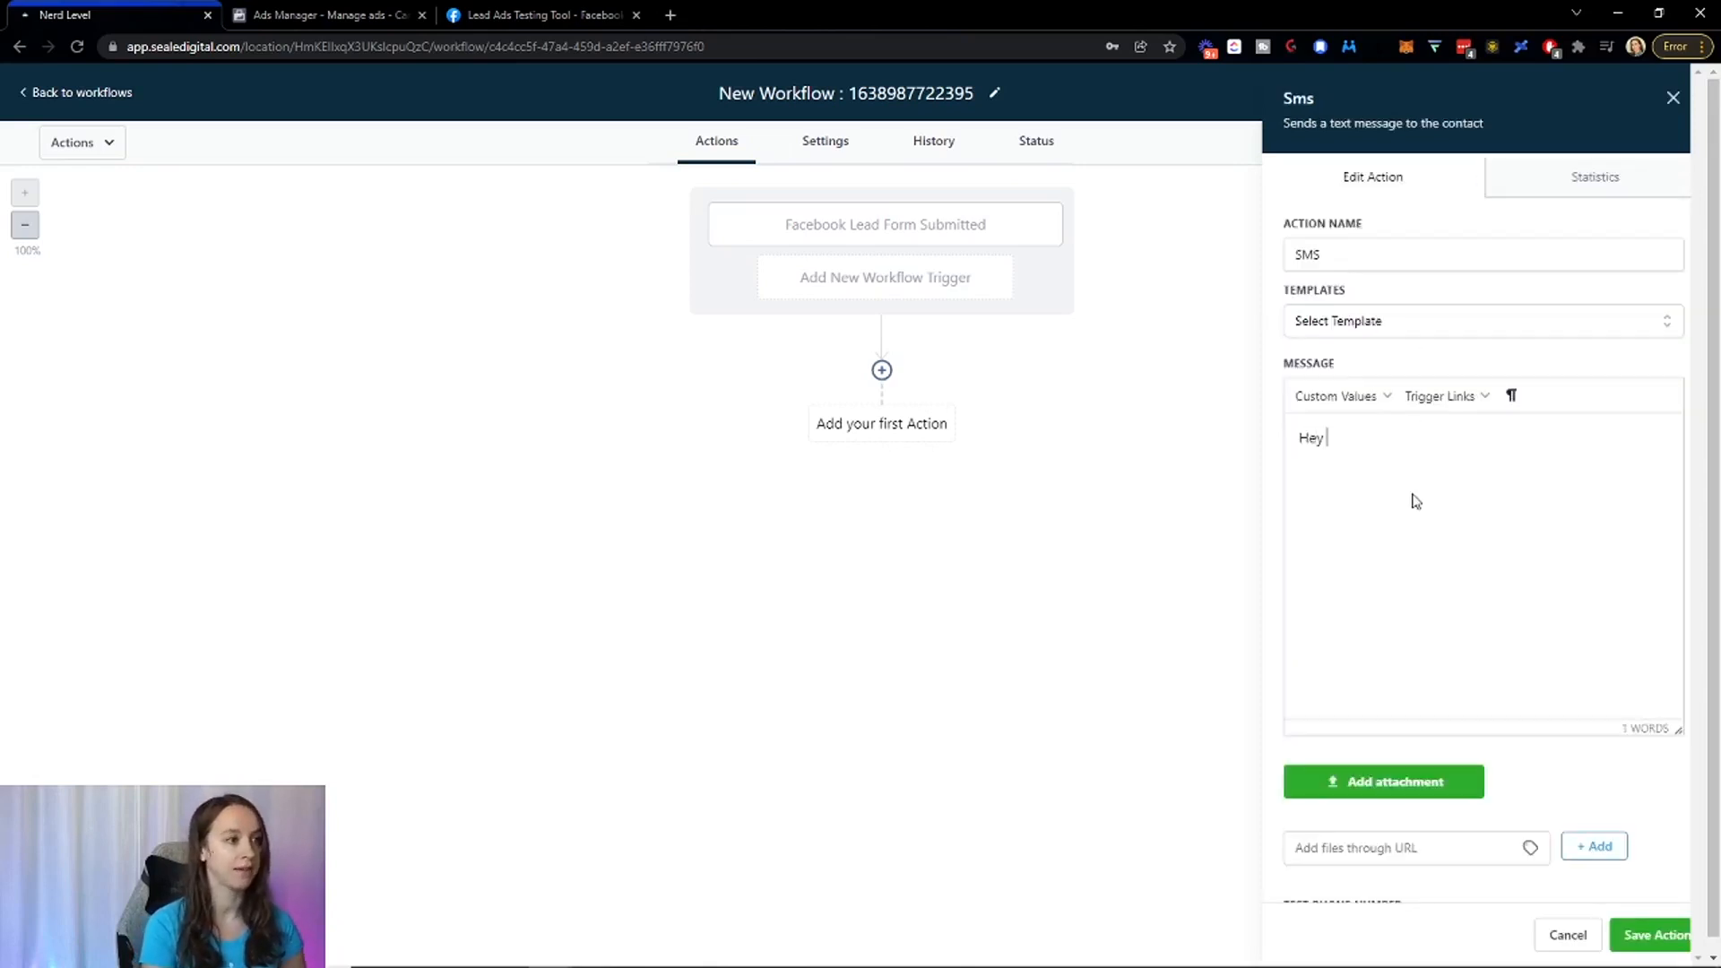
{"action": "left_click", "coordinate": [1336, 396]}
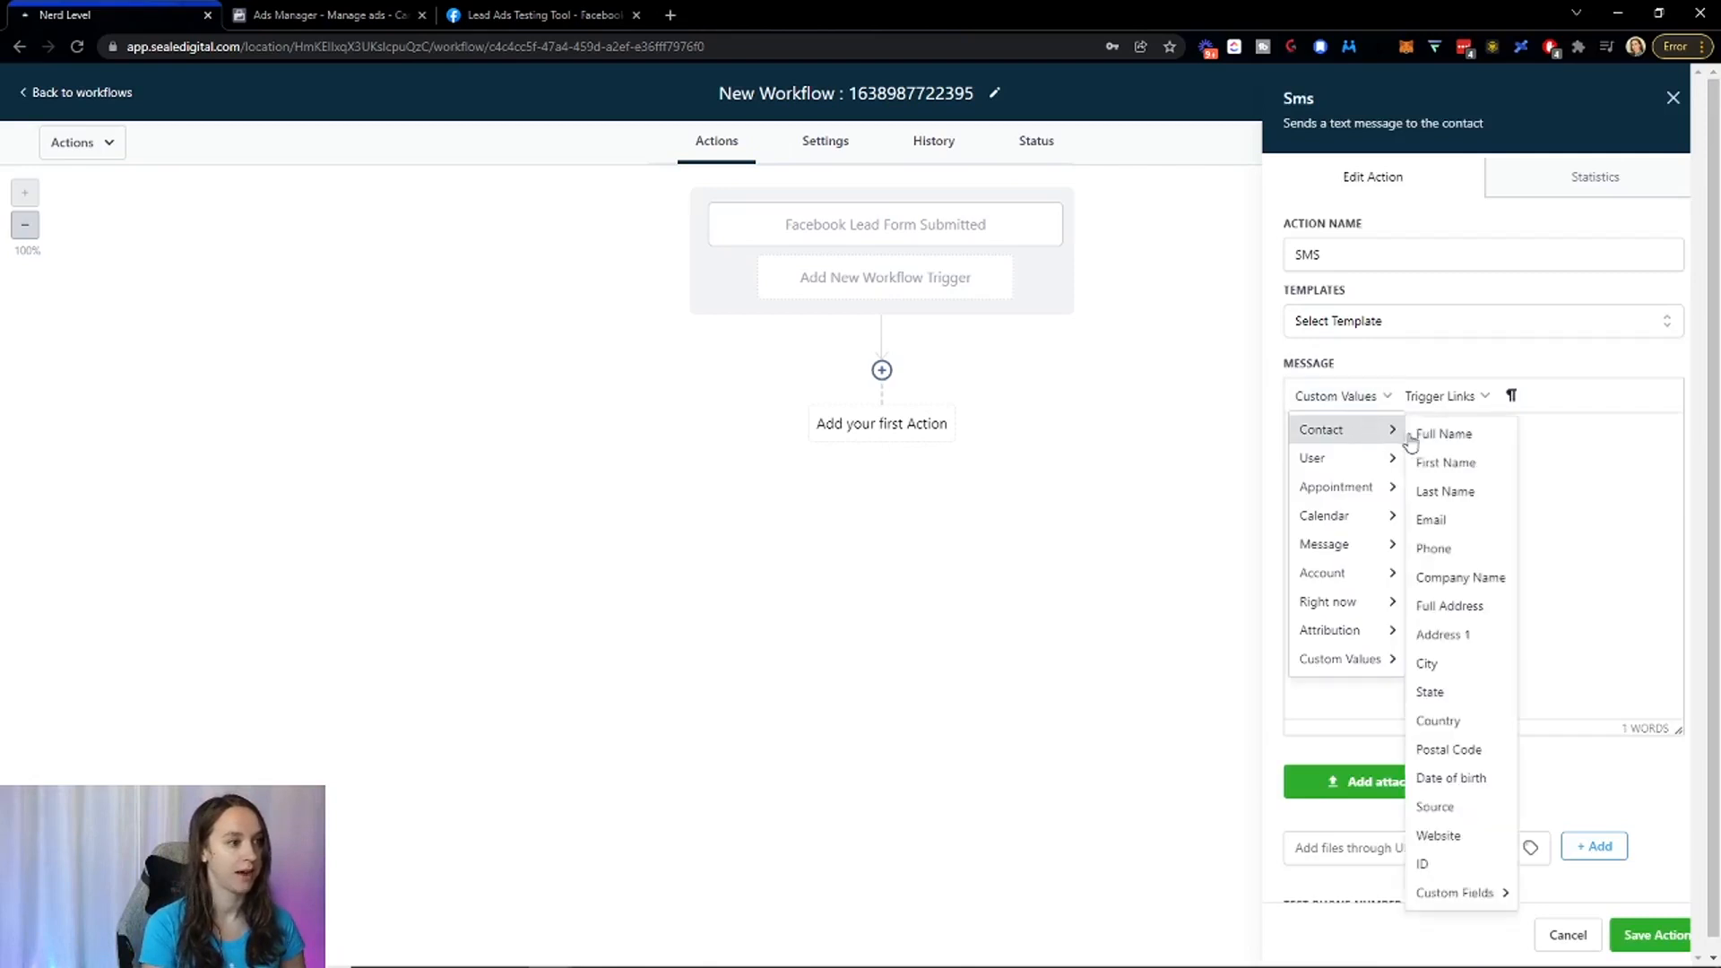
{"action": "left_click", "coordinate": [1444, 463]}
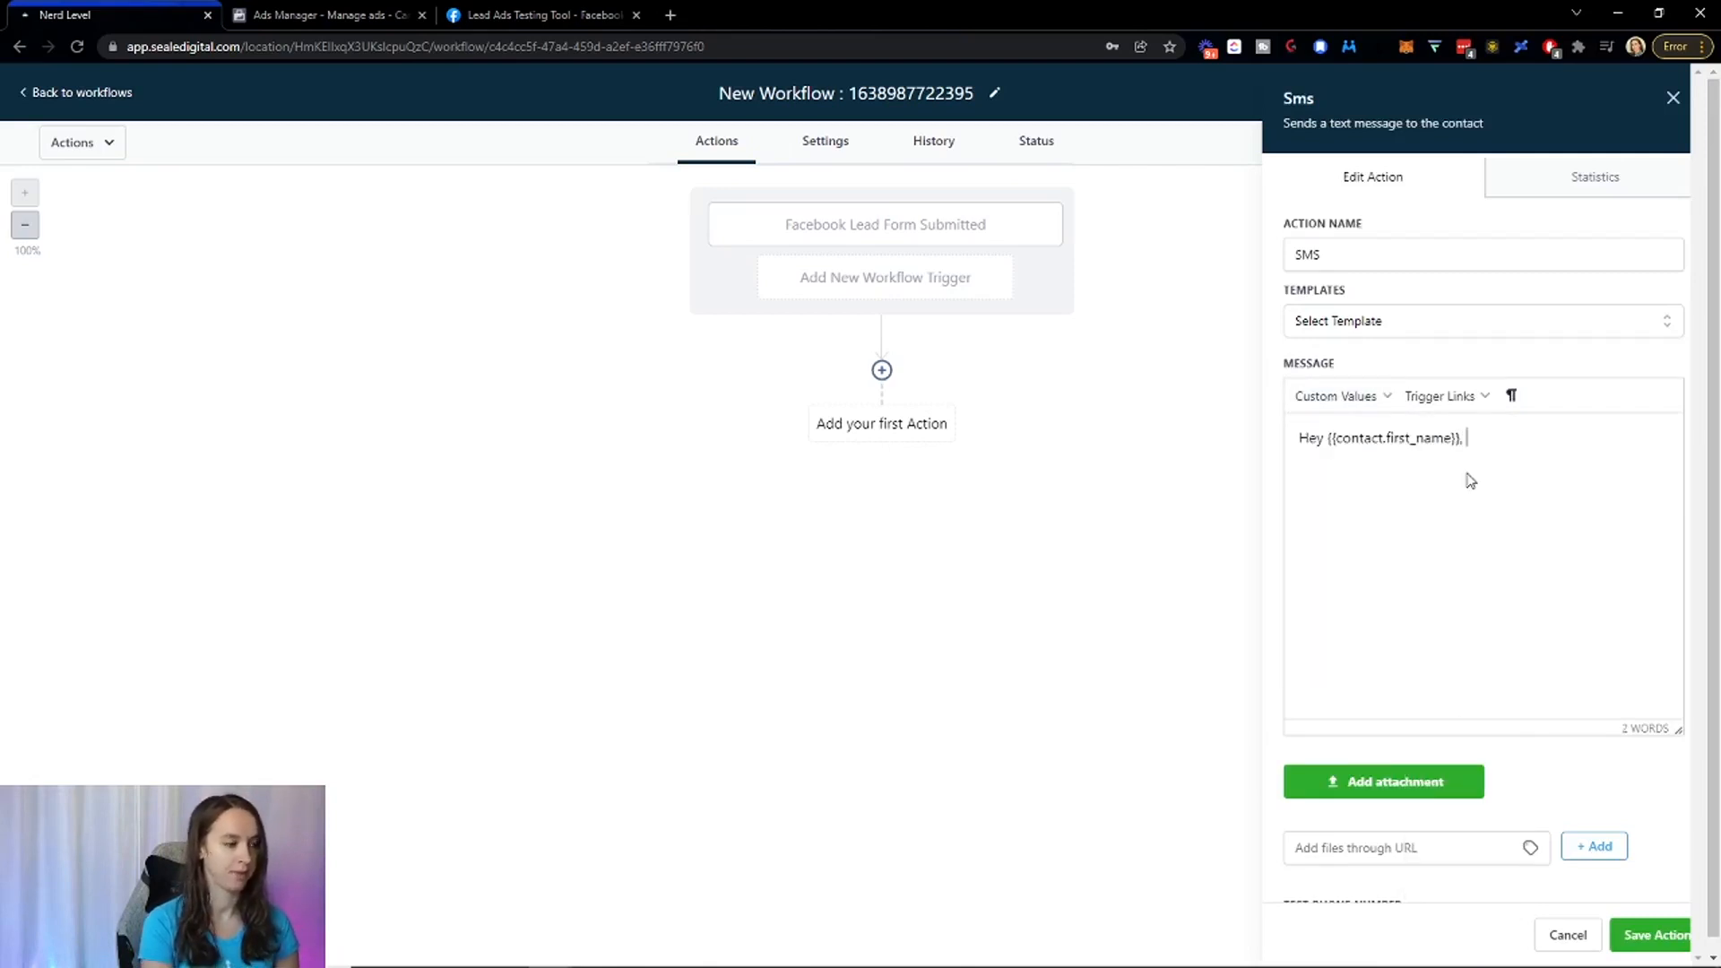
{"action": "type", "text": "thanks for"}
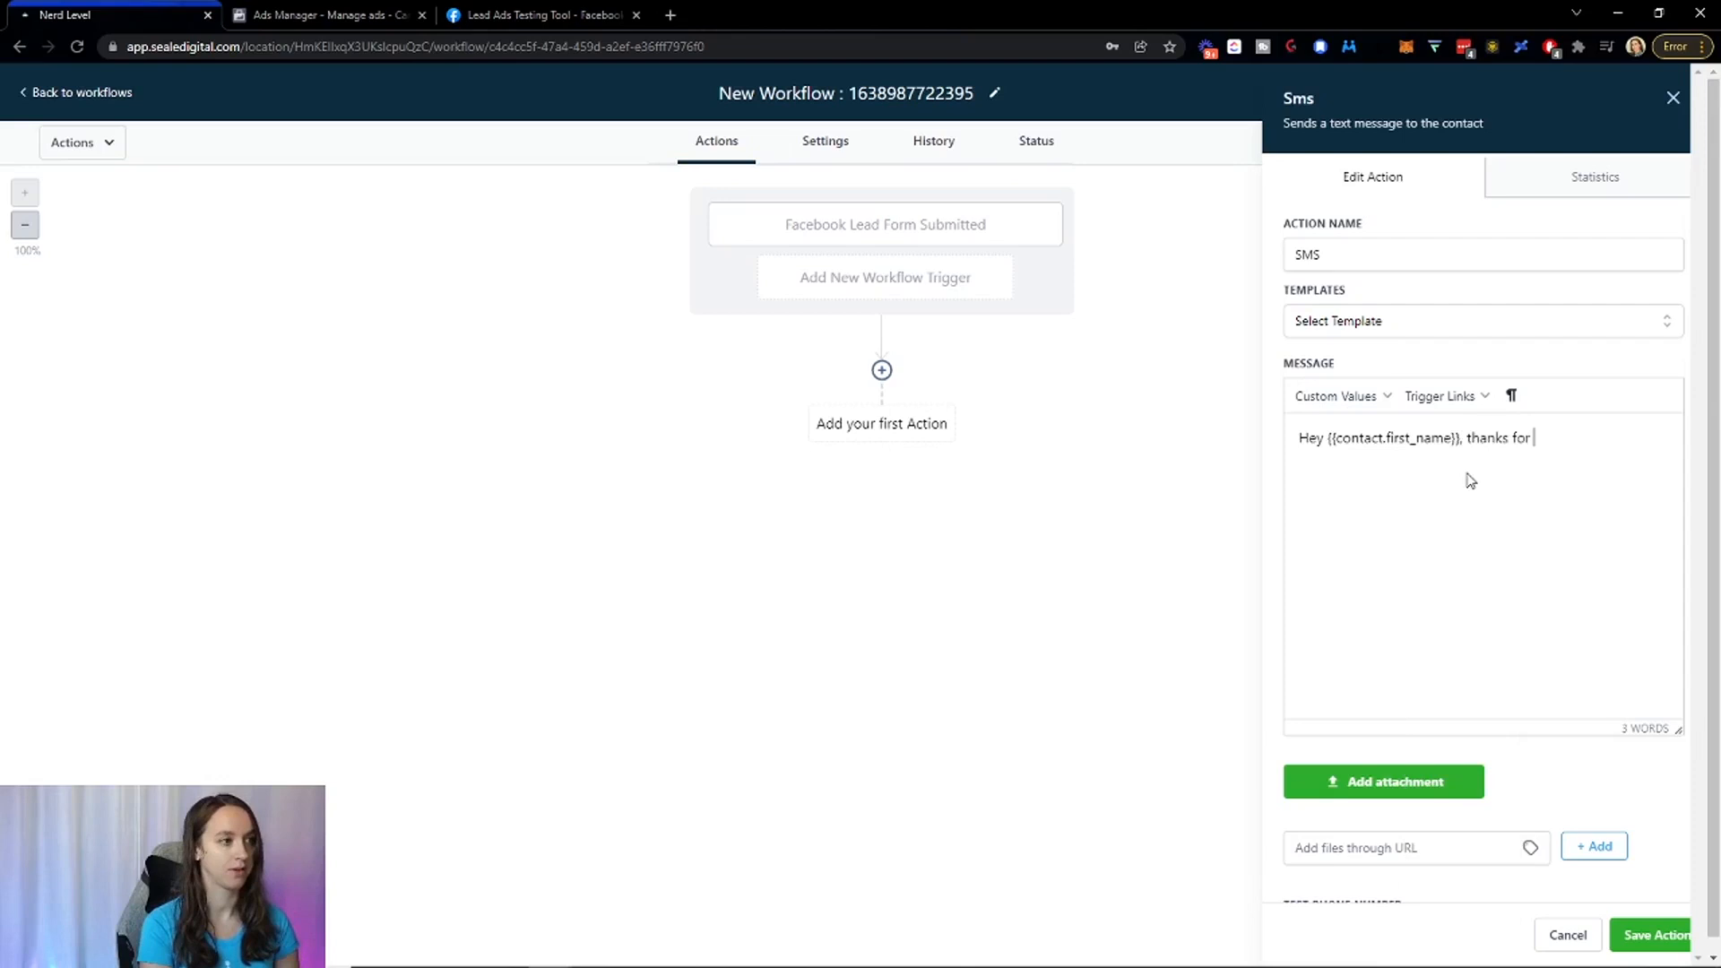
{"action": "type", "text": "signing up for our offer"}
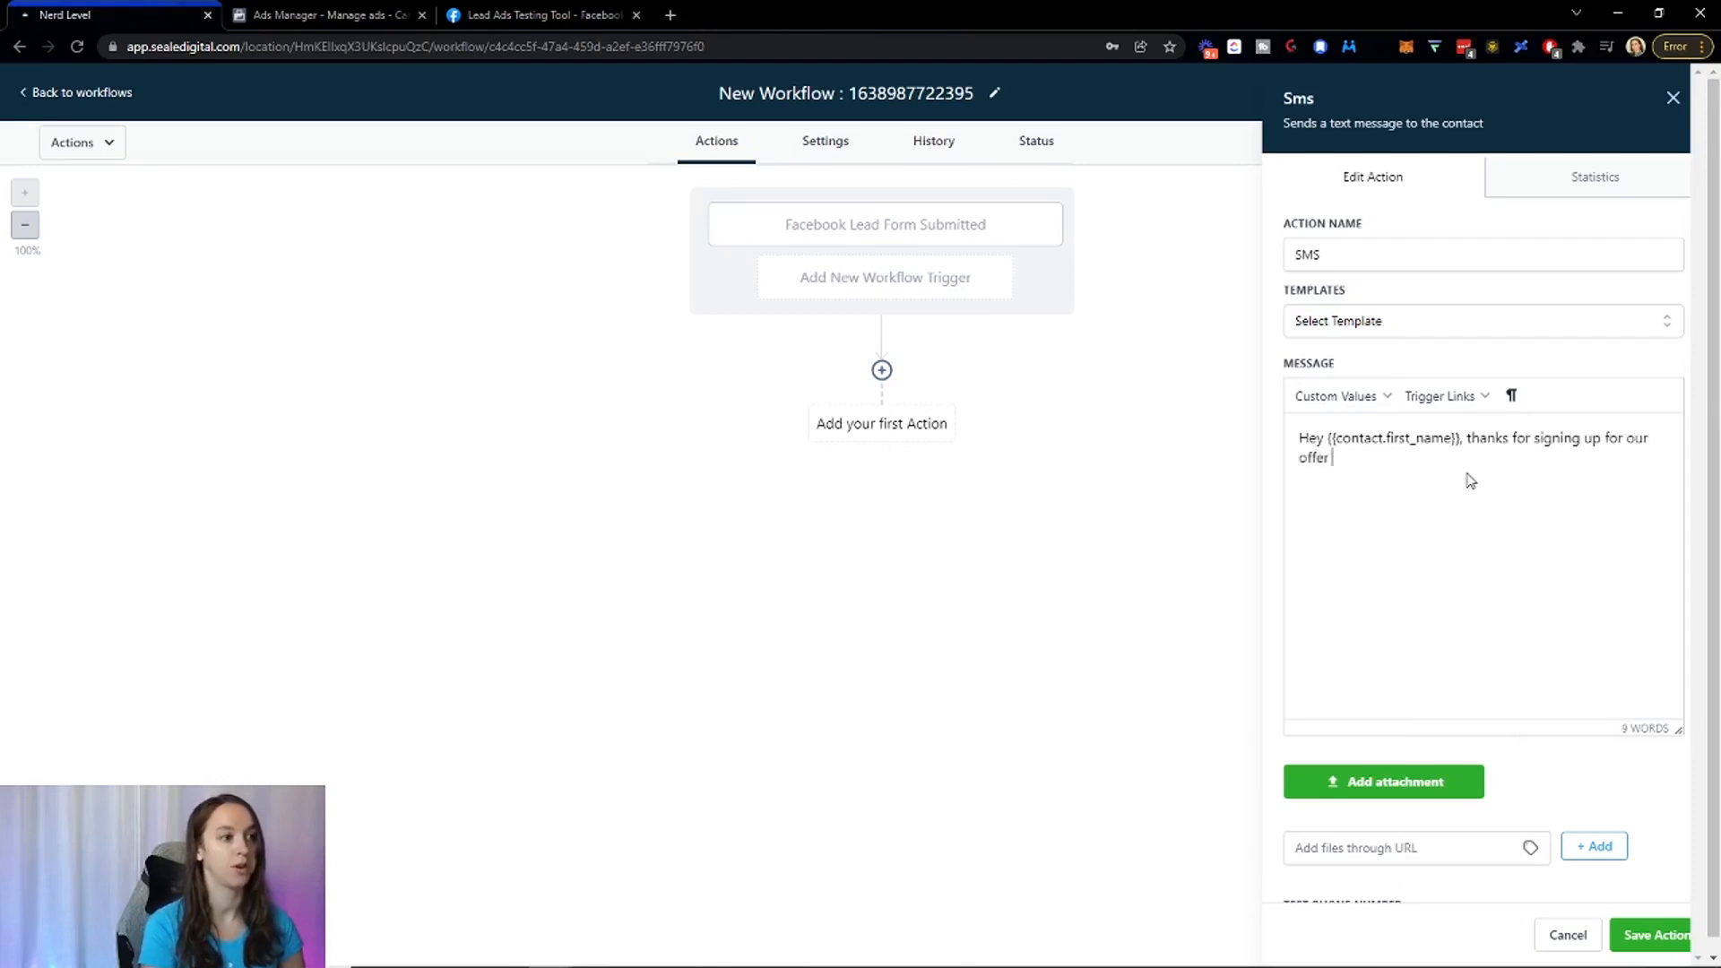
{"action": "left_click", "coordinate": [1336, 396]}
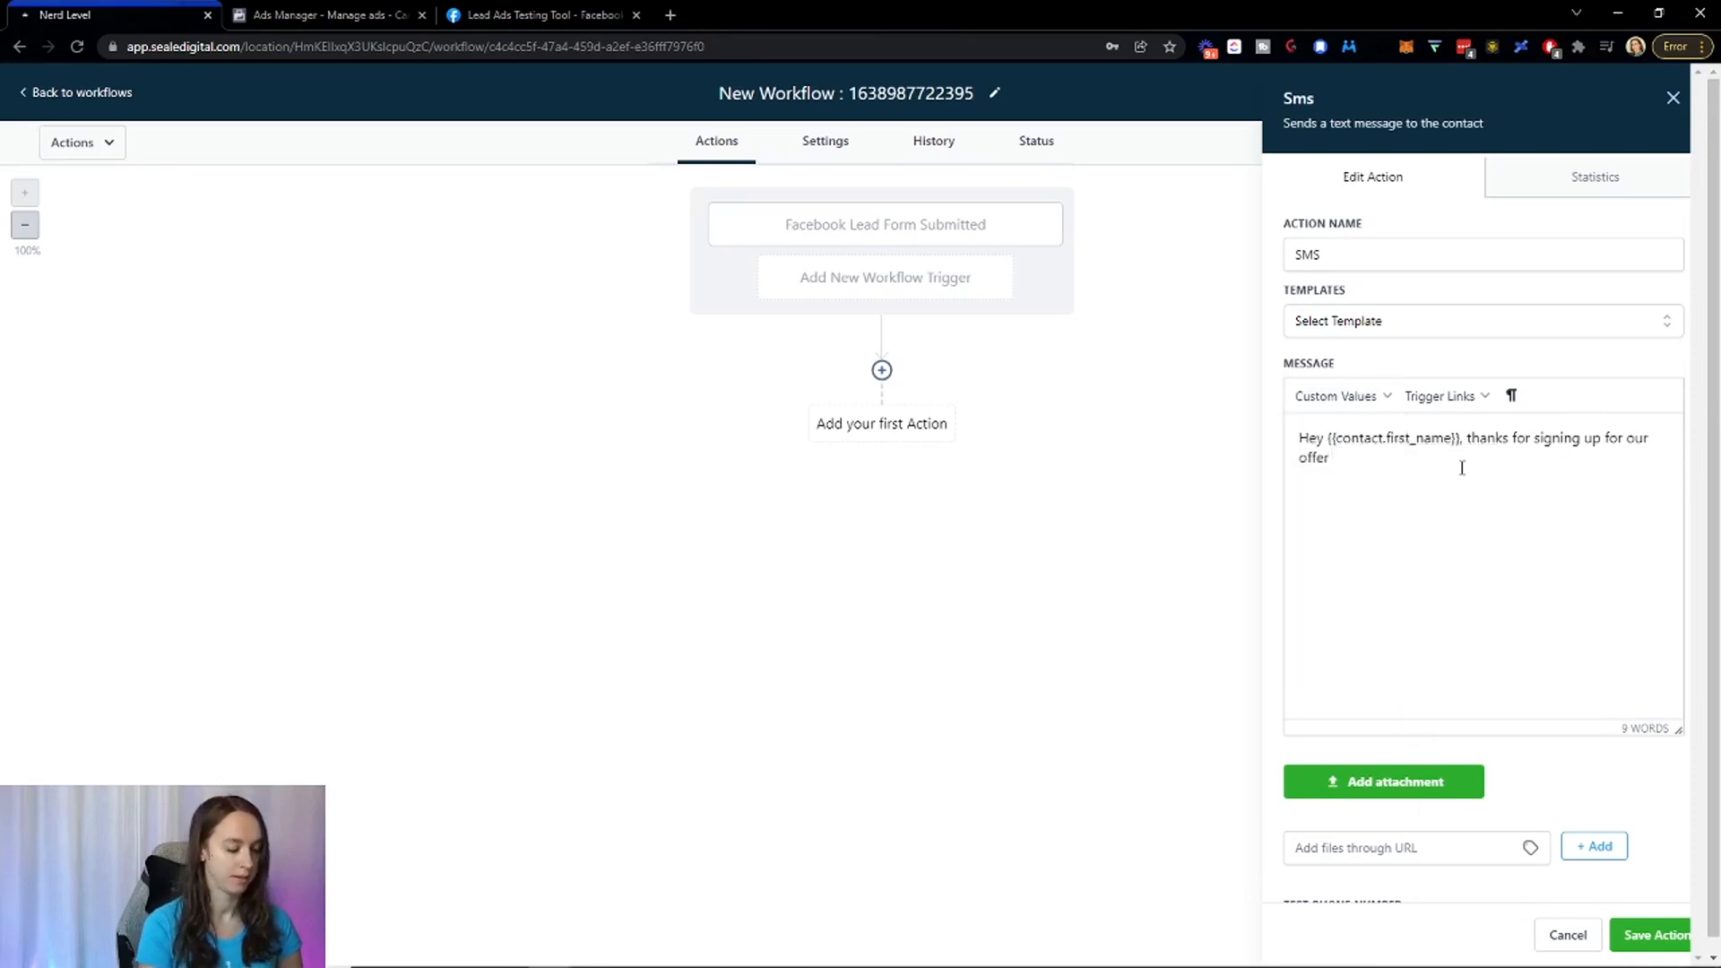
{"action": "type", "text": "! We will"}
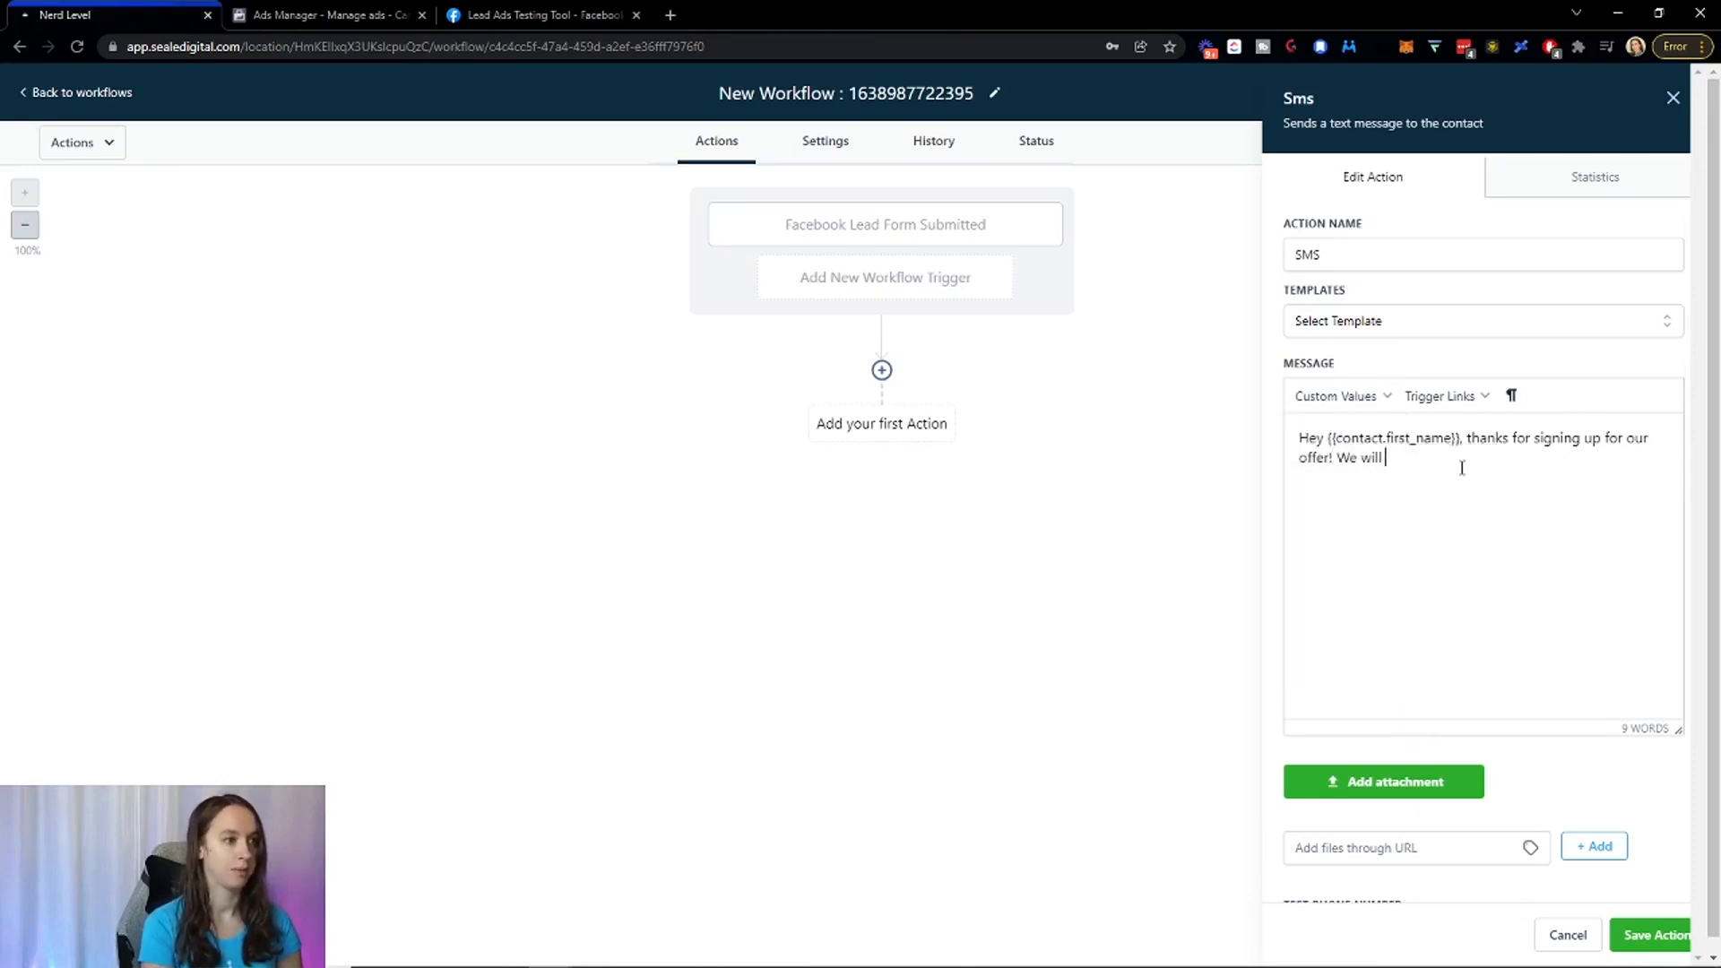
{"action": "type", "text": "be reaching out in 15 minutes to confirm your"}
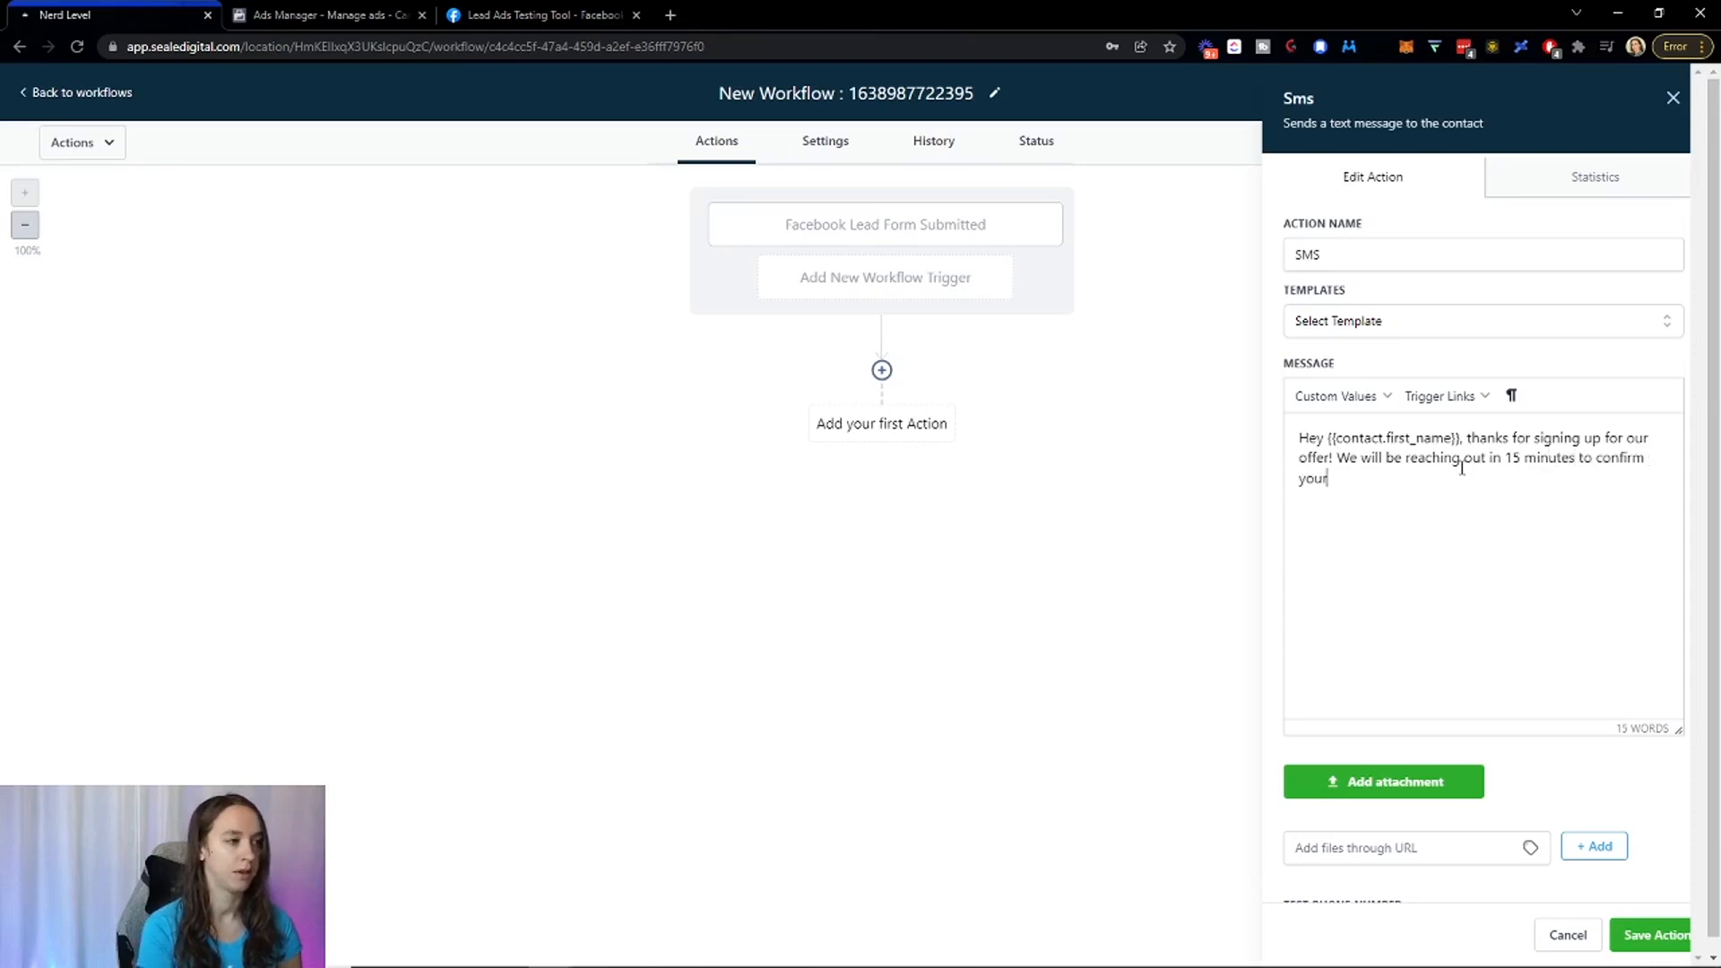
{"action": "type", "text": "spot!"}
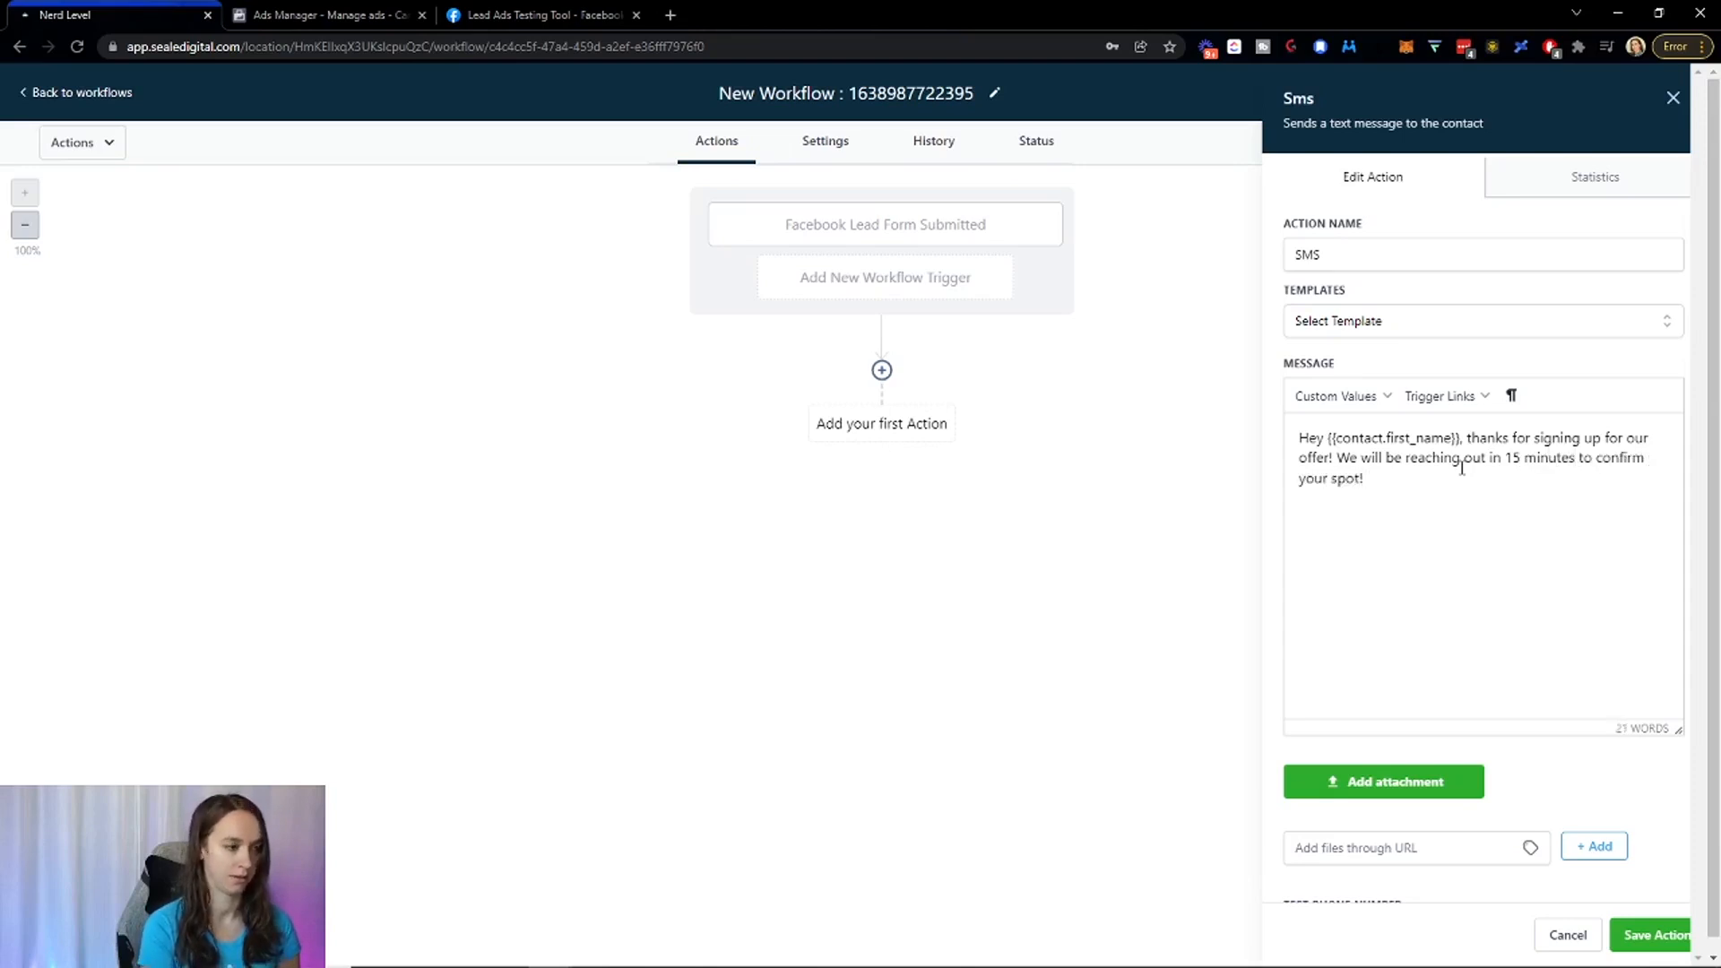
{"action": "mouse_move", "coordinate": [1651, 934]}
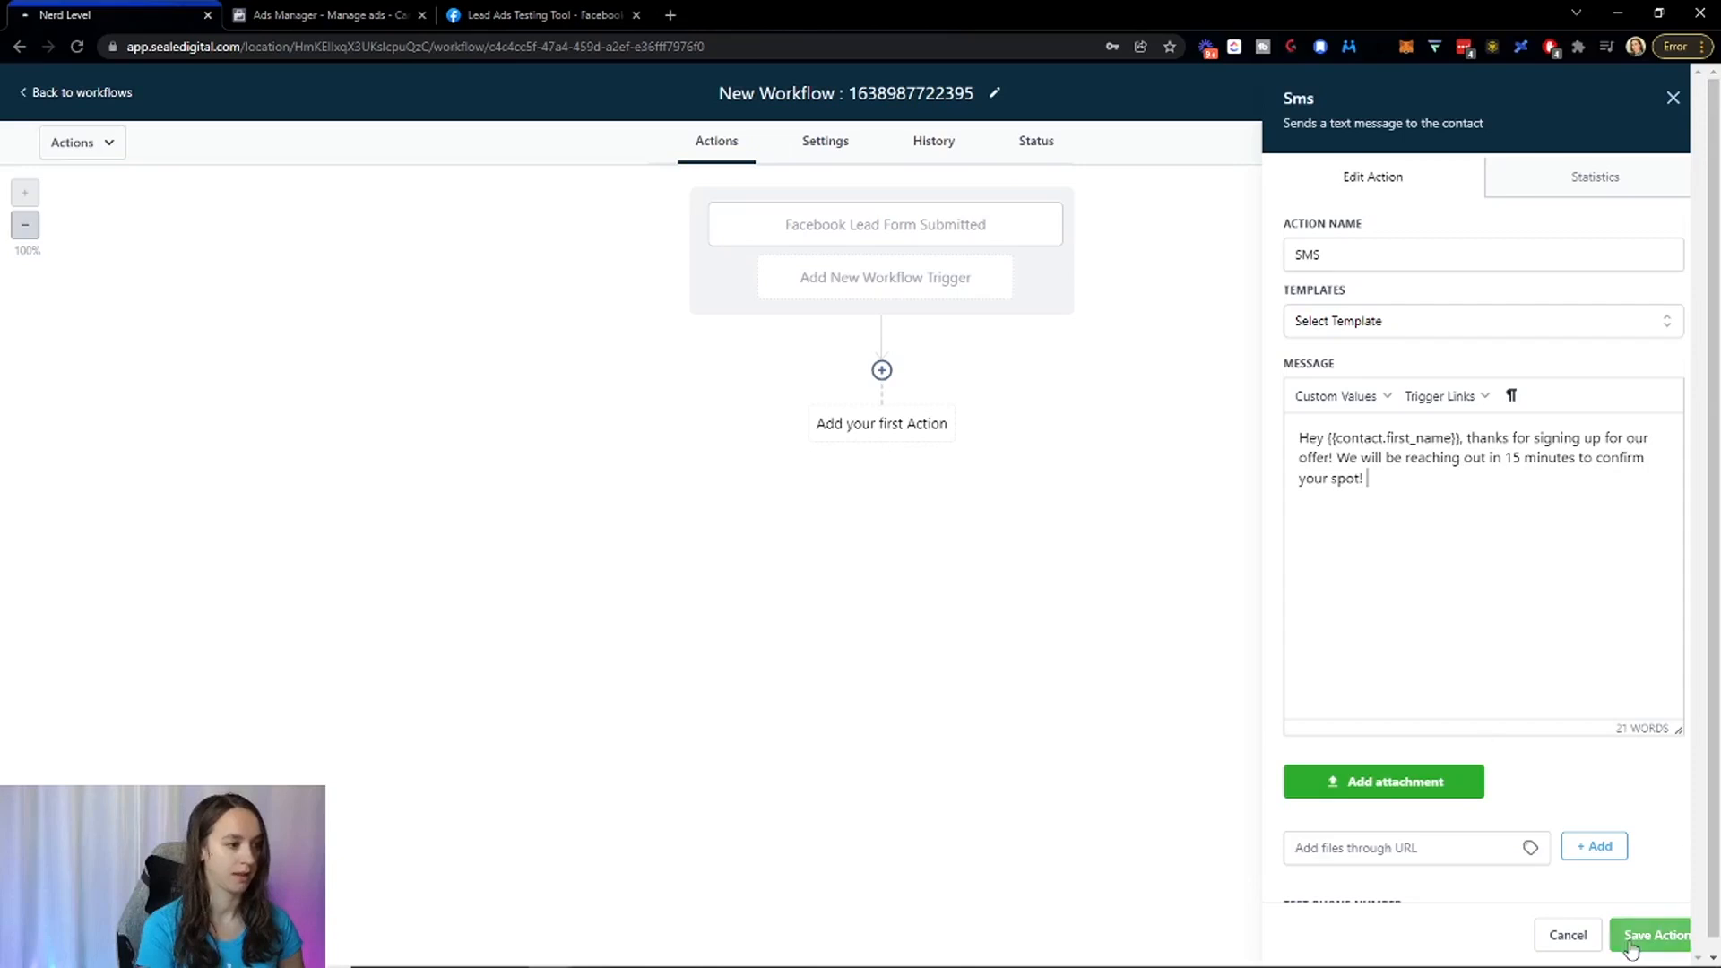
Save the SMS action and add a Wait step with an edited delay after it.
{"action": "left_click", "coordinate": [1652, 934]}
{"action": "type", "text": "wa"}
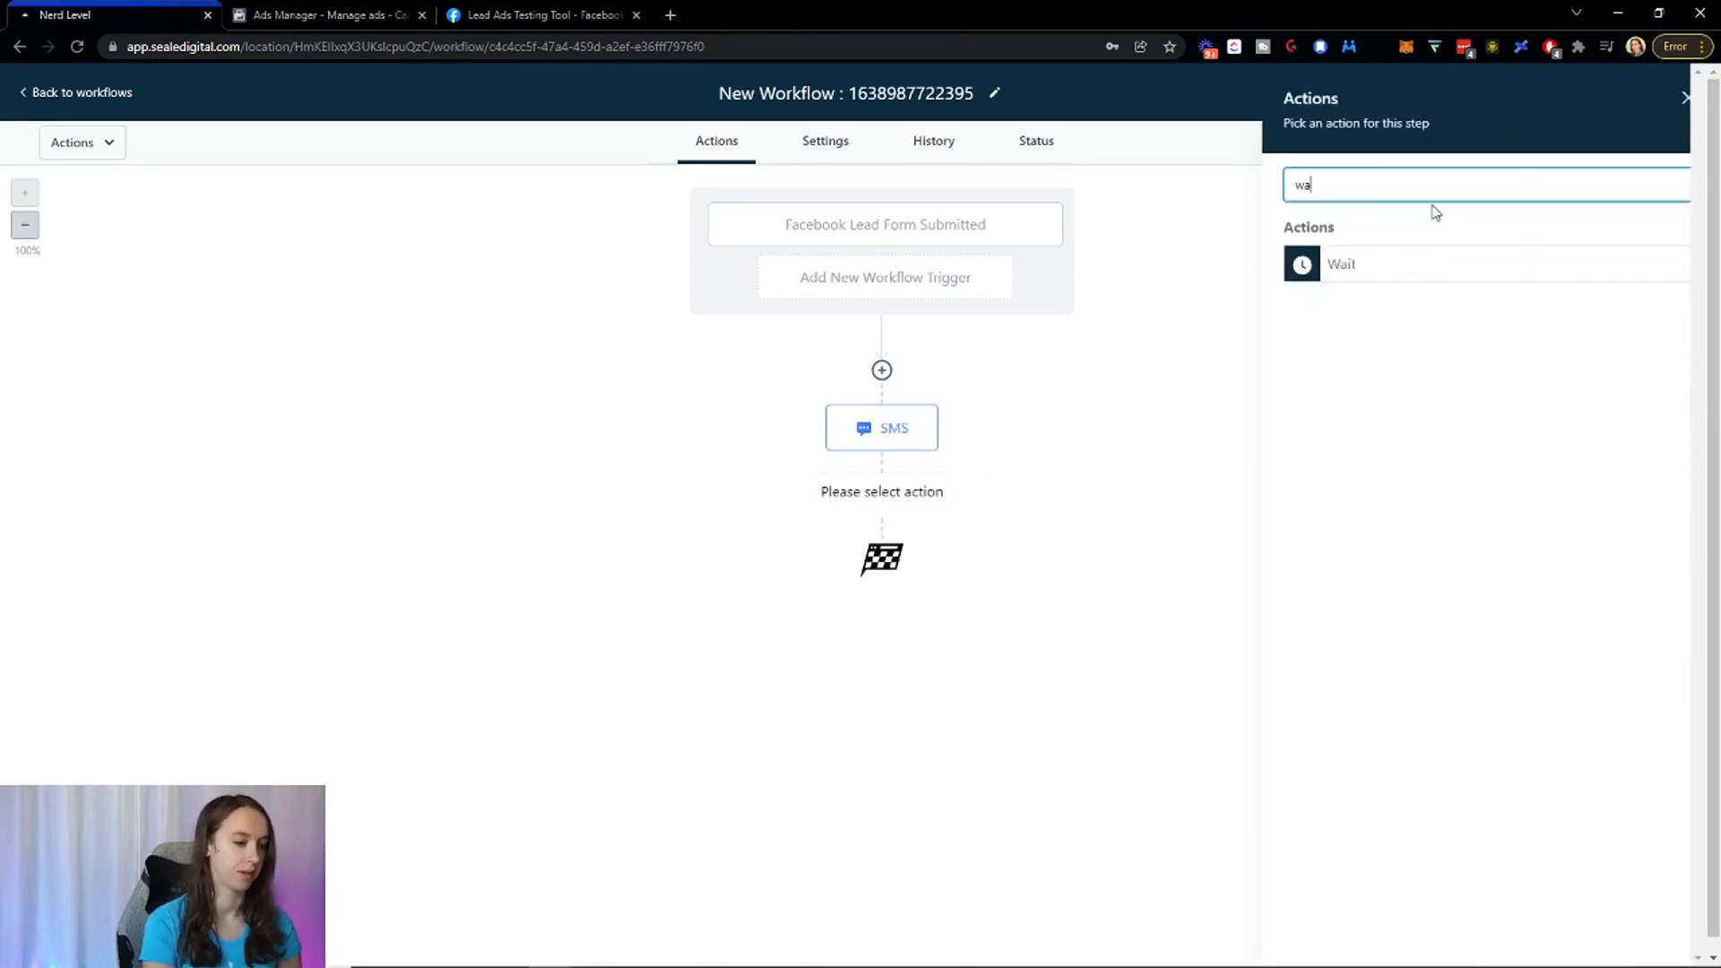
{"action": "left_click", "coordinate": [1341, 263]}
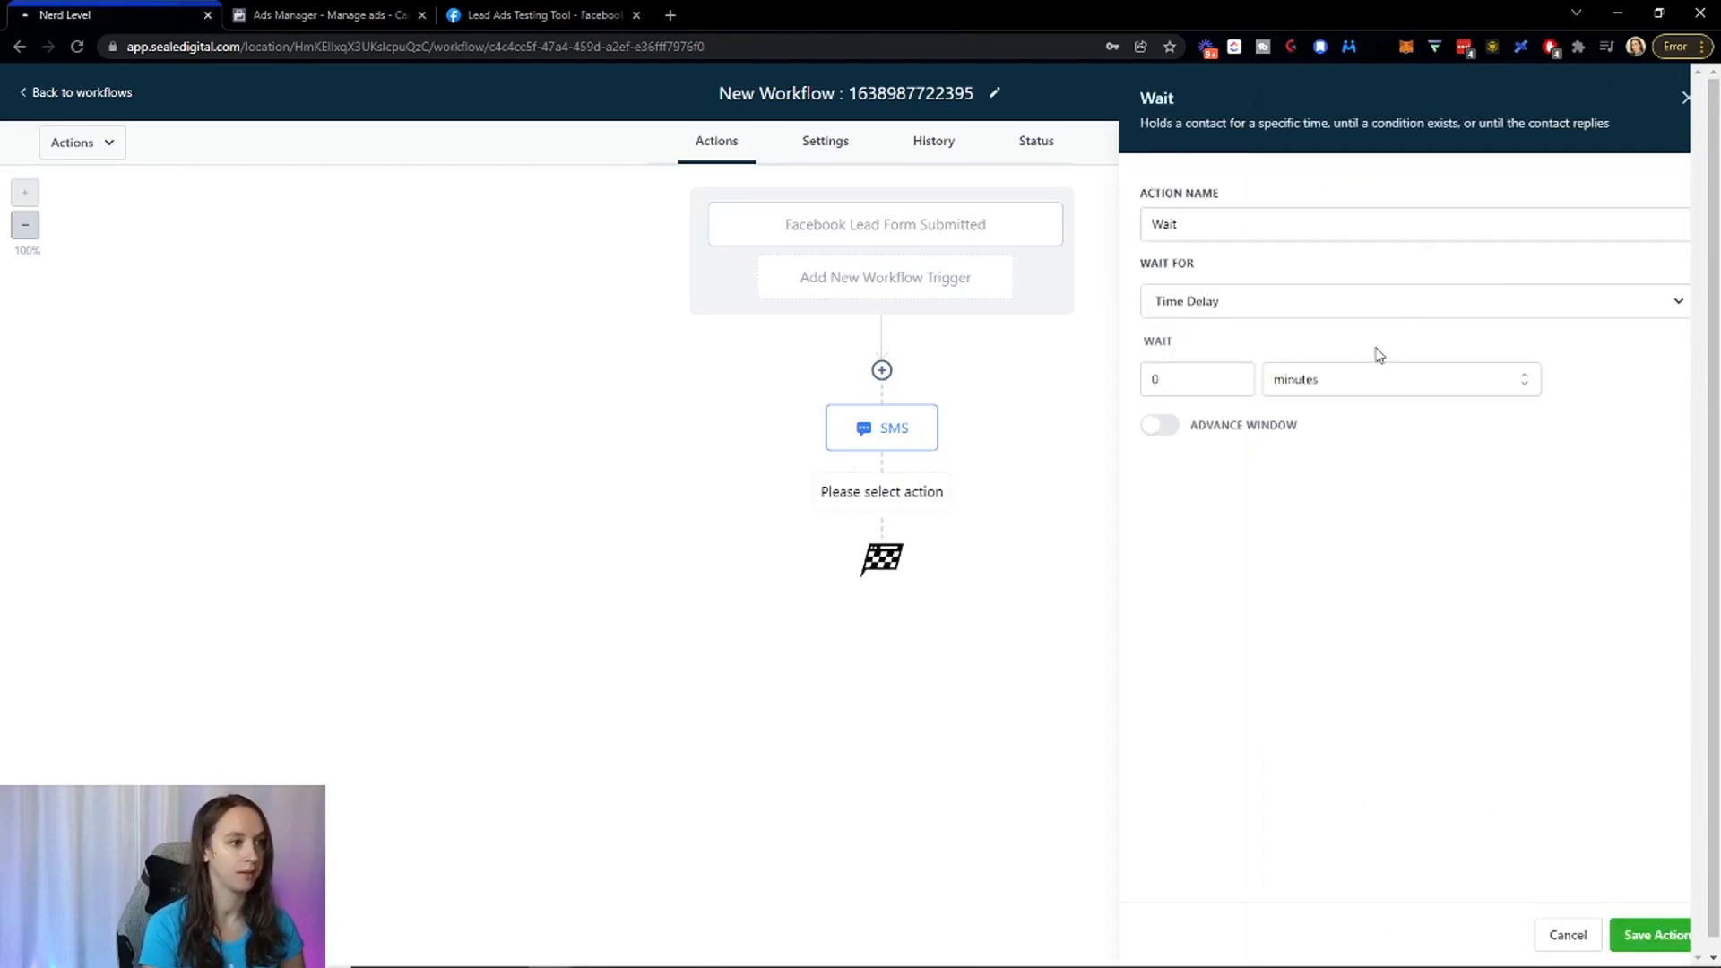
{"action": "left_click", "coordinate": [1196, 378]}
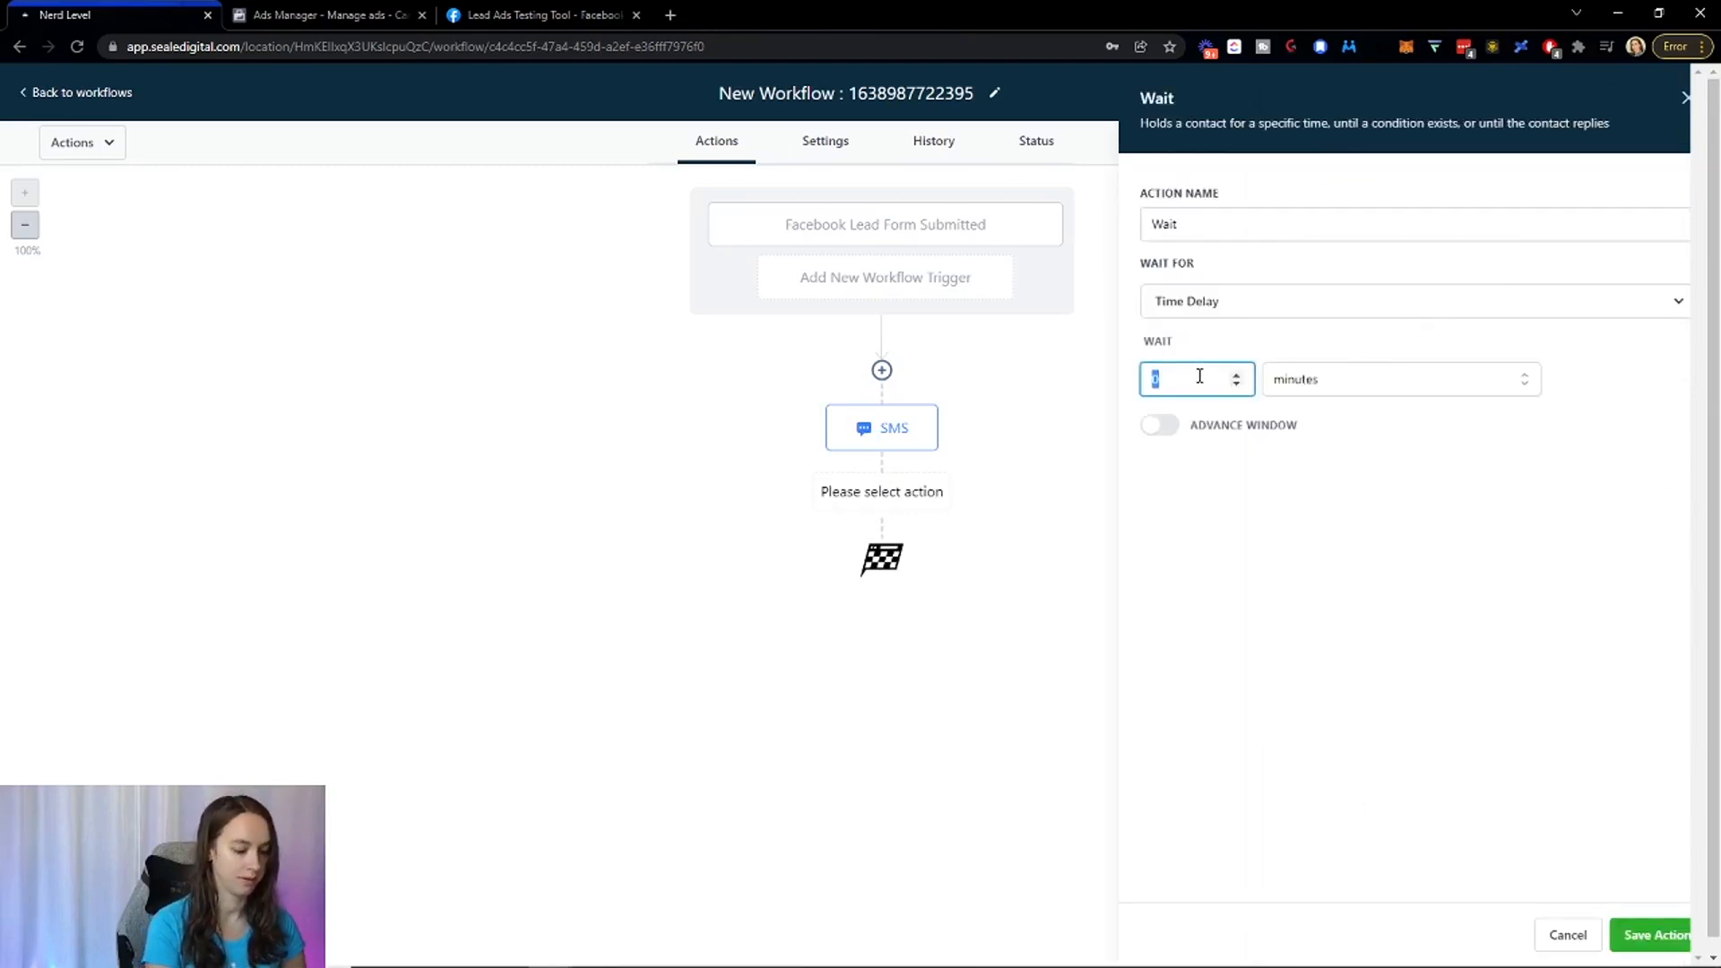
{"action": "left_click", "coordinate": [1652, 934]}
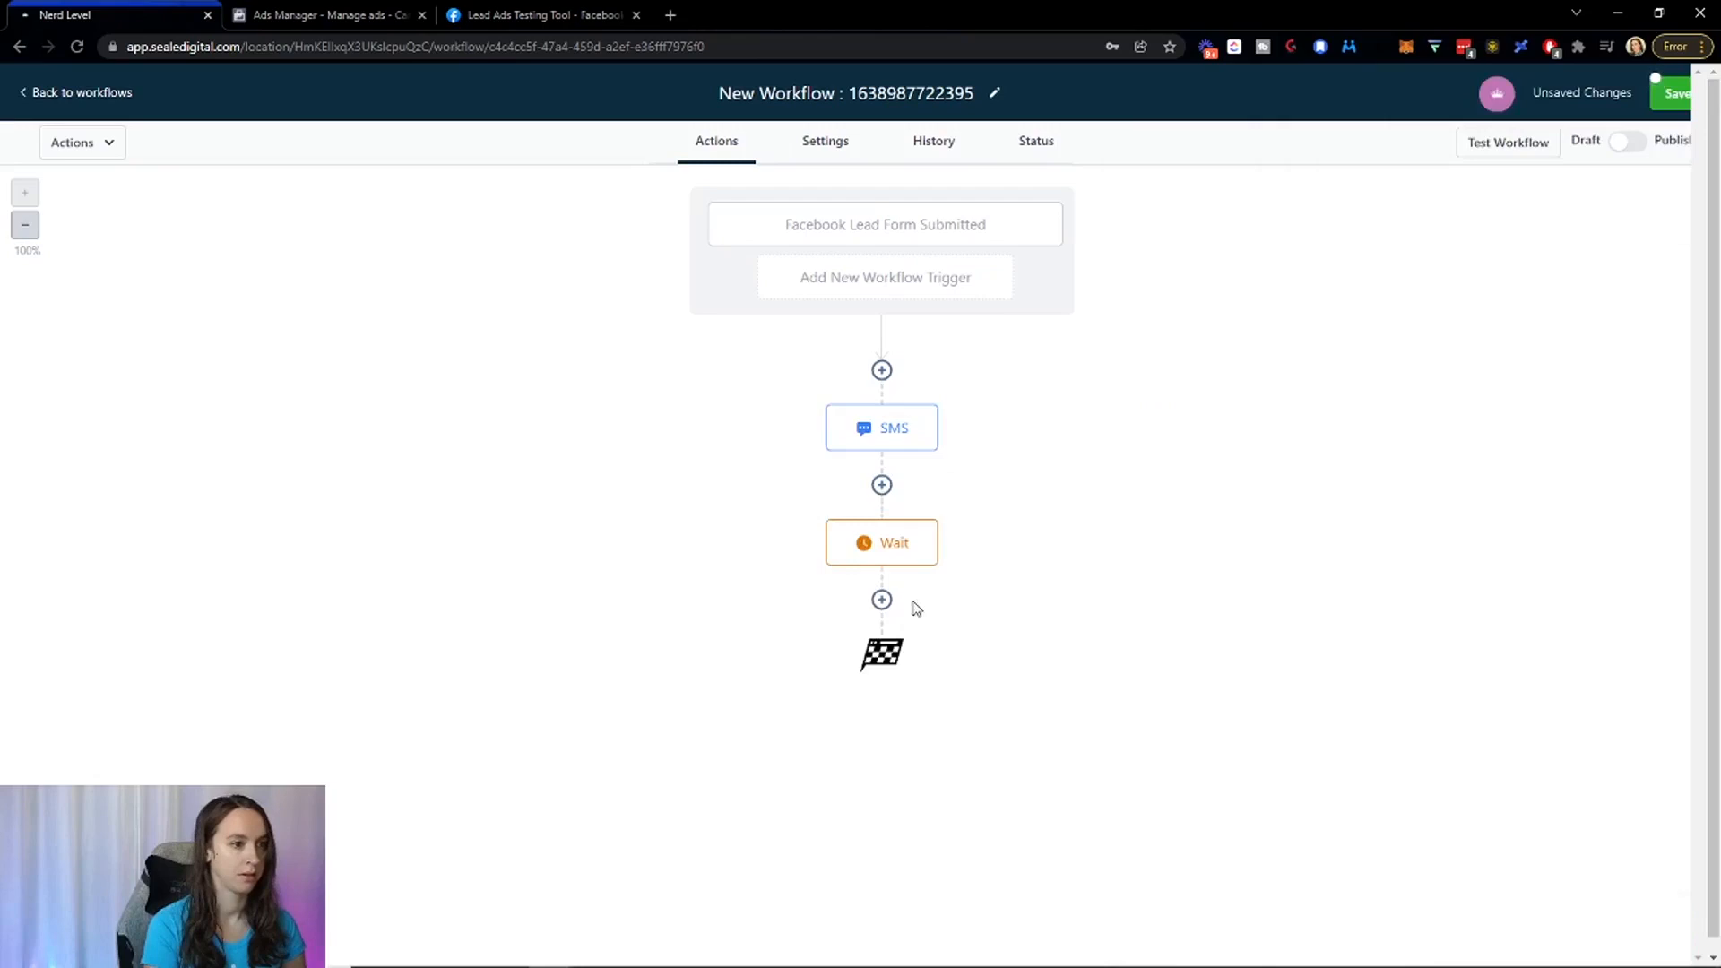
{"action": "left_click", "coordinate": [881, 599]}
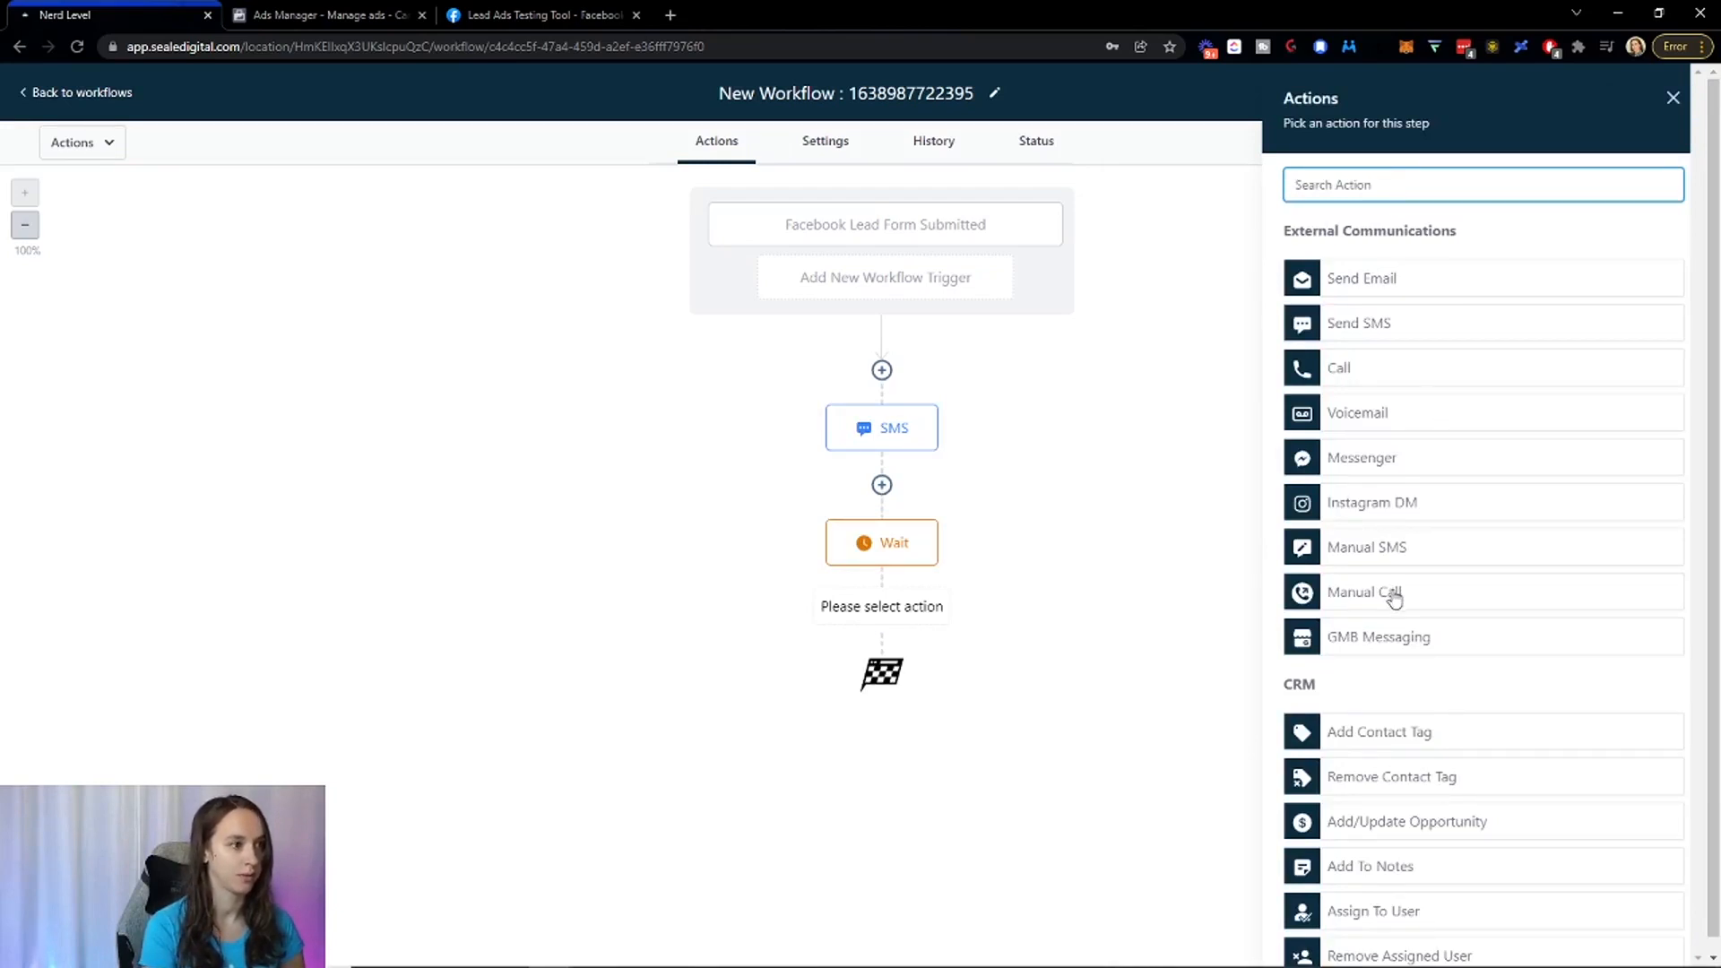
{"action": "mouse_move", "coordinate": [1410, 532]}
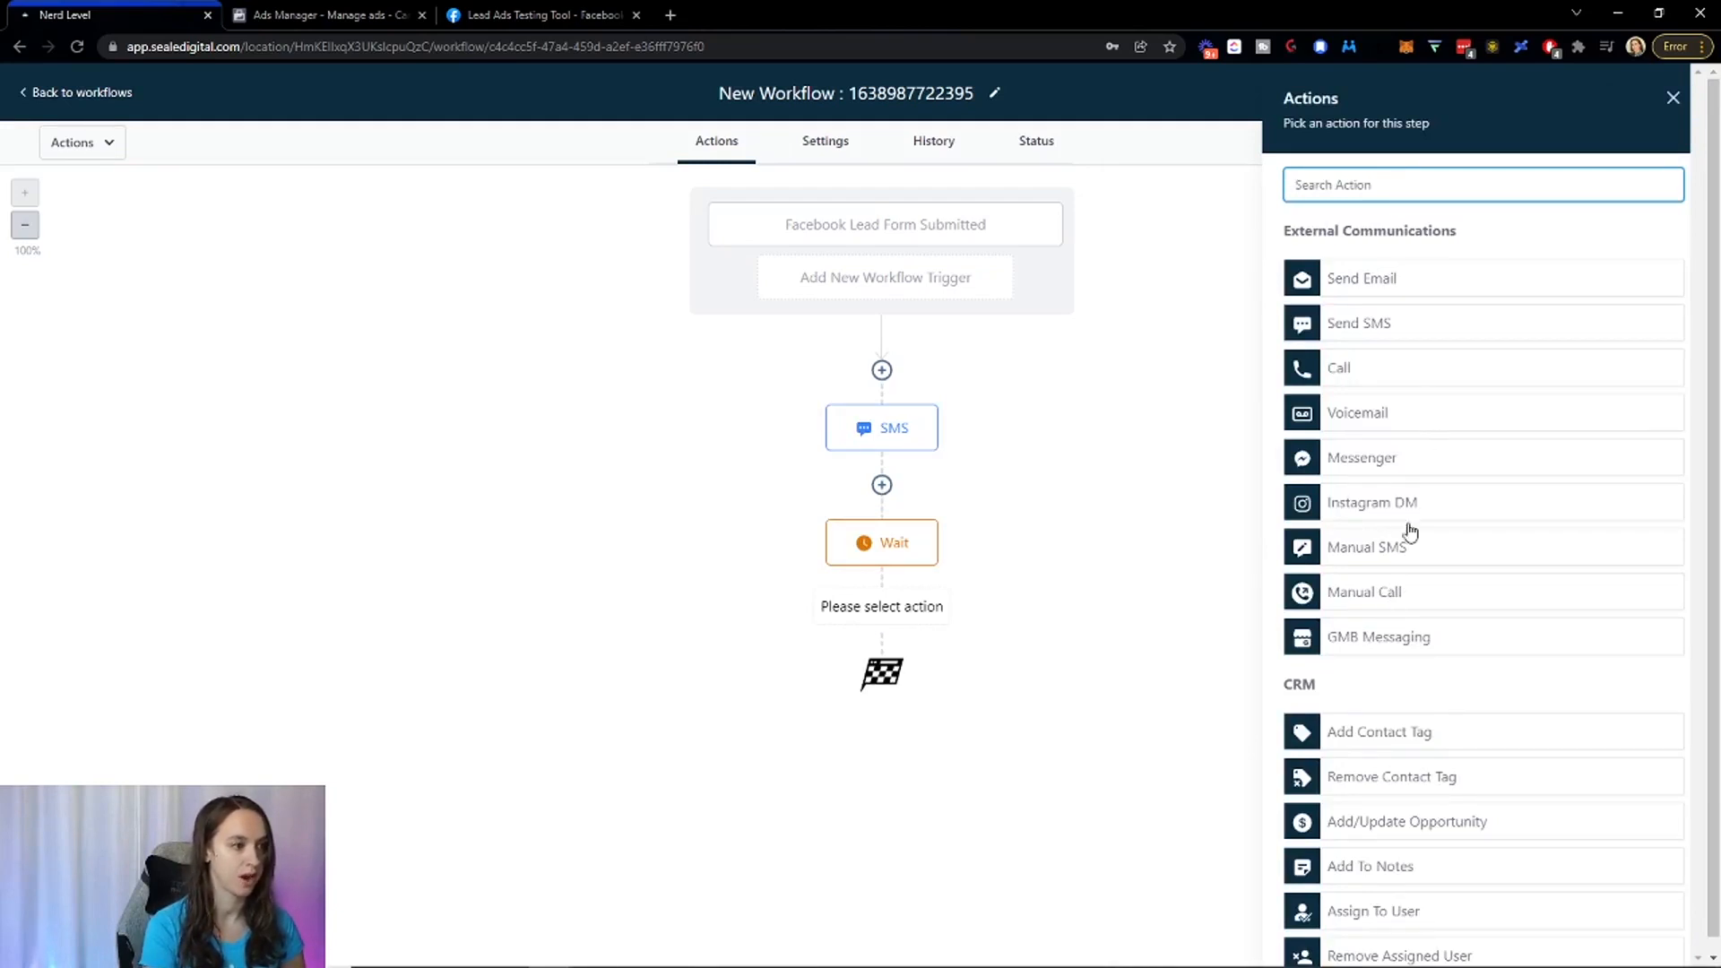
Add a Manual Call step after the Wait, followed by another Call step.
{"action": "left_click", "coordinate": [1364, 592]}
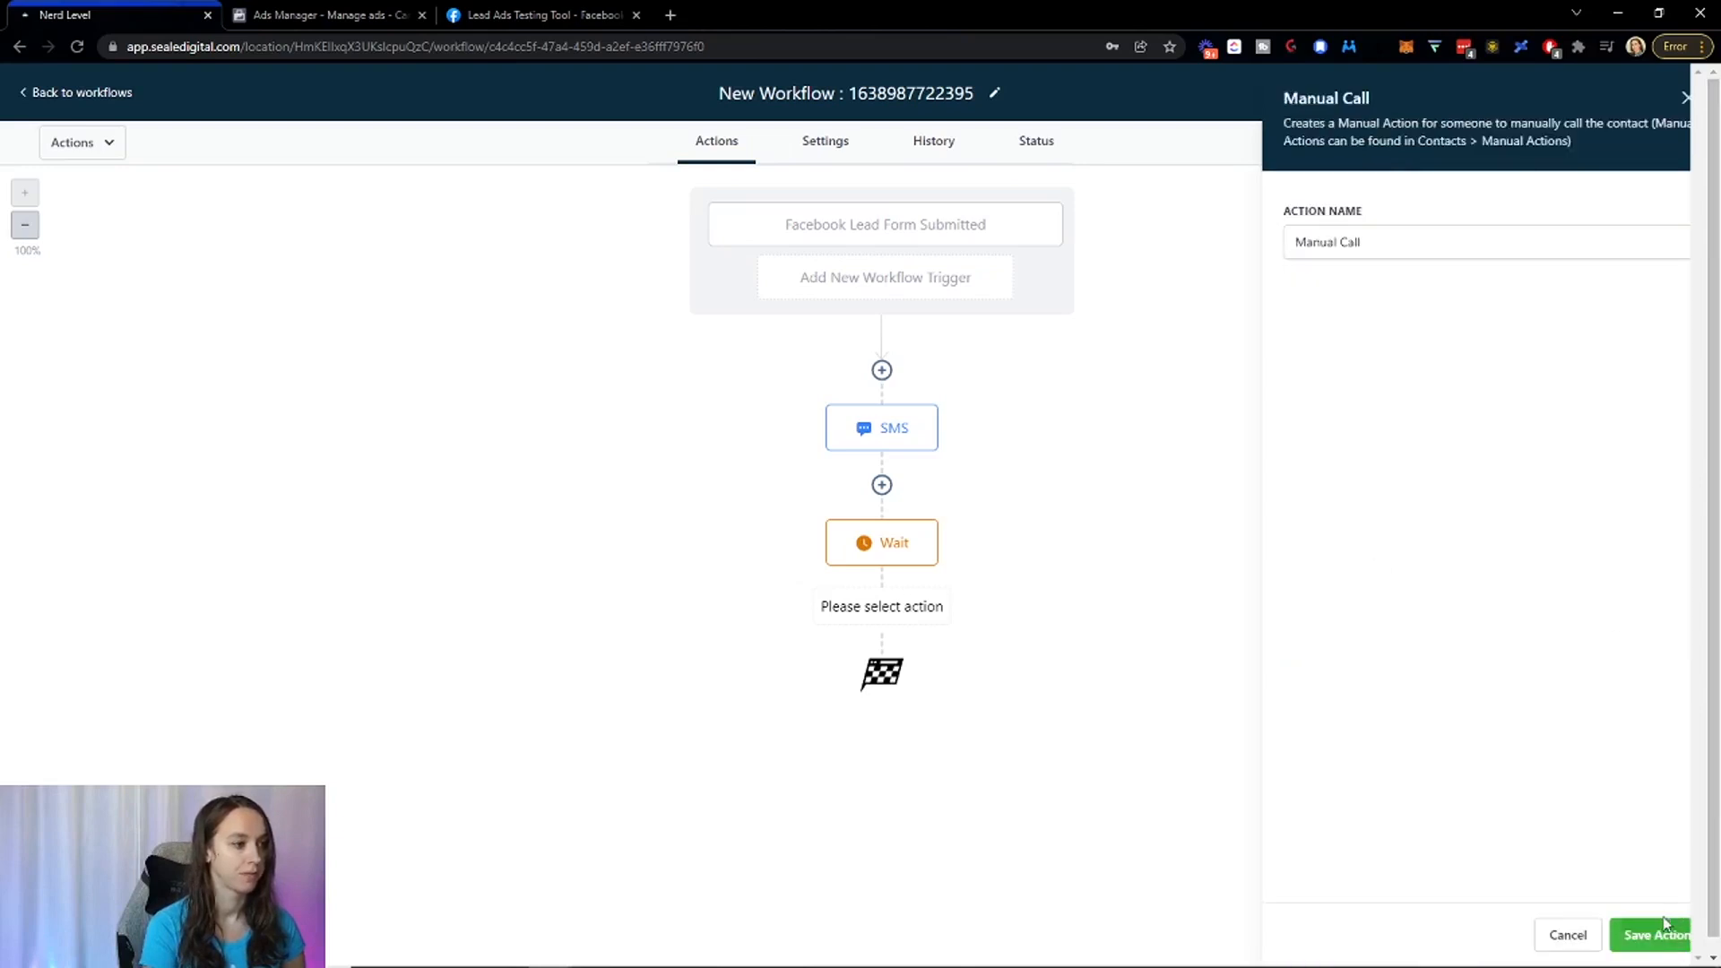
{"action": "left_click", "coordinate": [1653, 935]}
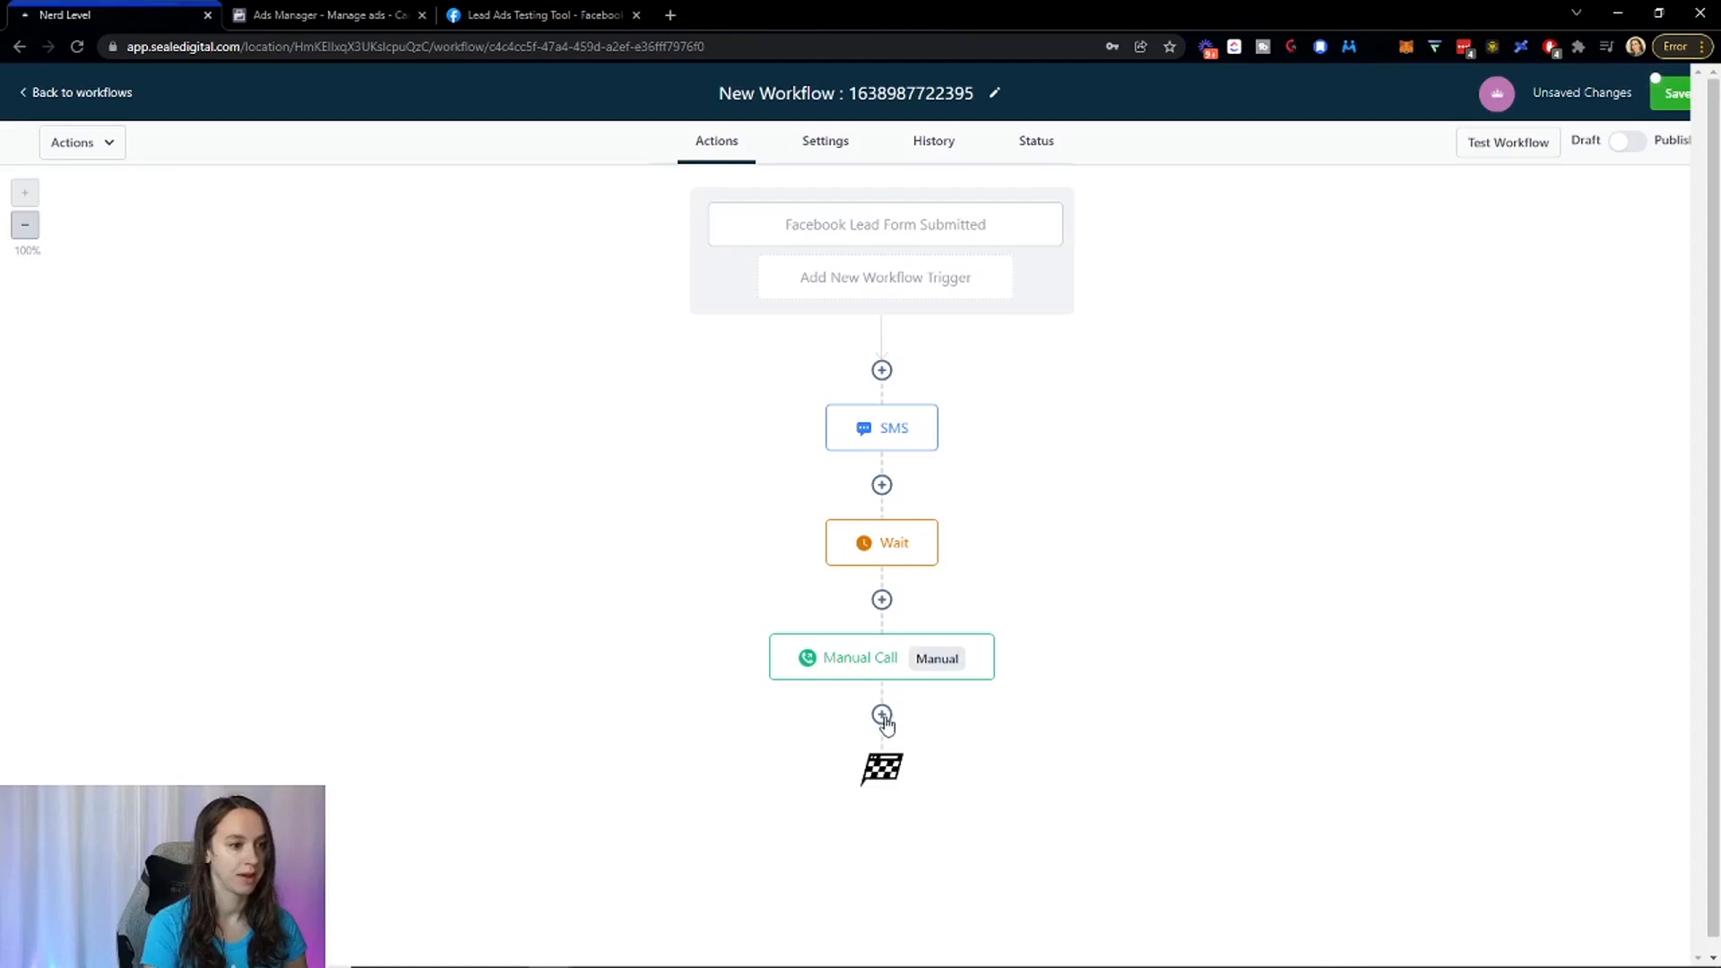
{"action": "left_click", "coordinate": [881, 715]}
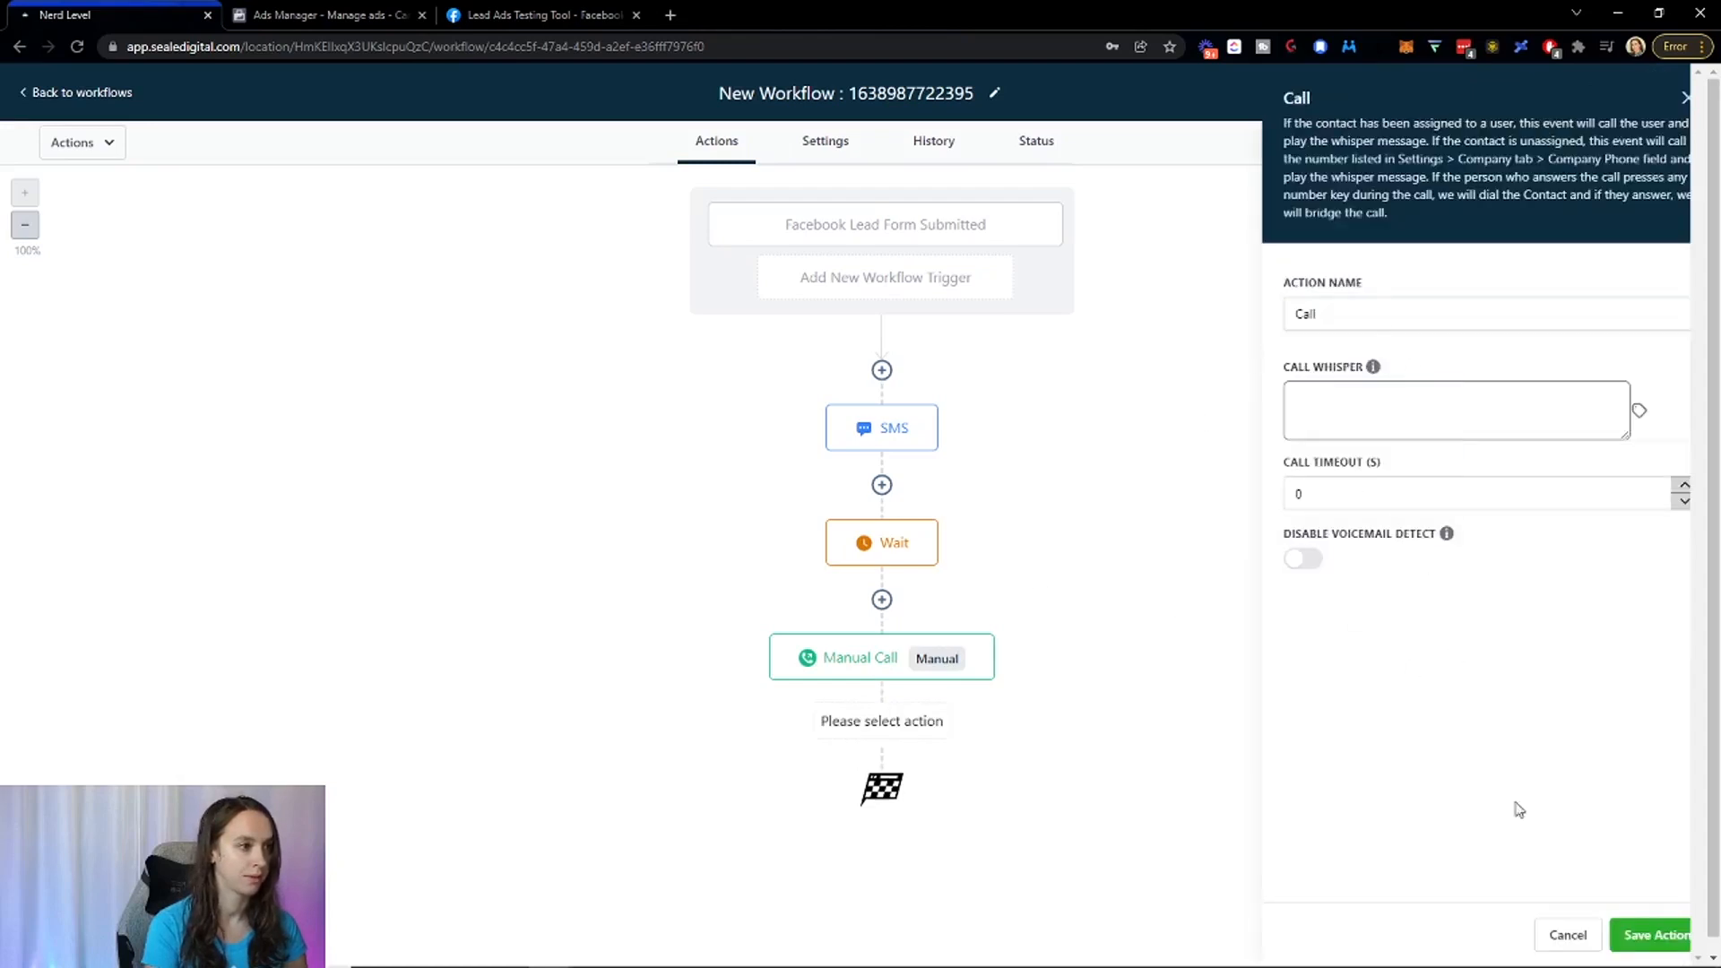
{"action": "left_click", "coordinate": [1652, 934]}
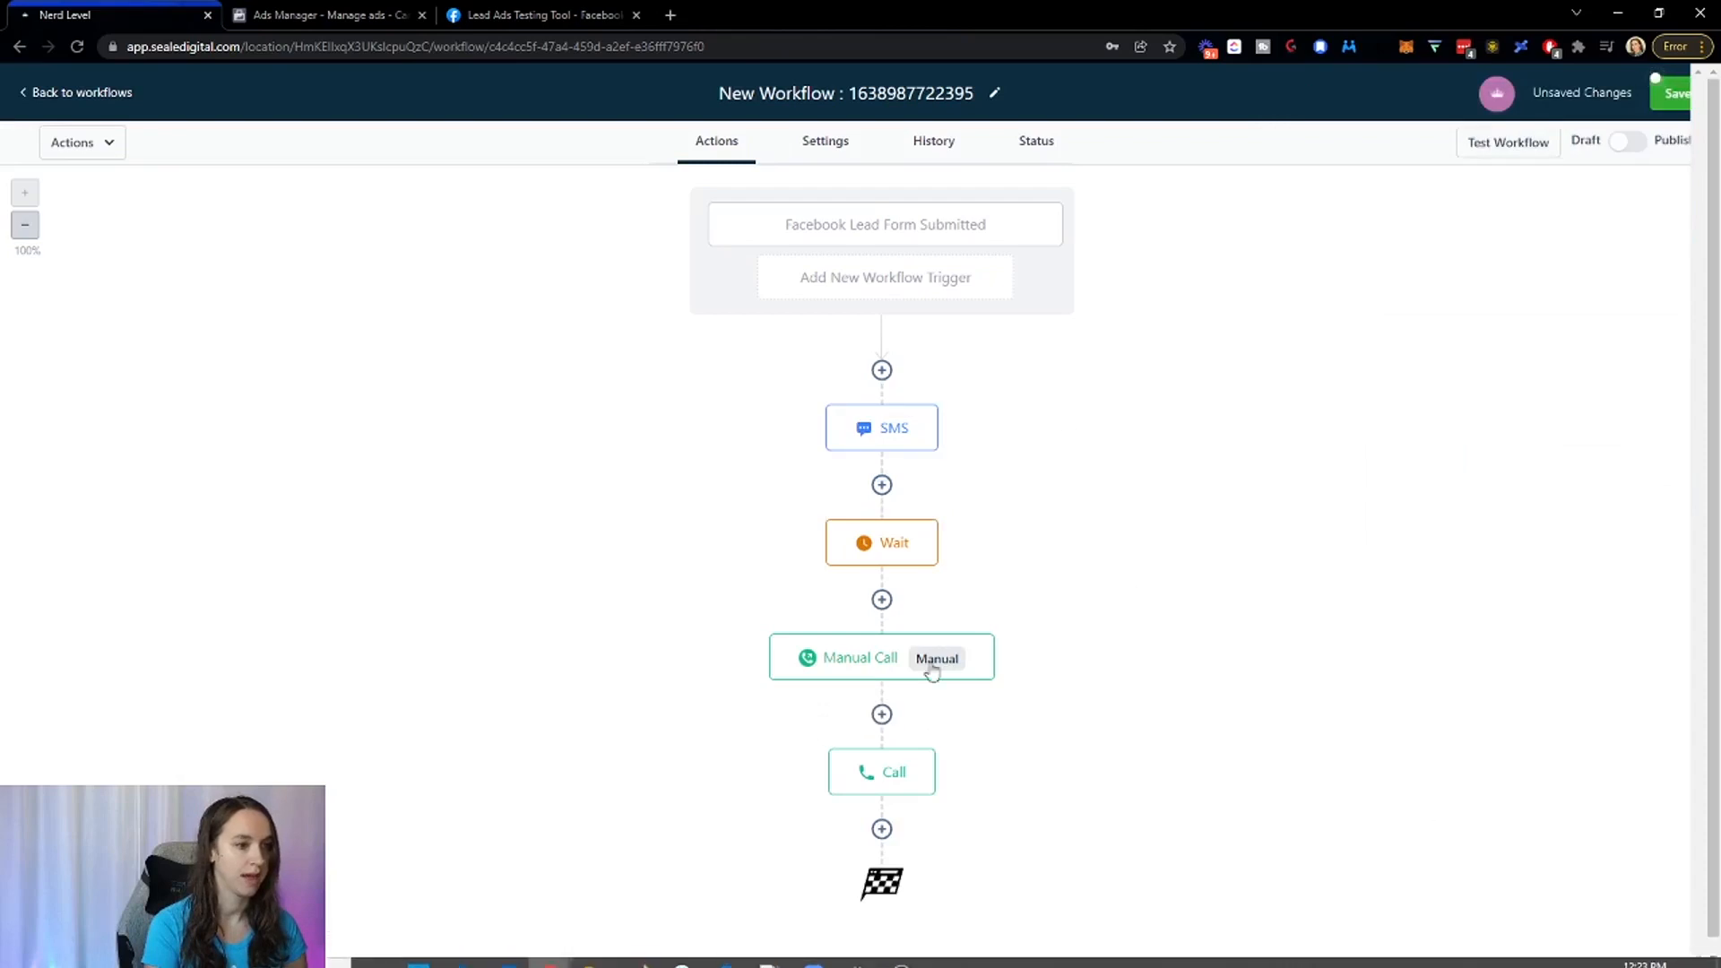
Delete the extra Manual Call step so the flow reads SMS, Wait, Call.
{"action": "left_click", "coordinate": [860, 658]}
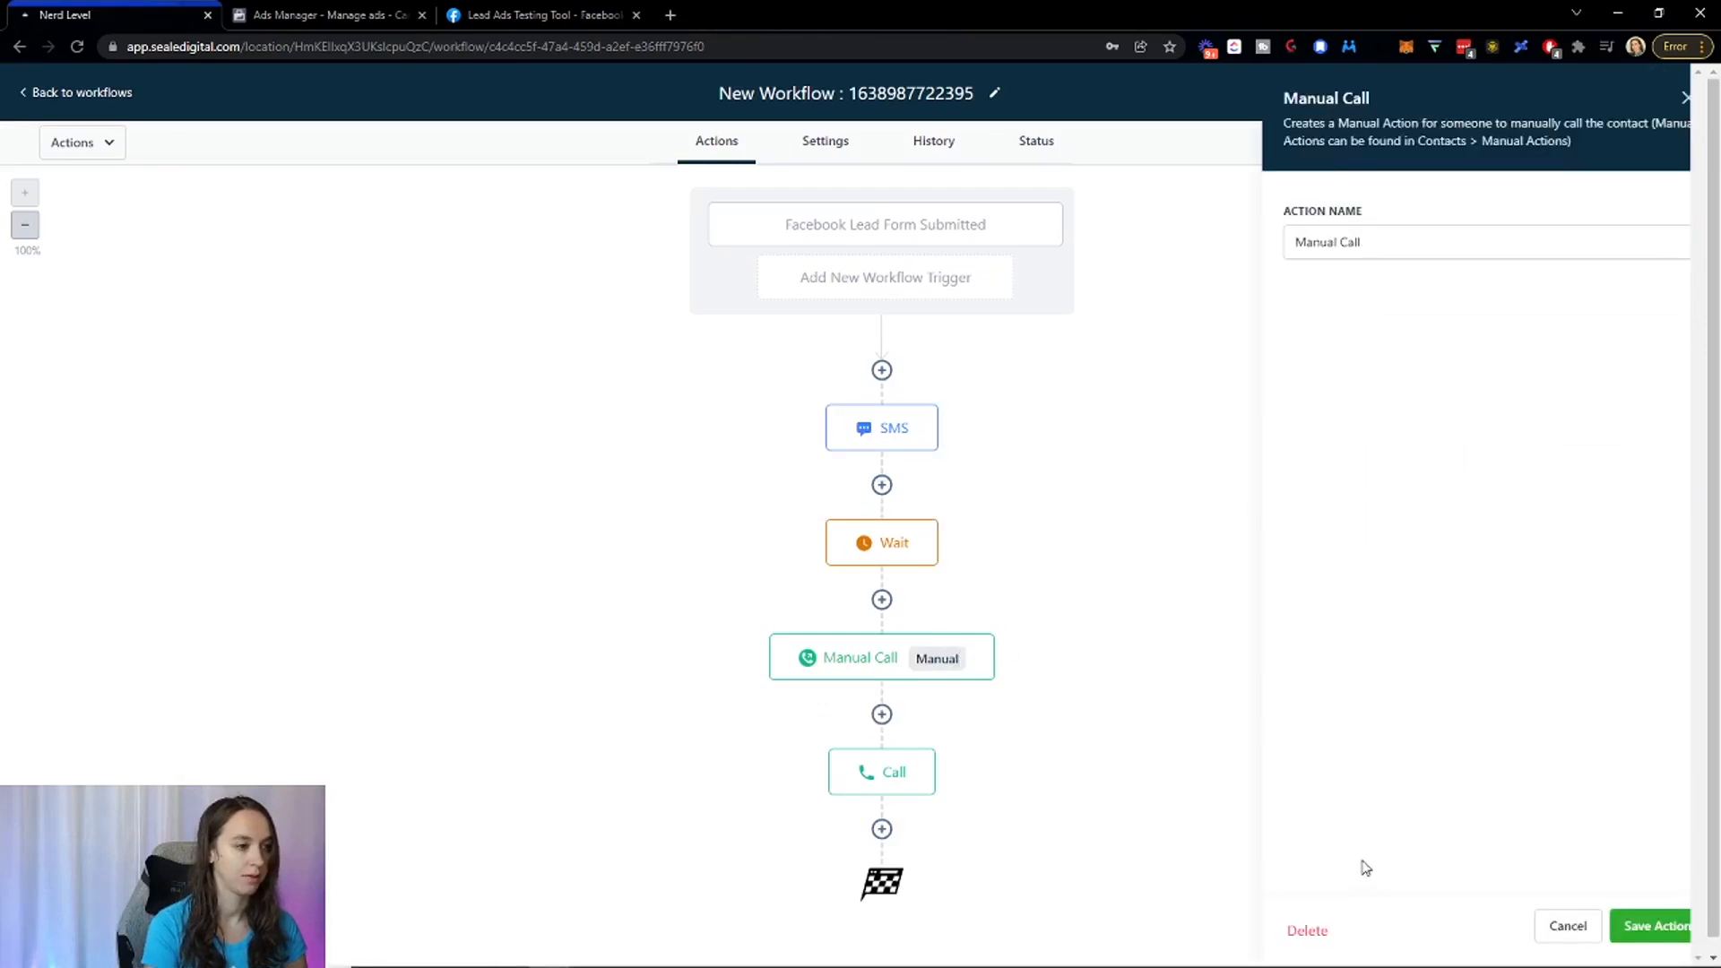
{"action": "left_click", "coordinate": [1306, 931]}
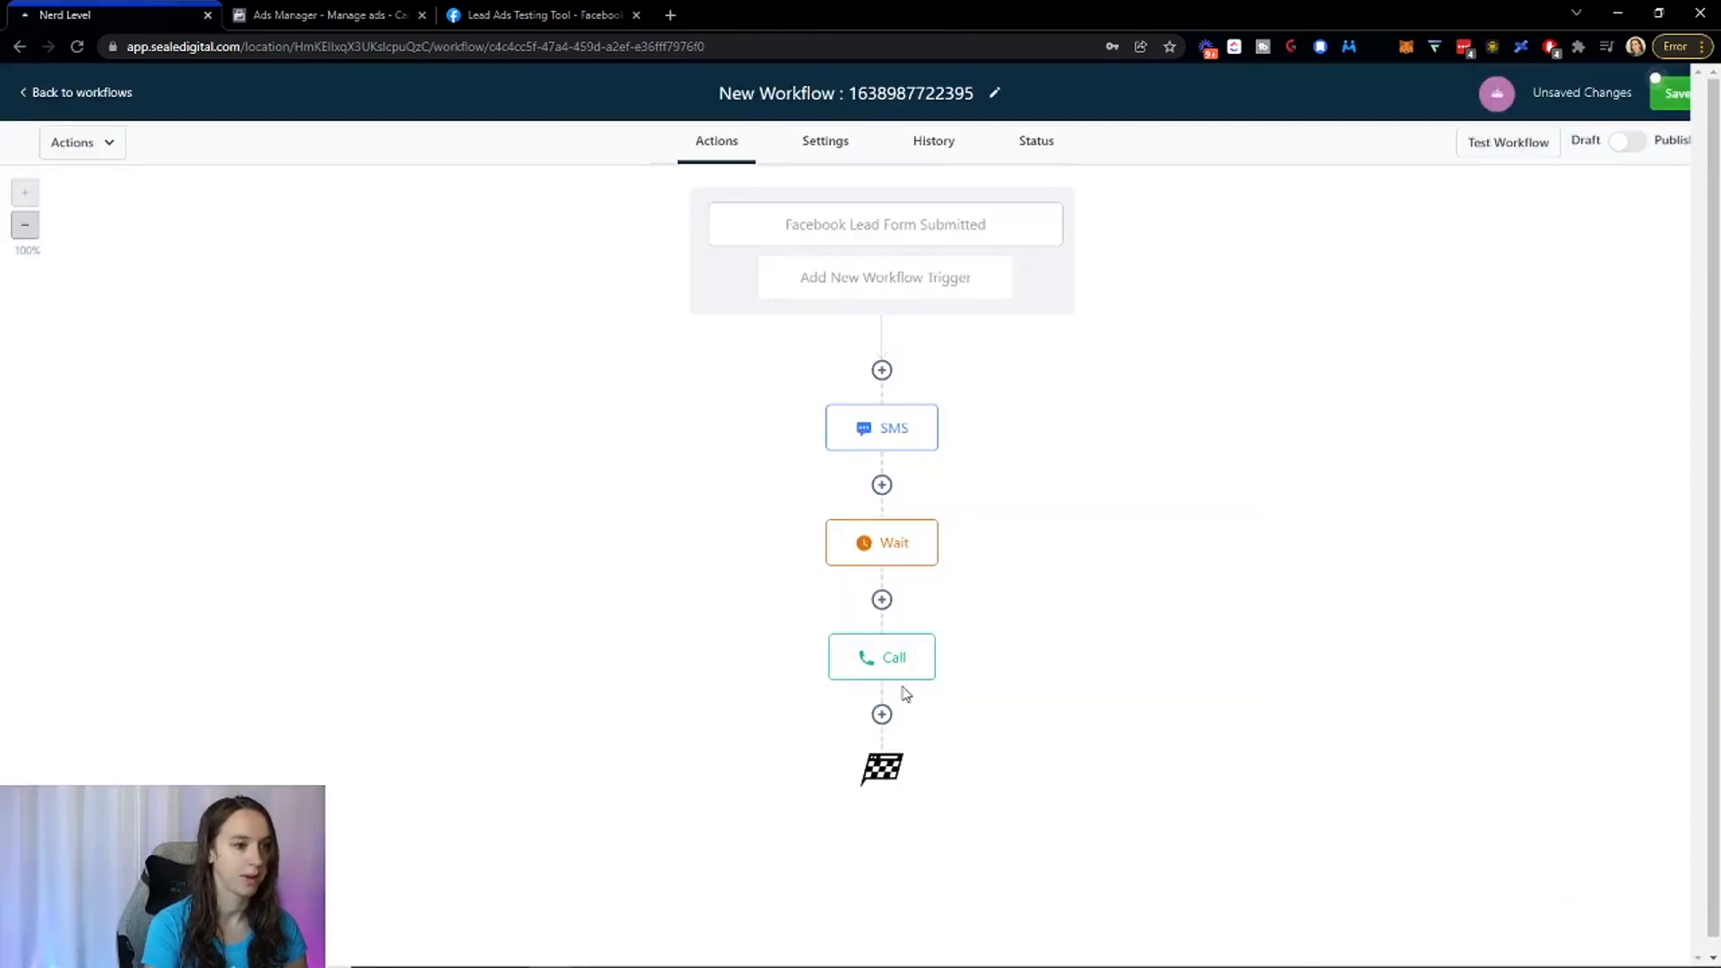
{"action": "left_click", "coordinate": [882, 715]}
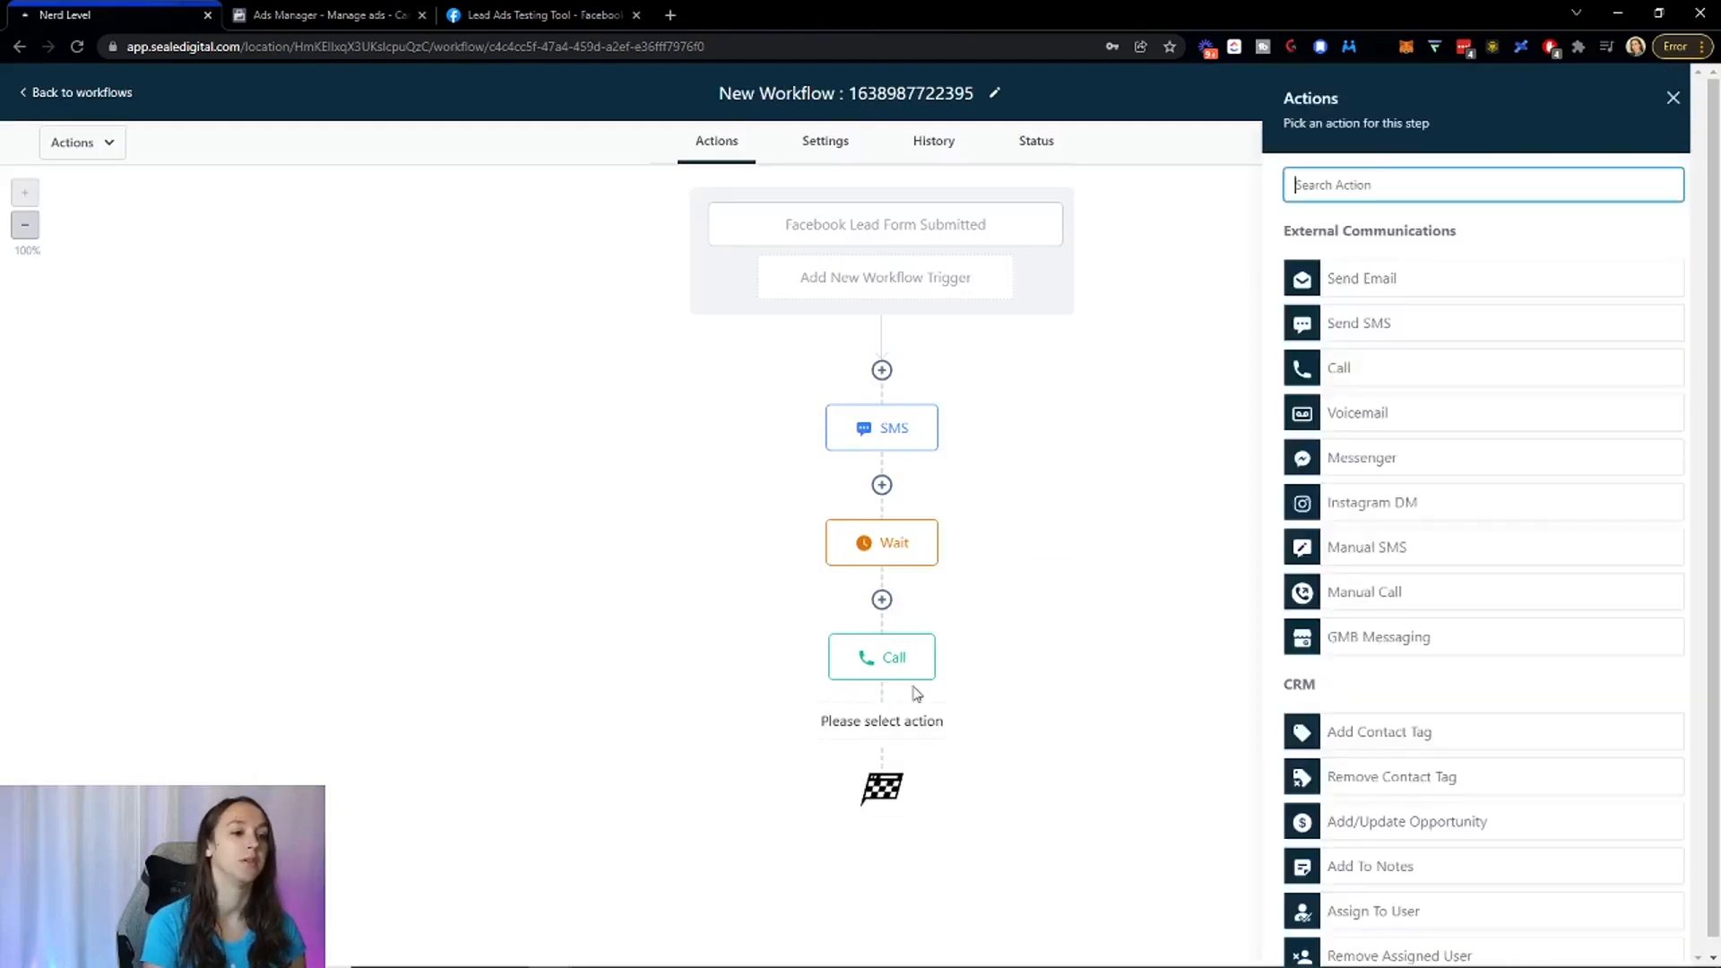
{"action": "mouse_move", "coordinate": [1403, 473]}
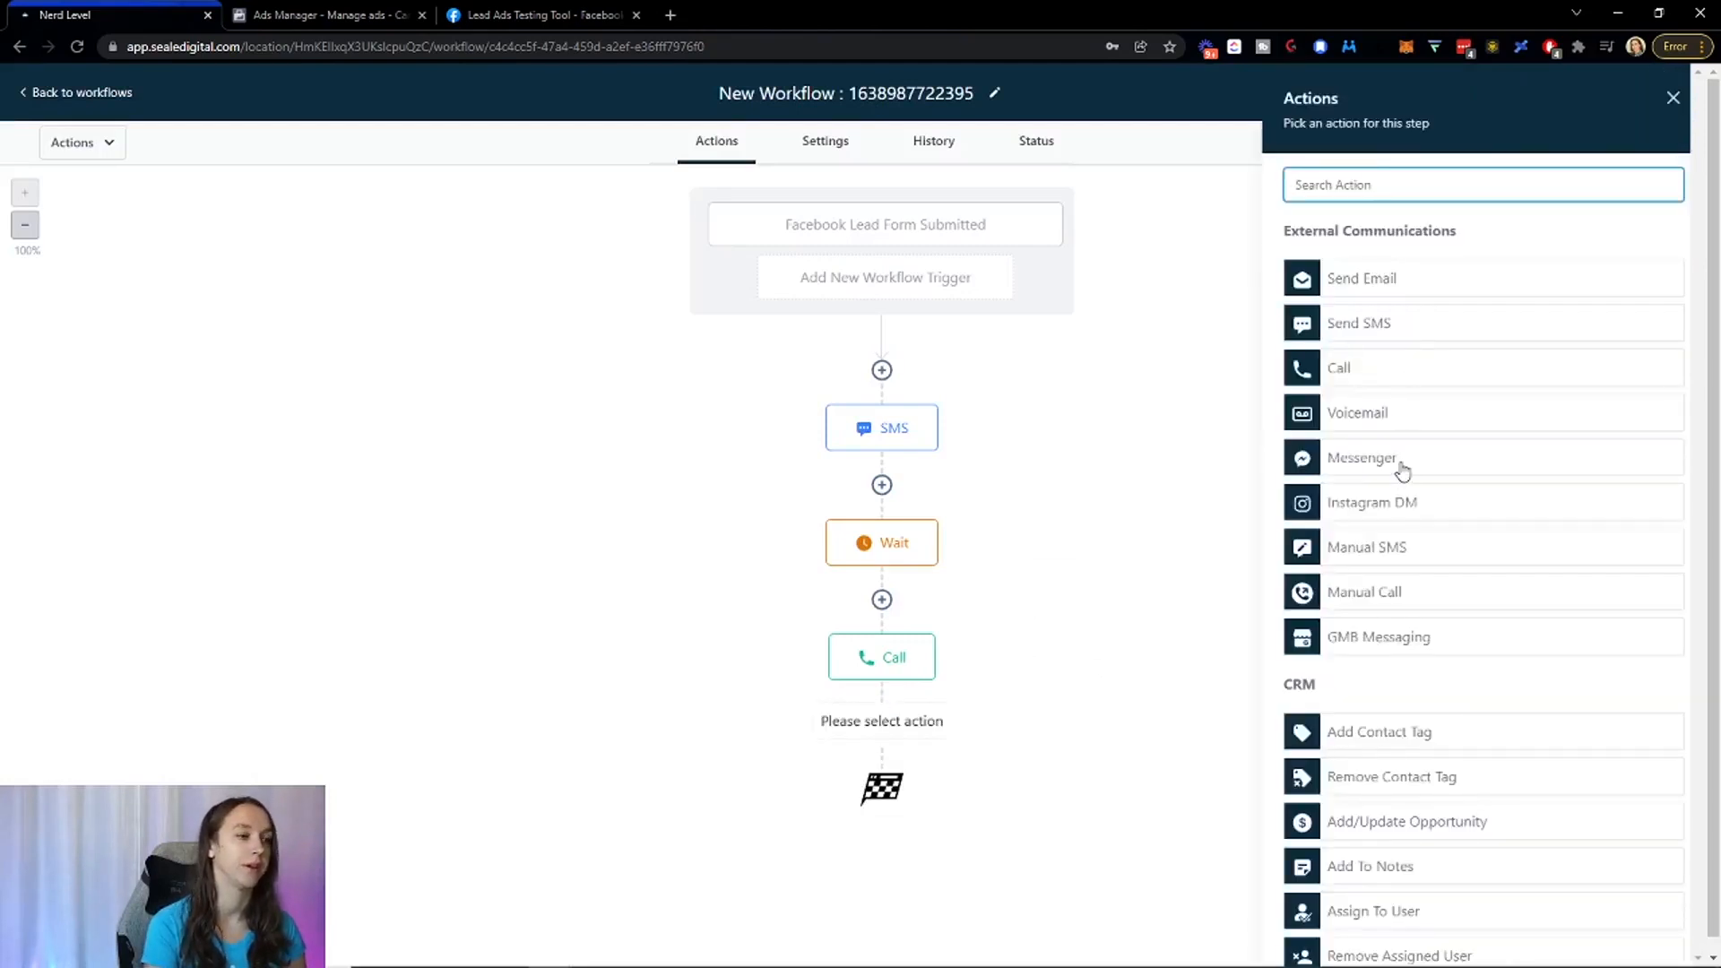
{"action": "mouse_move", "coordinate": [1413, 297]}
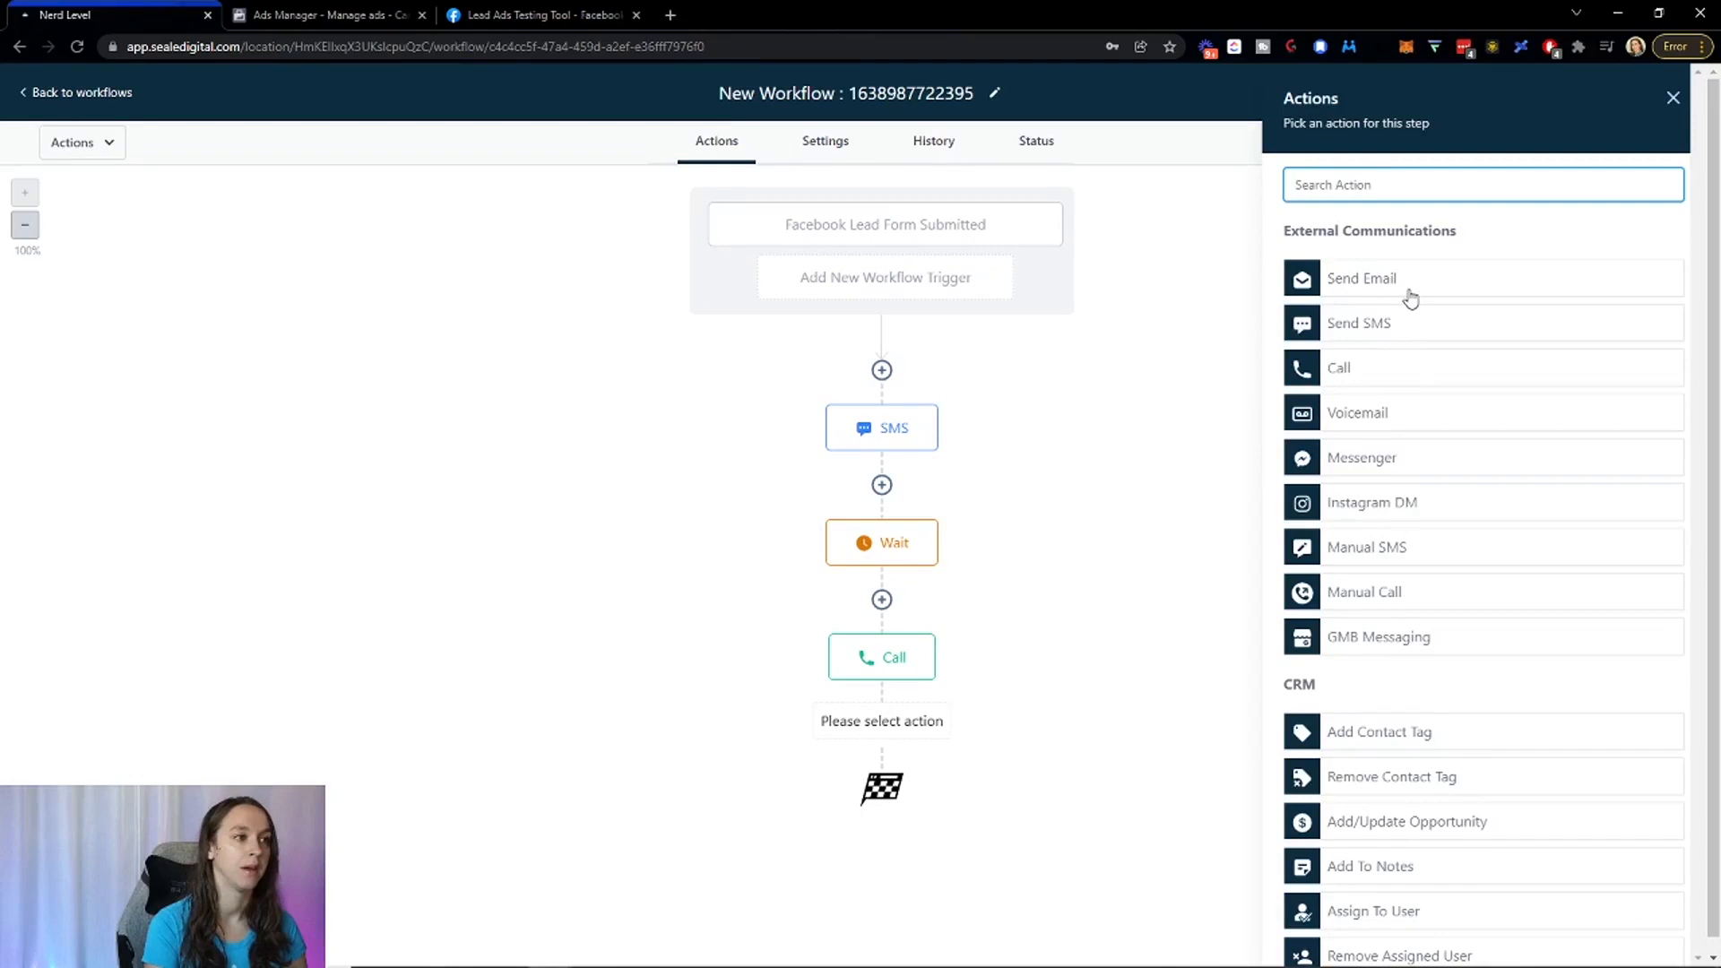
{"action": "mouse_move", "coordinate": [1418, 473]}
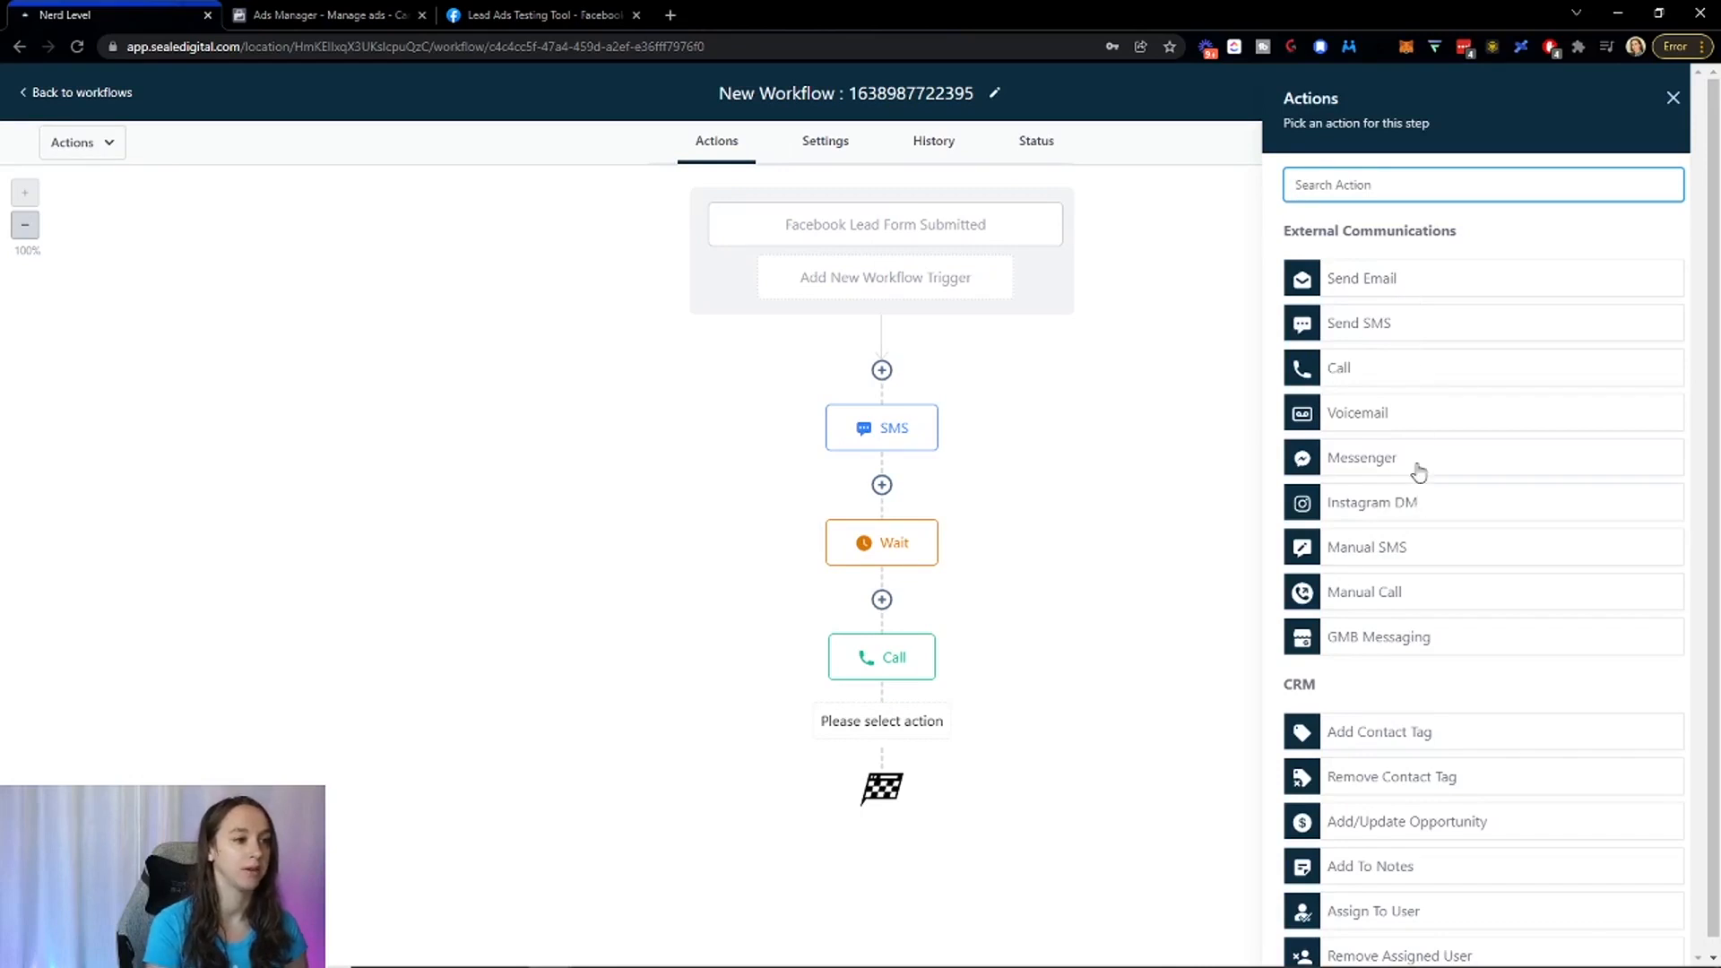
{"action": "type", "text": "if"}
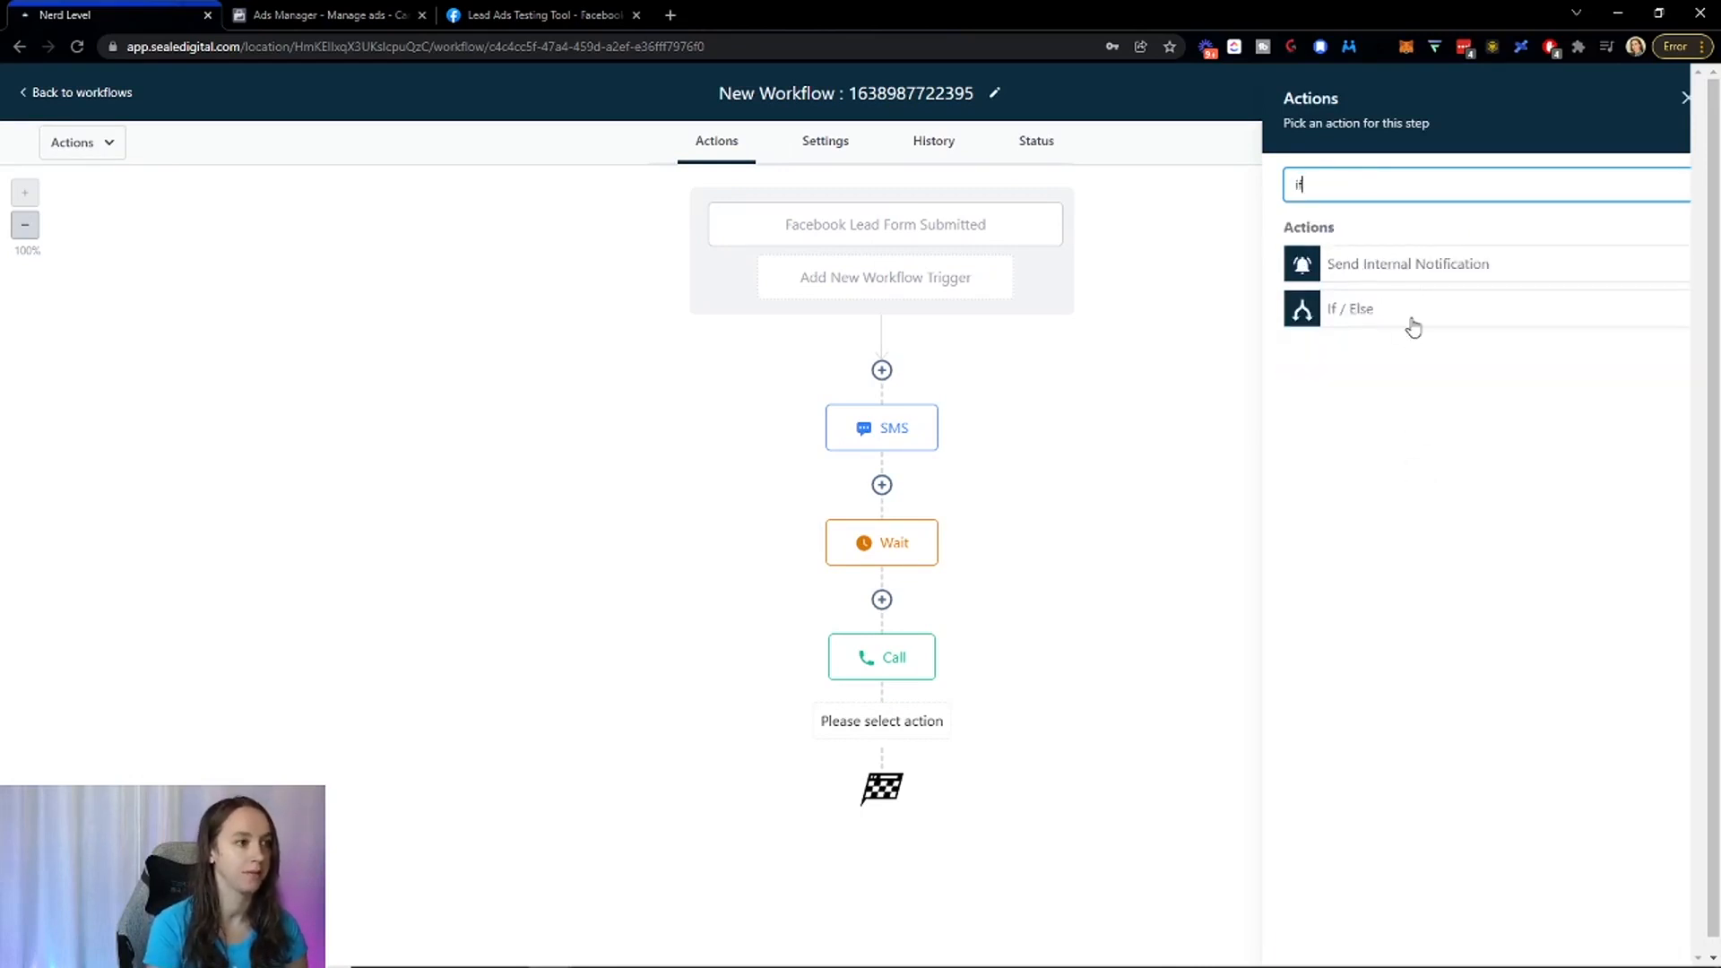
{"action": "left_click", "coordinate": [1350, 308]}
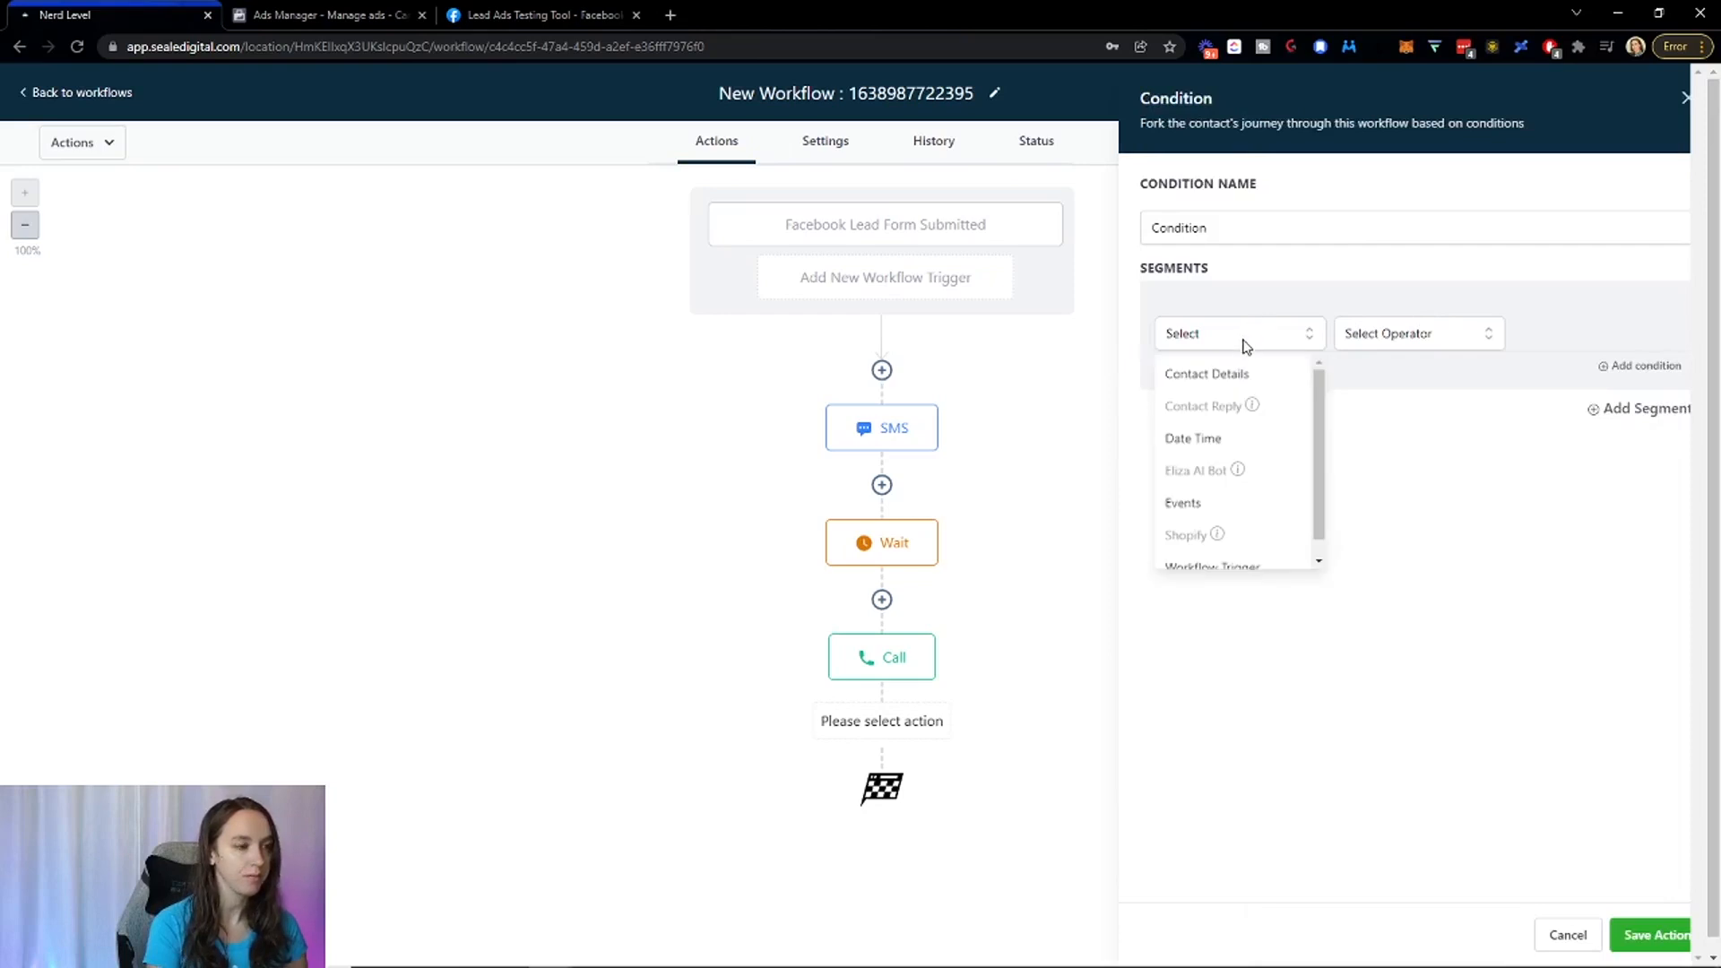
{"action": "mouse_move", "coordinate": [1213, 406]}
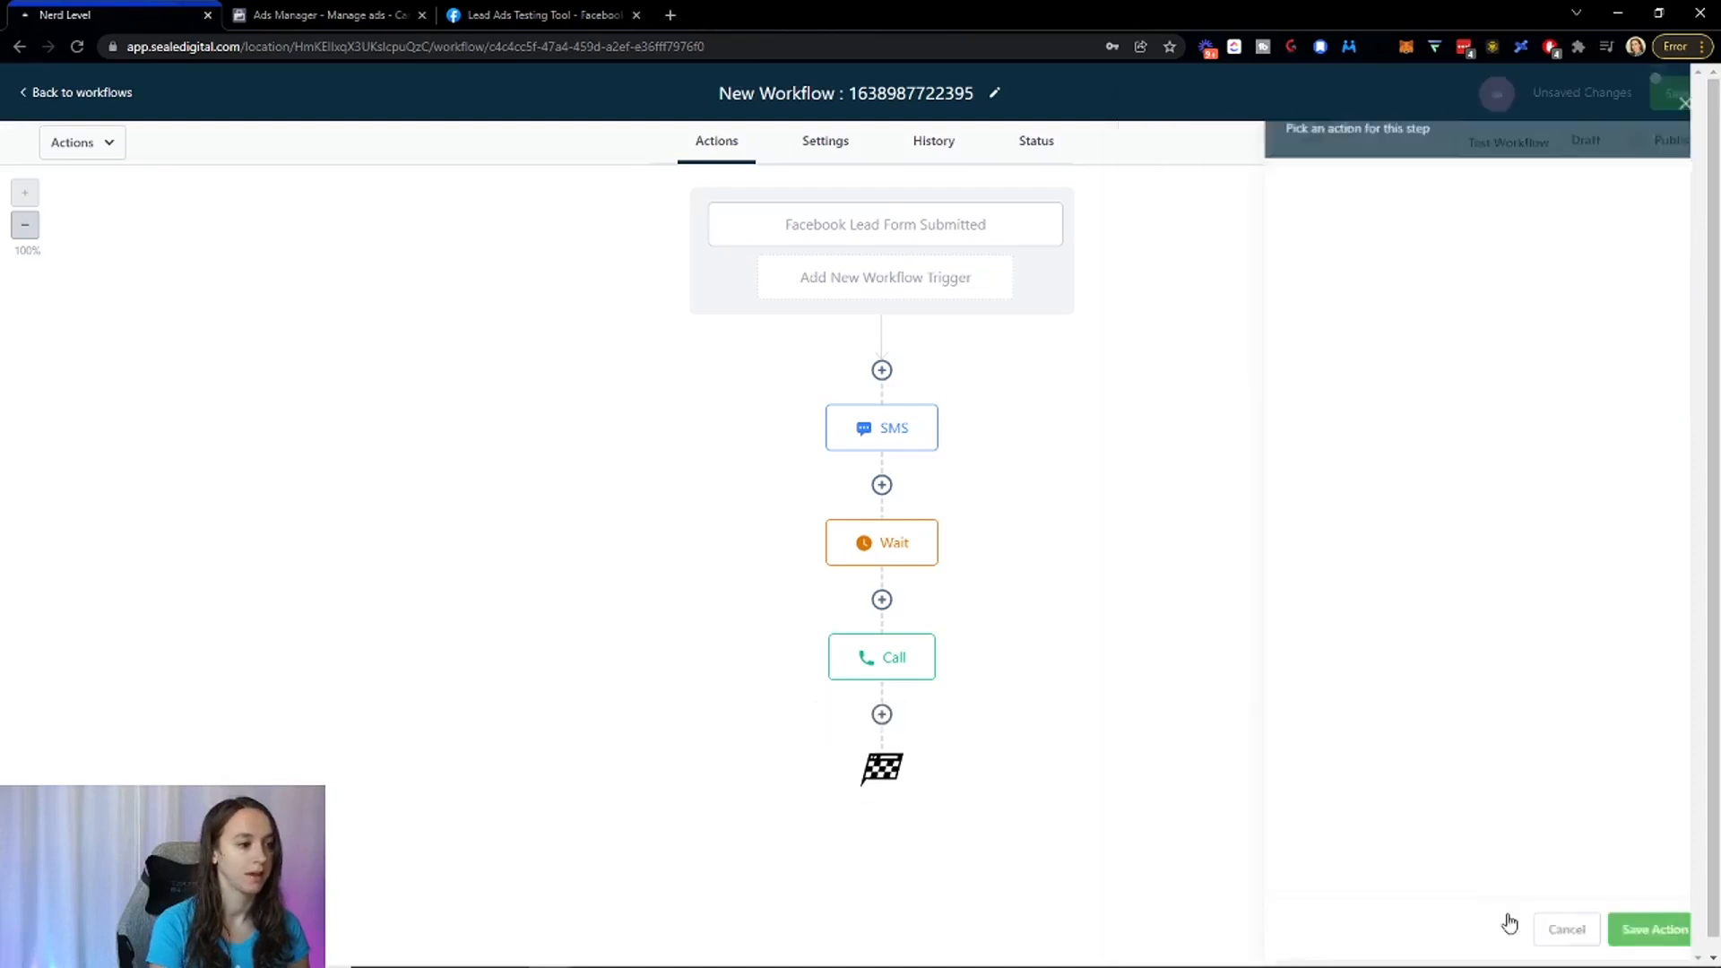
Add a Wait for a Contact Reply to the Call, with a 20-minute timeout.
{"action": "type", "text": "wai"}
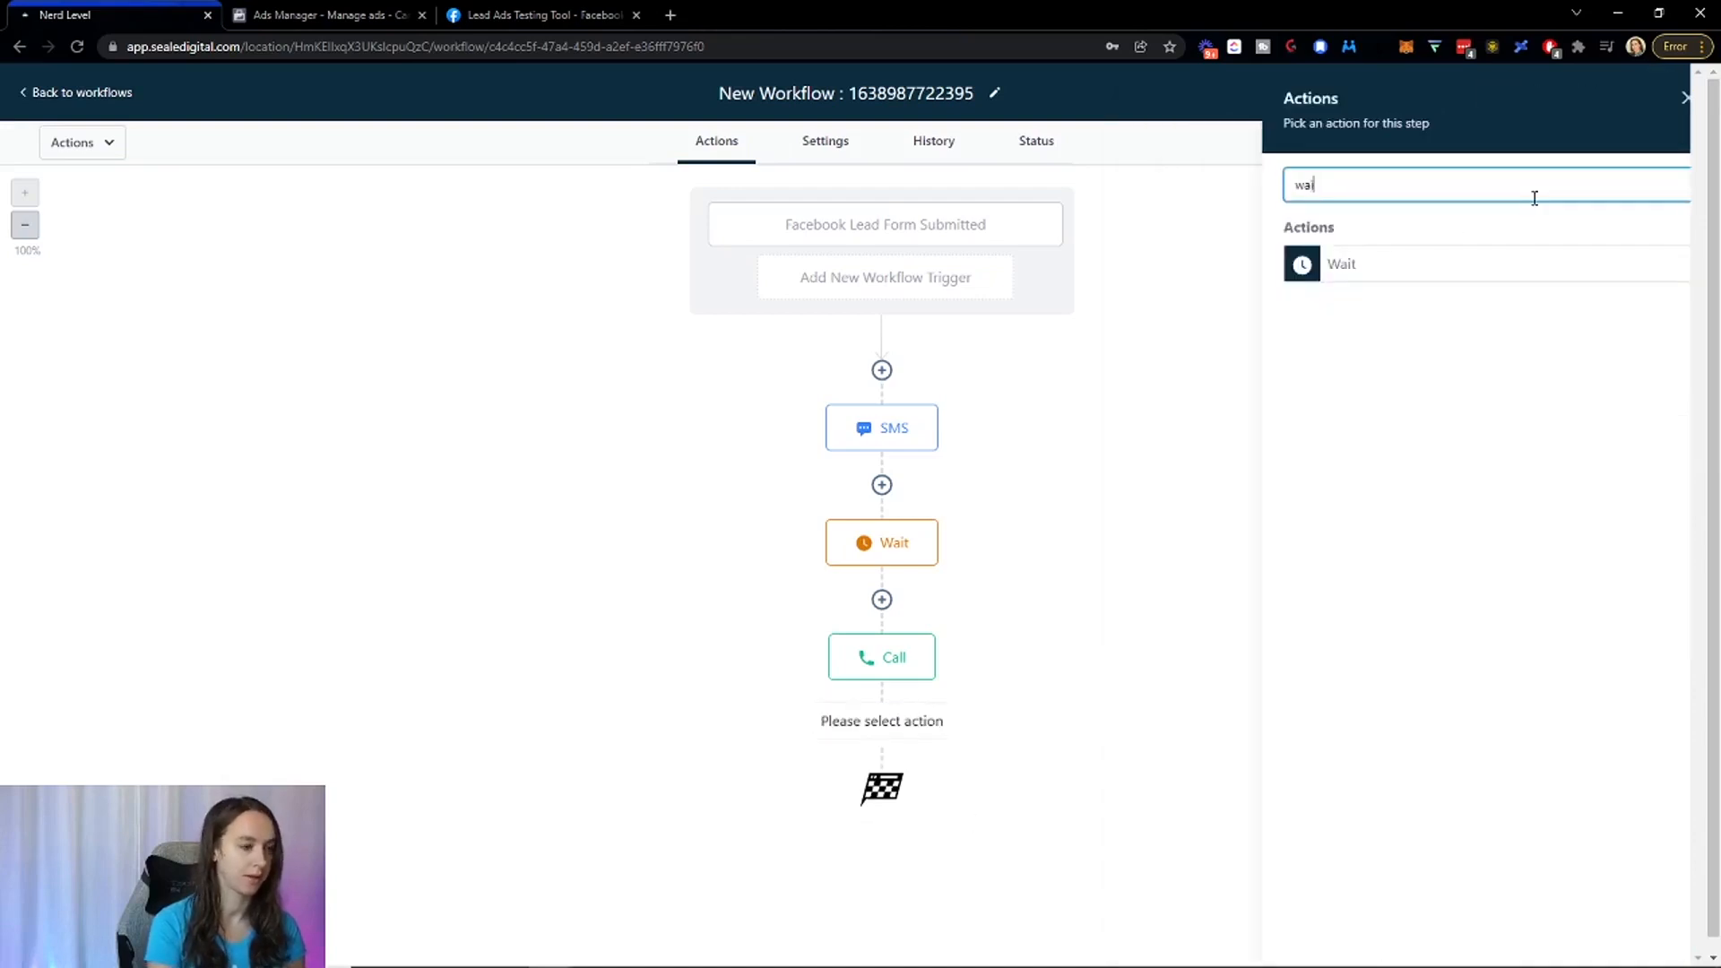
{"action": "left_click", "coordinate": [1341, 264]}
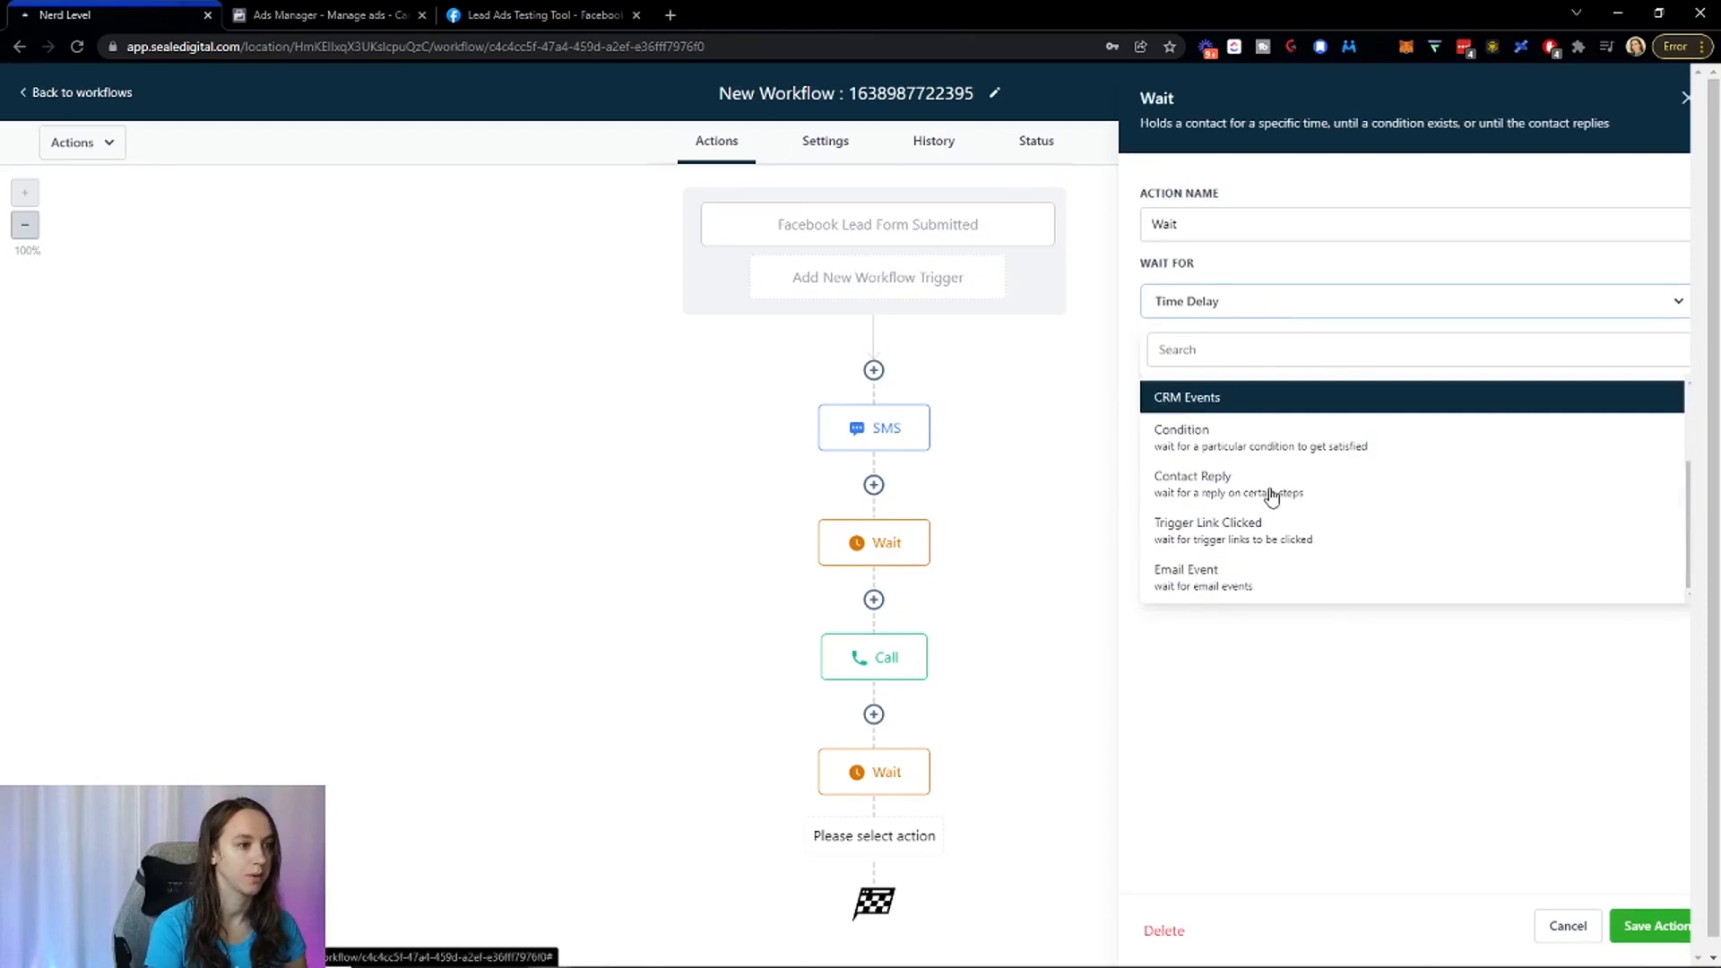
{"action": "left_click", "coordinate": [1193, 482]}
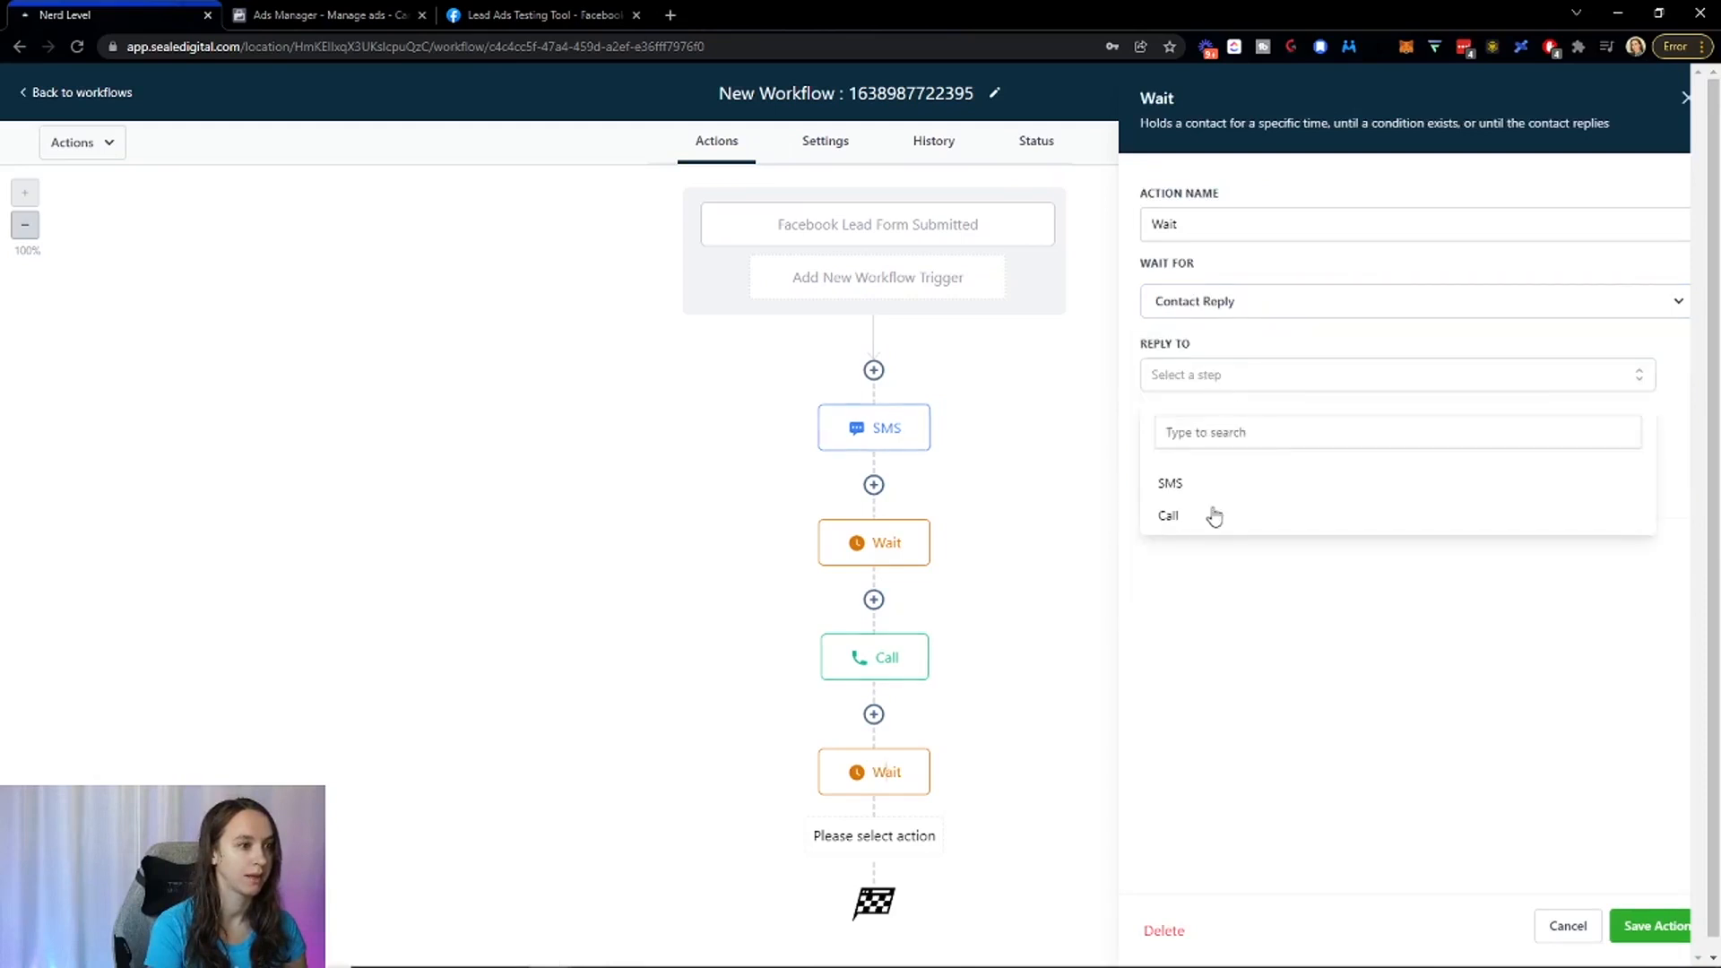
{"action": "left_click", "coordinate": [1169, 516]}
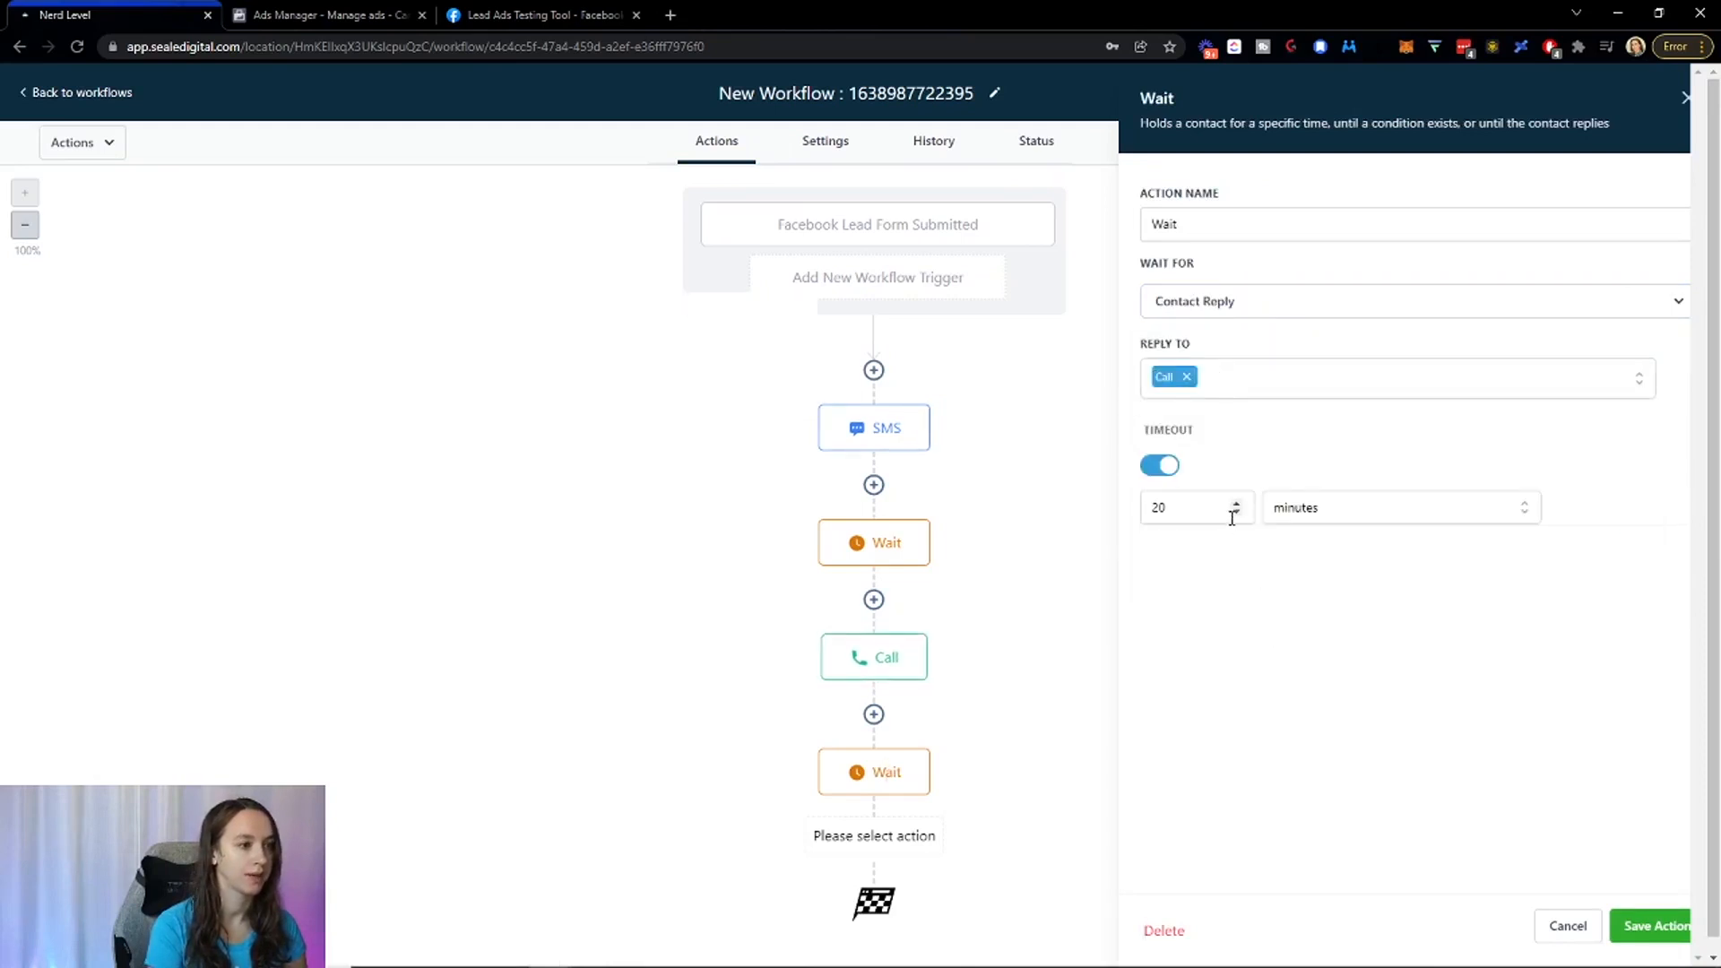
{"action": "left_click", "coordinate": [1654, 925]}
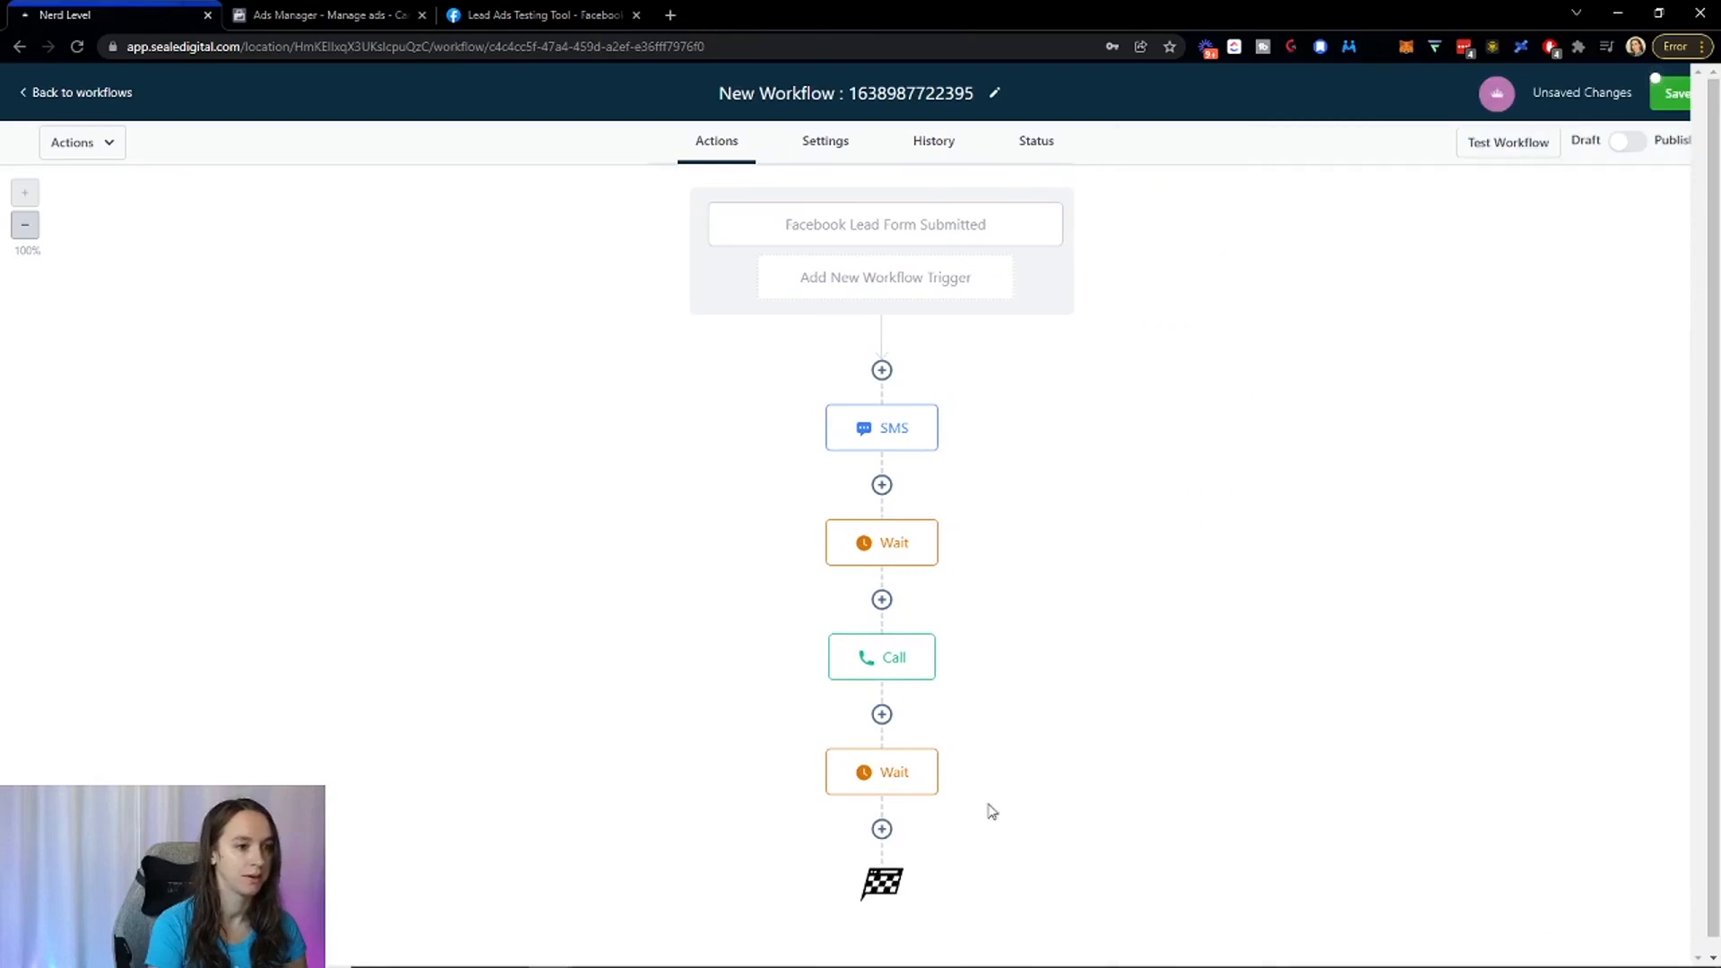
{"action": "left_click", "coordinate": [882, 829]}
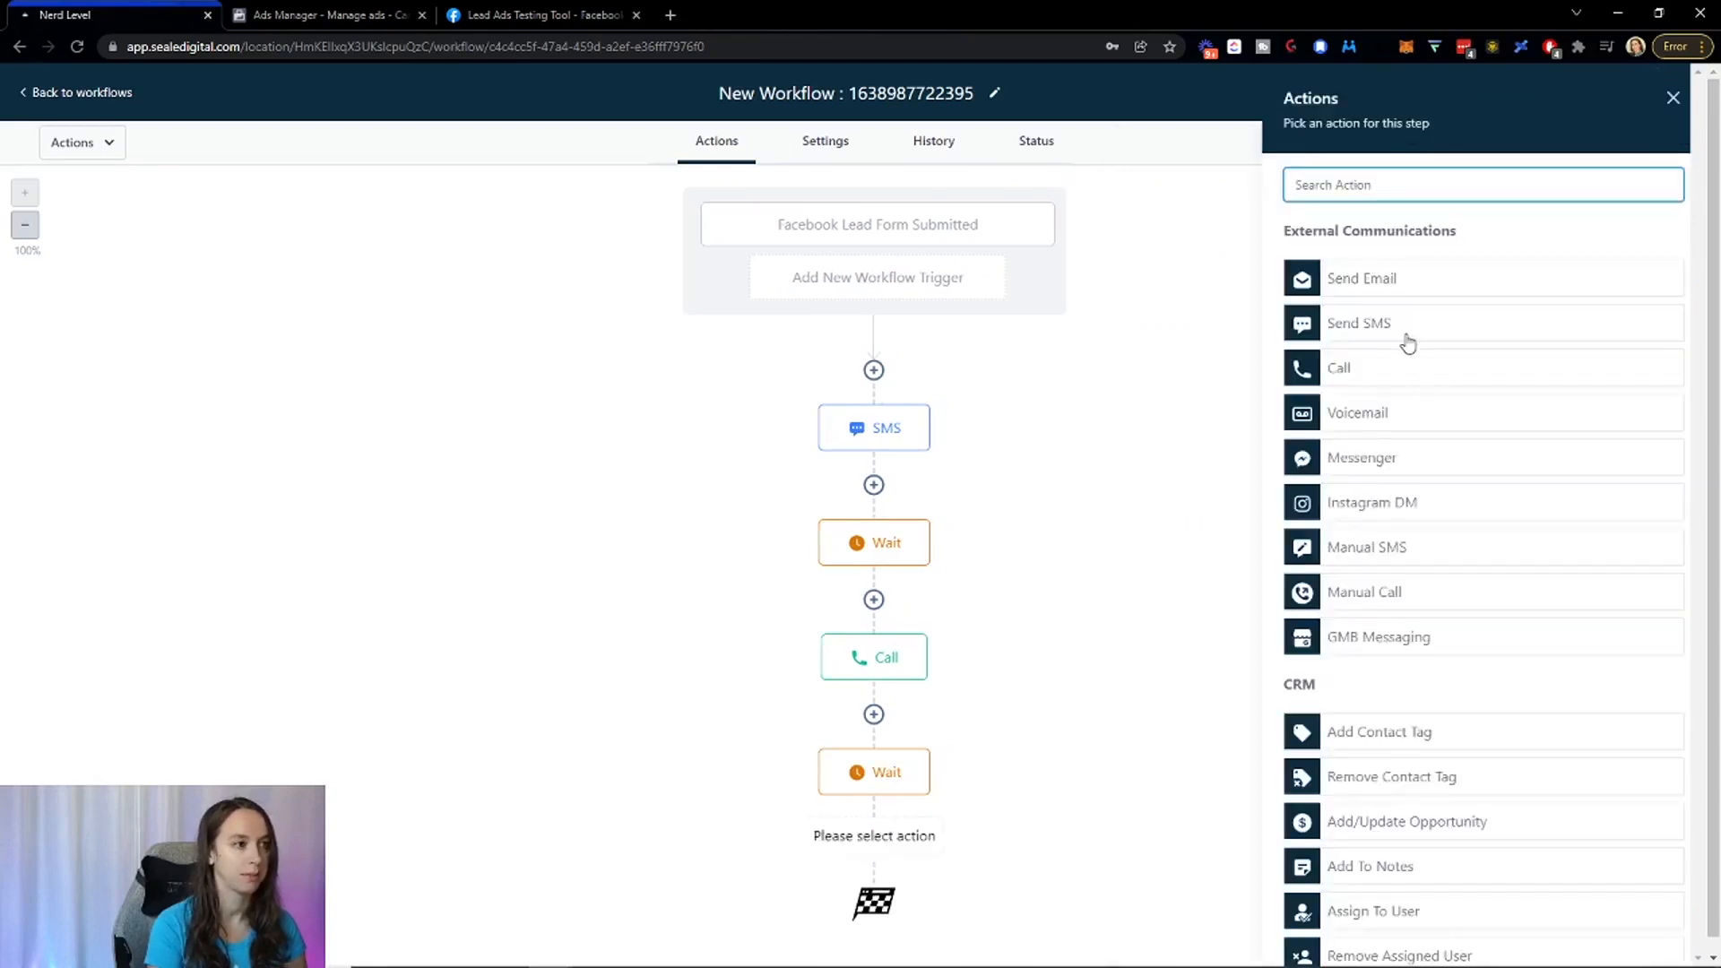
Add a Send SMS: 'Hey I just tried to call you, when is a good time to chat?'.
{"action": "left_click", "coordinate": [1358, 323]}
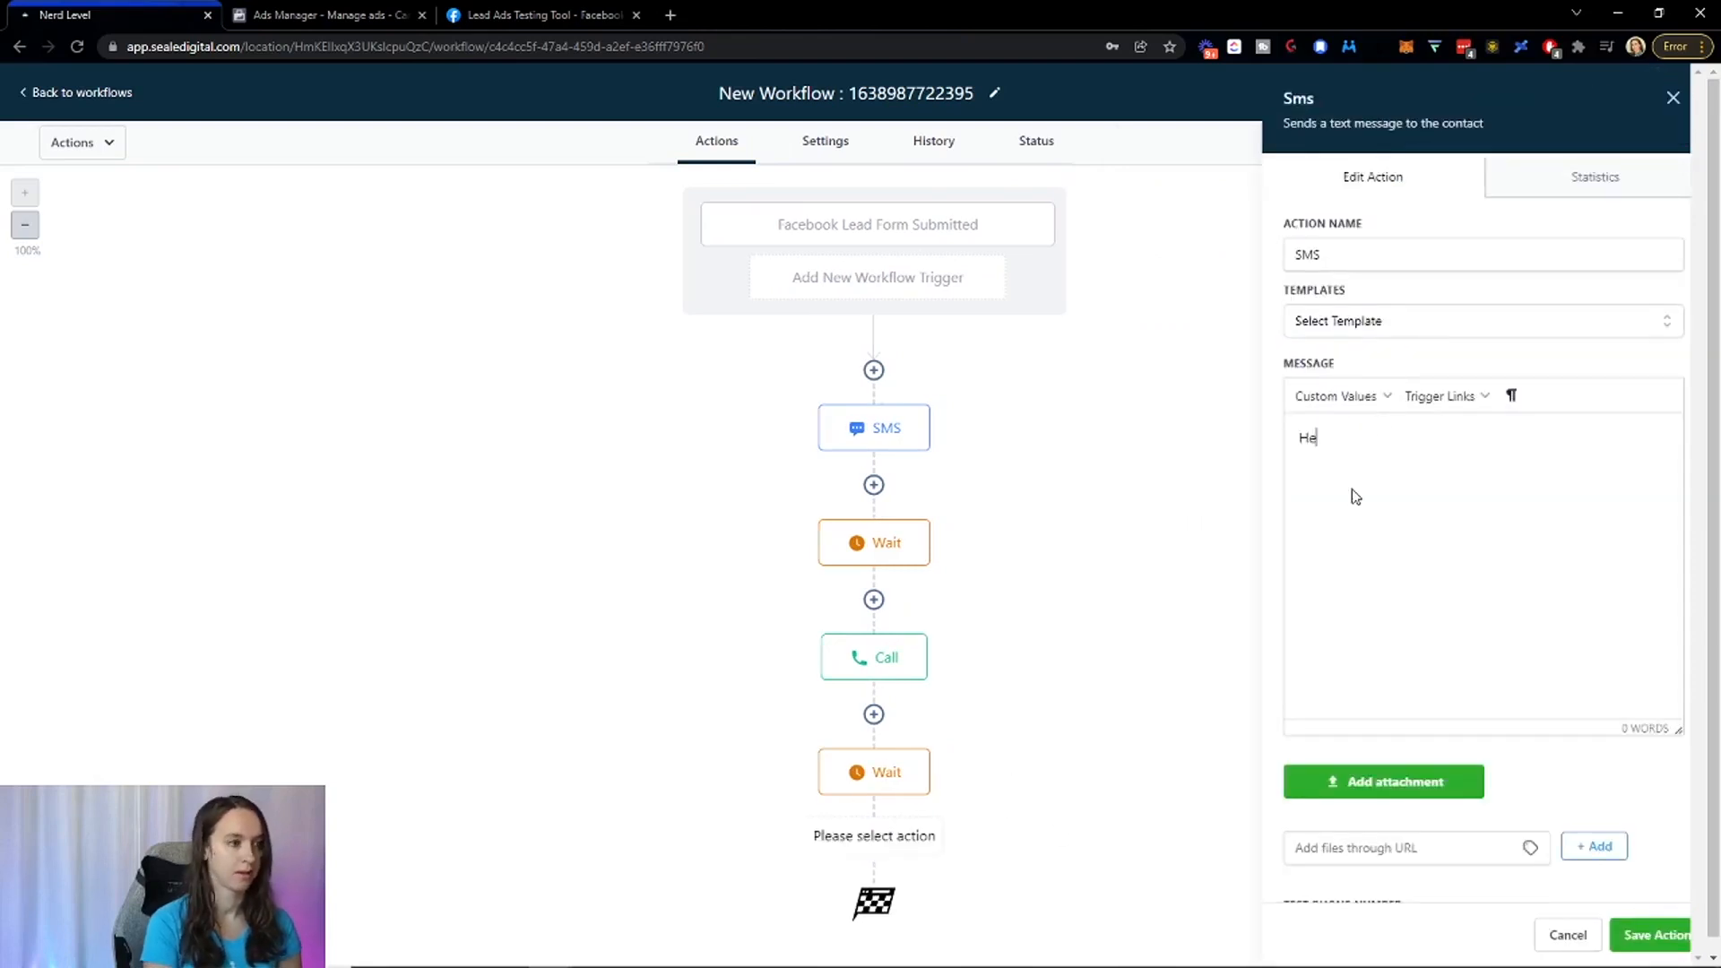
{"action": "type", "text": "y I"}
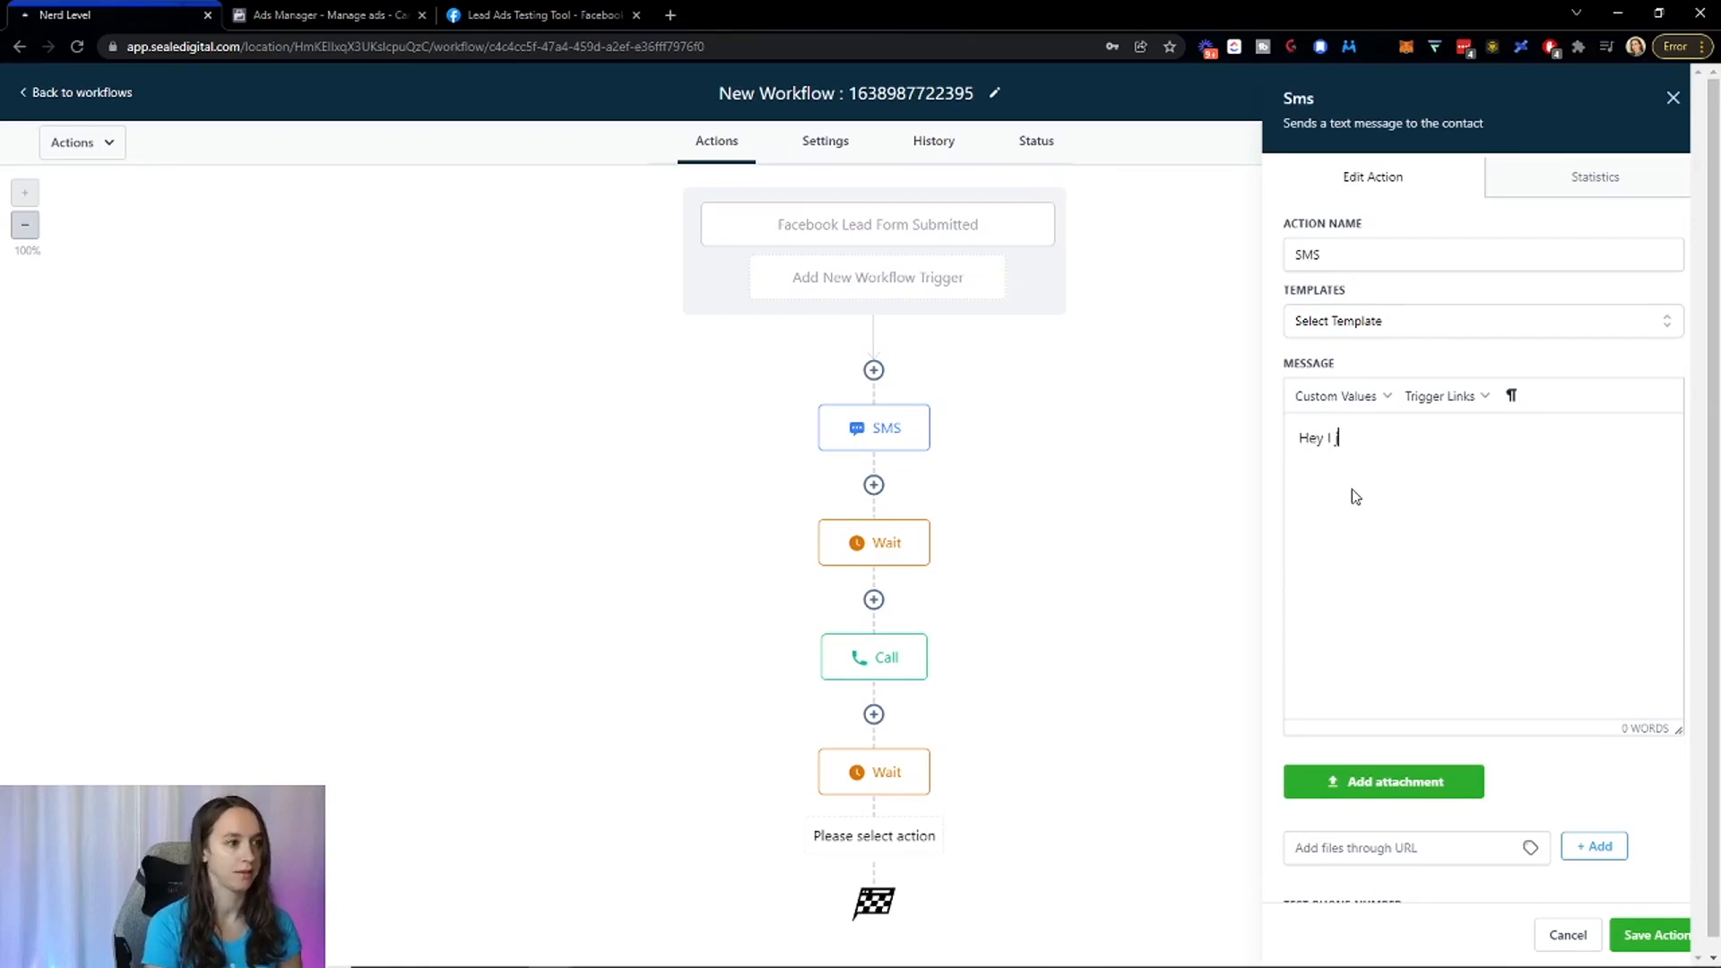
{"action": "type", "text": "just tried to call"}
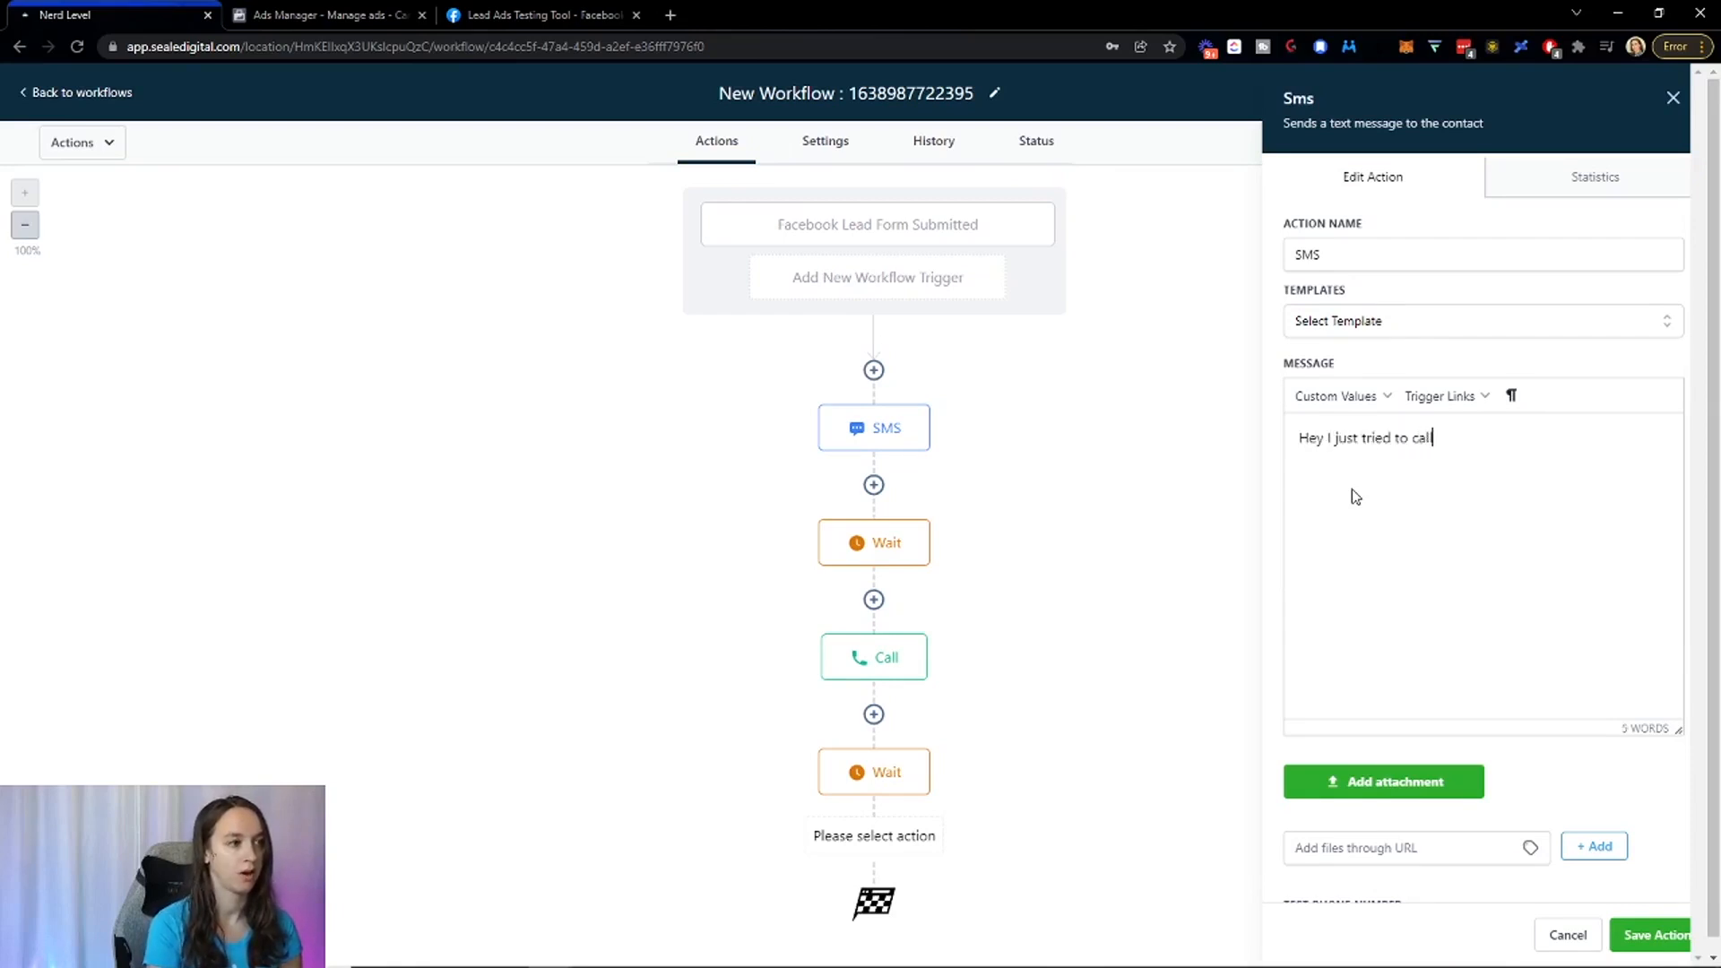
{"action": "type", "text": "you, when is a go"}
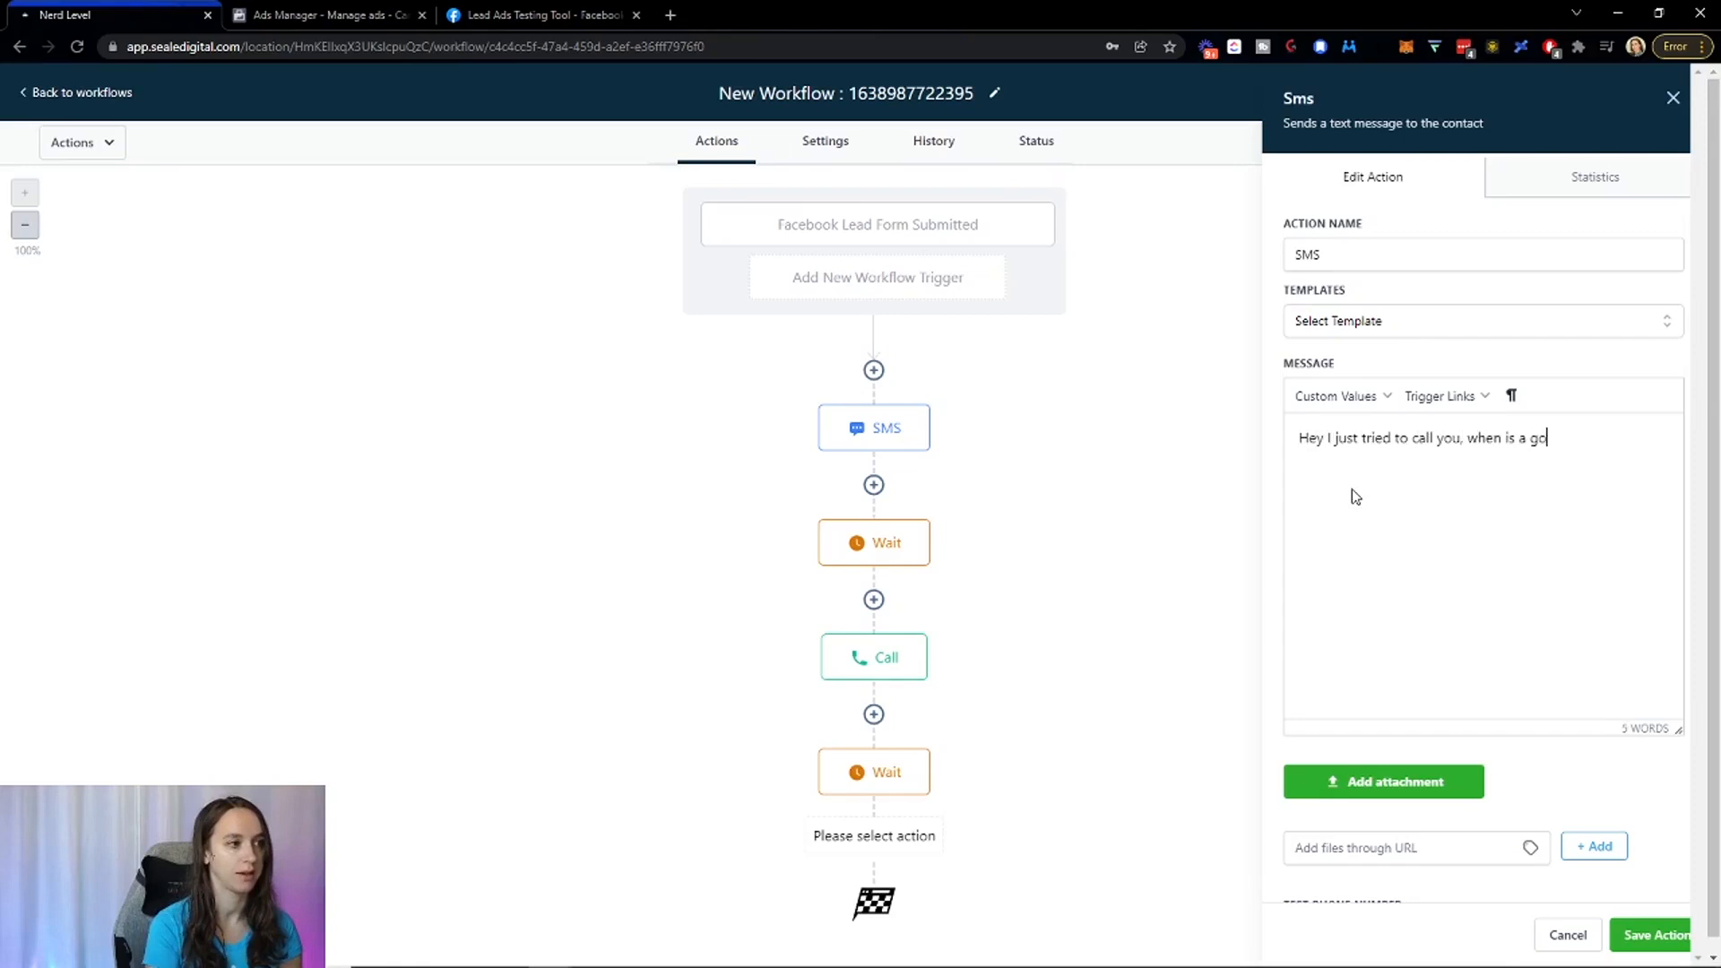
{"action": "type", "text": "od time to chat?"}
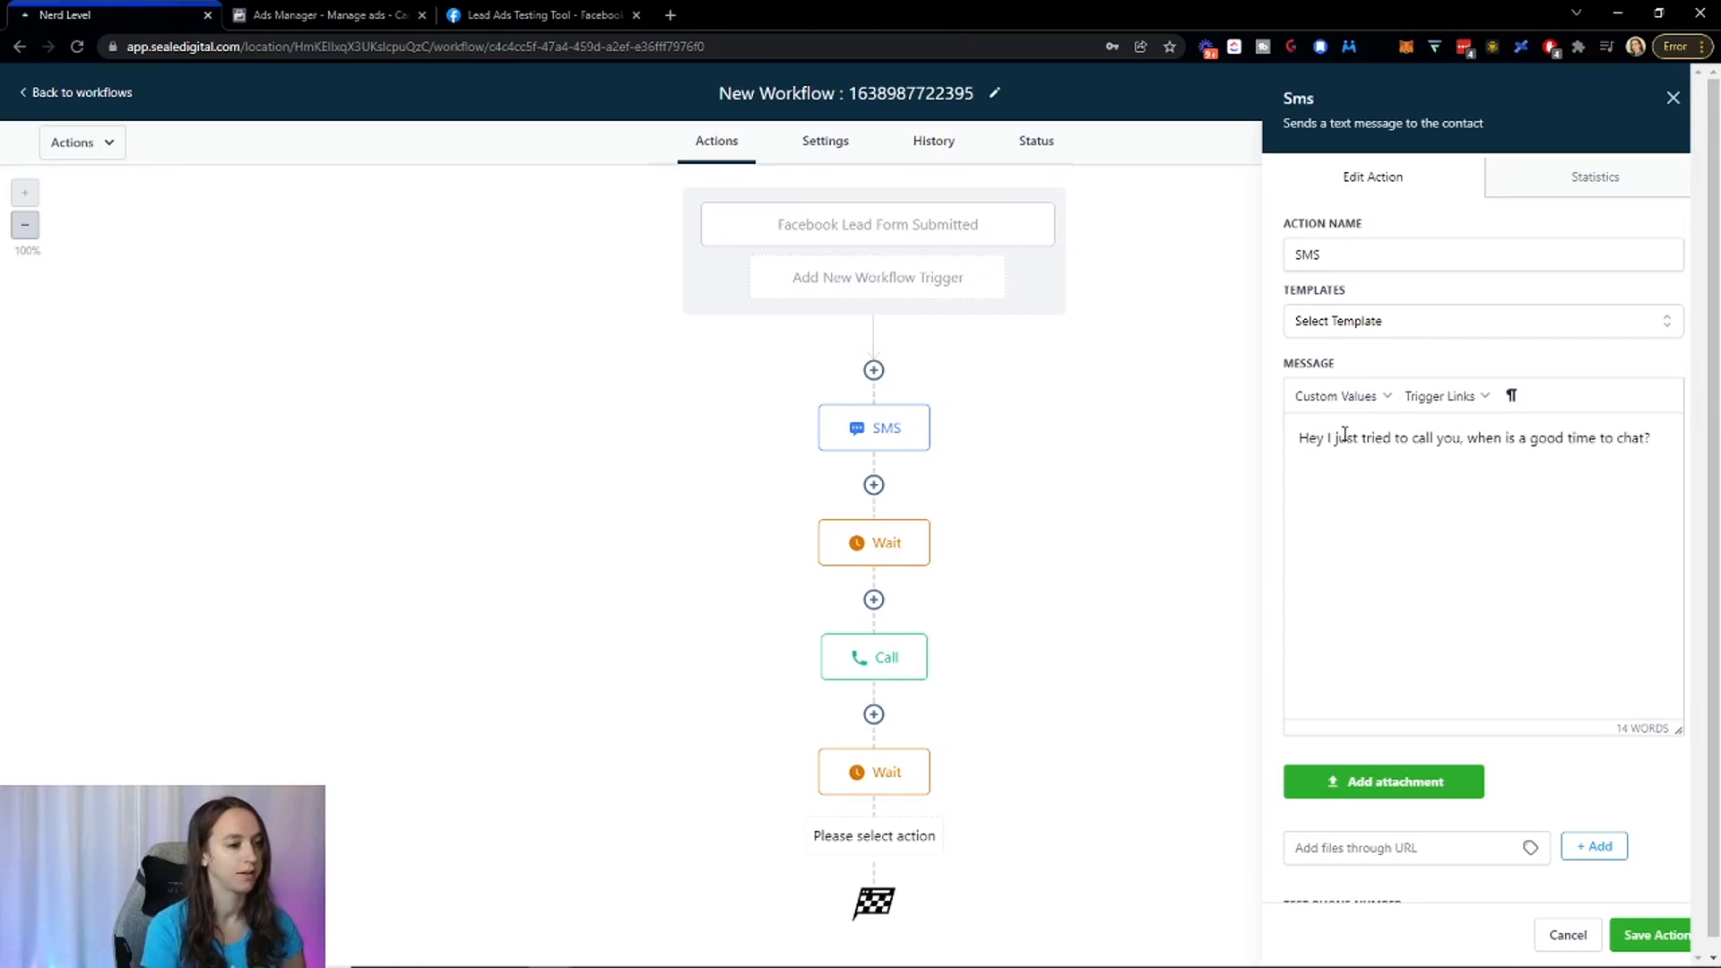
{"action": "left_click", "coordinate": [1652, 934]}
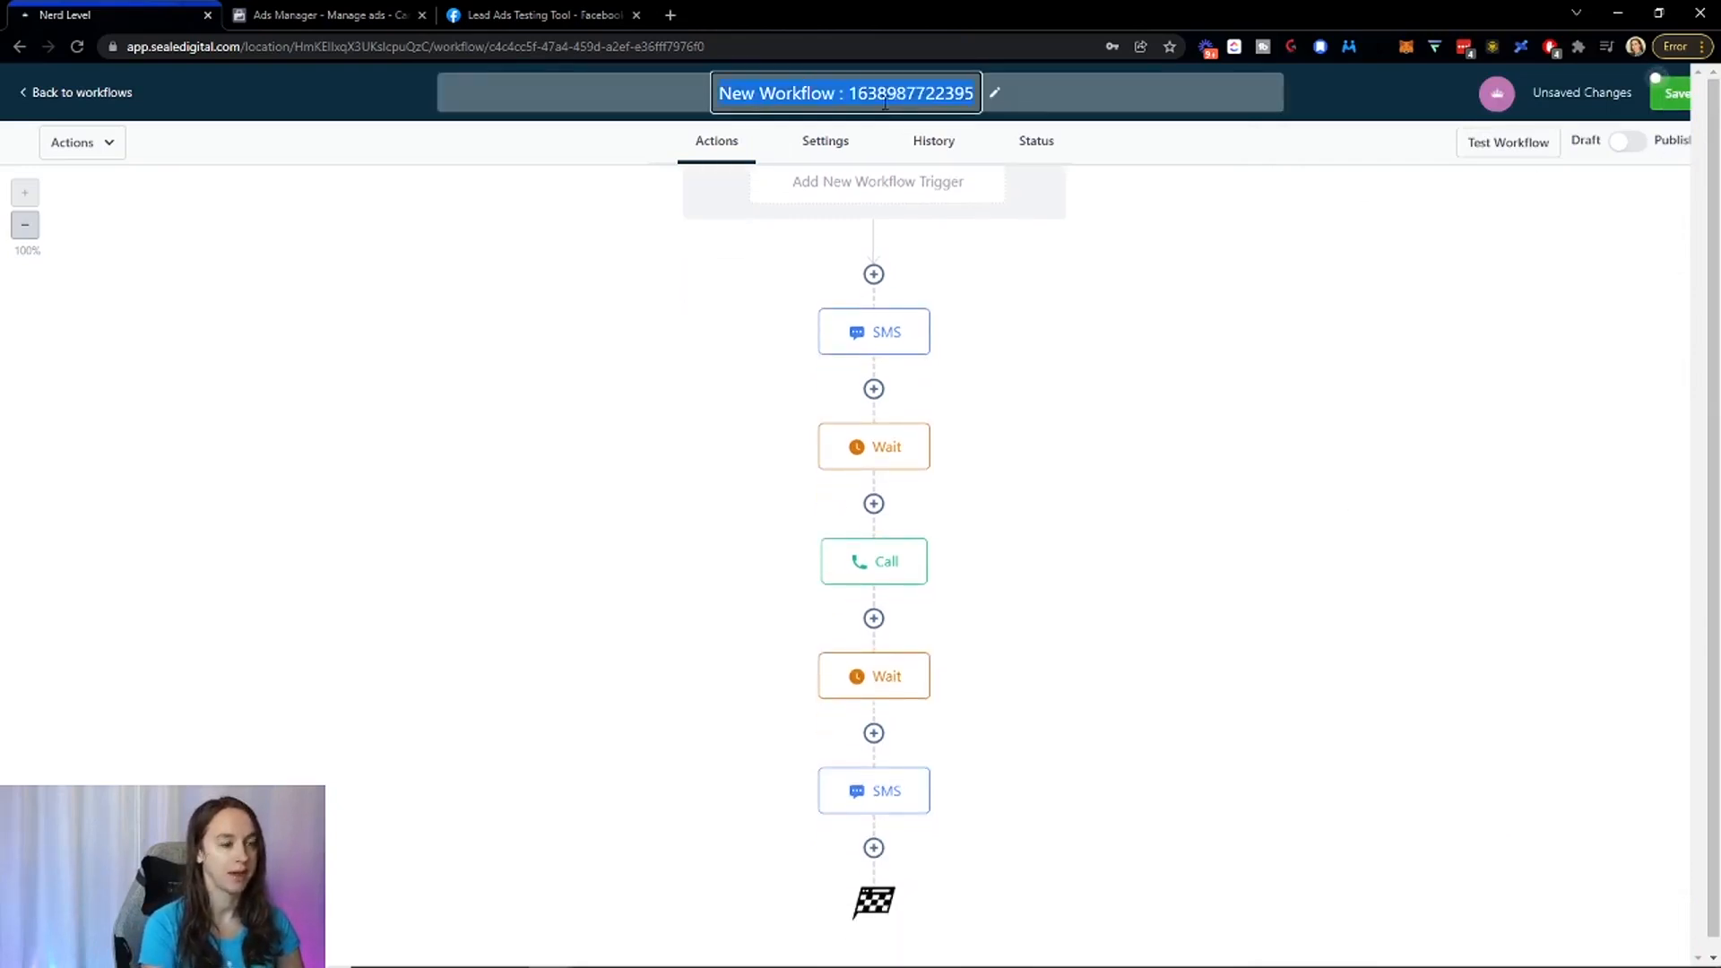
Rename the workflow 'Facebook lead ad form submitted', save it, and publish it.
{"action": "type", "text": "Facebook lead ad form submitted"}
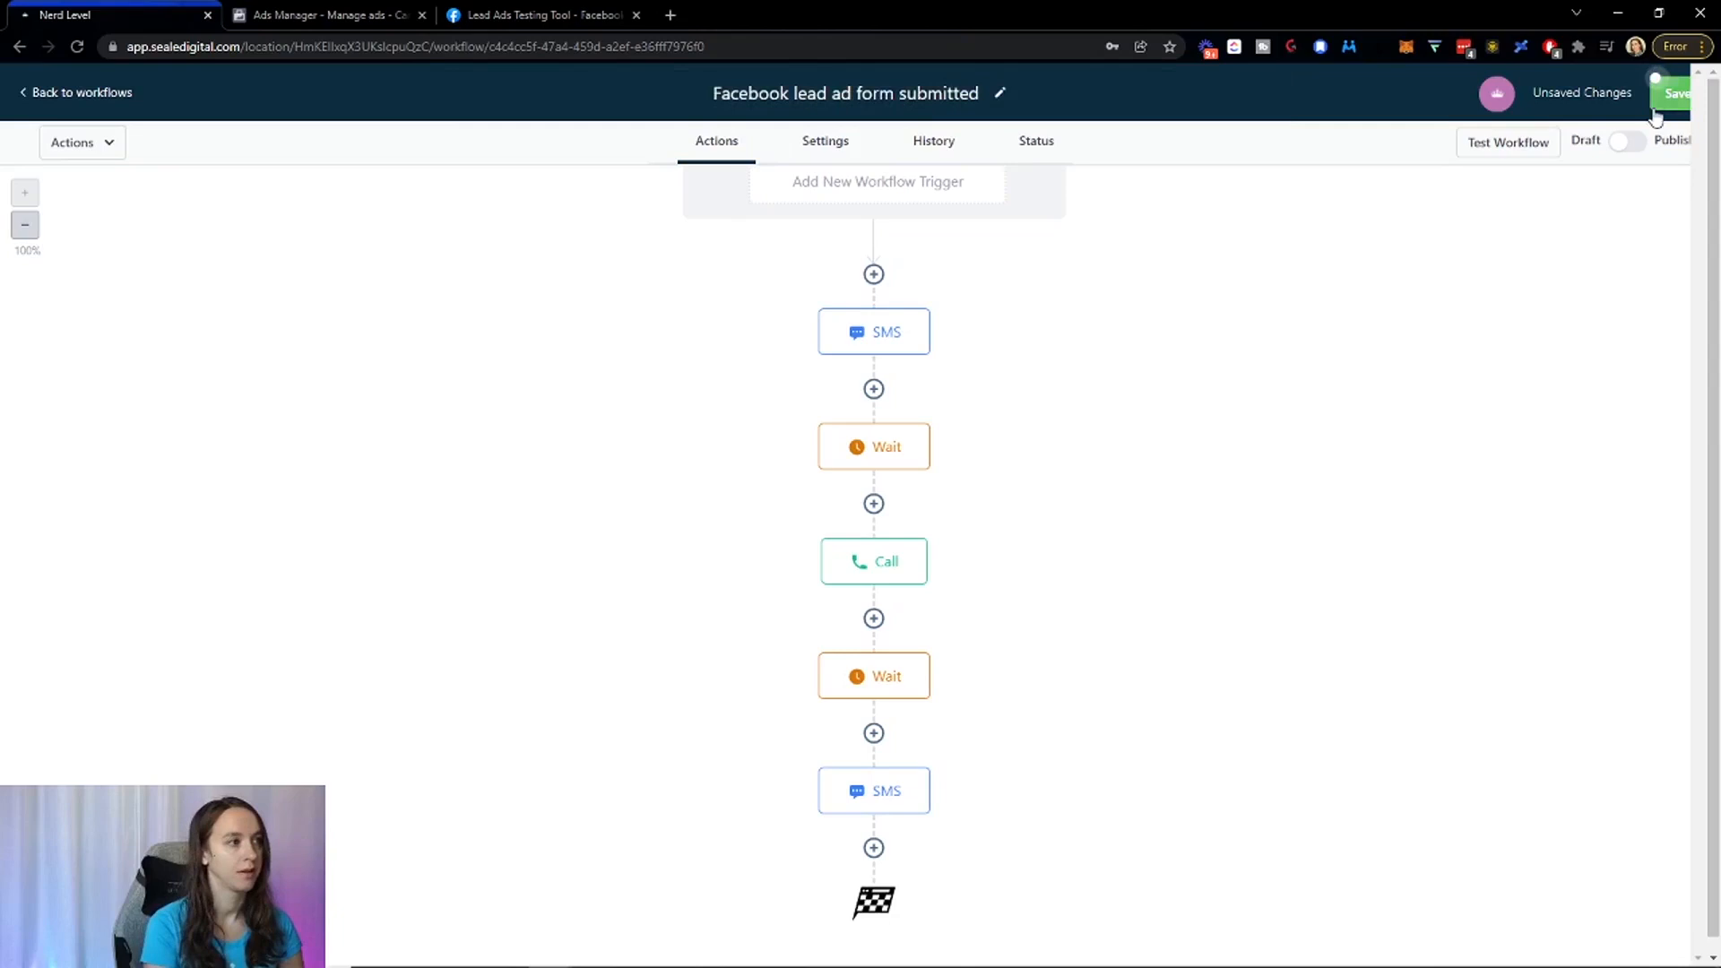
{"action": "left_click", "coordinate": [1674, 94]}
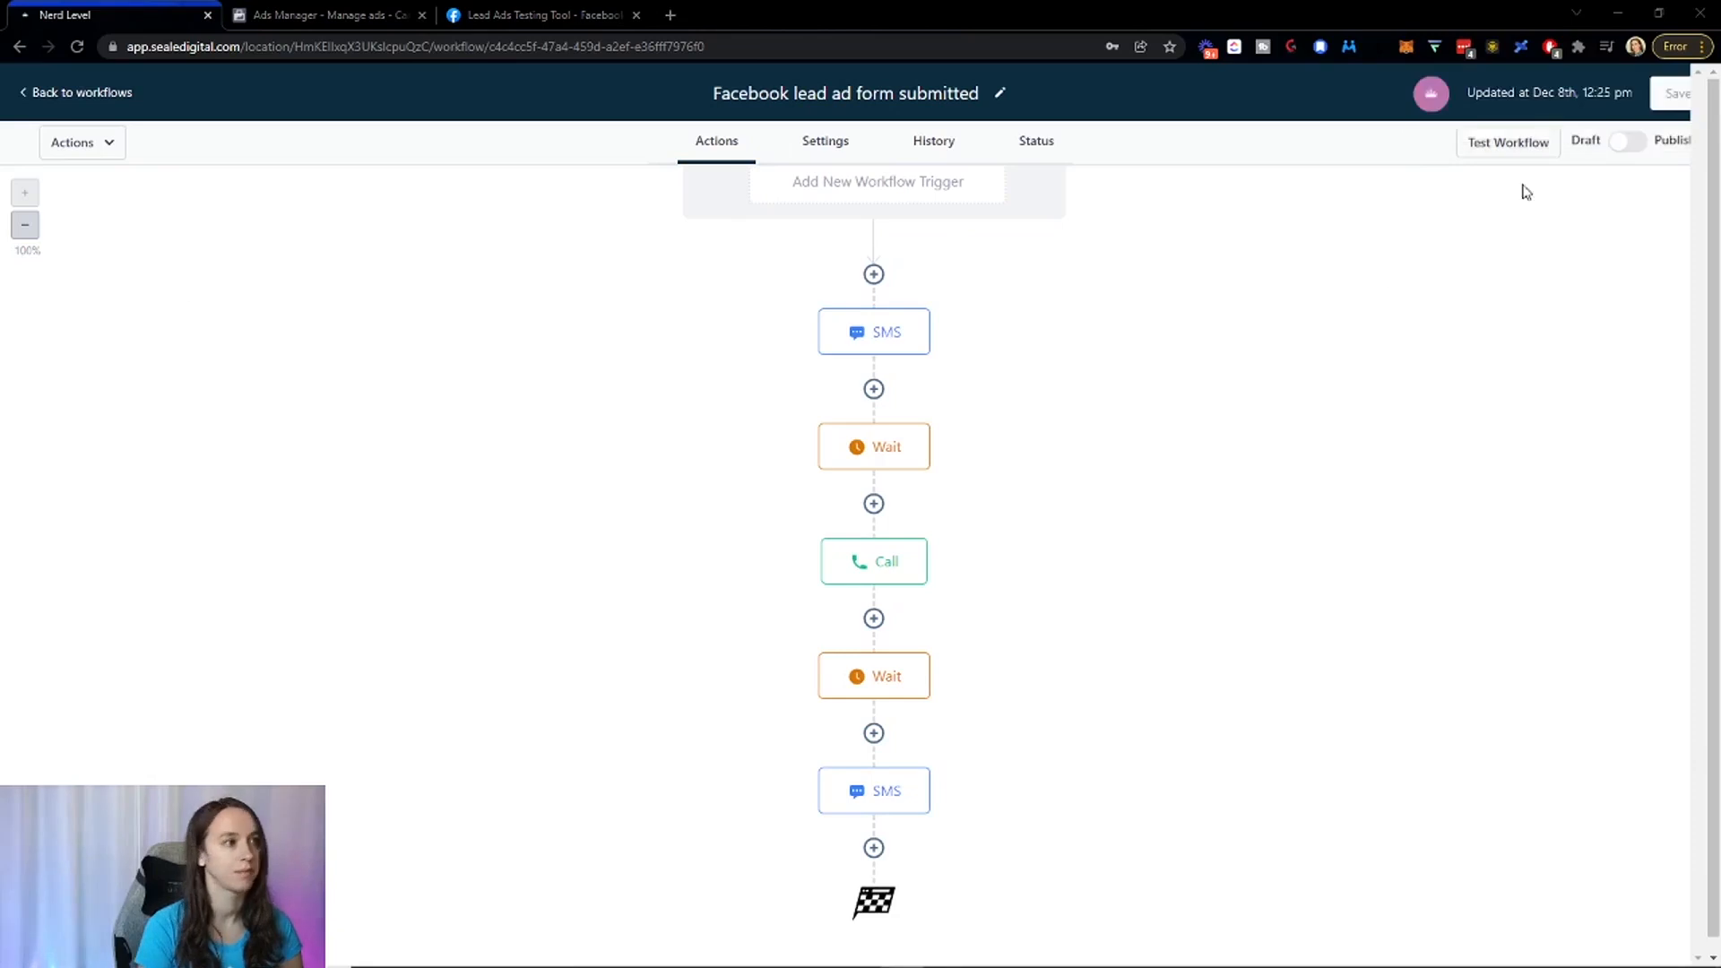
{"action": "left_click", "coordinate": [1628, 141]}
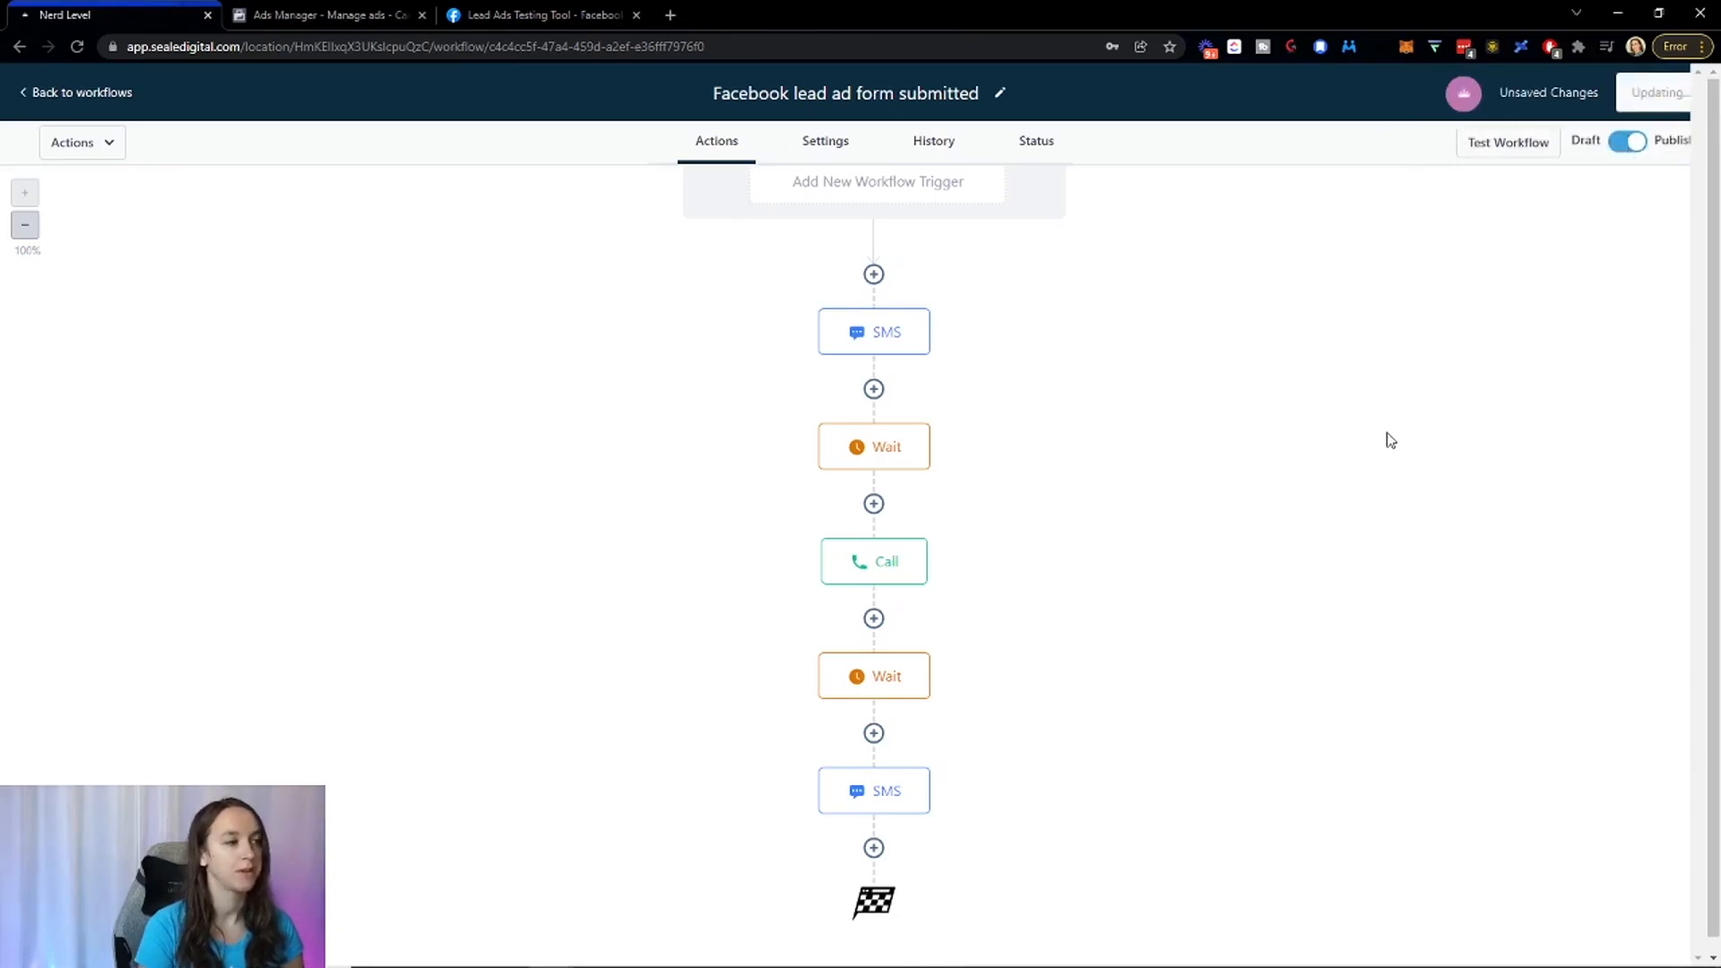
{"action": "left_click", "coordinate": [1628, 142]}
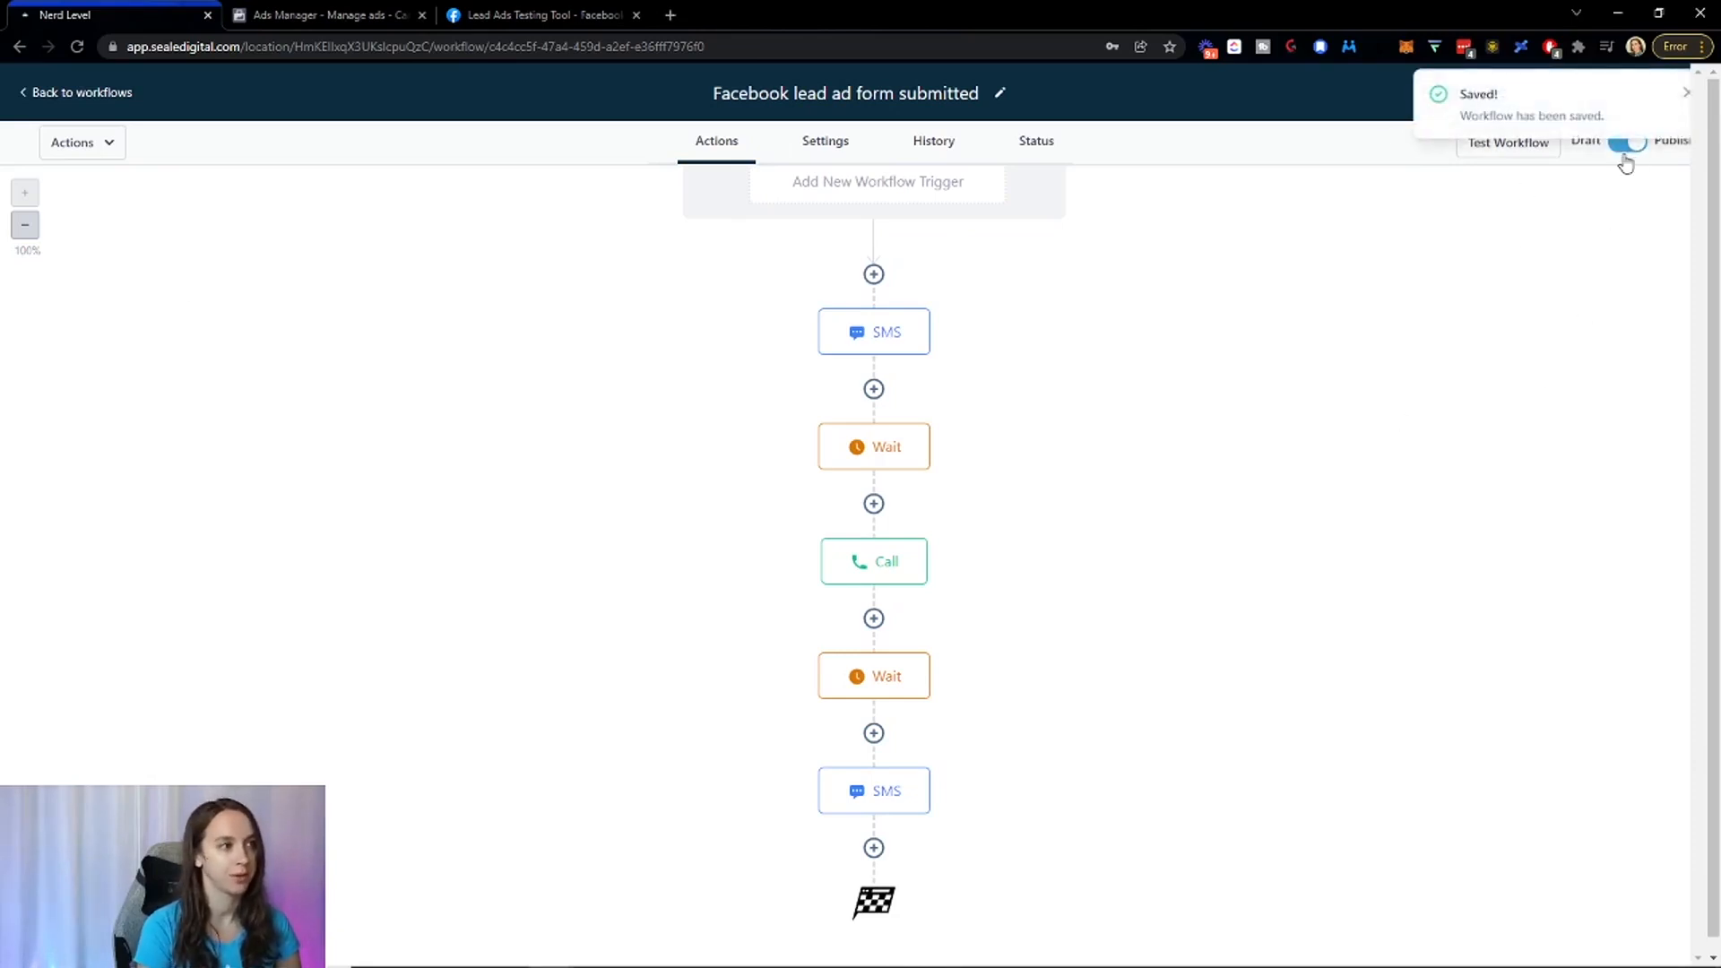
{"action": "mouse_move", "coordinate": [1325, 385]}
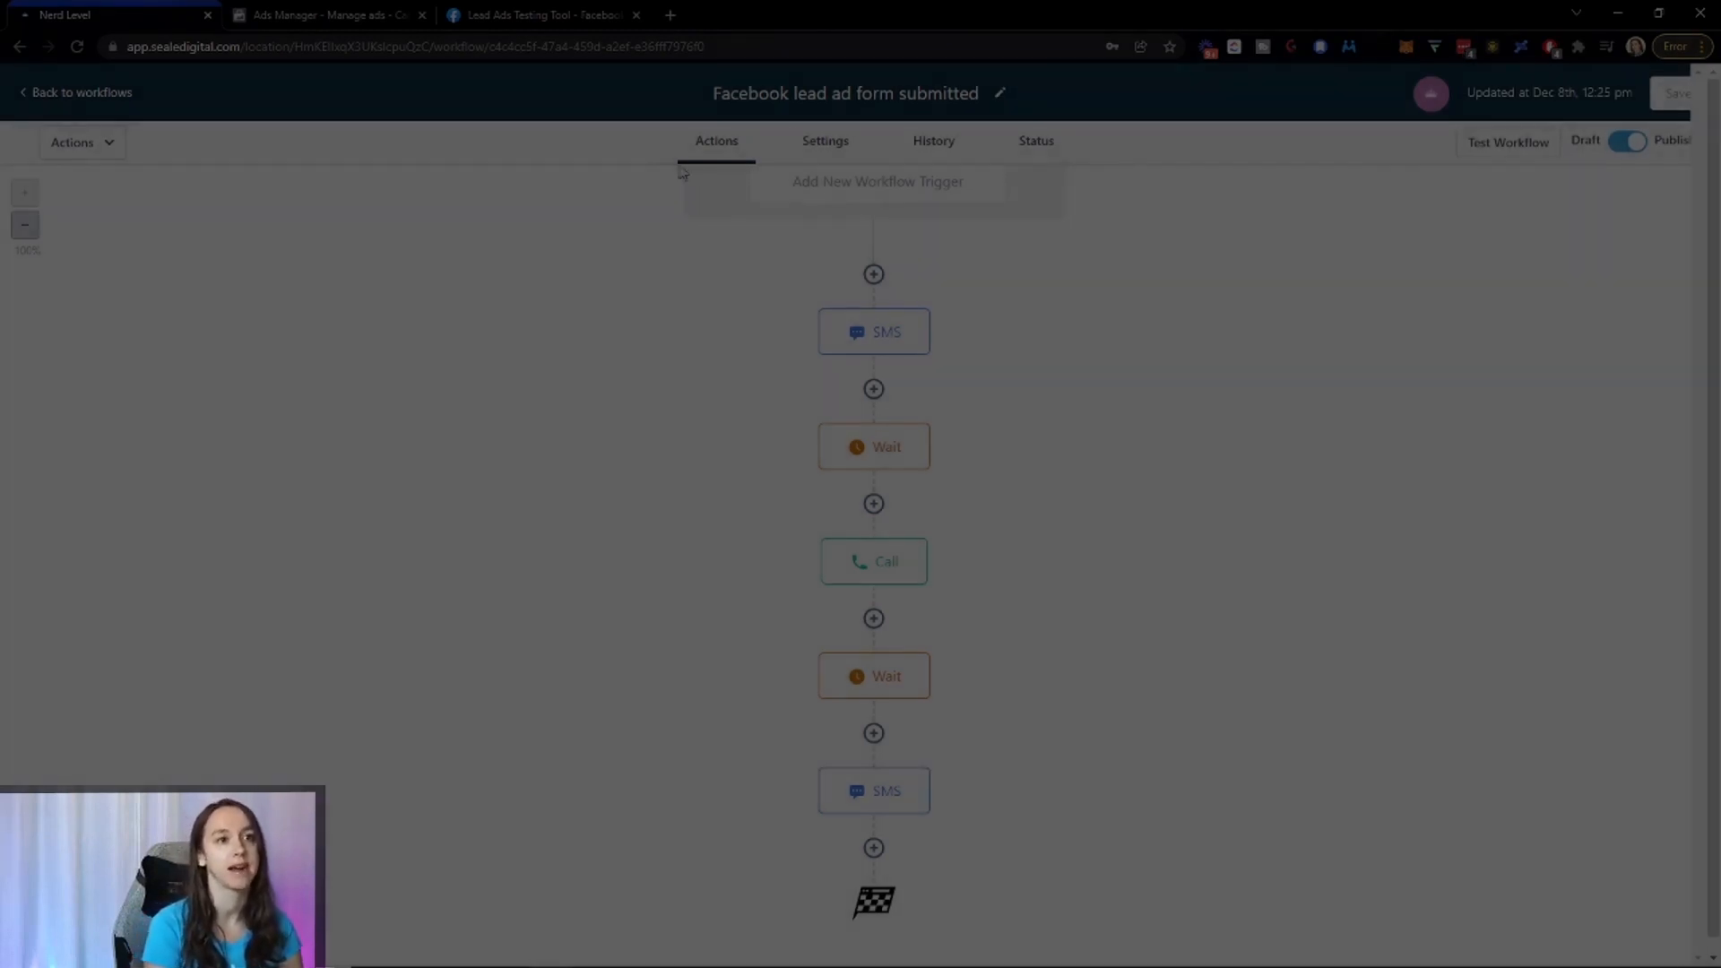
Preview the Lead Ad Strategy Session form in the Lead Ads Testing Tool, then return to HighLevel.
{"action": "left_click", "coordinate": [538, 15]}
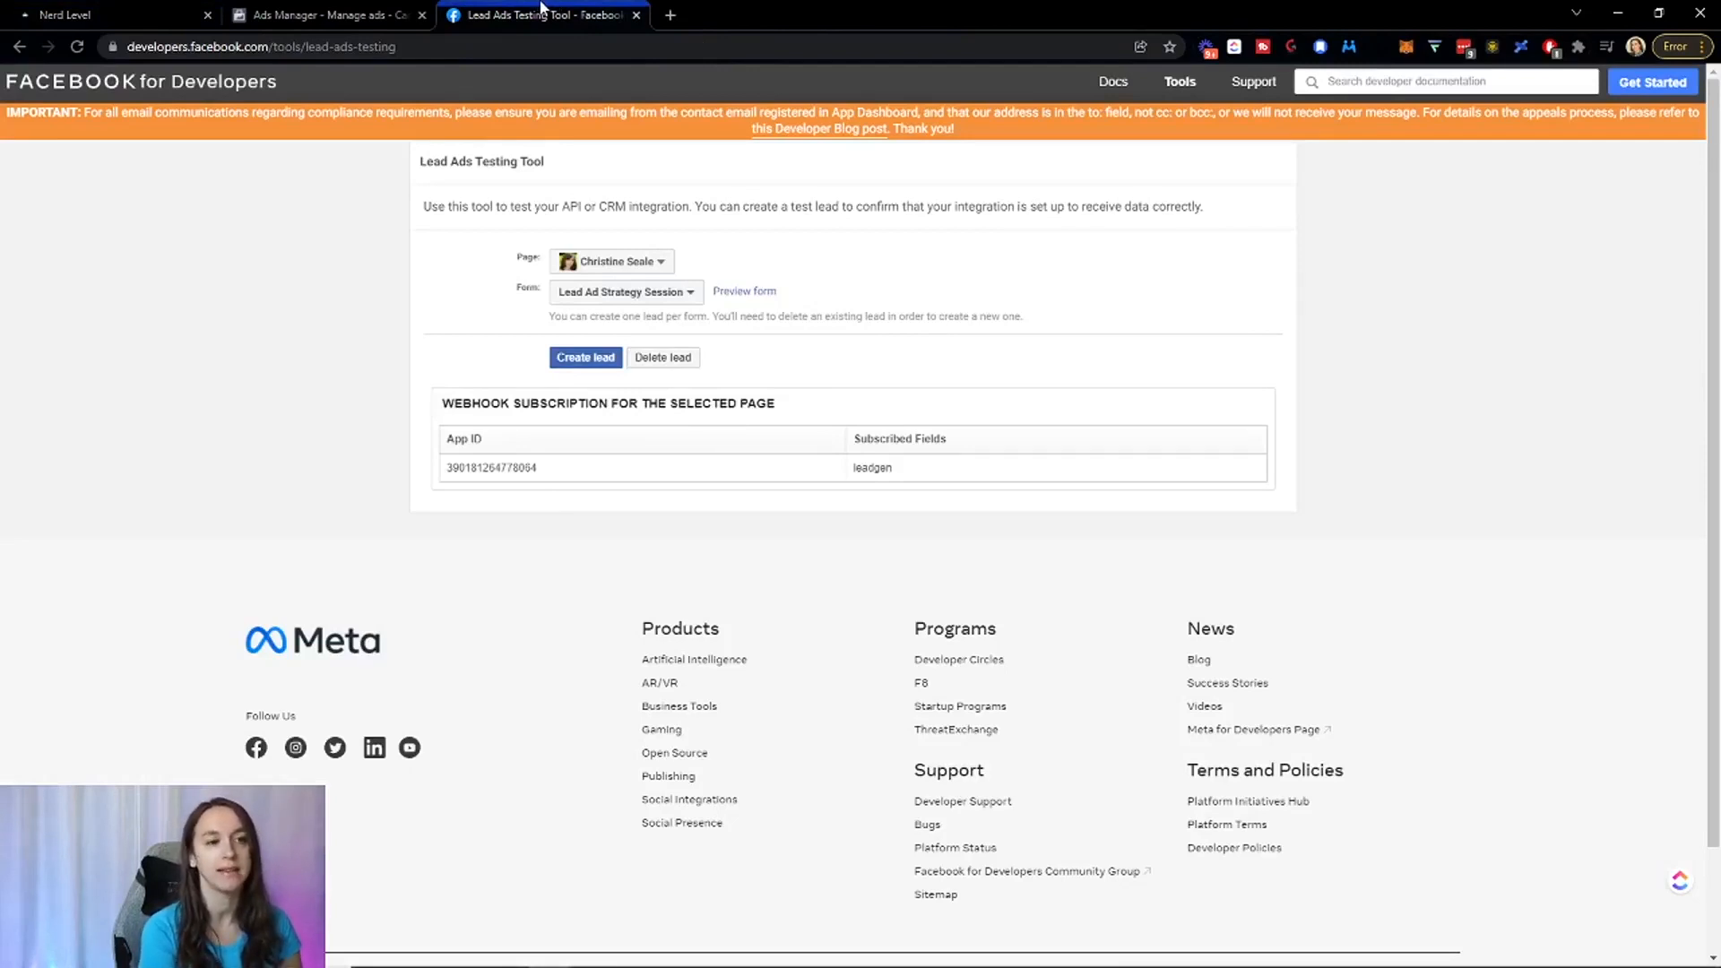
{"action": "mouse_move", "coordinate": [679, 271]}
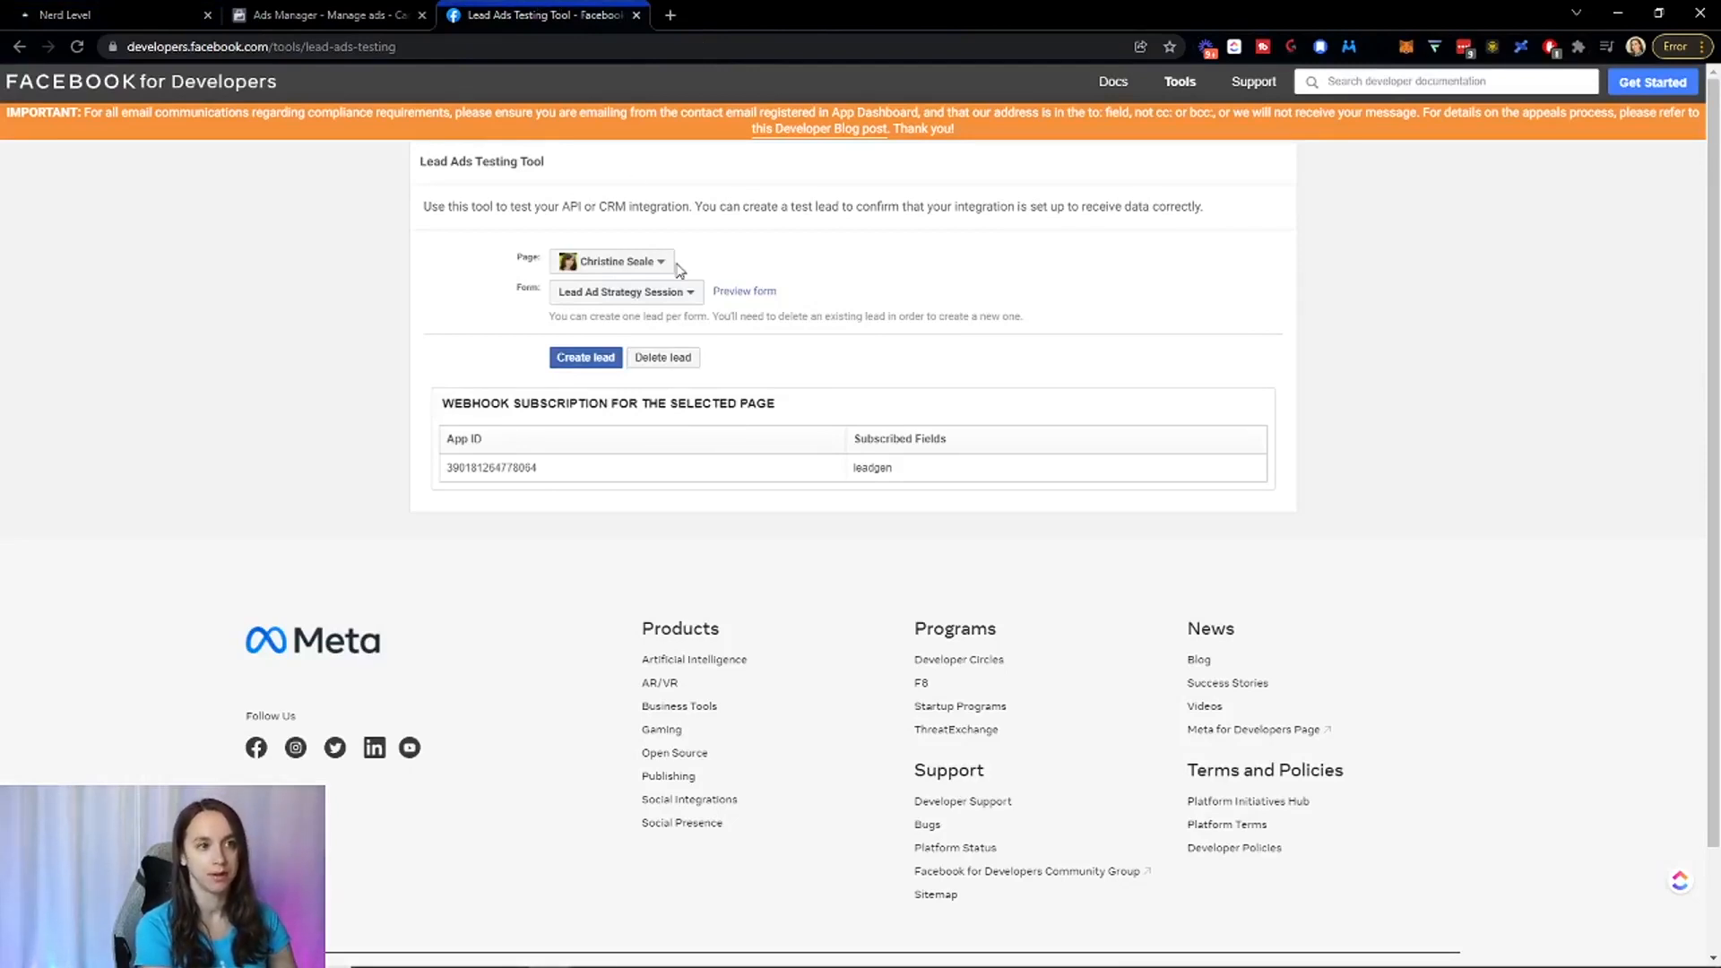
{"action": "mouse_move", "coordinate": [635, 290]}
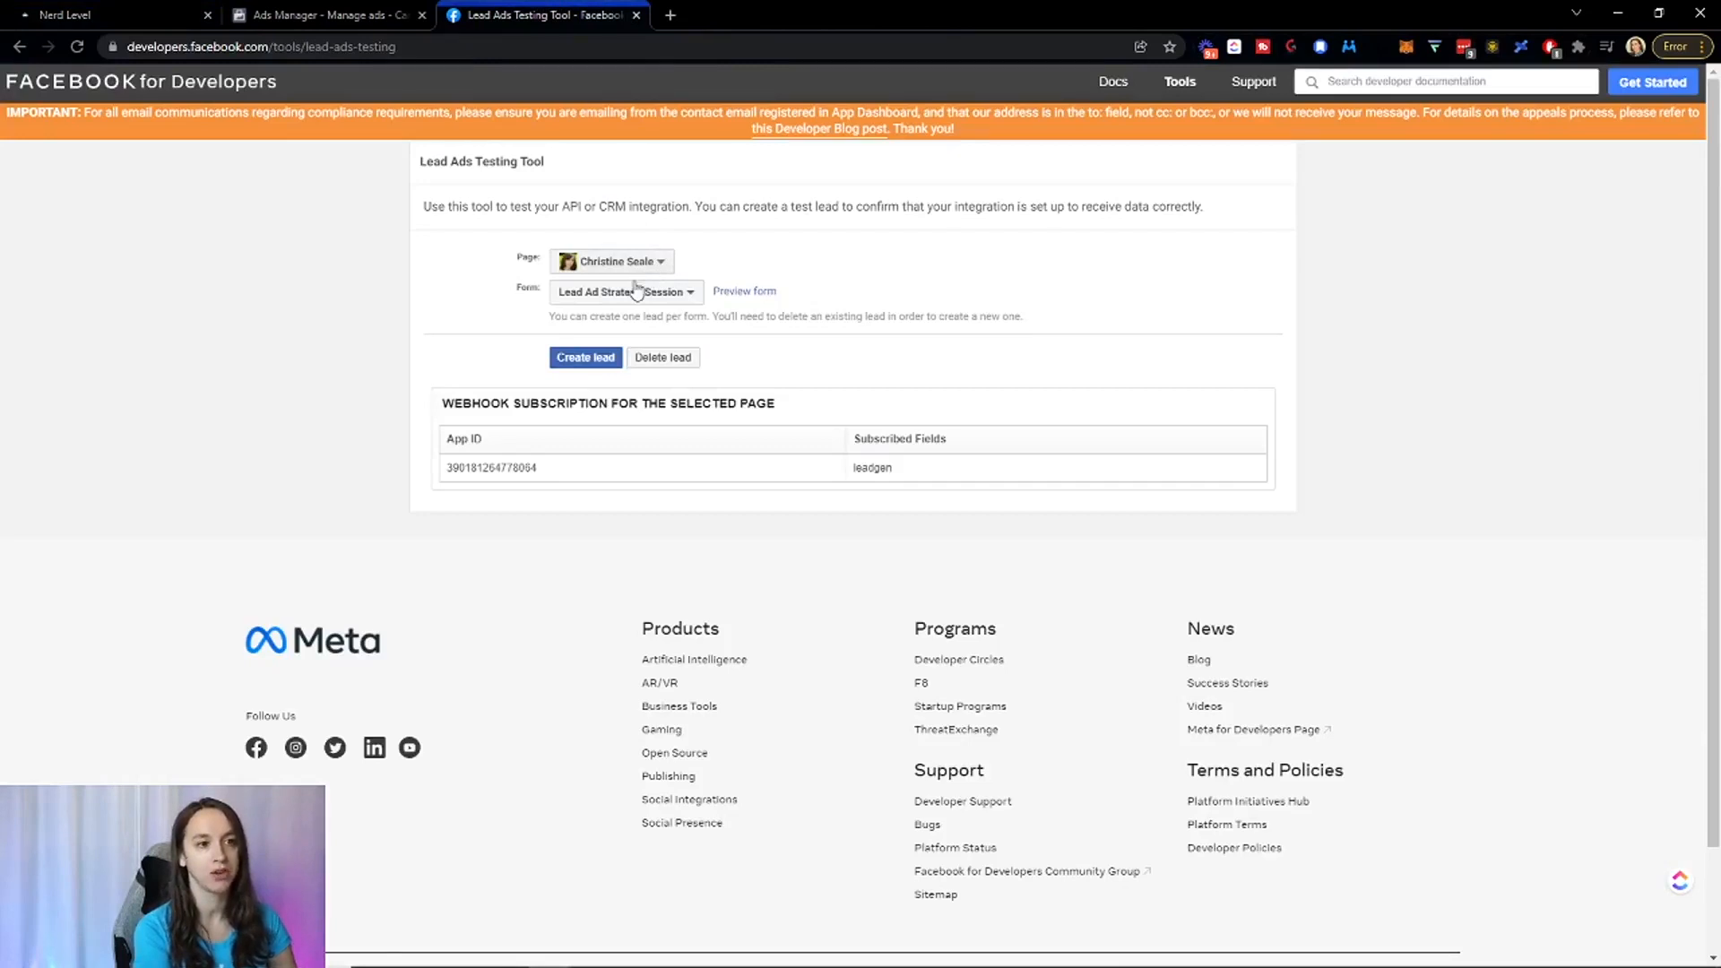
{"action": "left_click", "coordinate": [744, 291]}
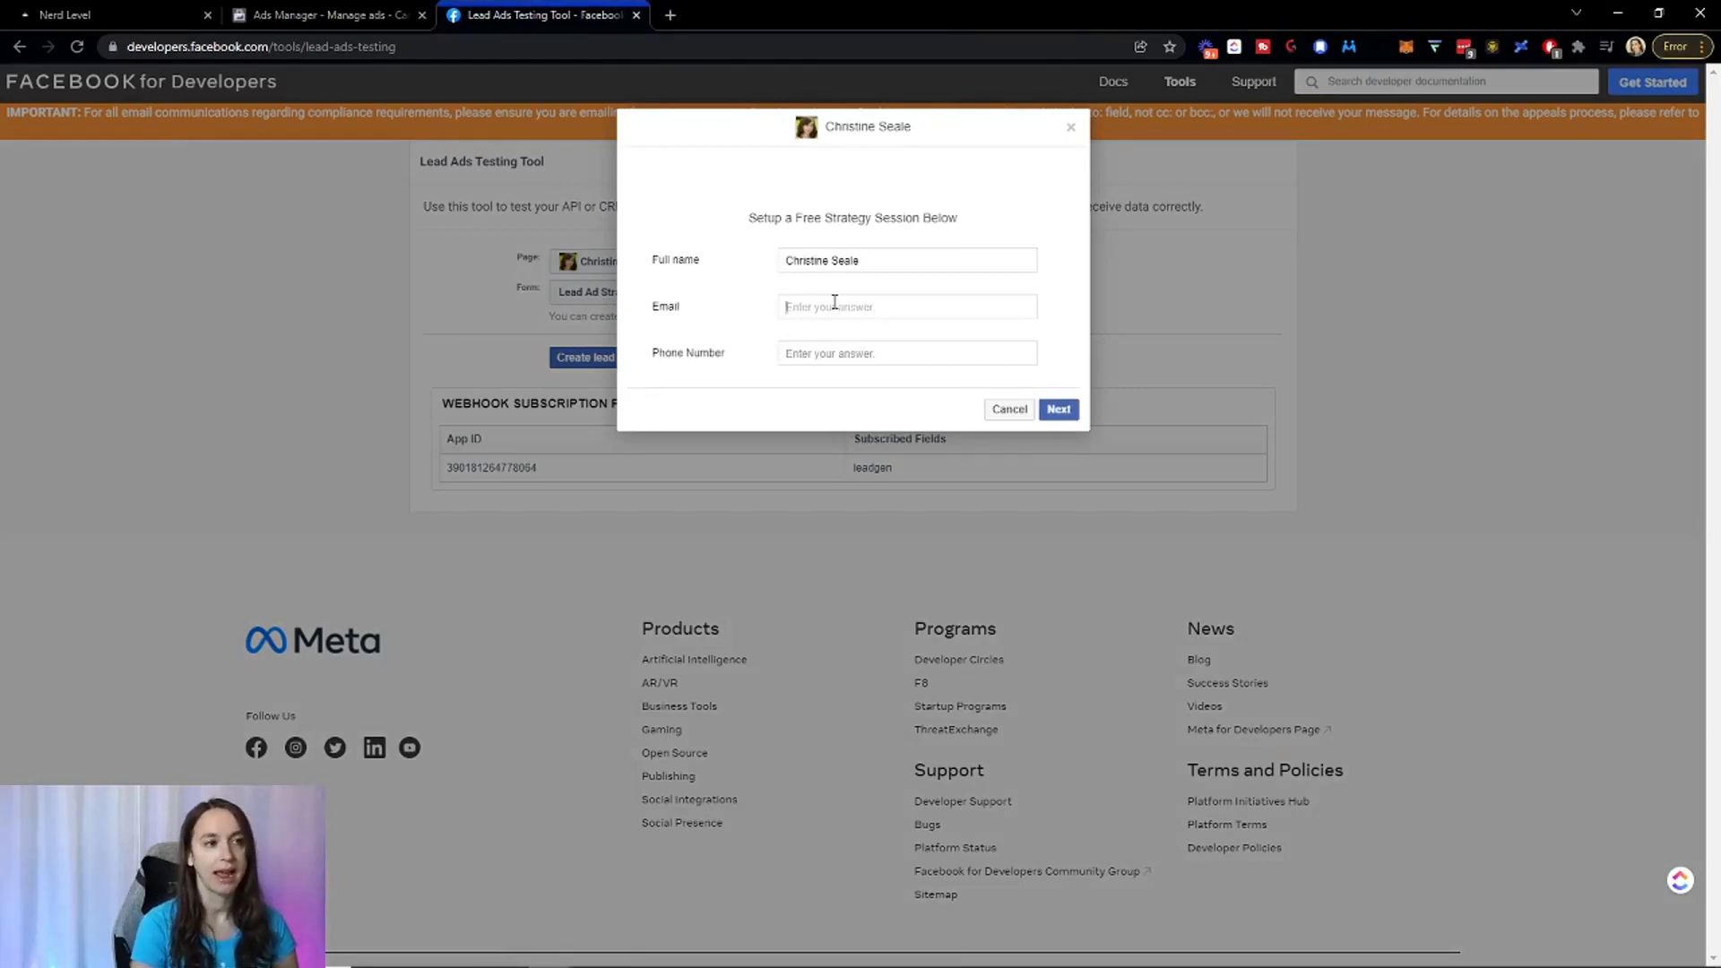
{"action": "mouse_move", "coordinate": [783, 293]}
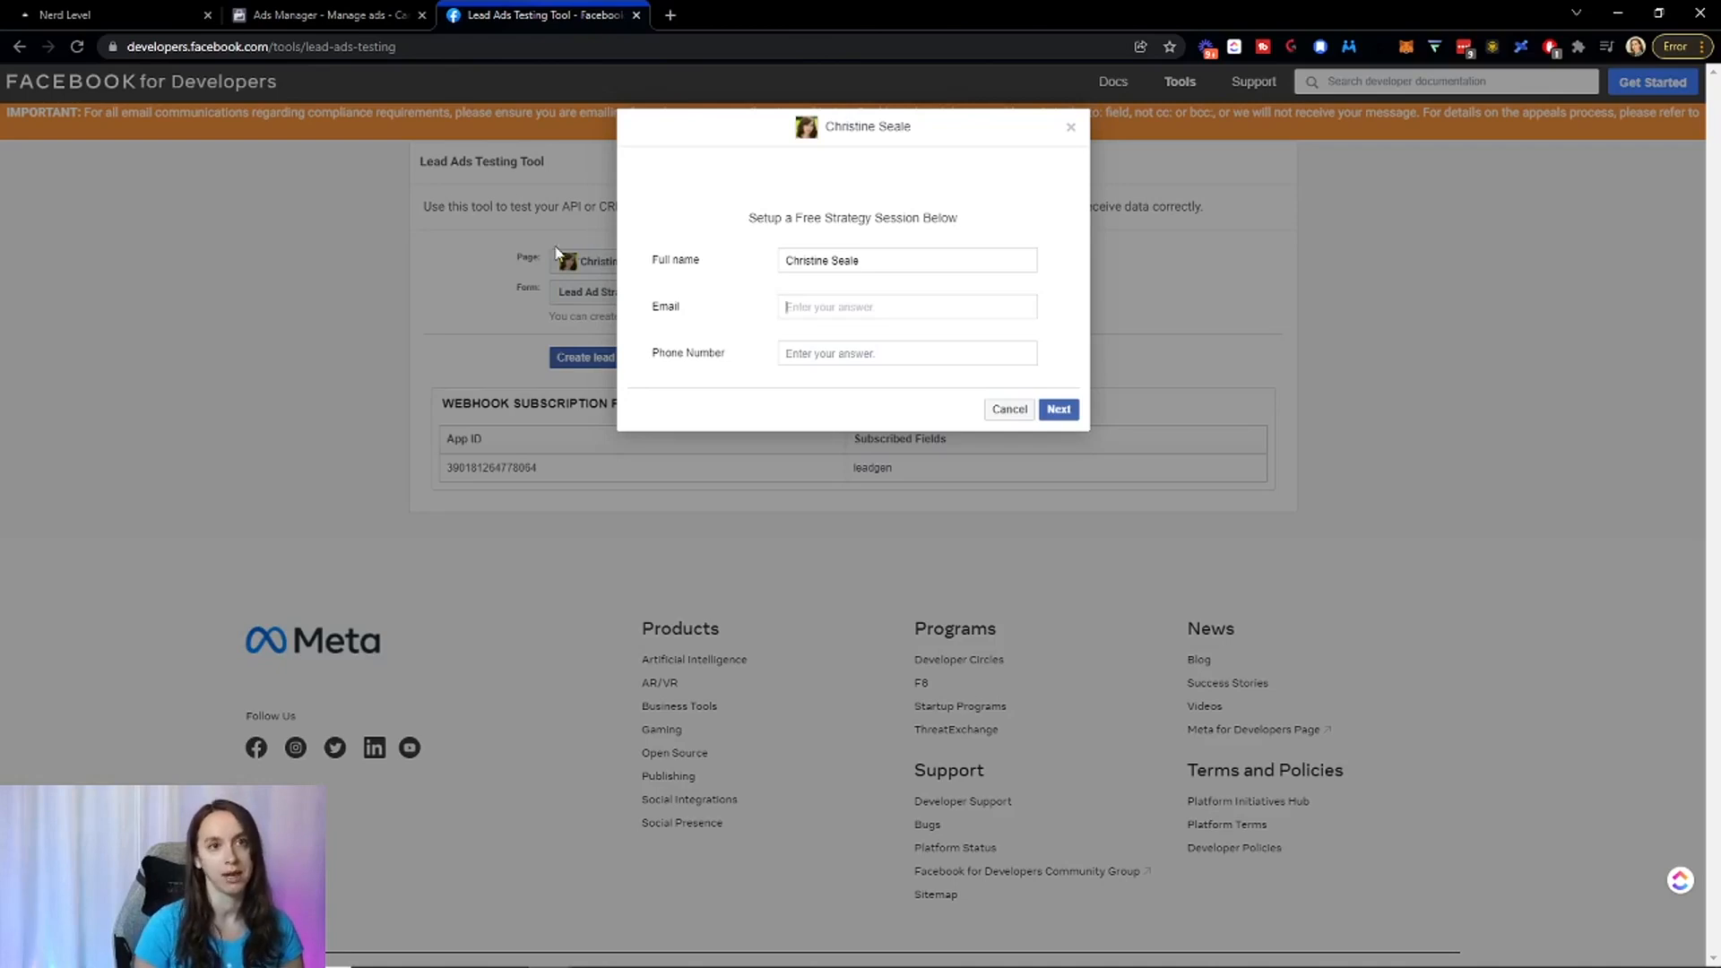
{"action": "mouse_move", "coordinate": [274, 173]}
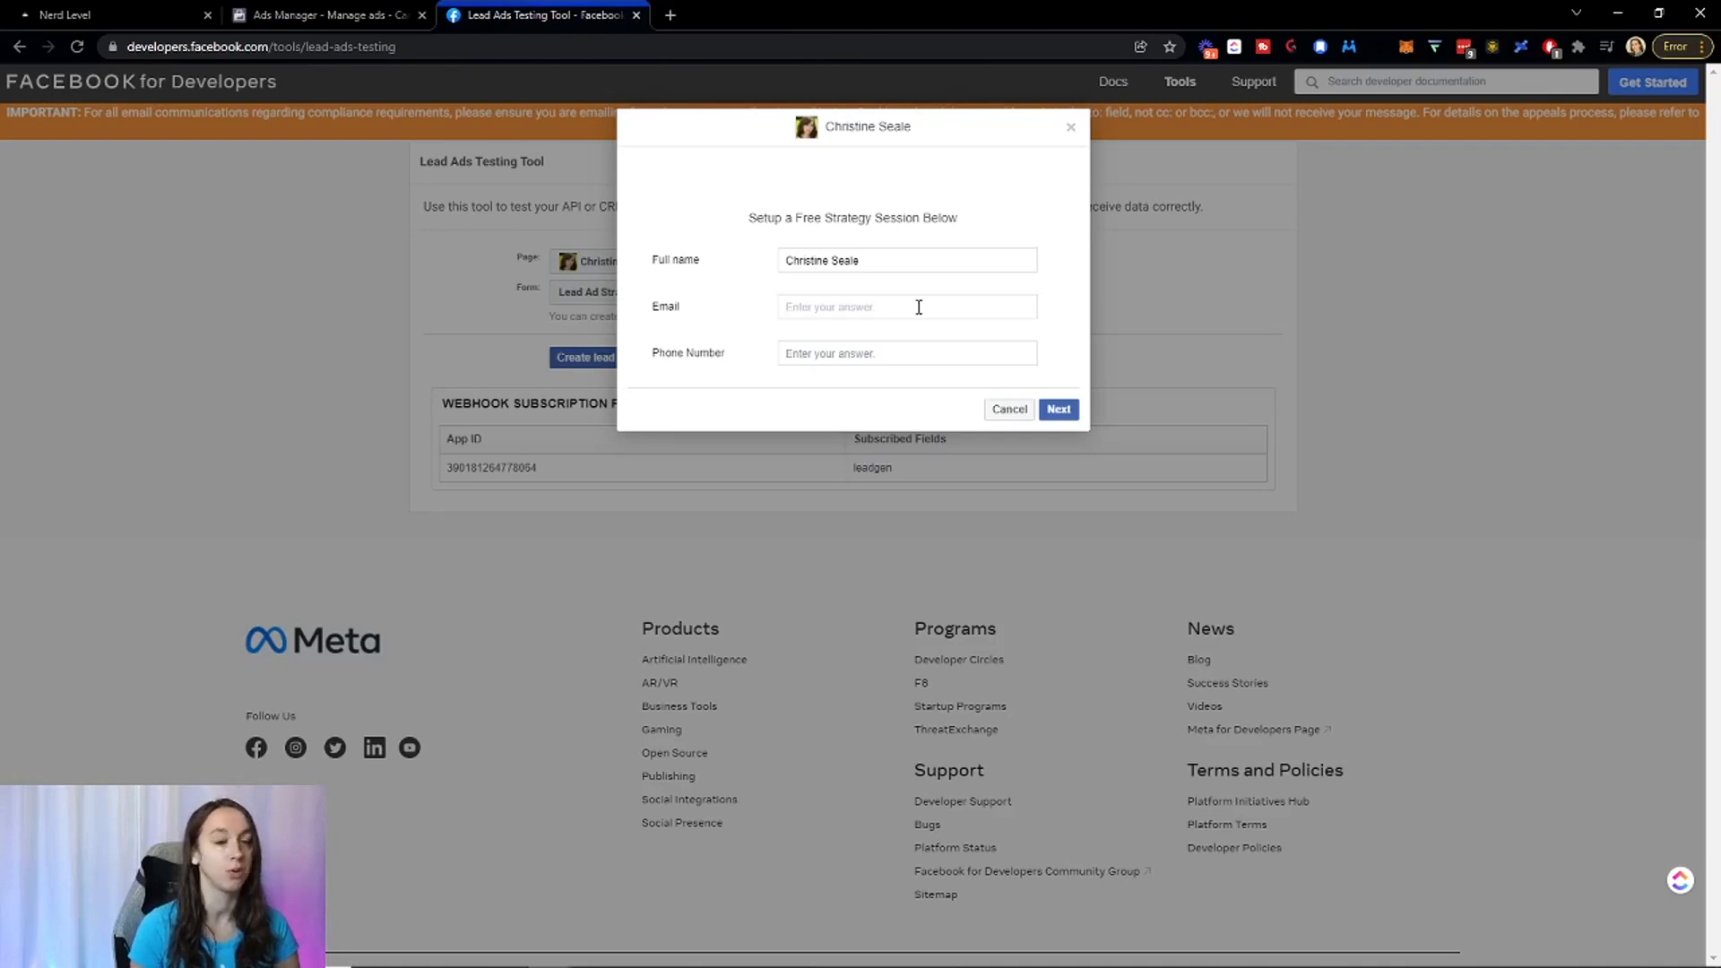
{"action": "mouse_move", "coordinate": [738, 282]}
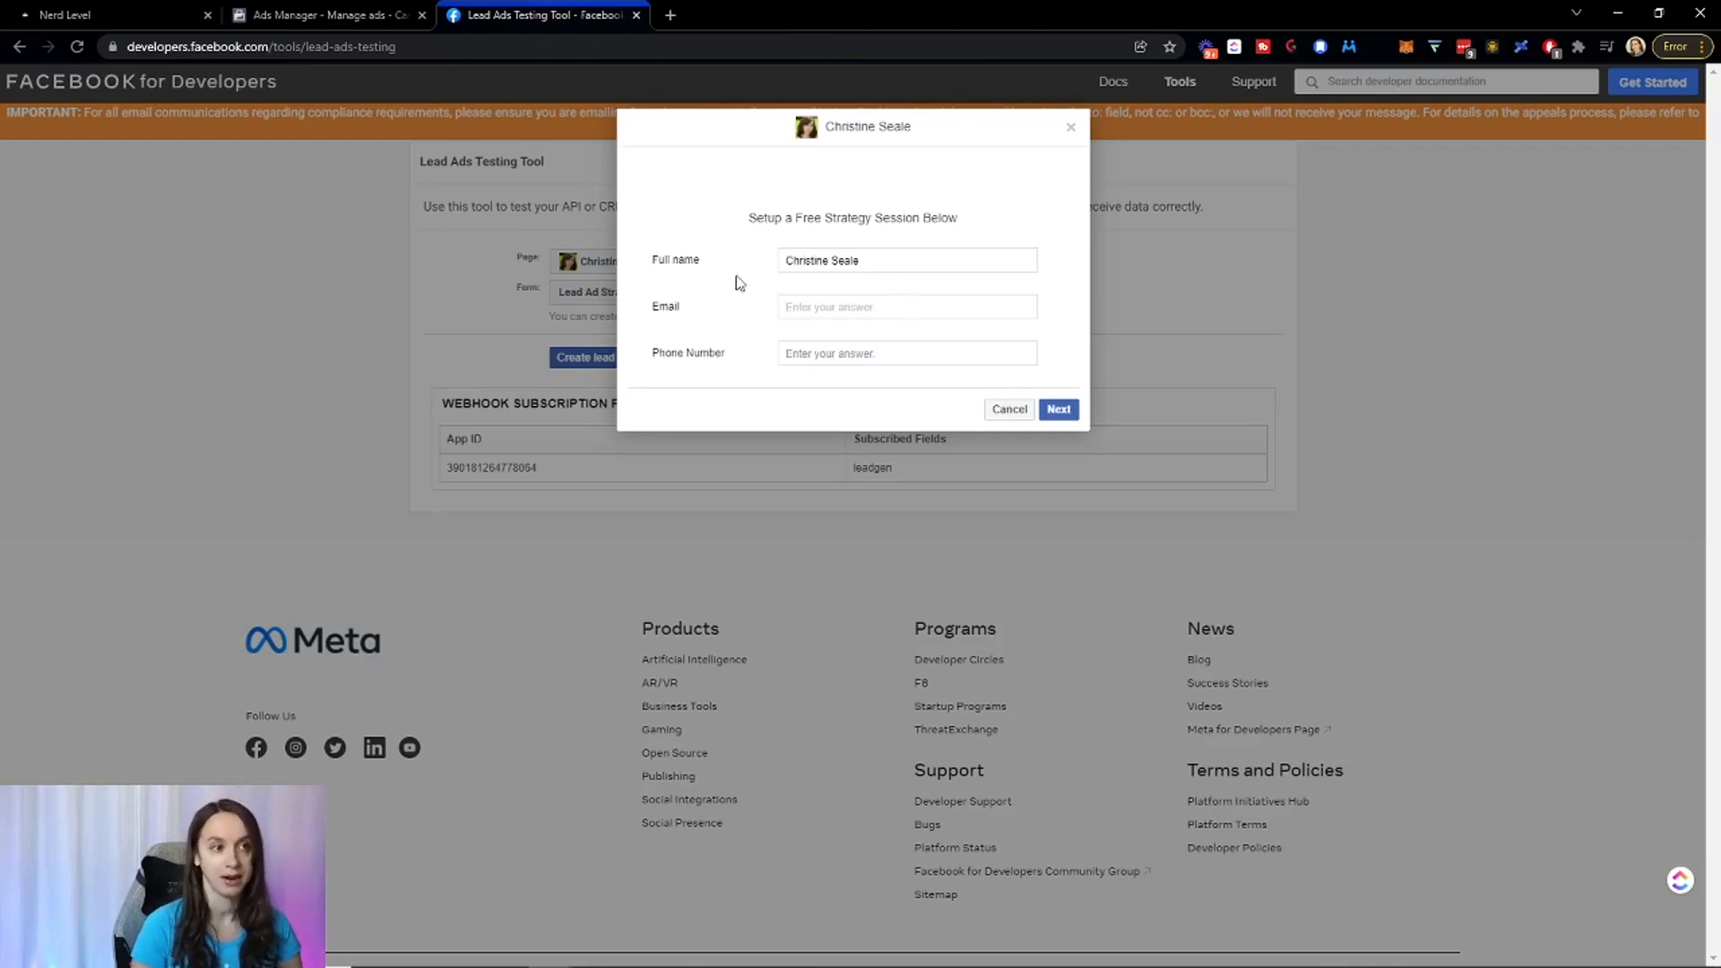
{"action": "left_click", "coordinate": [110, 15]}
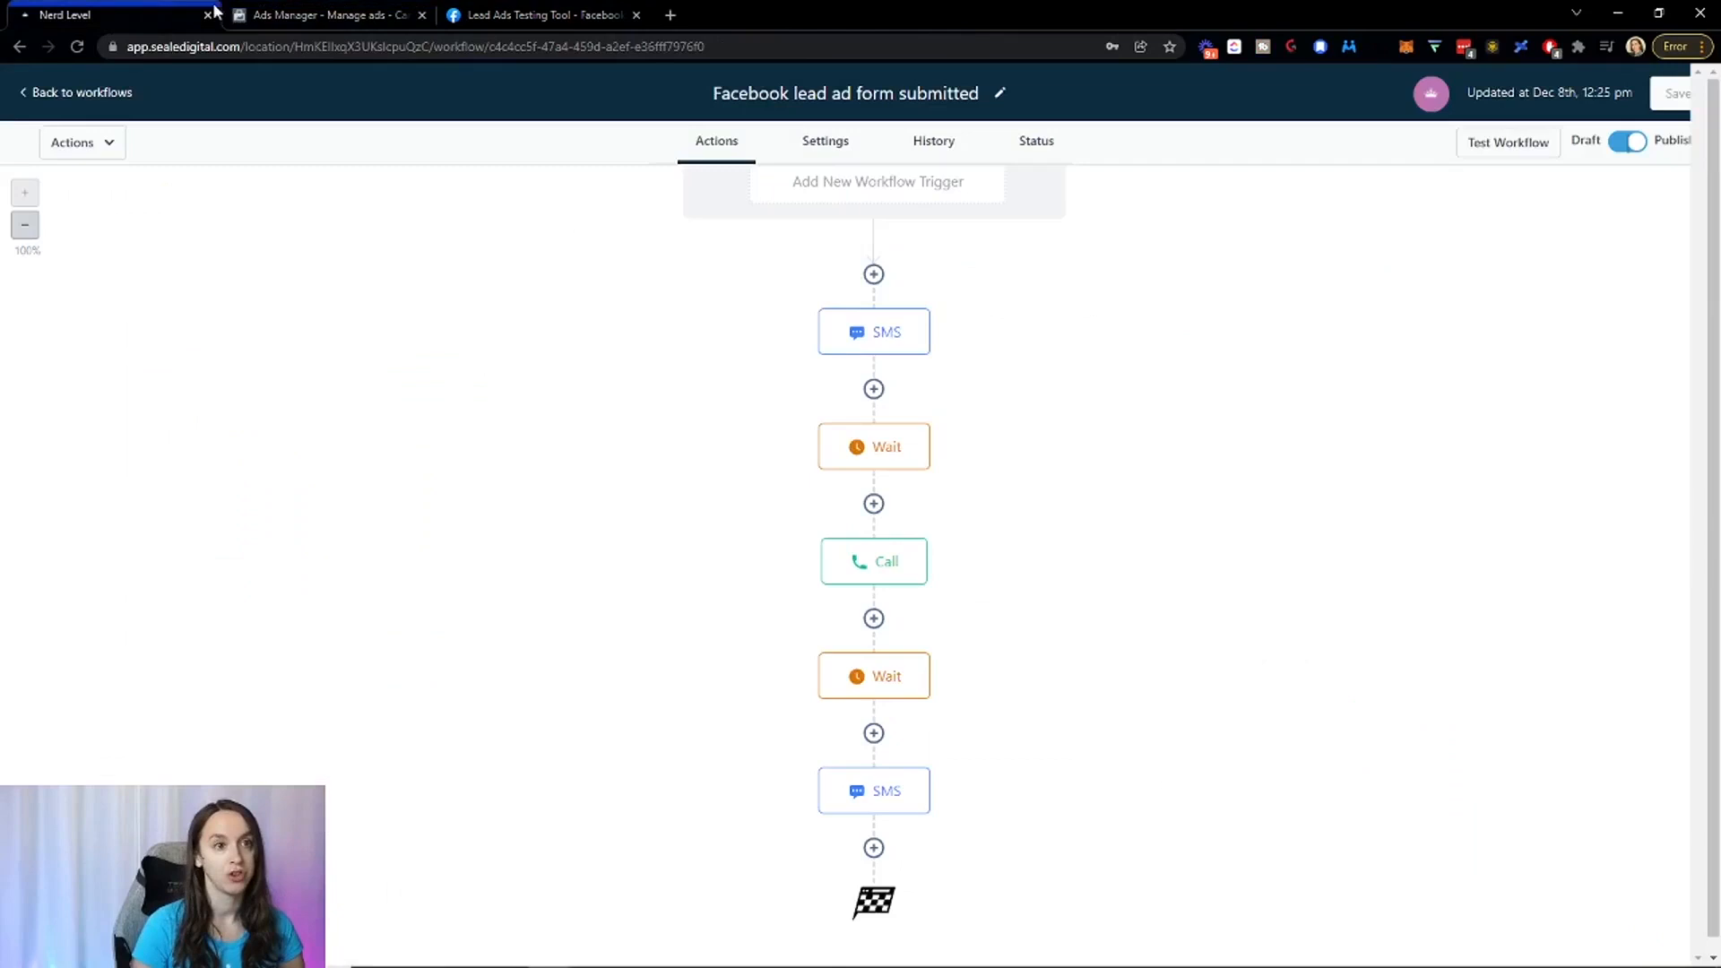
{"action": "mouse_move", "coordinate": [935, 141]}
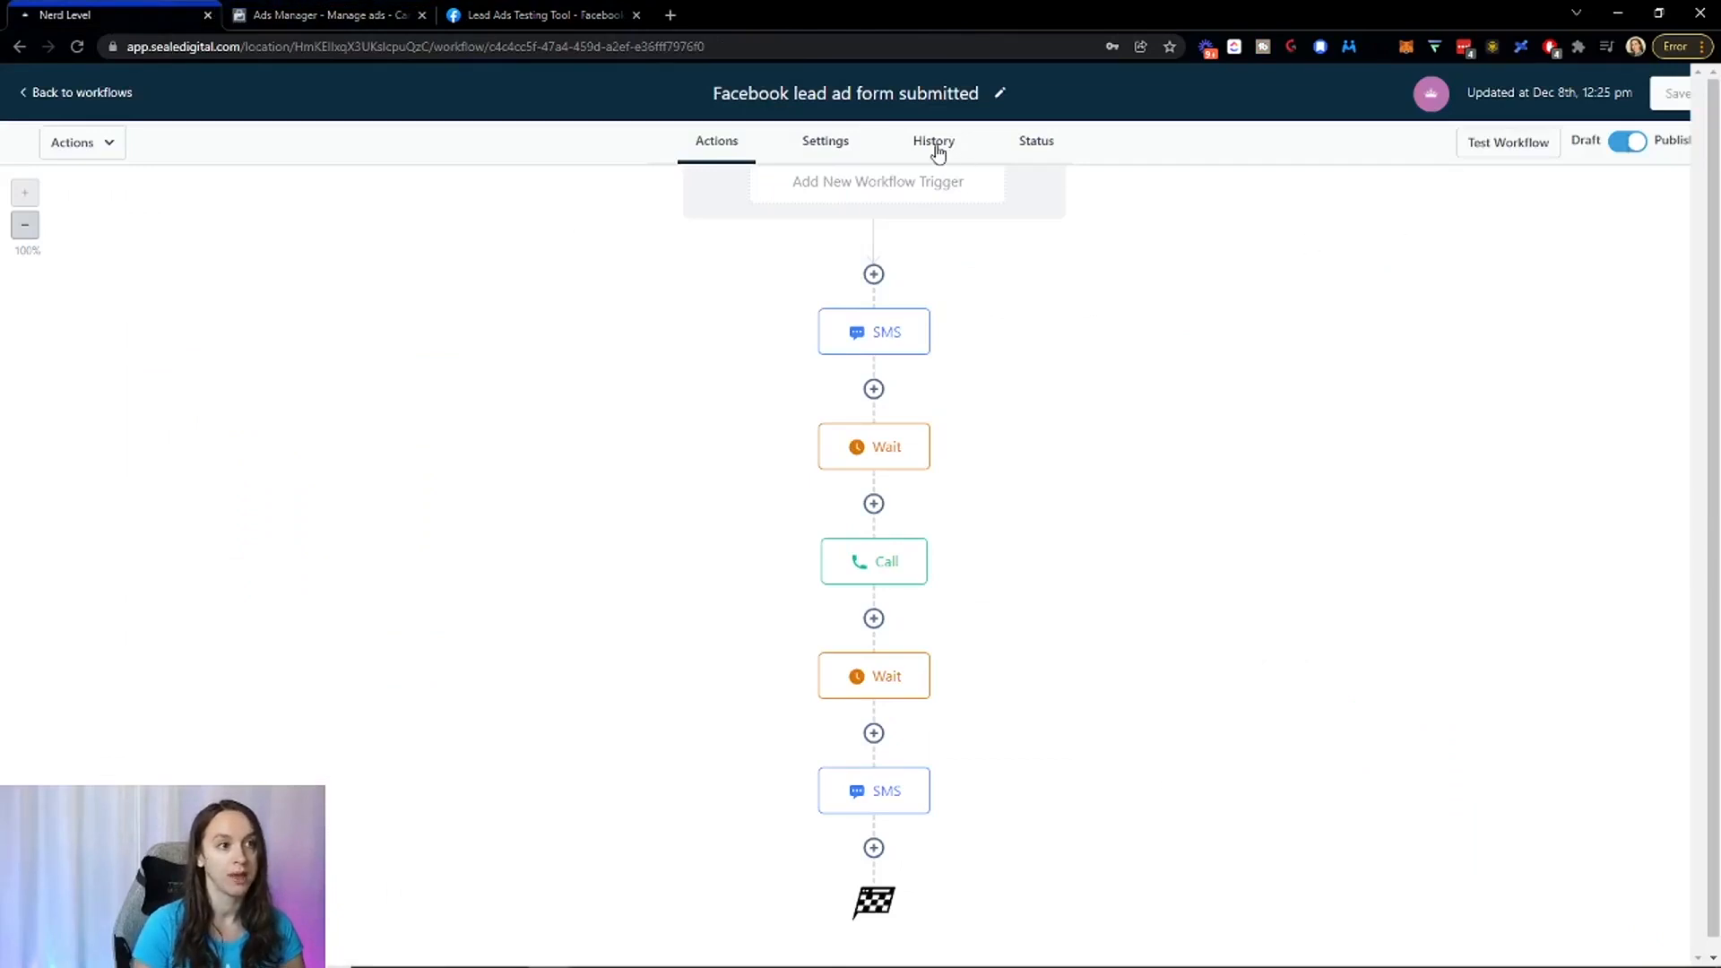
{"action": "left_click", "coordinate": [933, 141]}
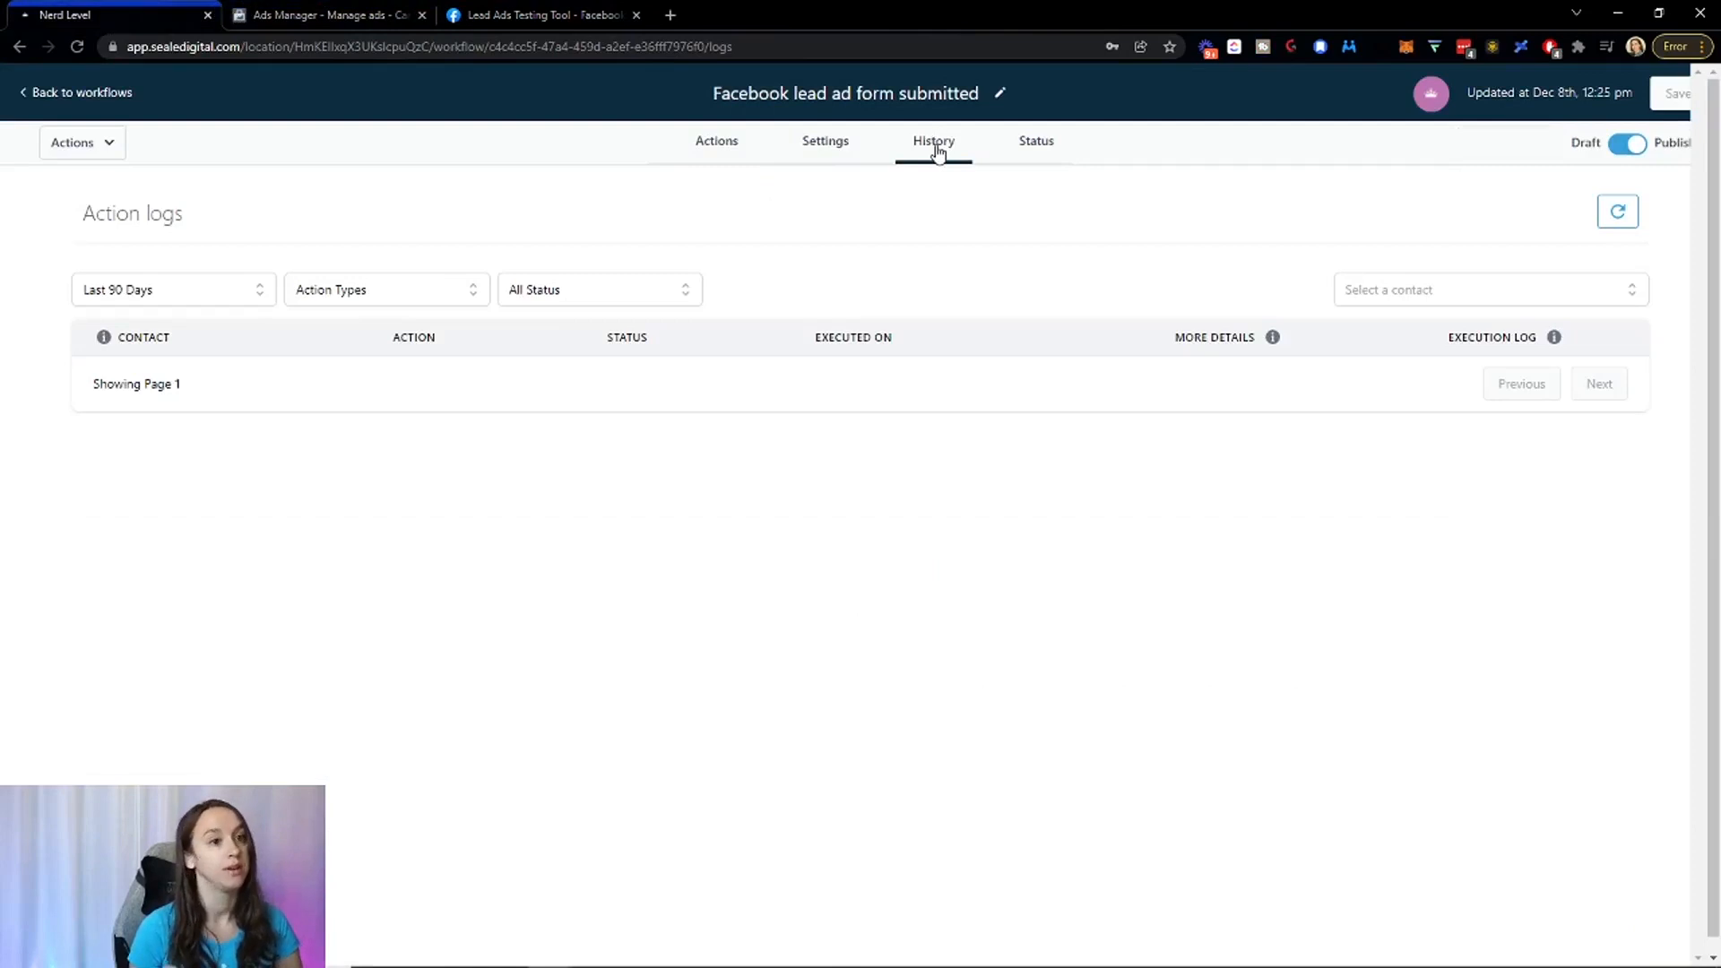
{"action": "mouse_move", "coordinate": [987, 160]}
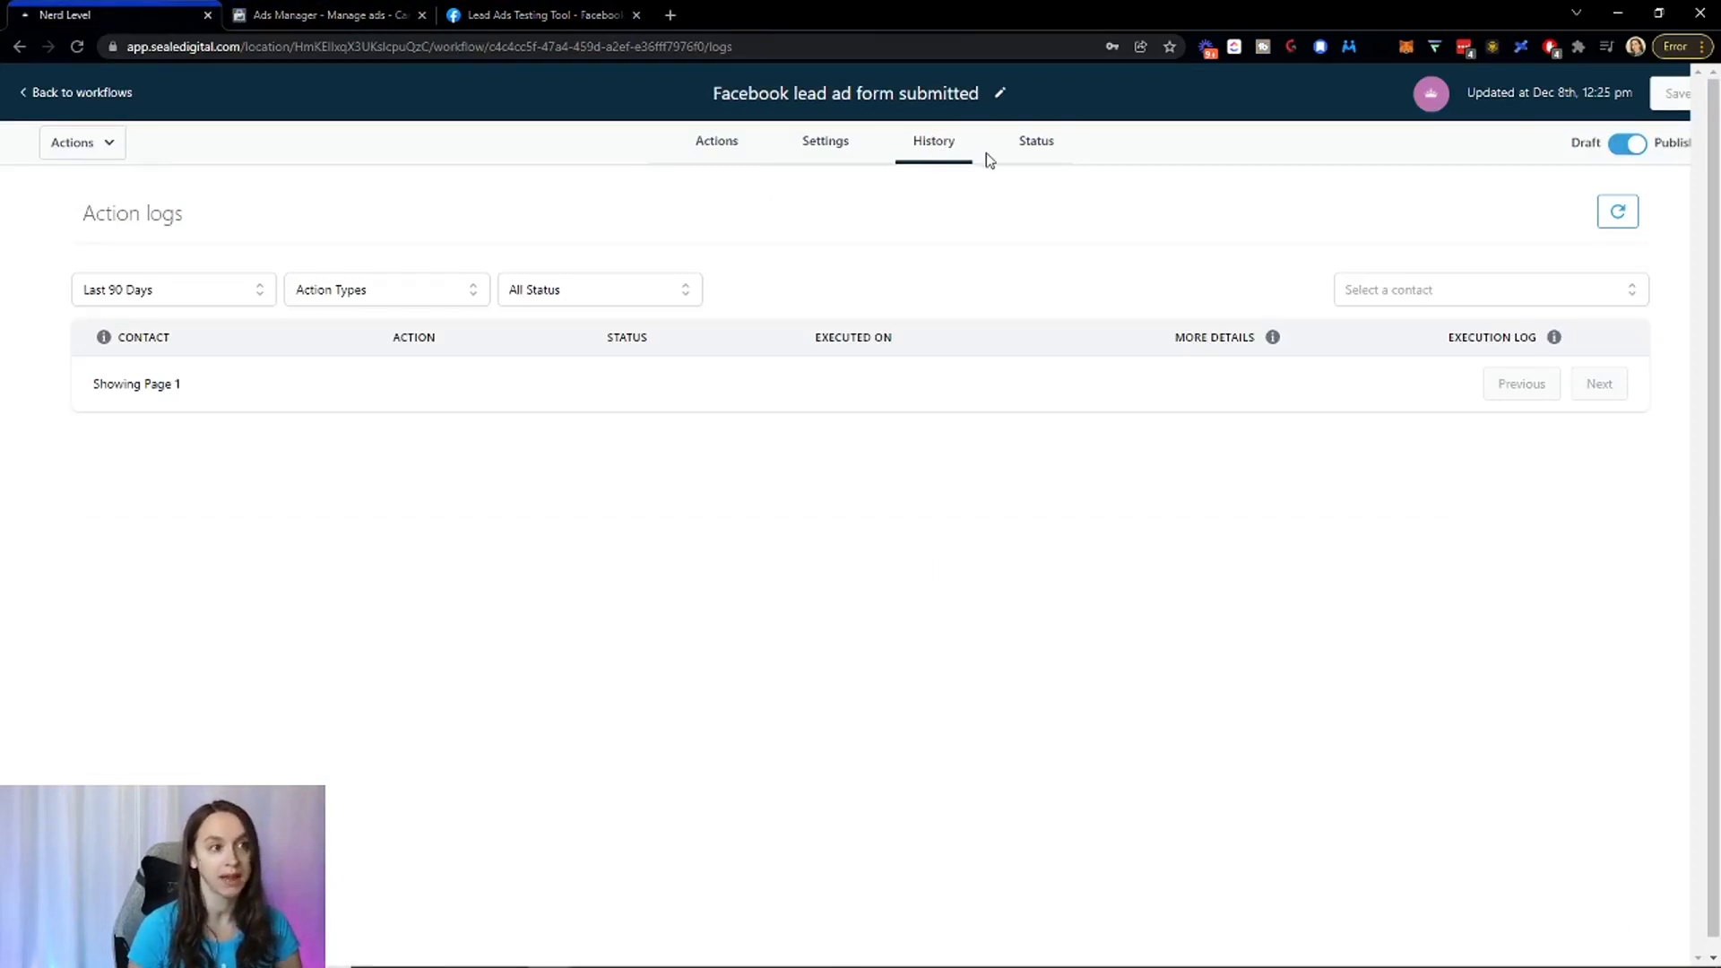
{"action": "left_click", "coordinate": [1036, 141]}
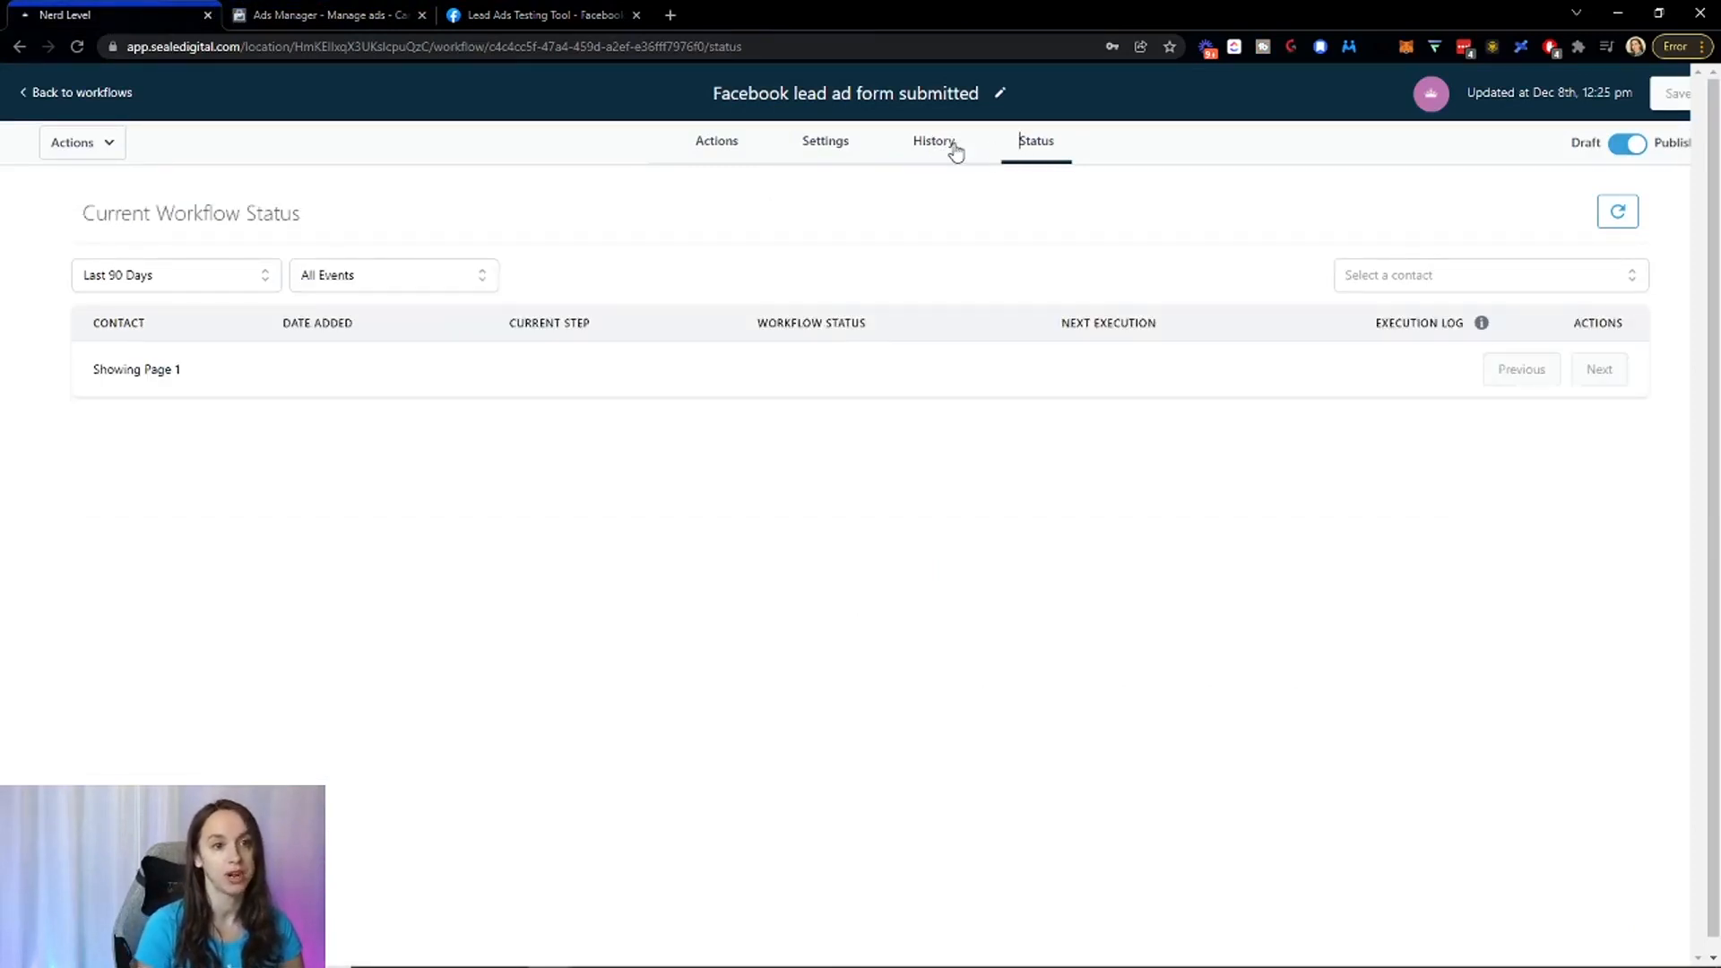
{"action": "mouse_move", "coordinate": [846, 132]}
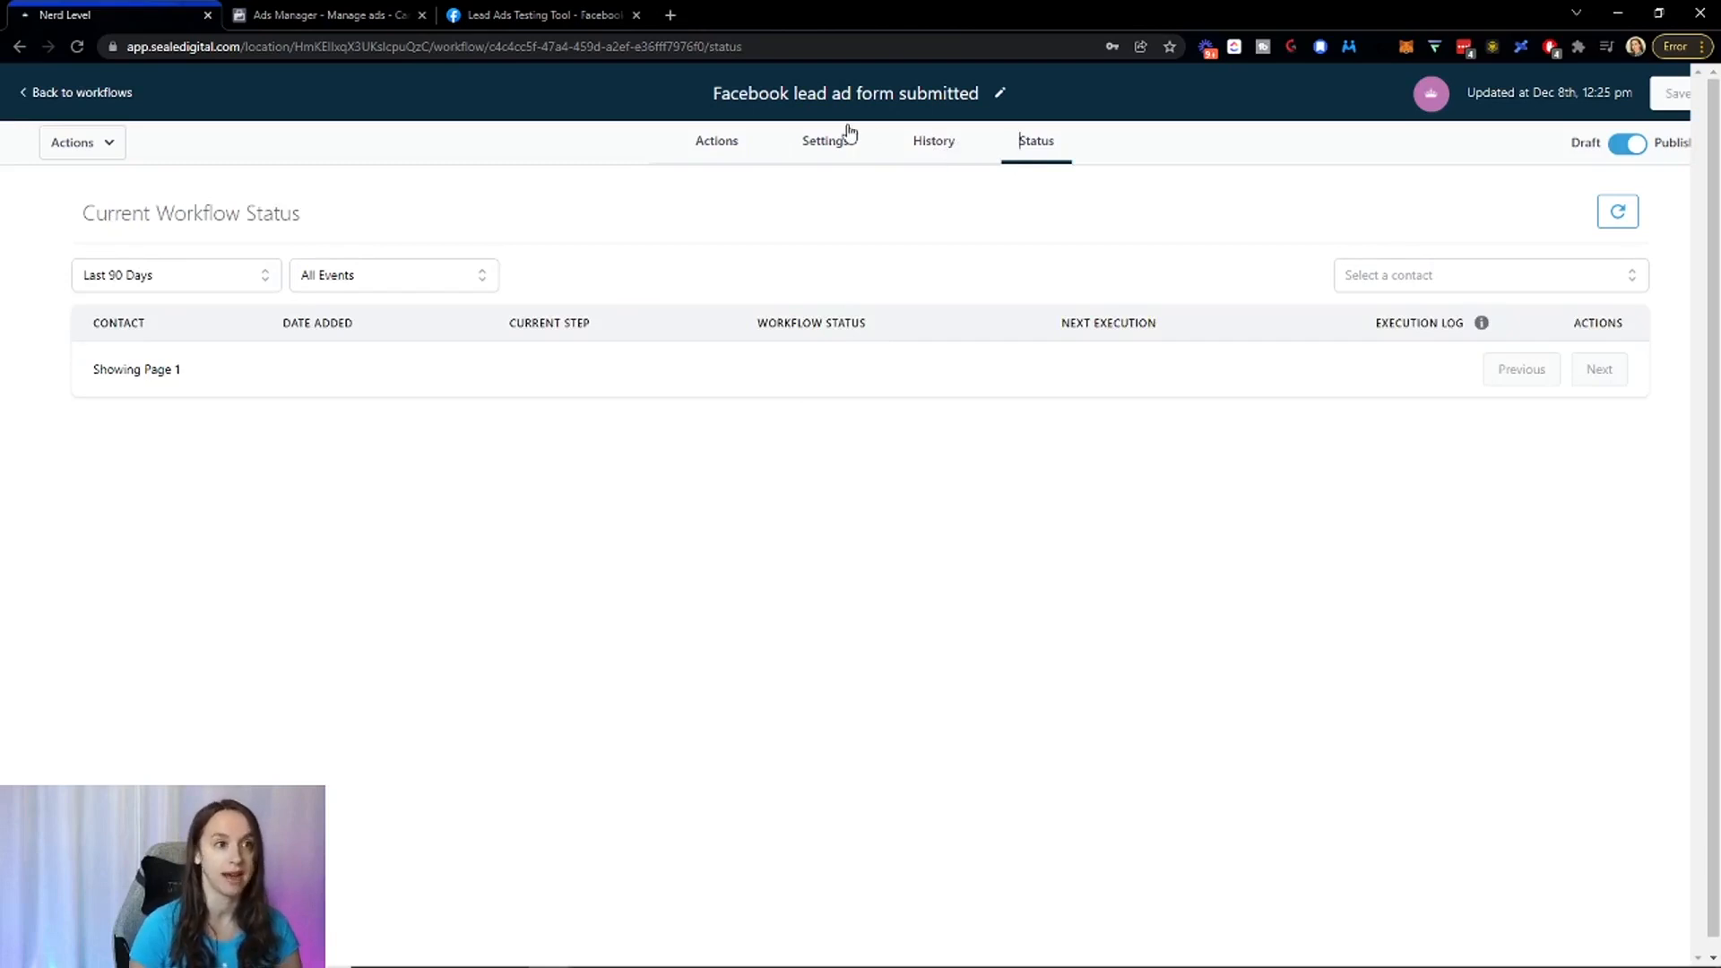
{"action": "left_click", "coordinate": [715, 141]}
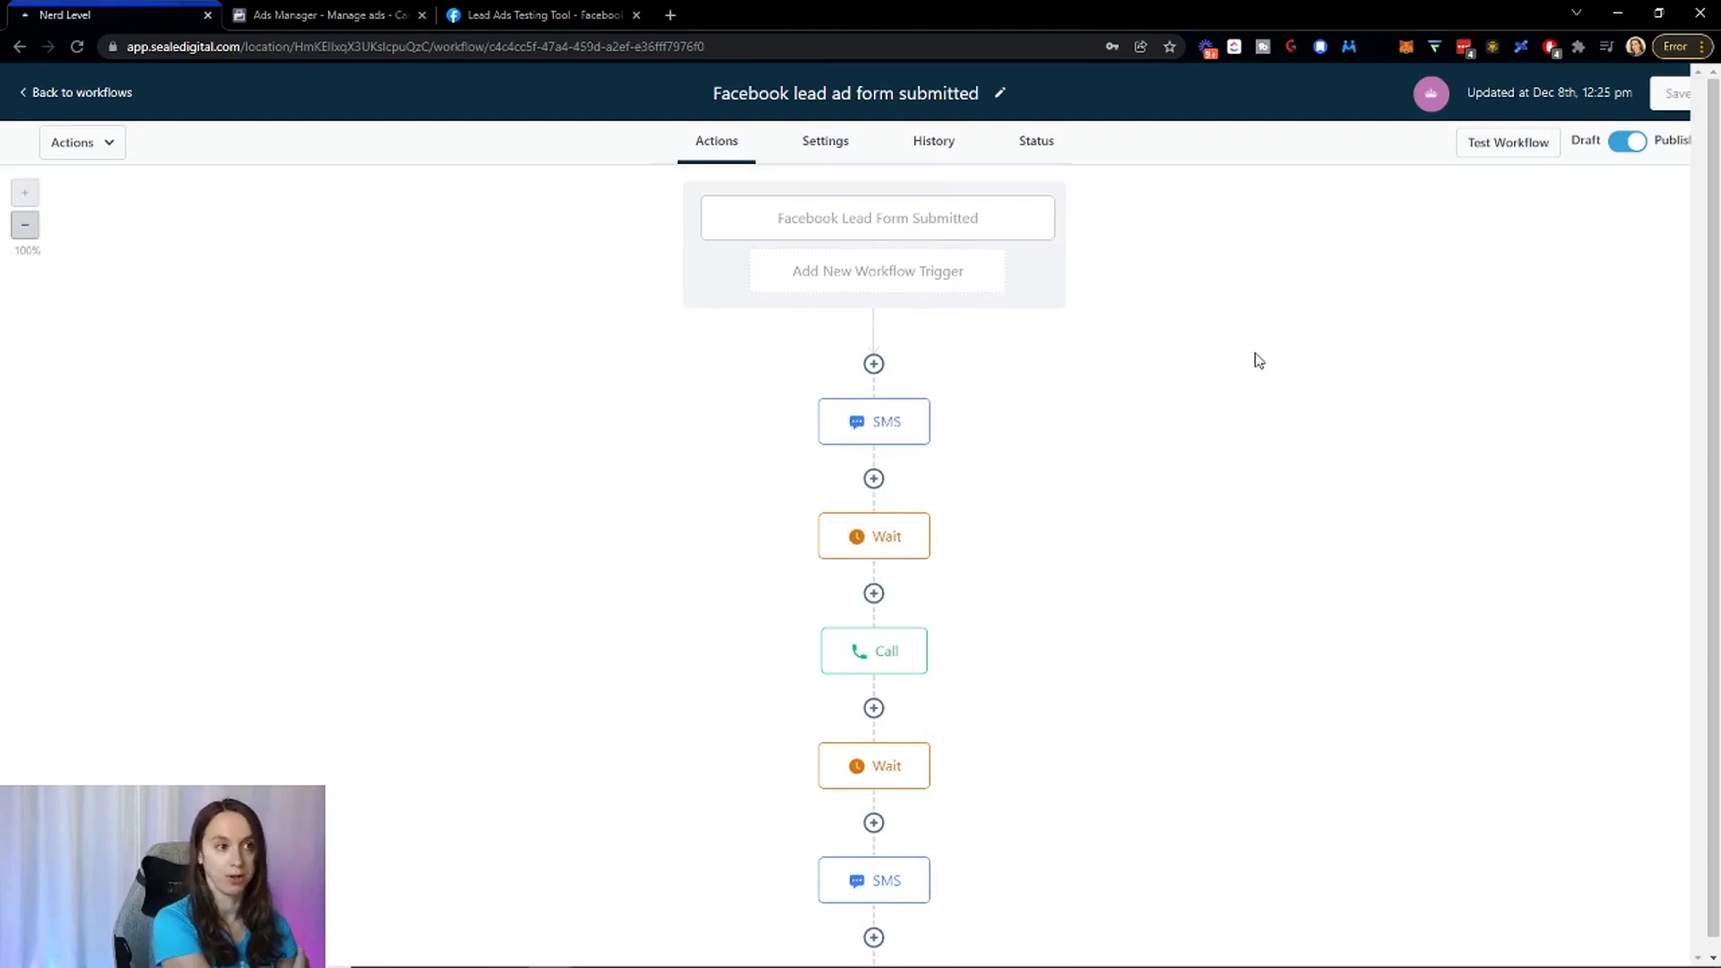
{"action": "mouse_move", "coordinate": [931, 432]}
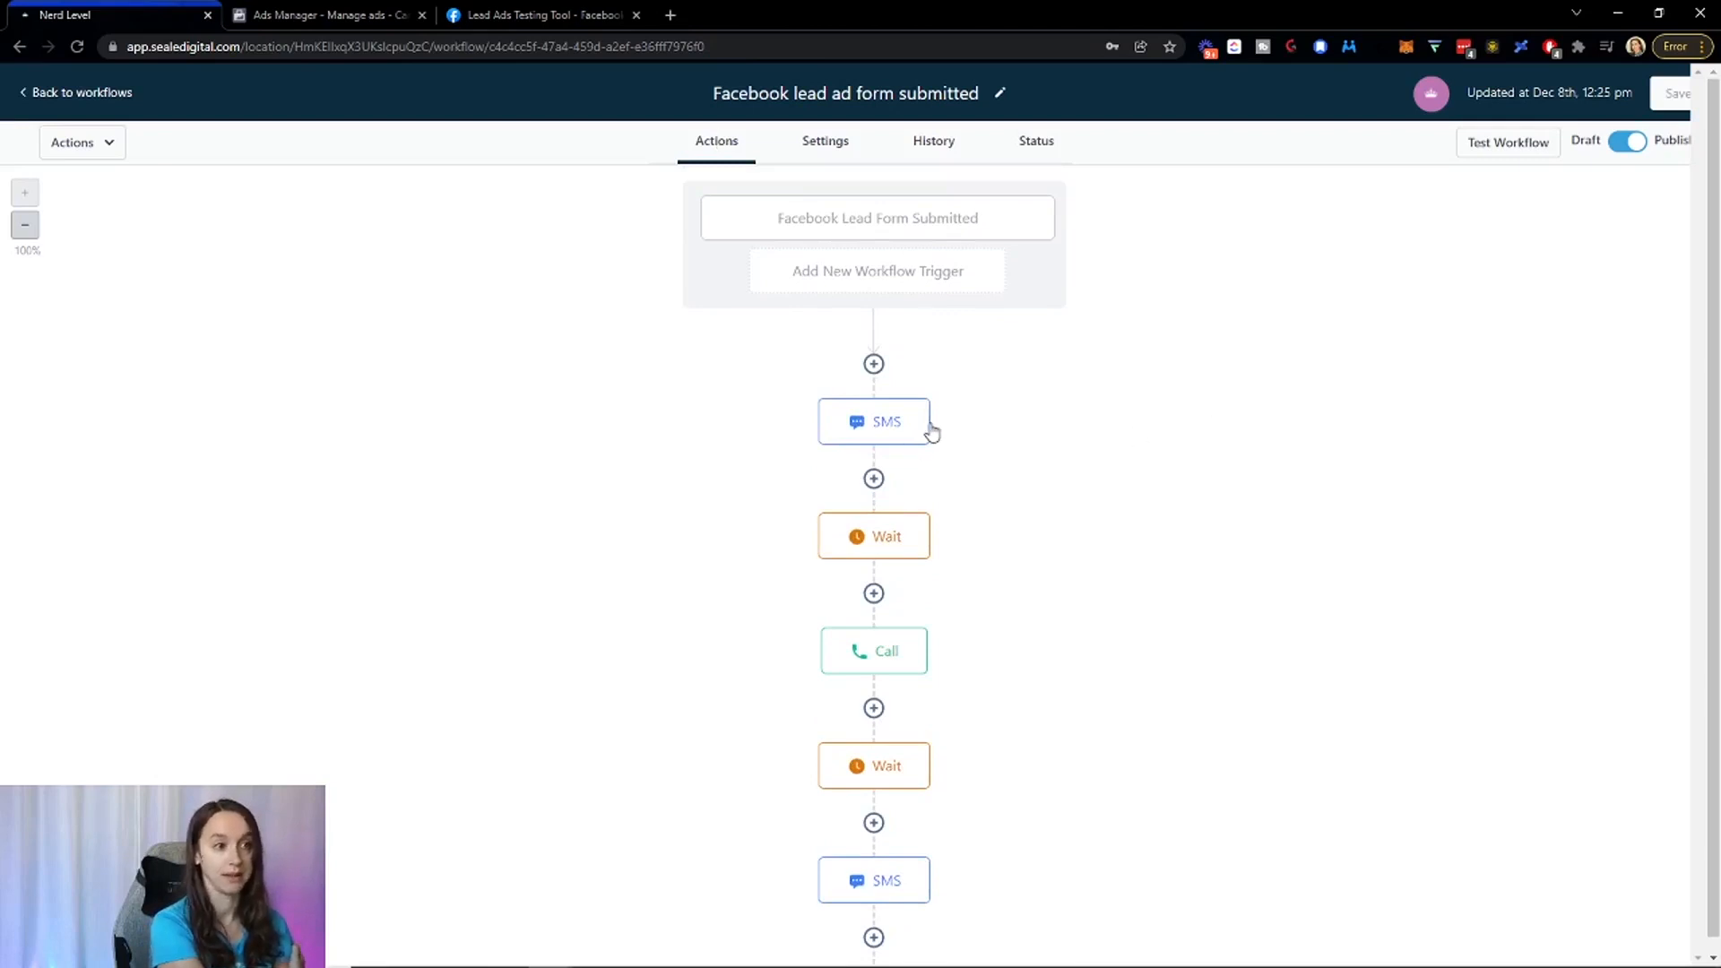
{"action": "mouse_move", "coordinate": [895, 538]}
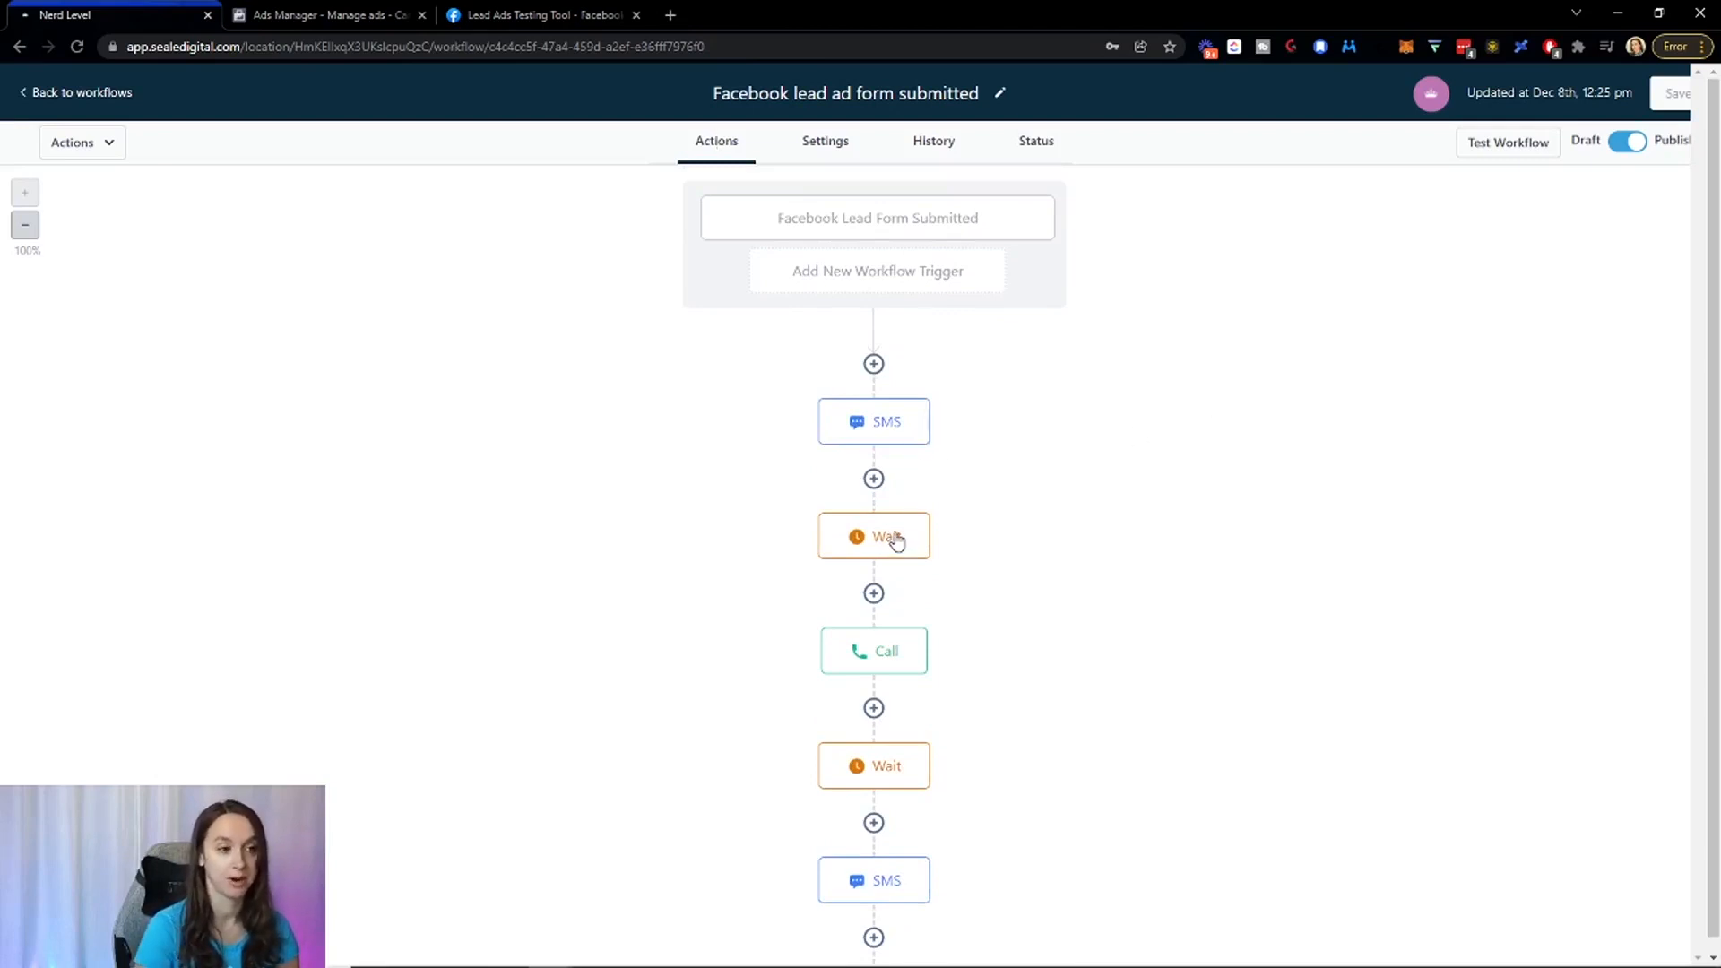
{"action": "mouse_move", "coordinate": [1053, 529]}
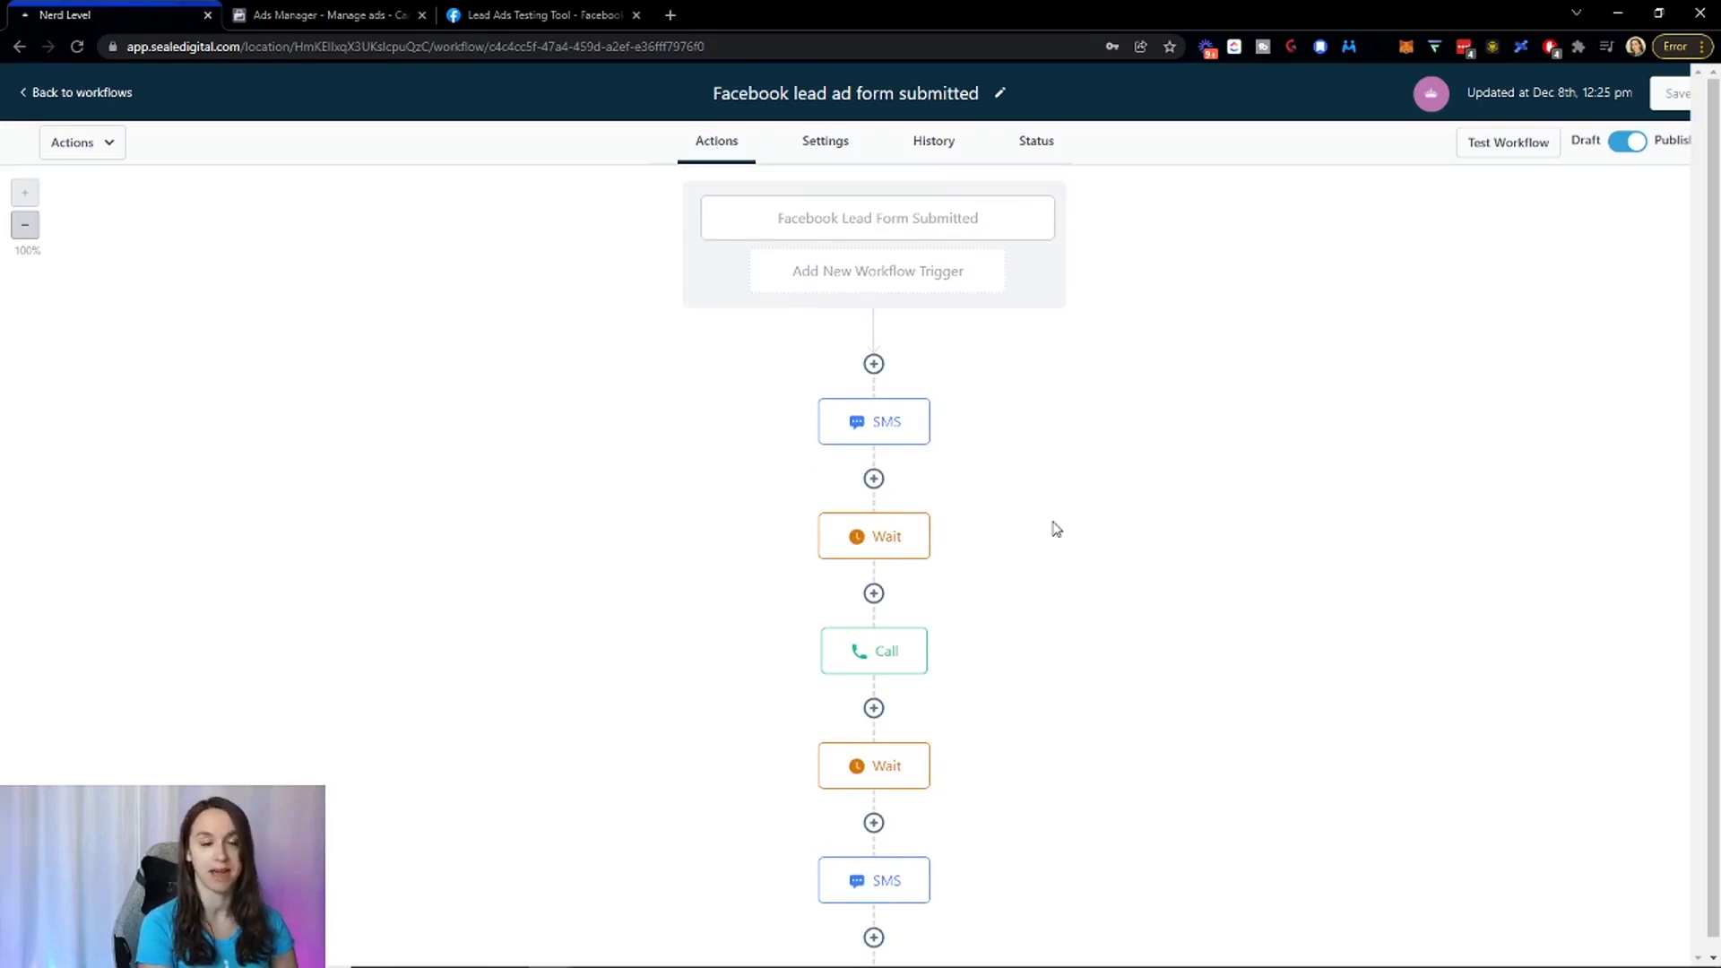
{"action": "mouse_move", "coordinate": [980, 479]}
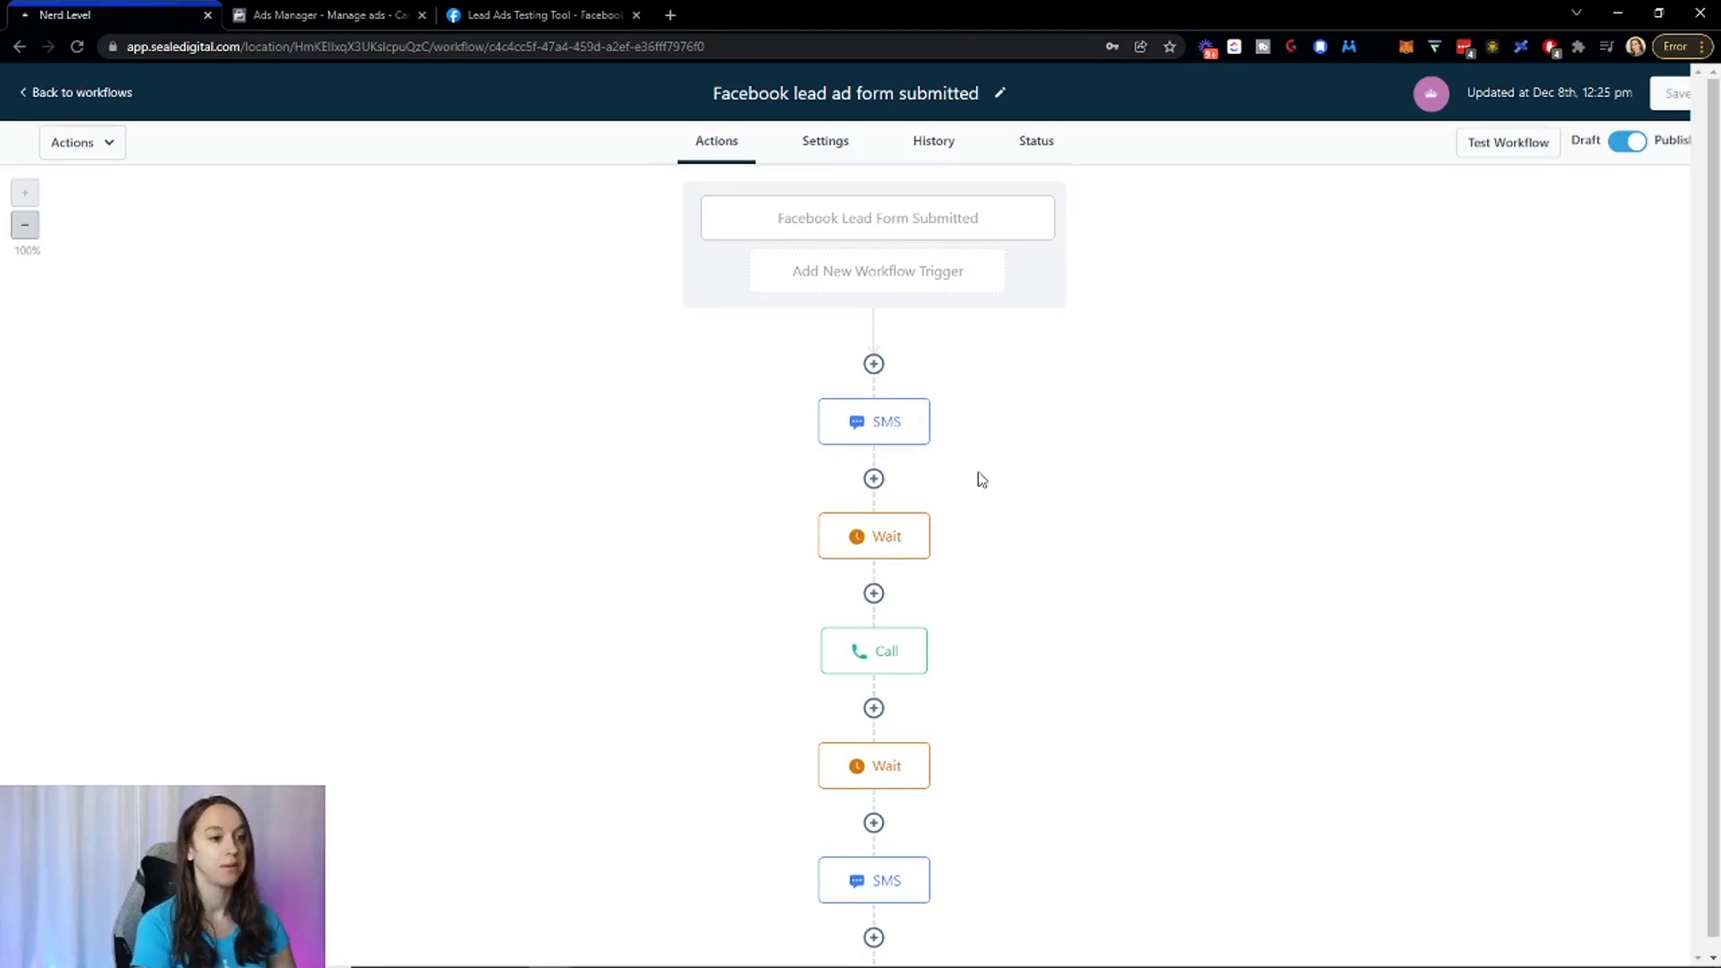
{"action": "mouse_move", "coordinate": [1008, 458]}
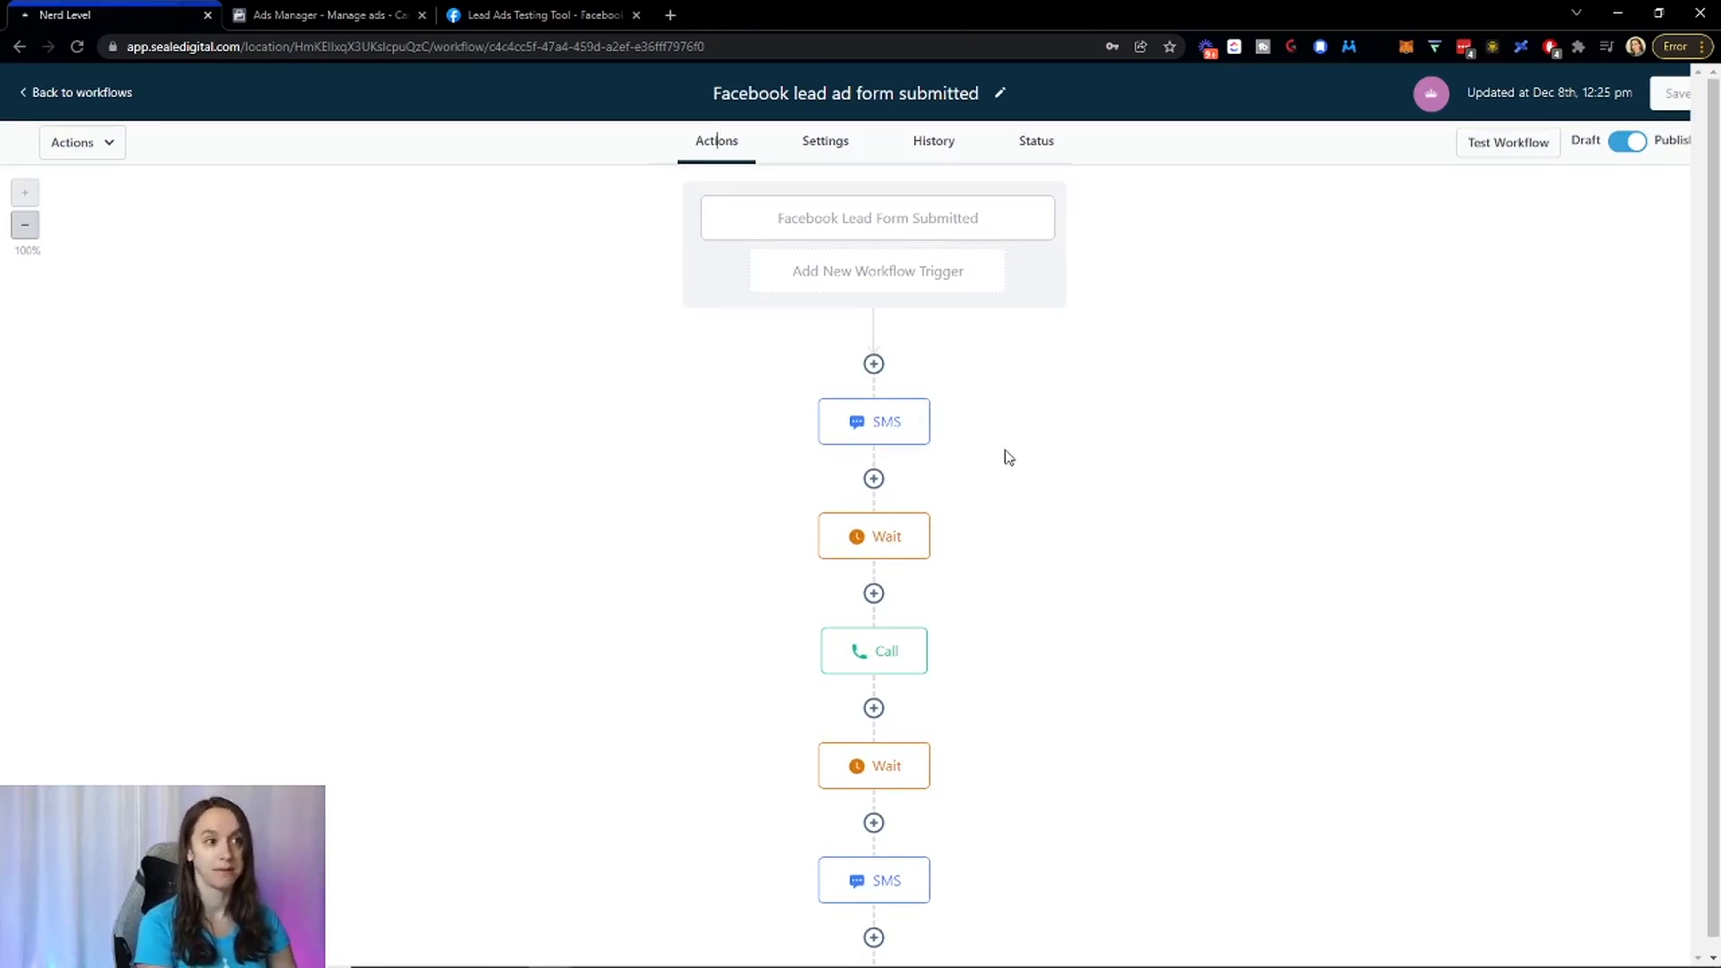
{"action": "mouse_move", "coordinate": [864, 157]}
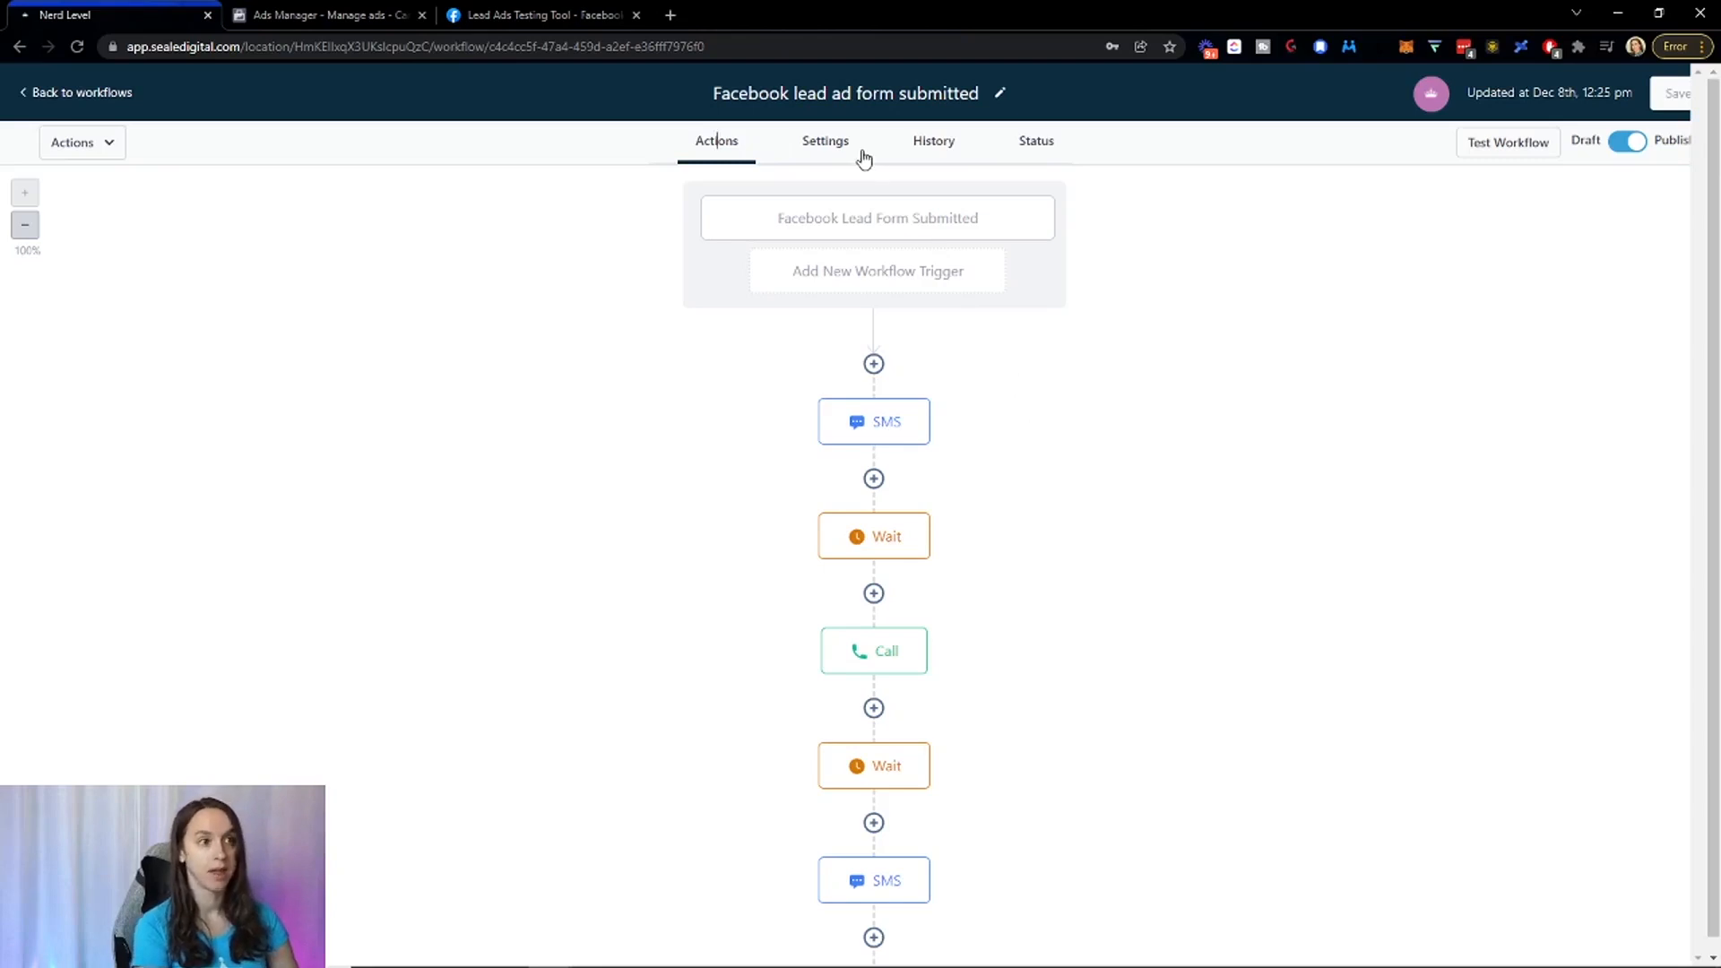
{"action": "mouse_move", "coordinate": [860, 153]}
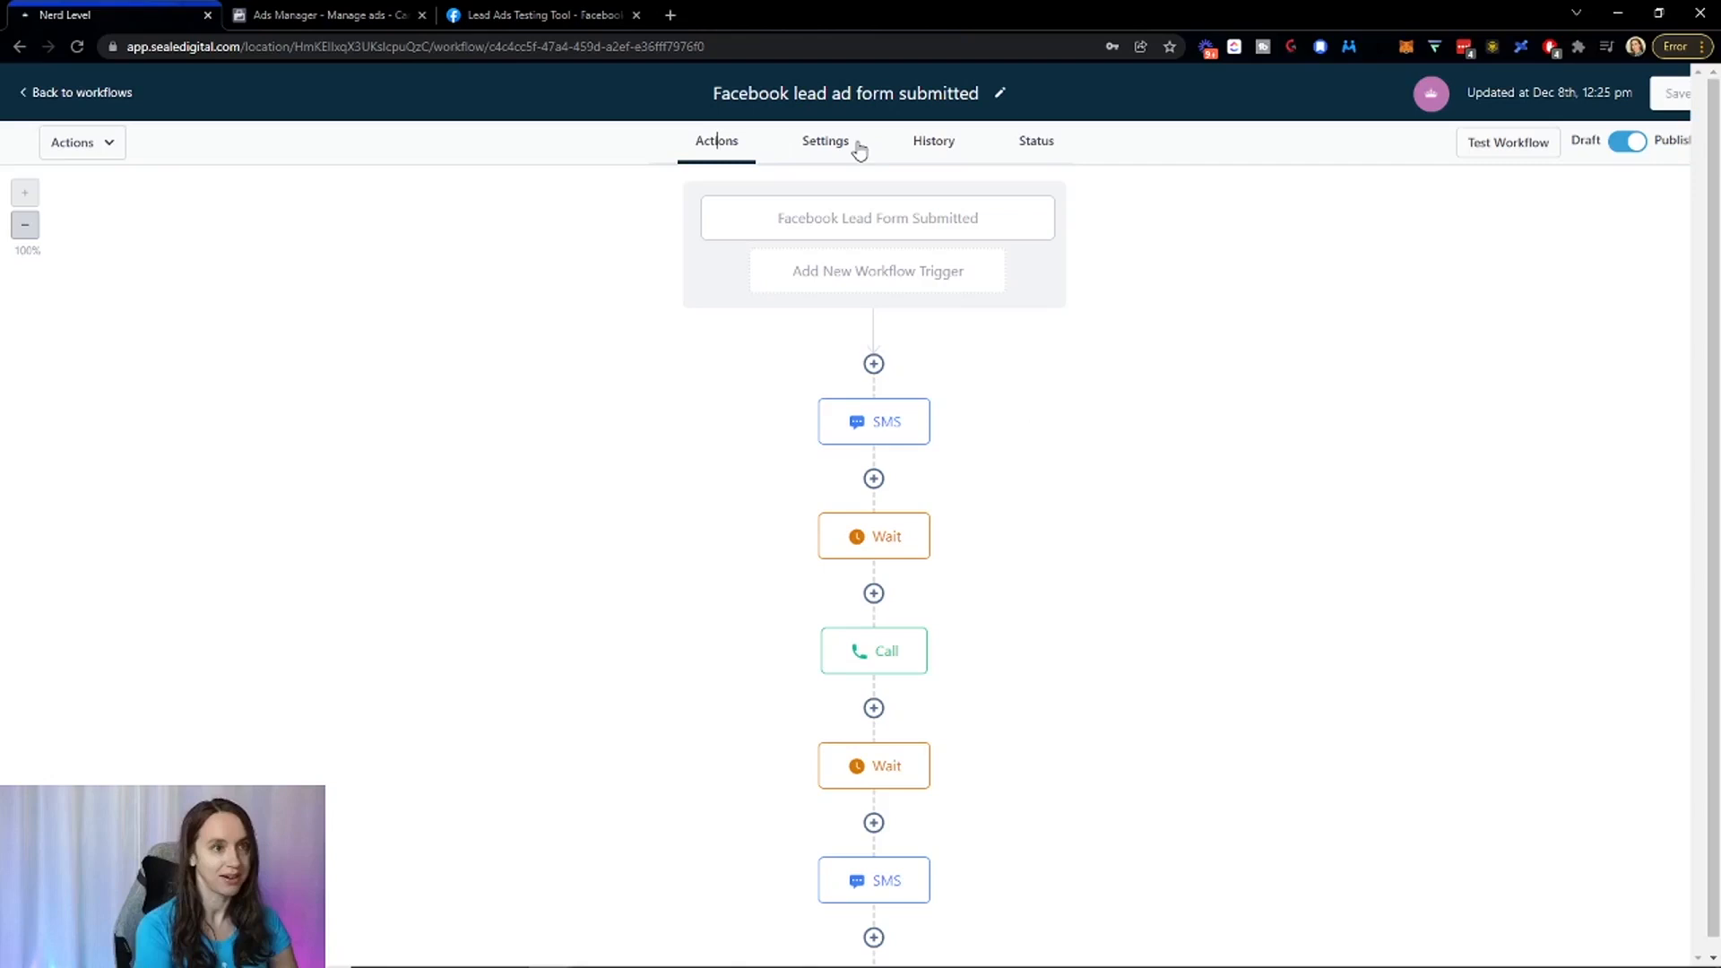
{"action": "mouse_move", "coordinate": [796, 152]}
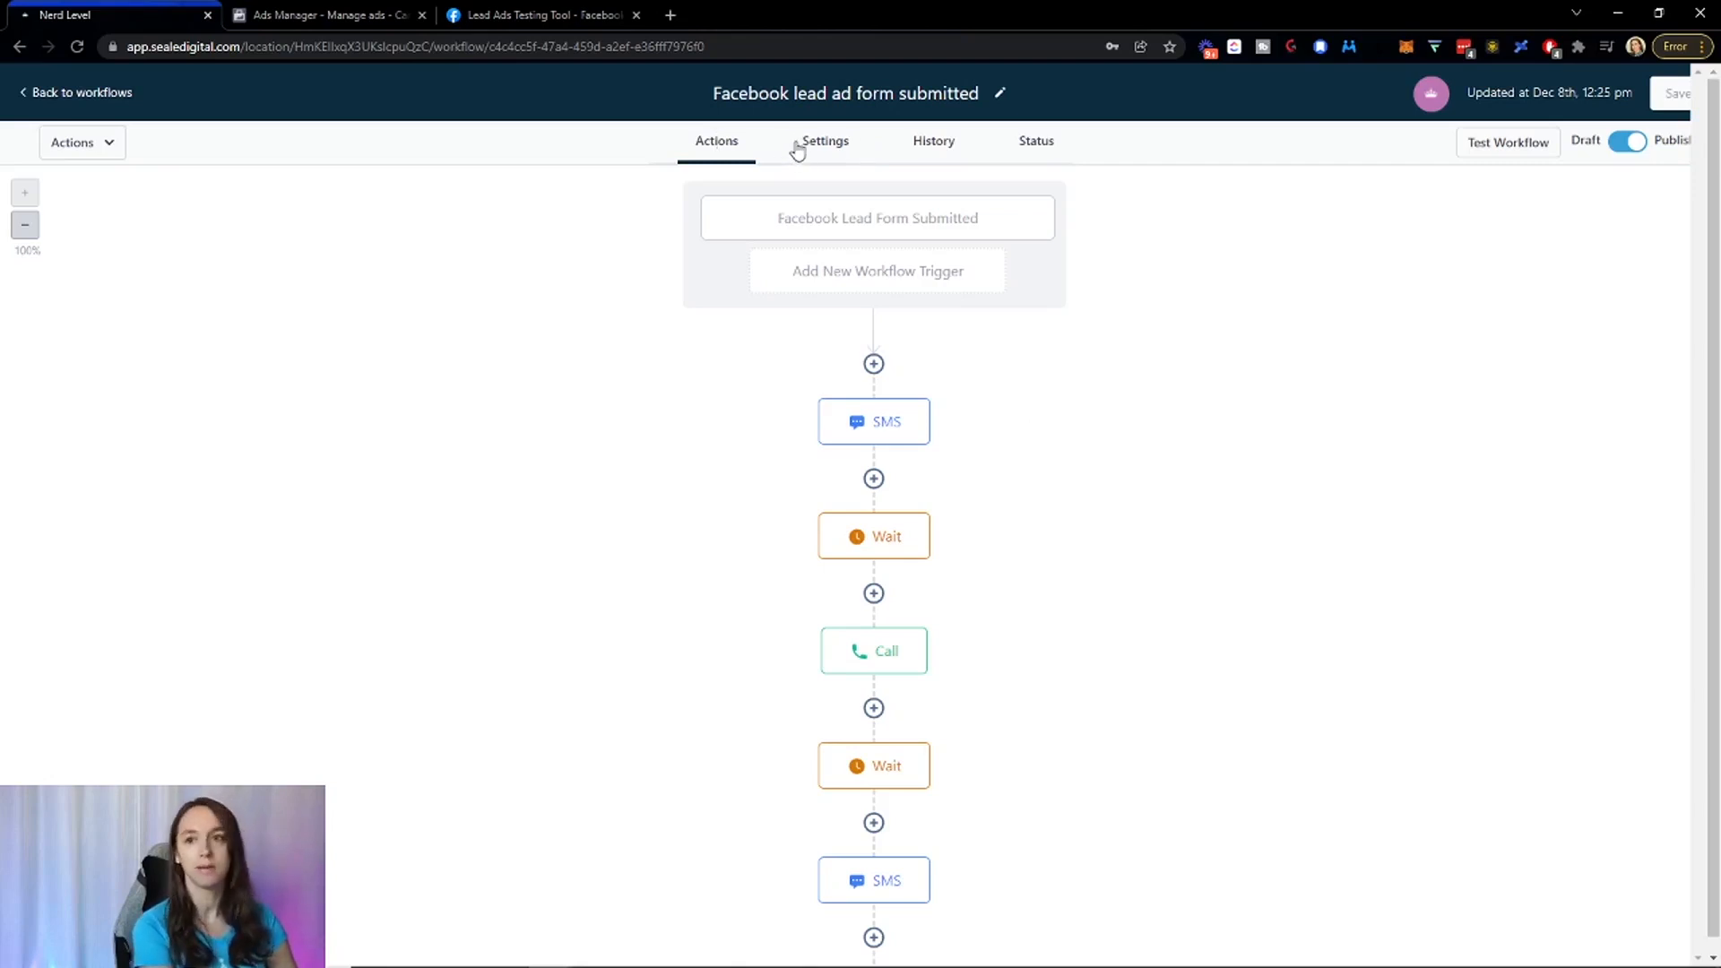
{"action": "mouse_move", "coordinate": [832, 225]}
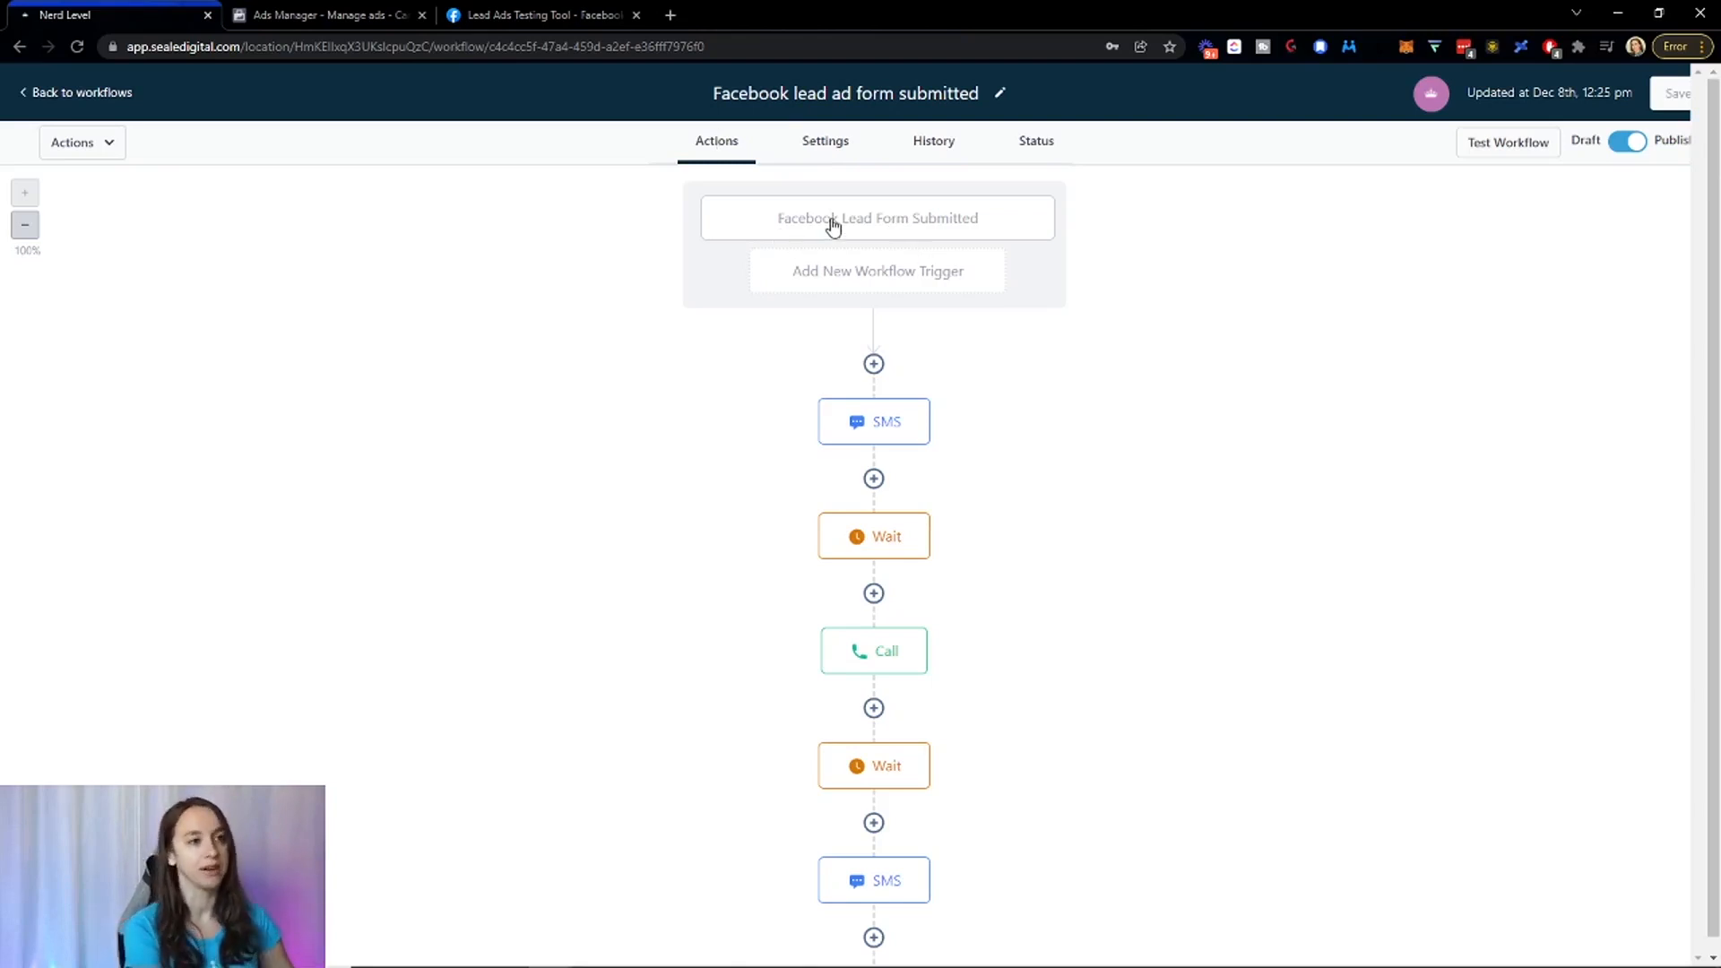
{"action": "mouse_move", "coordinate": [1061, 435]}
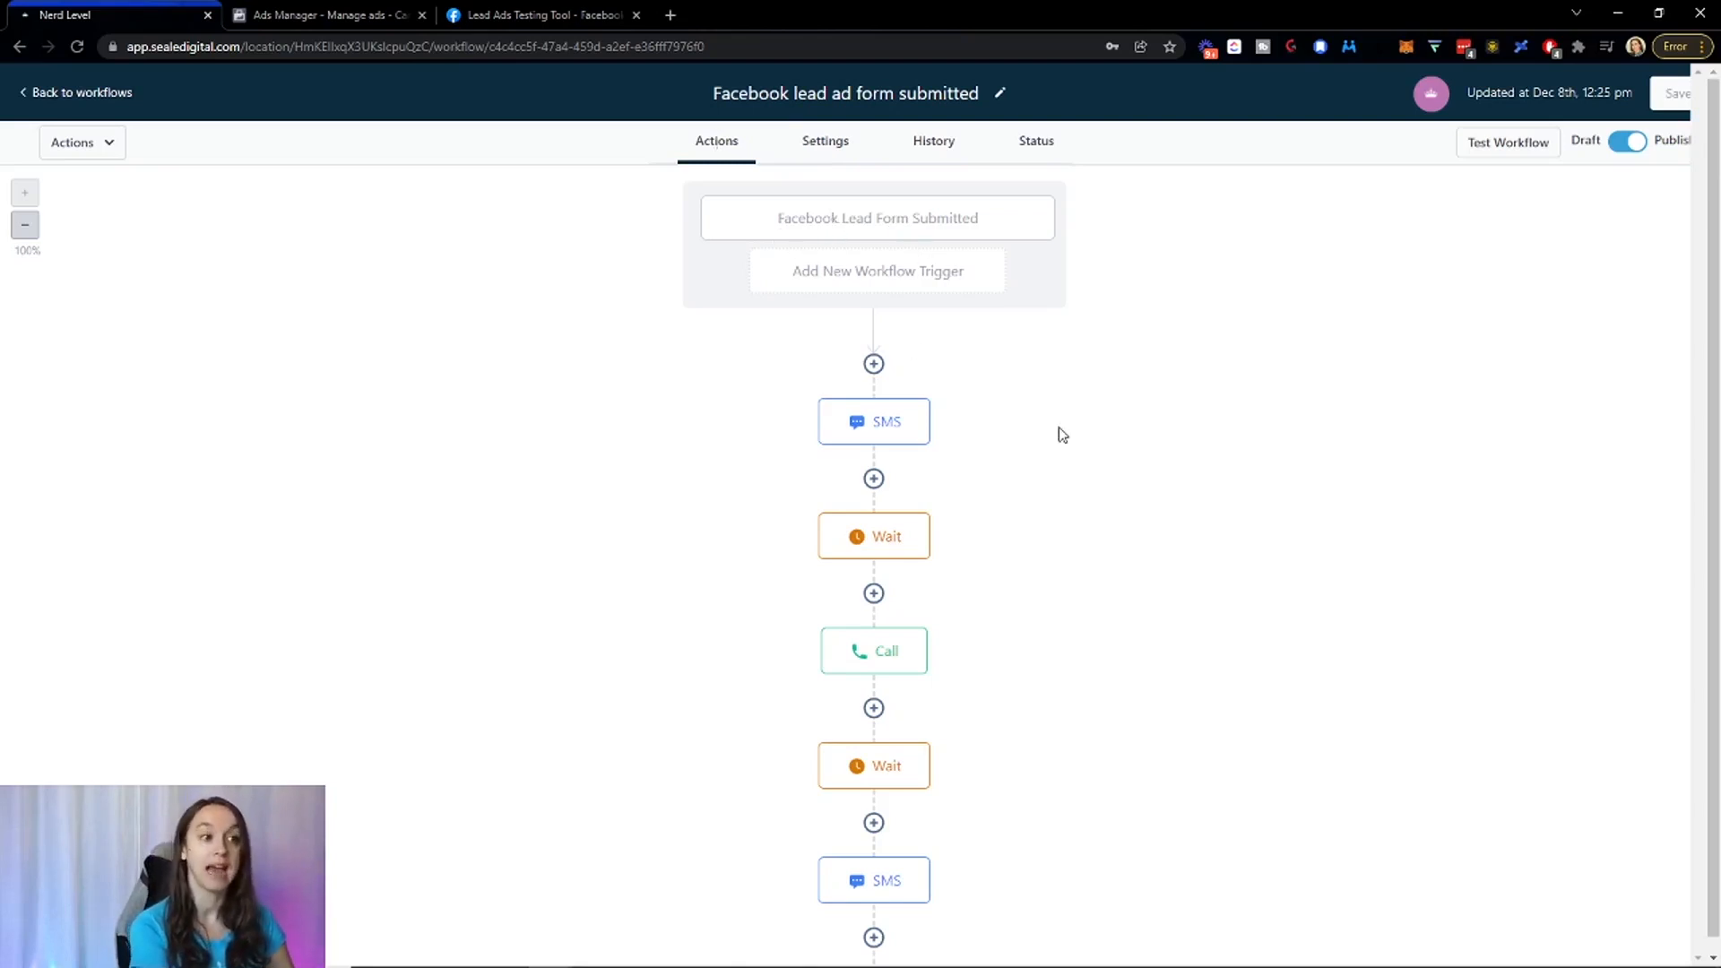
{"action": "mouse_move", "coordinate": [948, 422]}
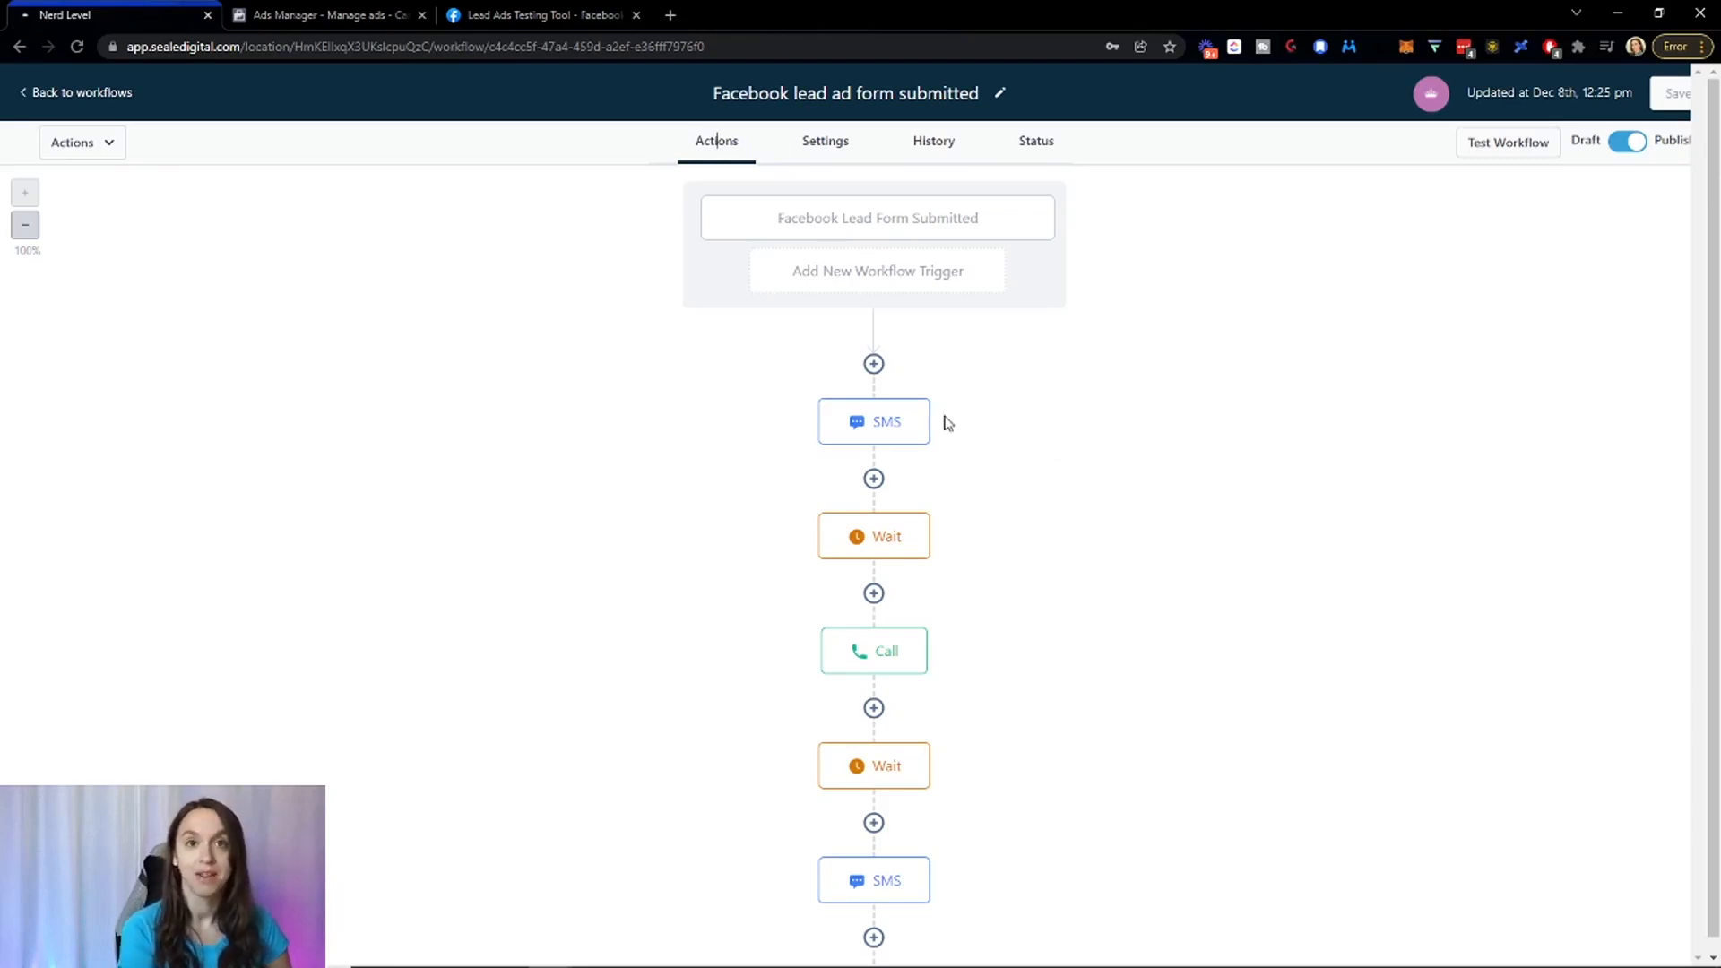
{"action": "mouse_move", "coordinate": [626, 437]}
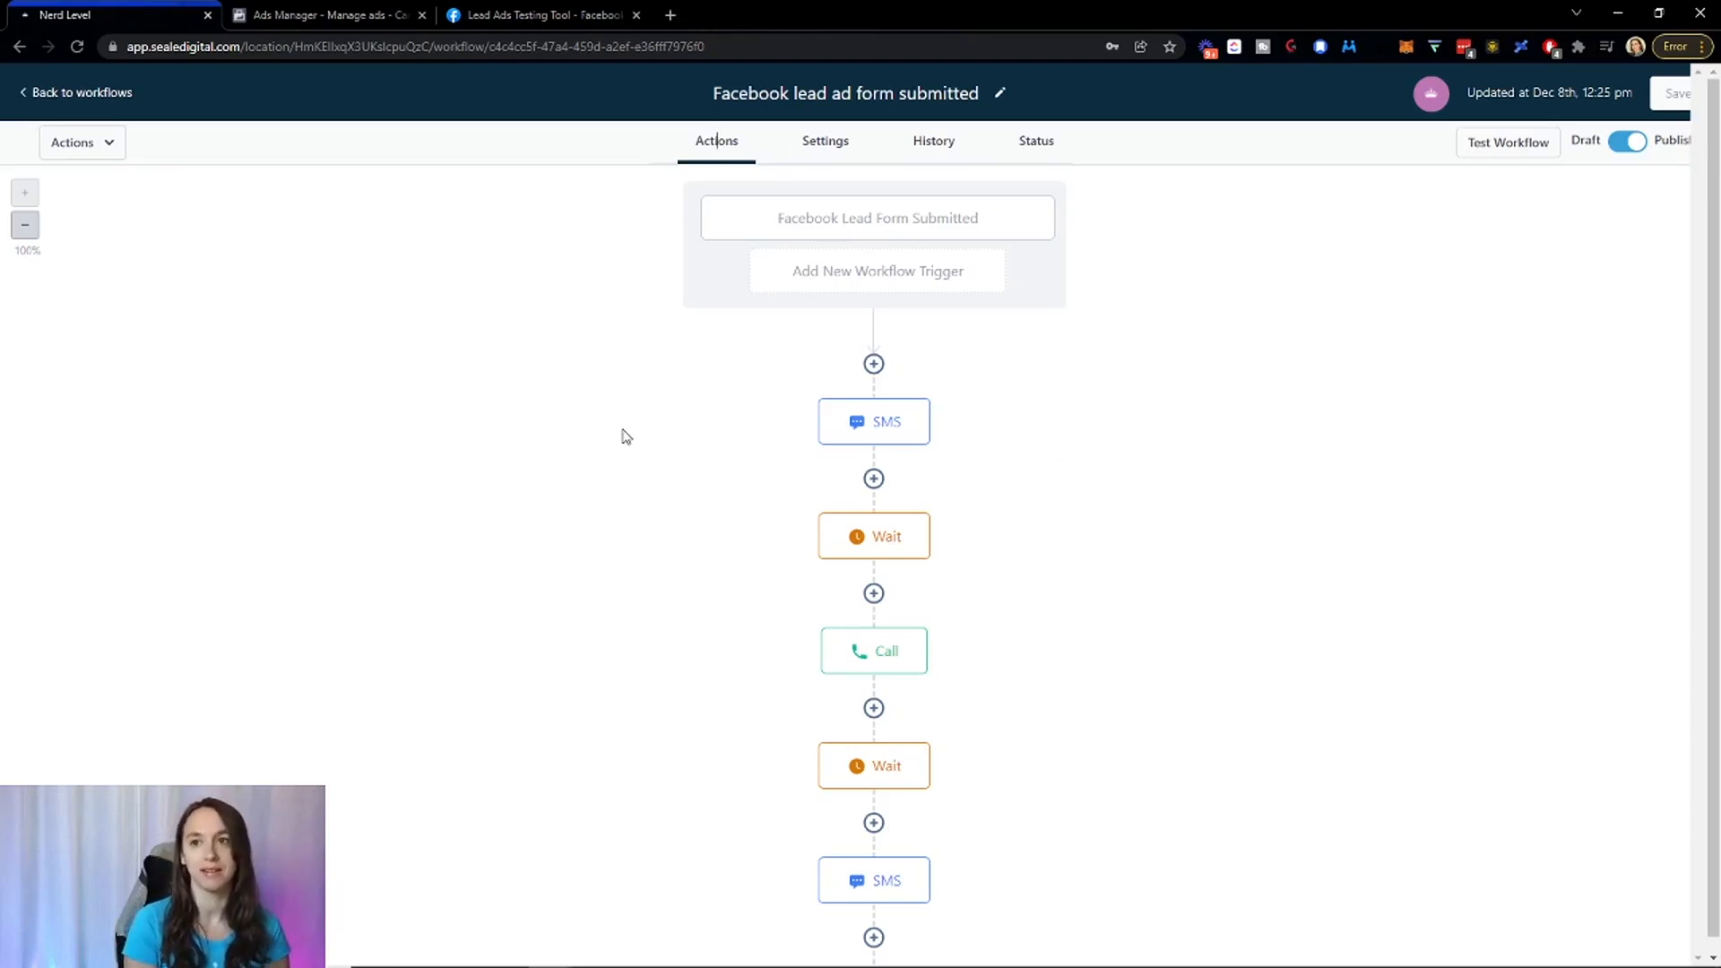